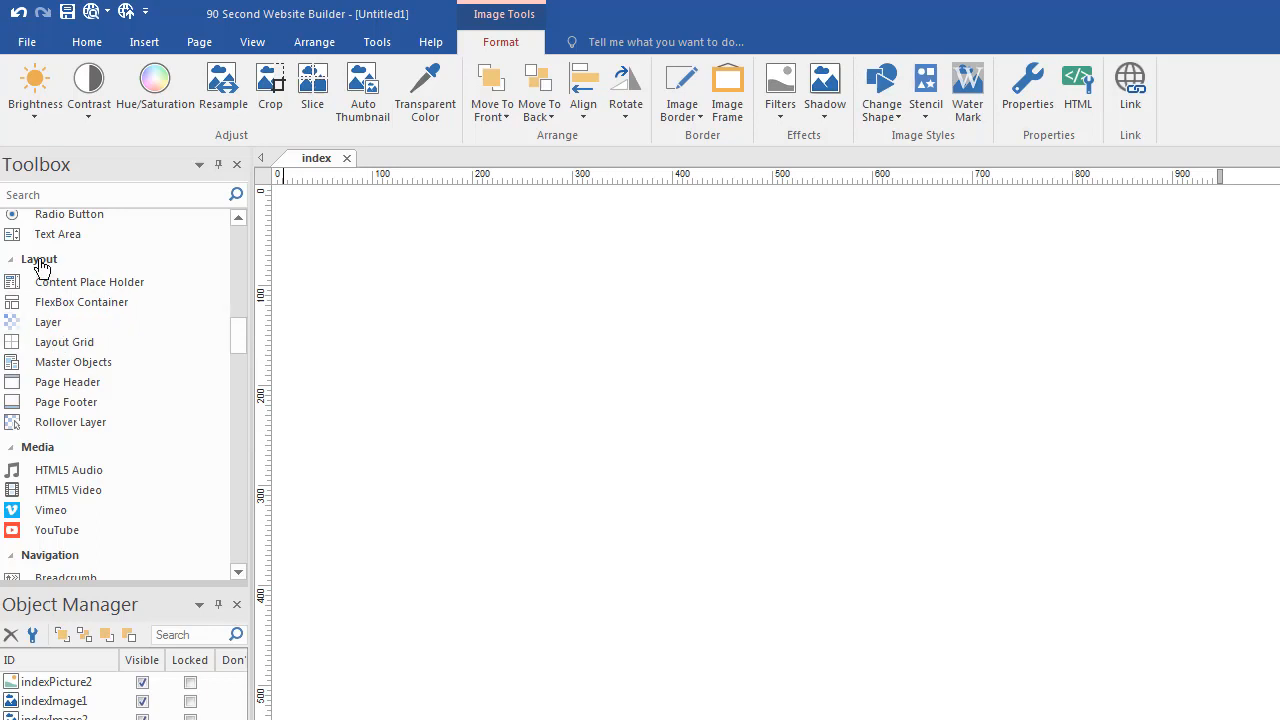
mouse_move(80, 302)
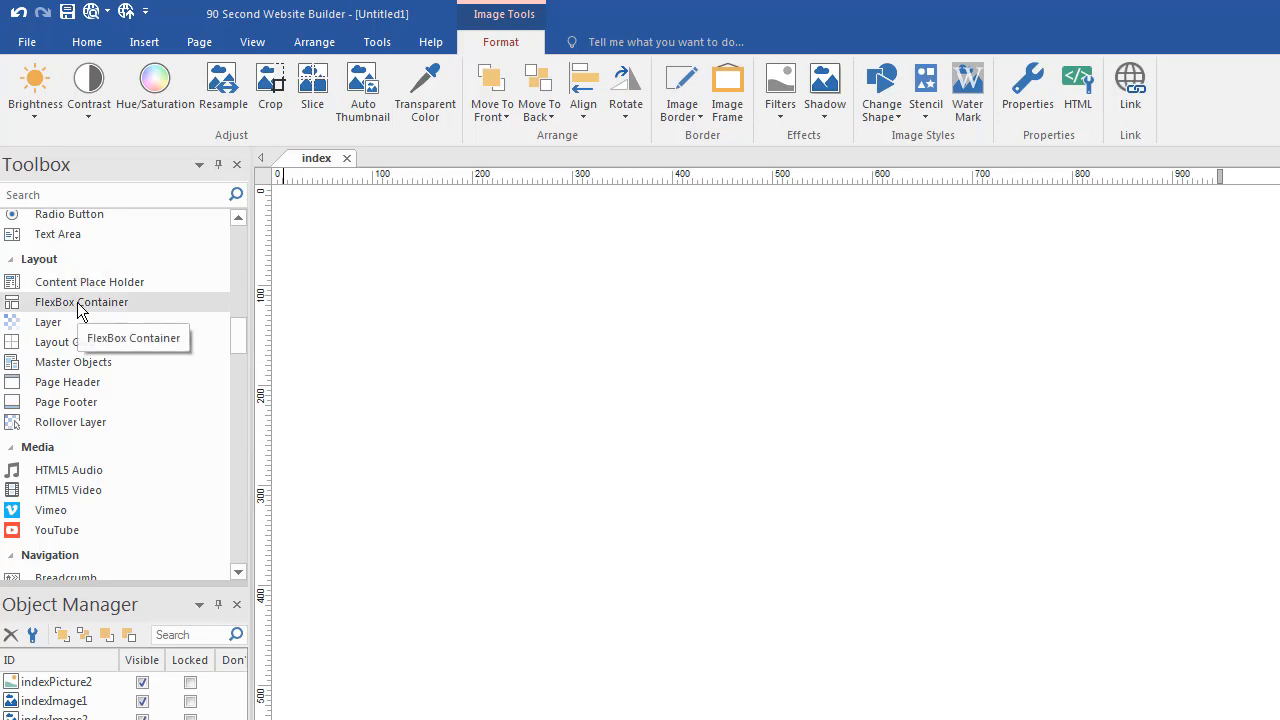
mouse_move(80, 302)
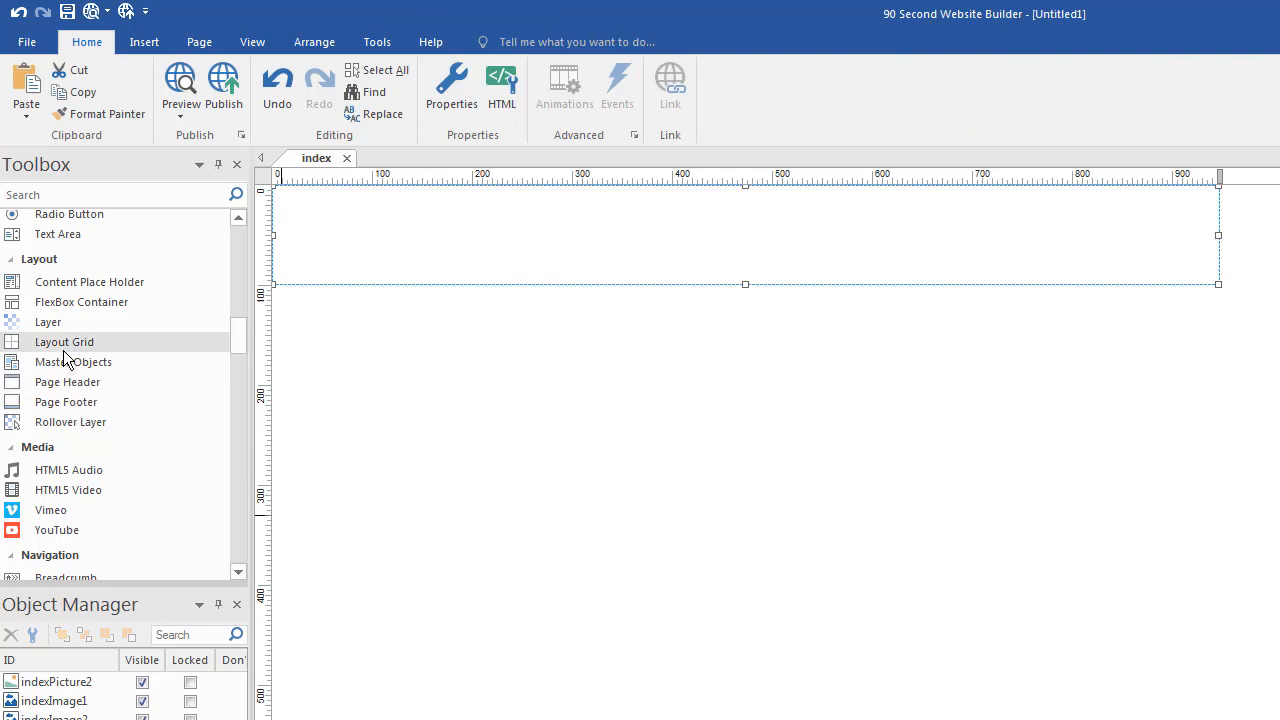
mouse_move(64, 342)
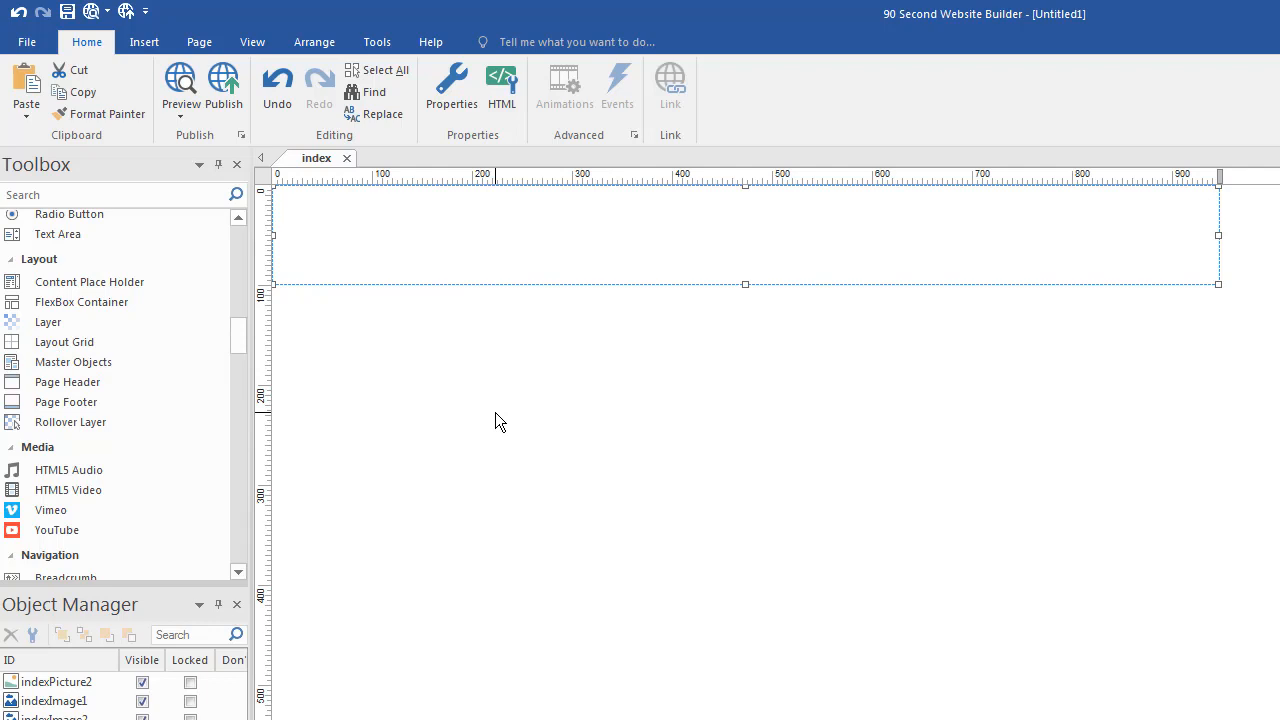
mouse_move(536, 356)
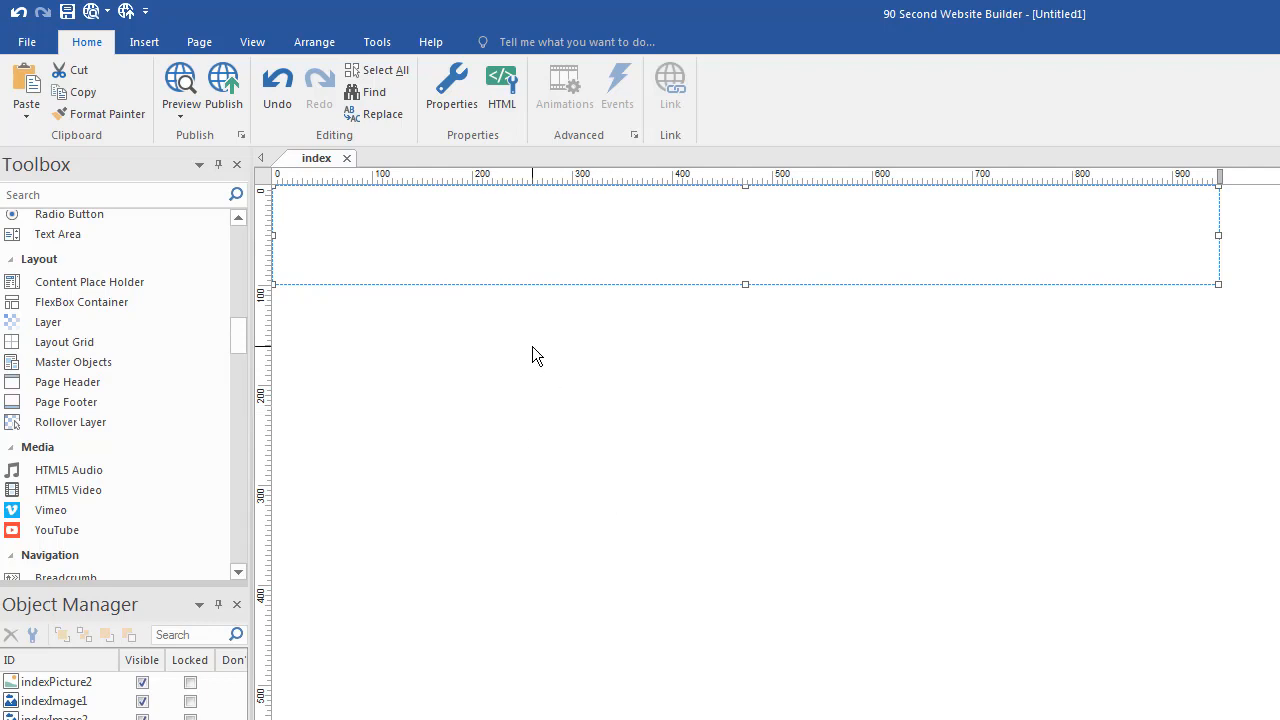
mouse_move(656, 346)
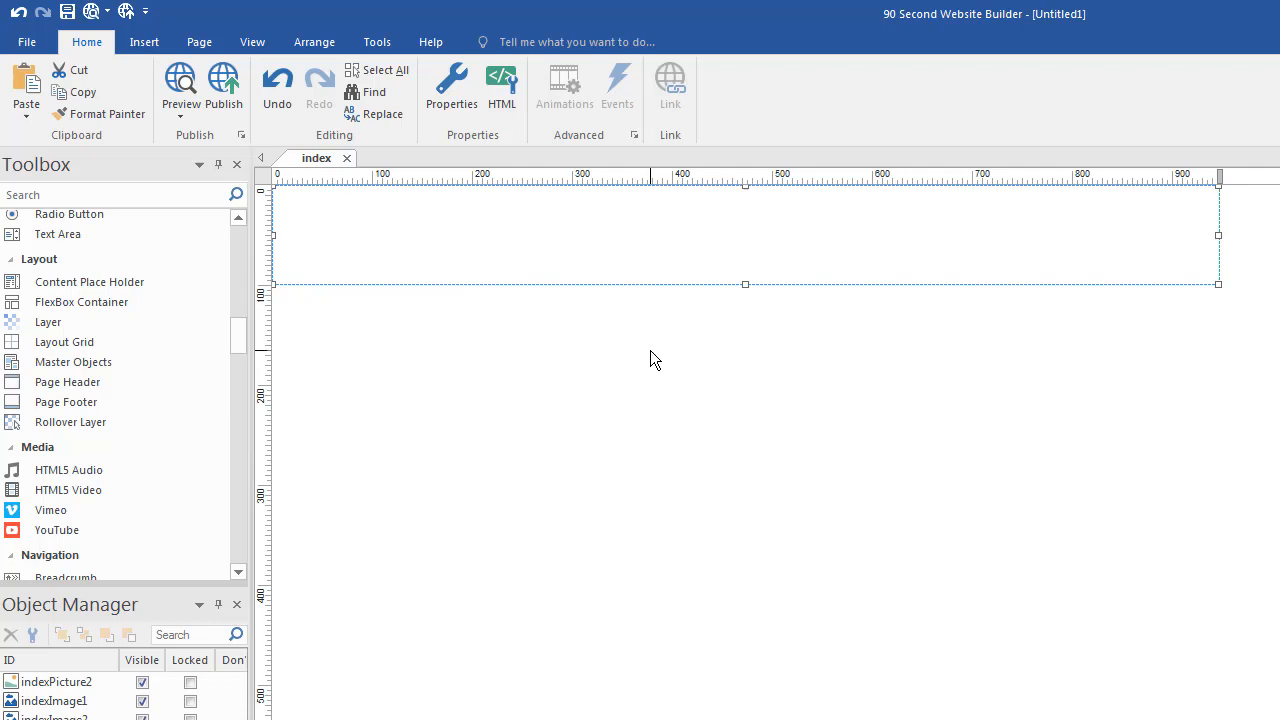
mouse_move(620, 348)
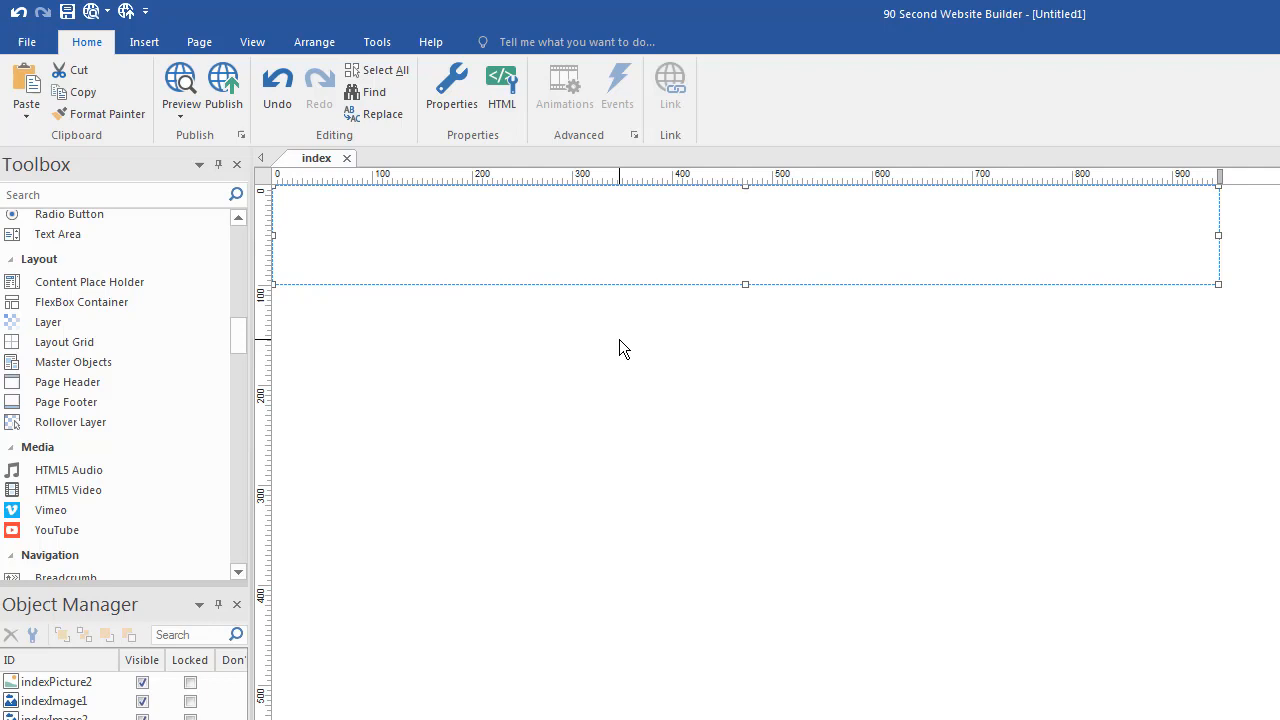
mouse_move(854, 558)
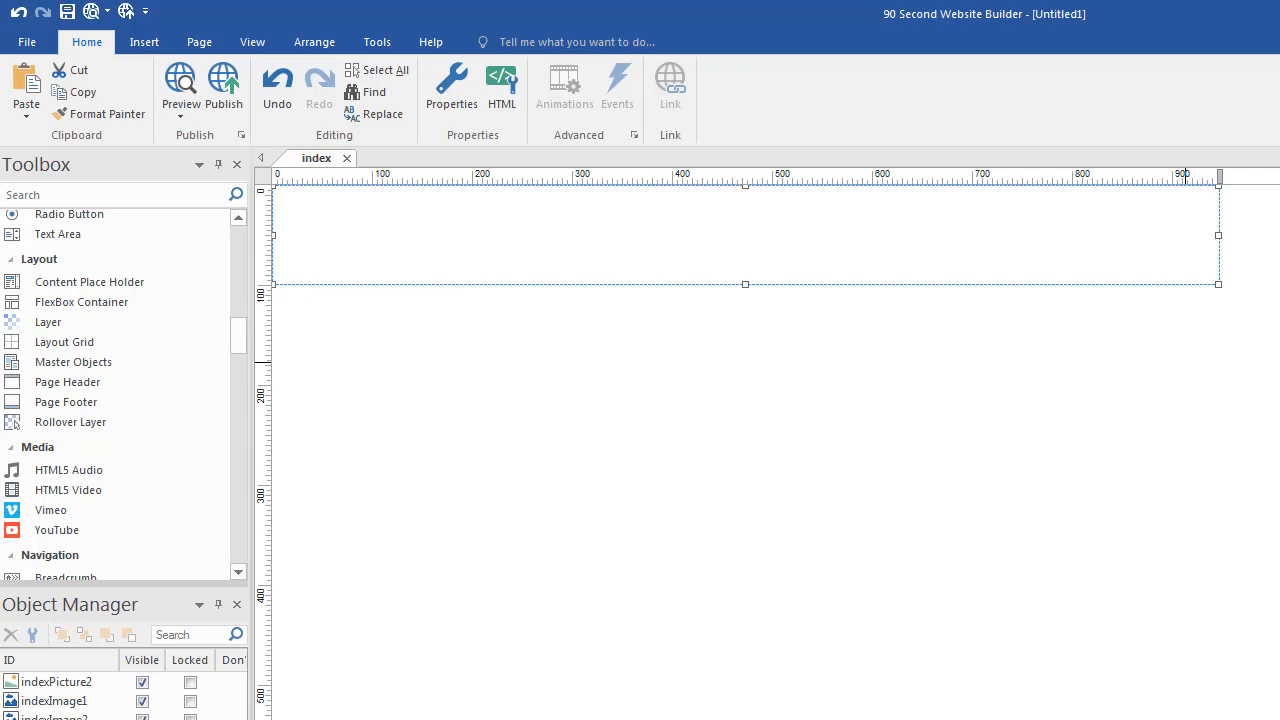
Place the six numbered button images below the container and nudge button 6 left.
click(392, 462)
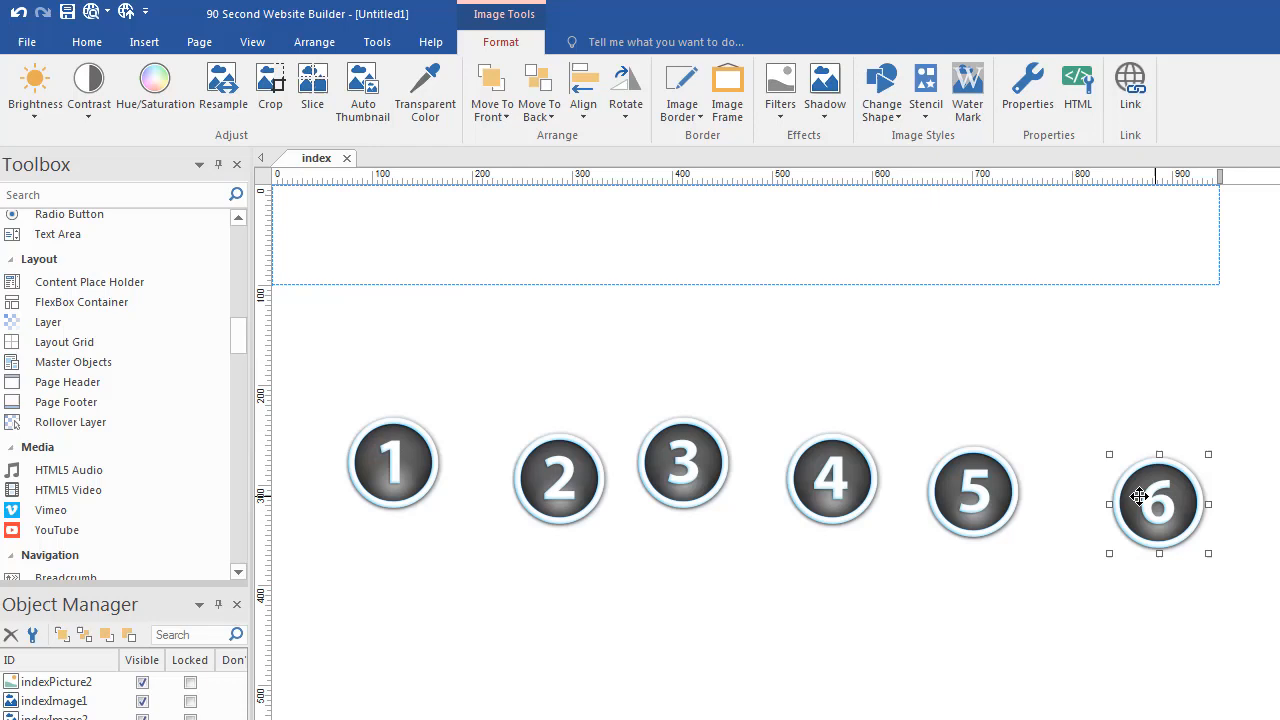
drag(1158, 504, 1116, 504)
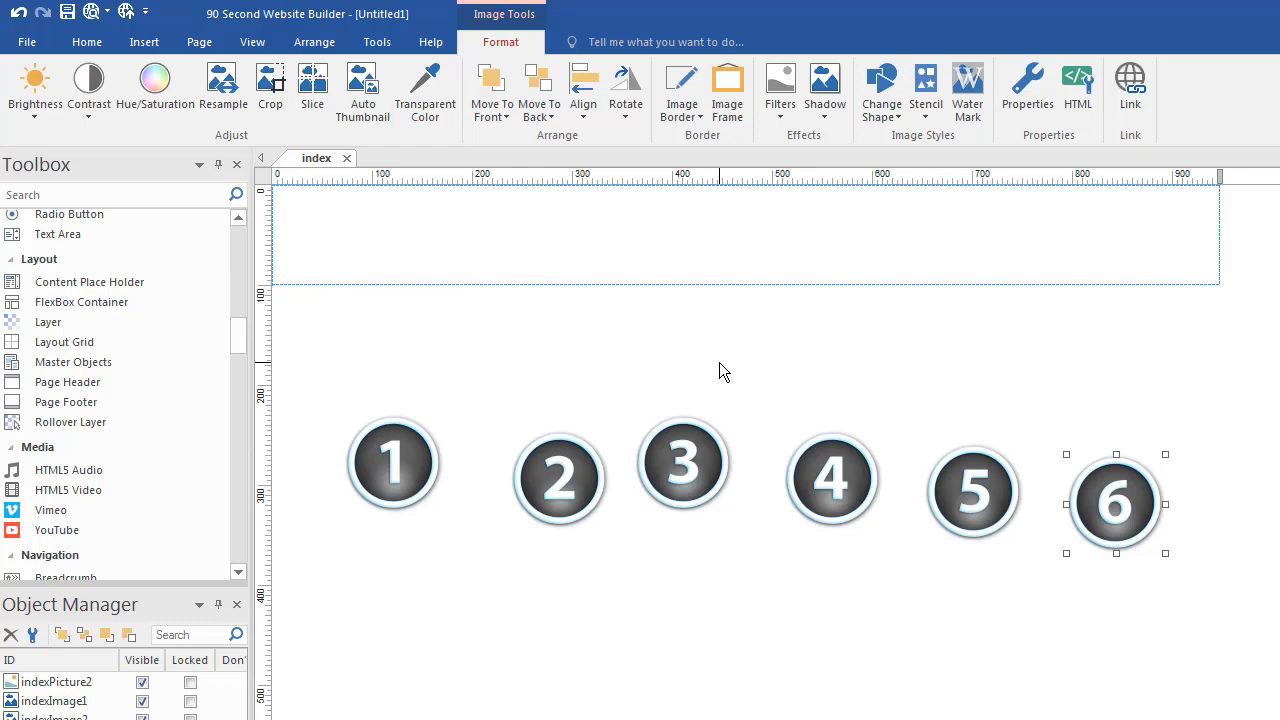
mouse_move(768, 464)
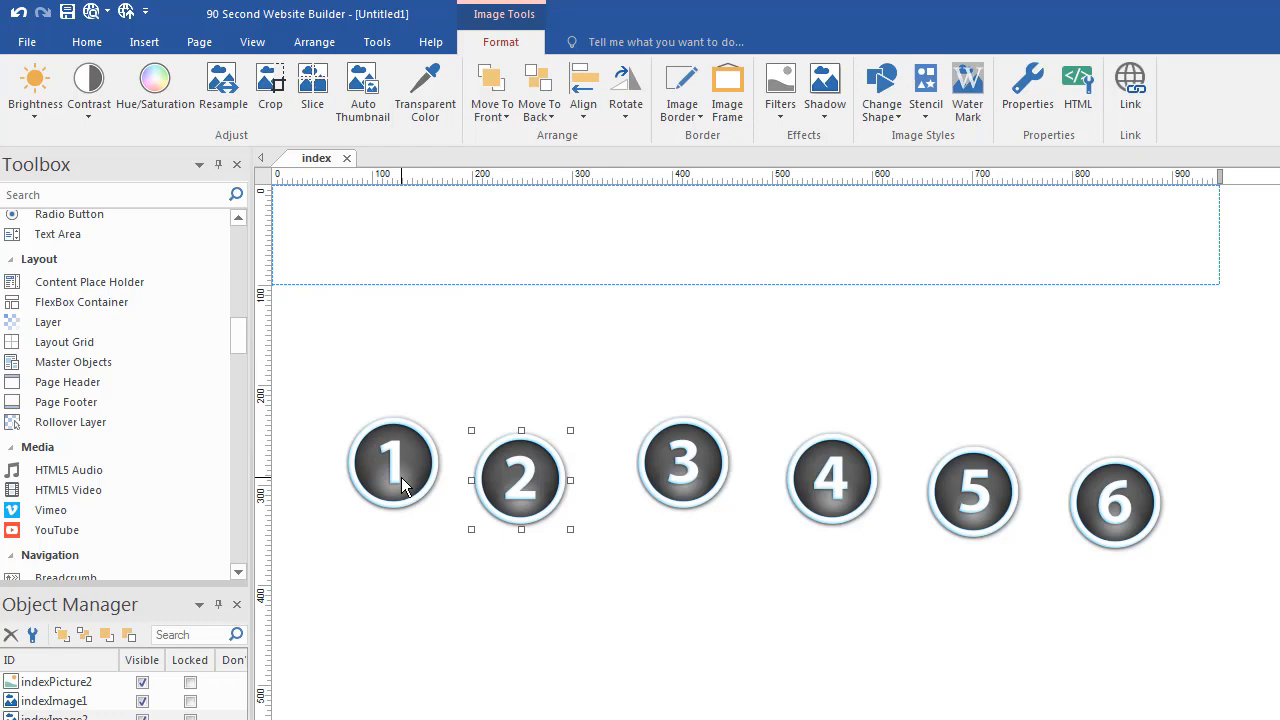
Move buttons 1 and 2 into the FlexBox container, button 2 placed after button 1.
drag(392, 464, 744, 244)
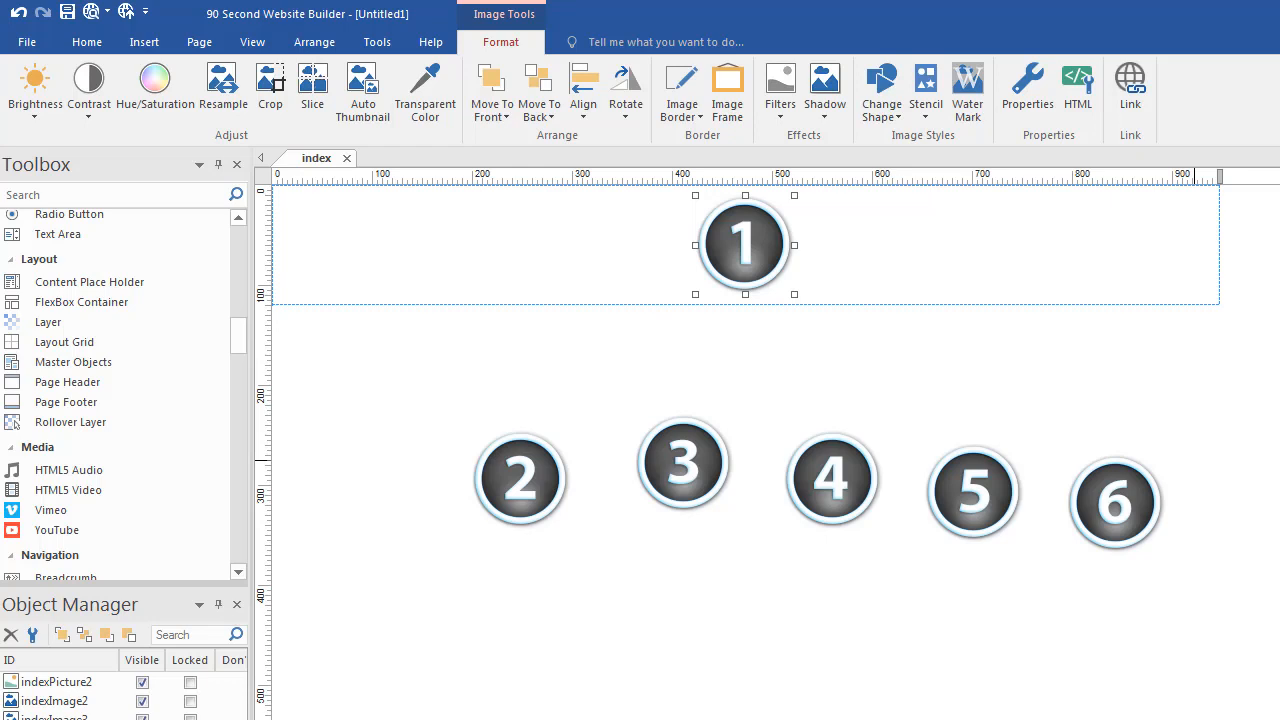
mouse_move(676, 596)
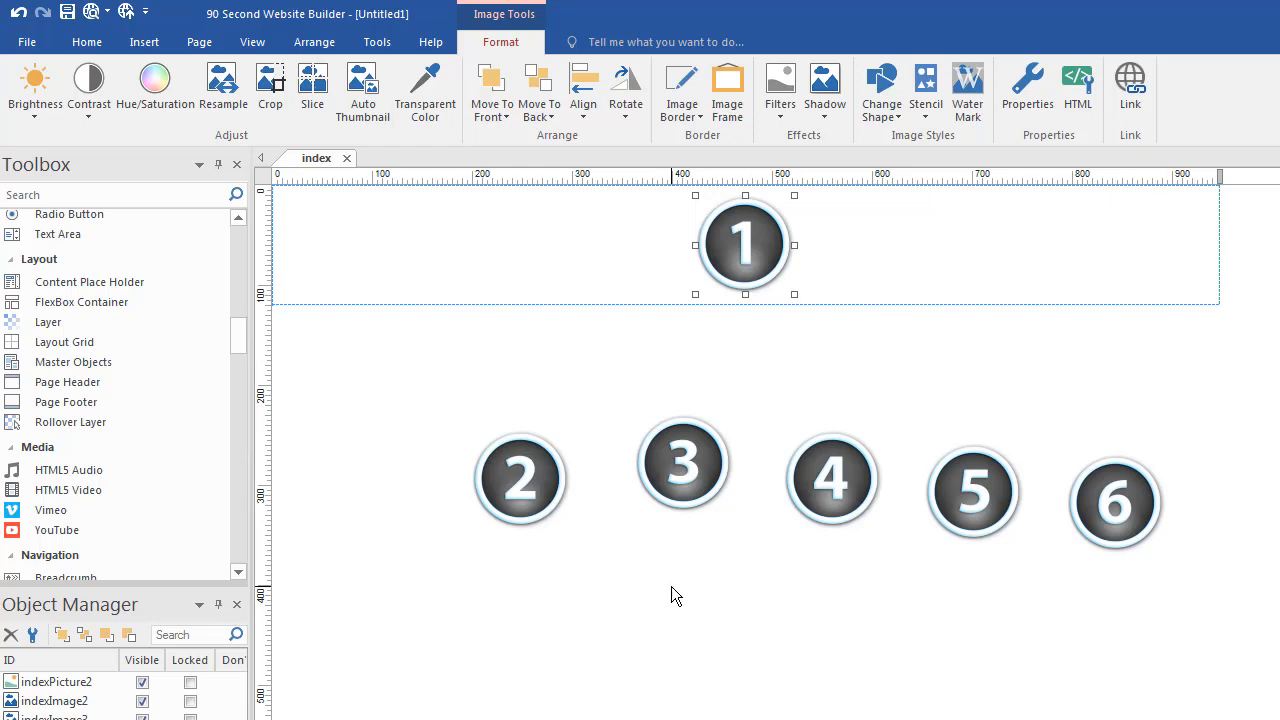
click(520, 478)
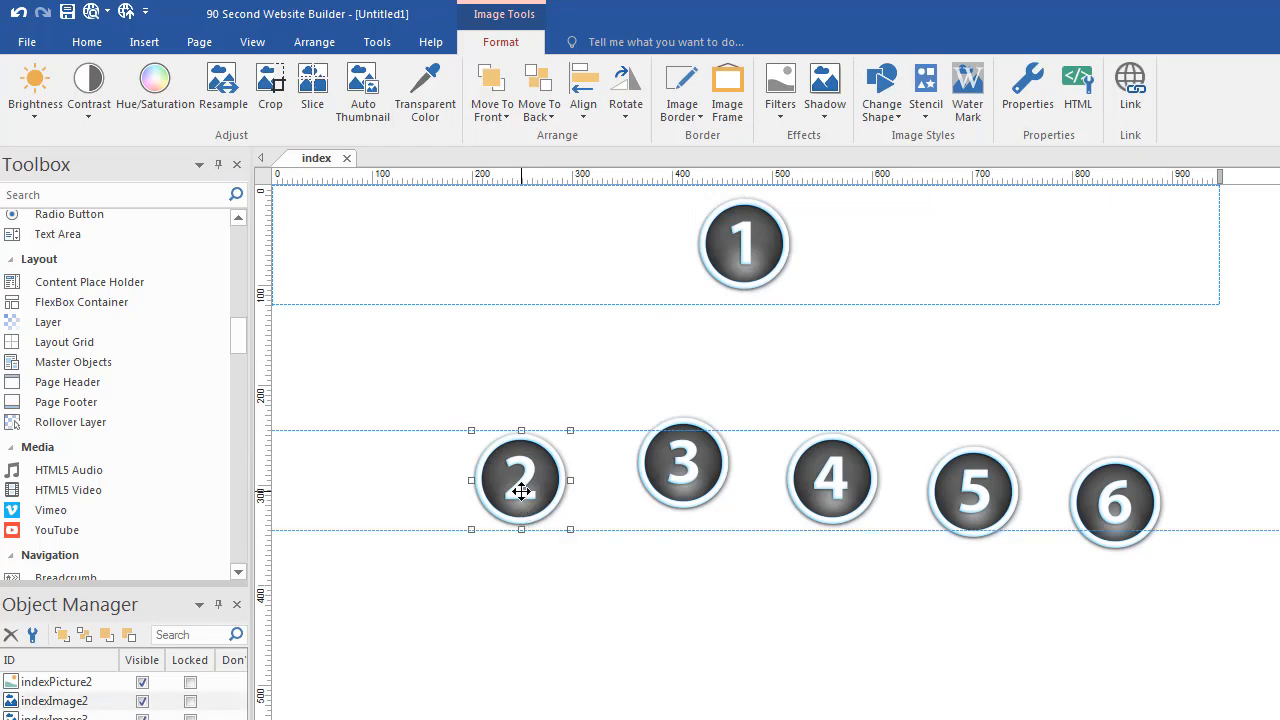
drag(520, 478, 456, 292)
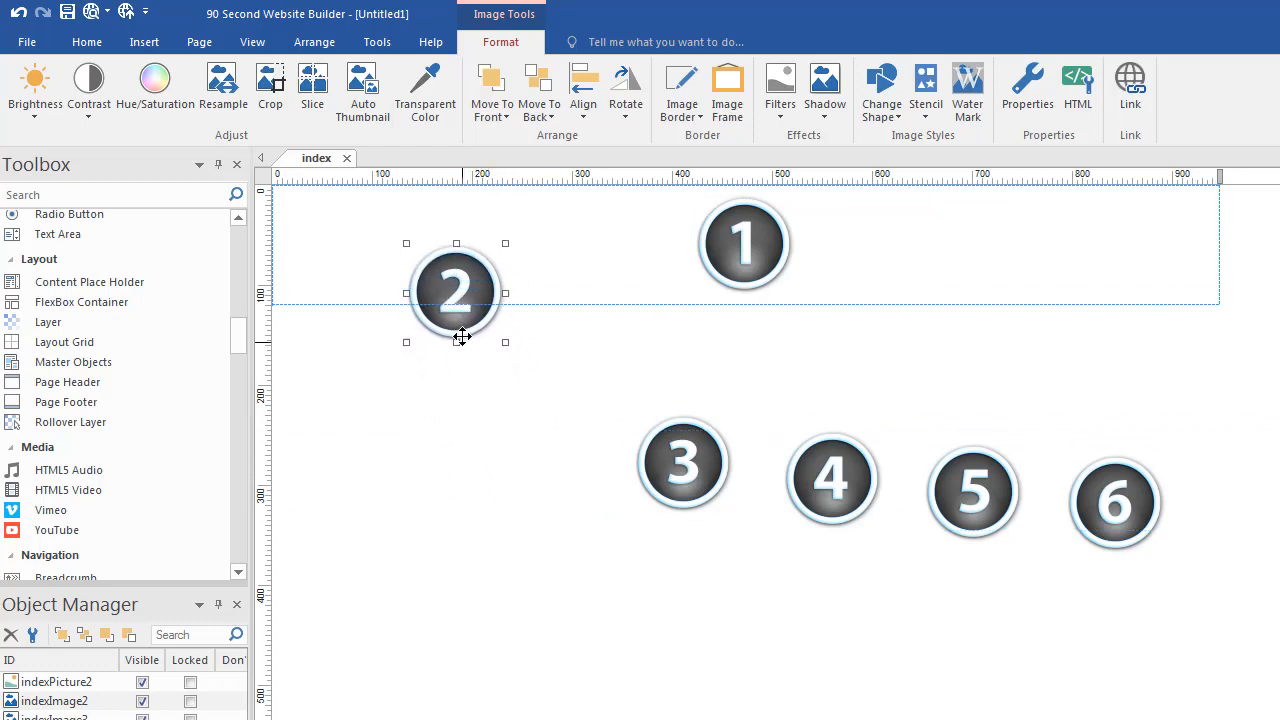
drag(456, 292, 372, 232)
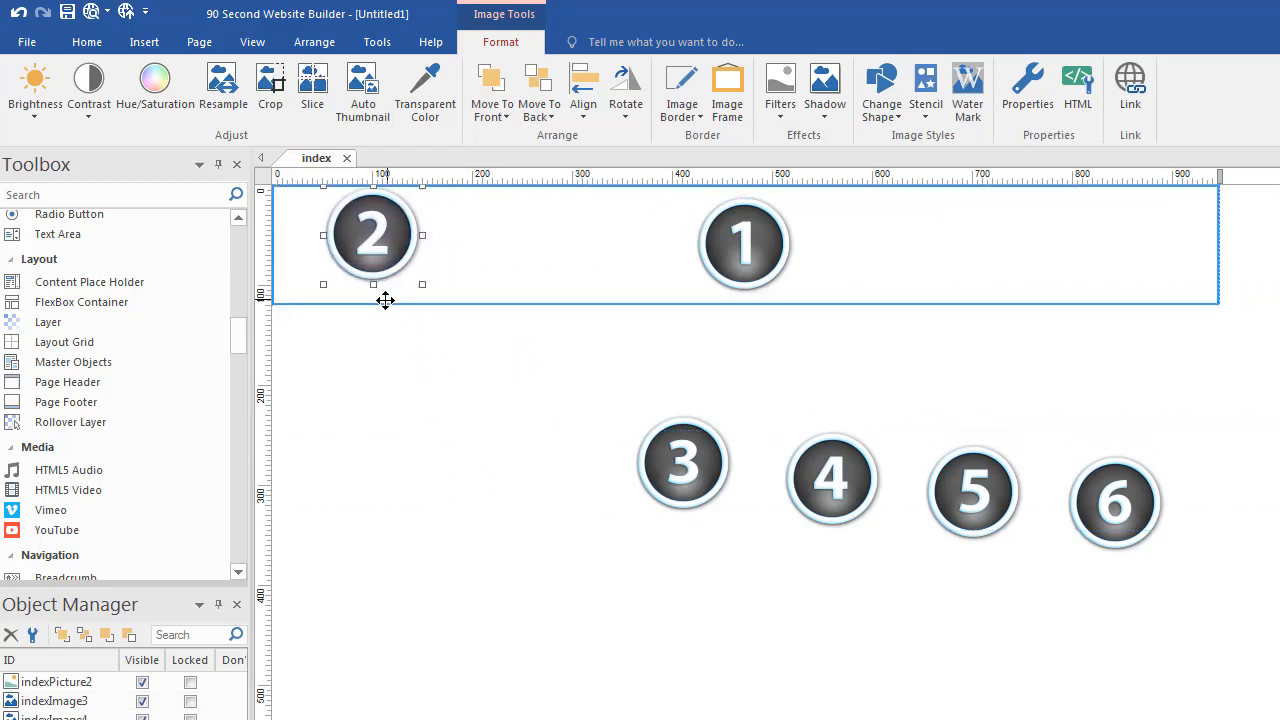
drag(372, 234, 976, 244)
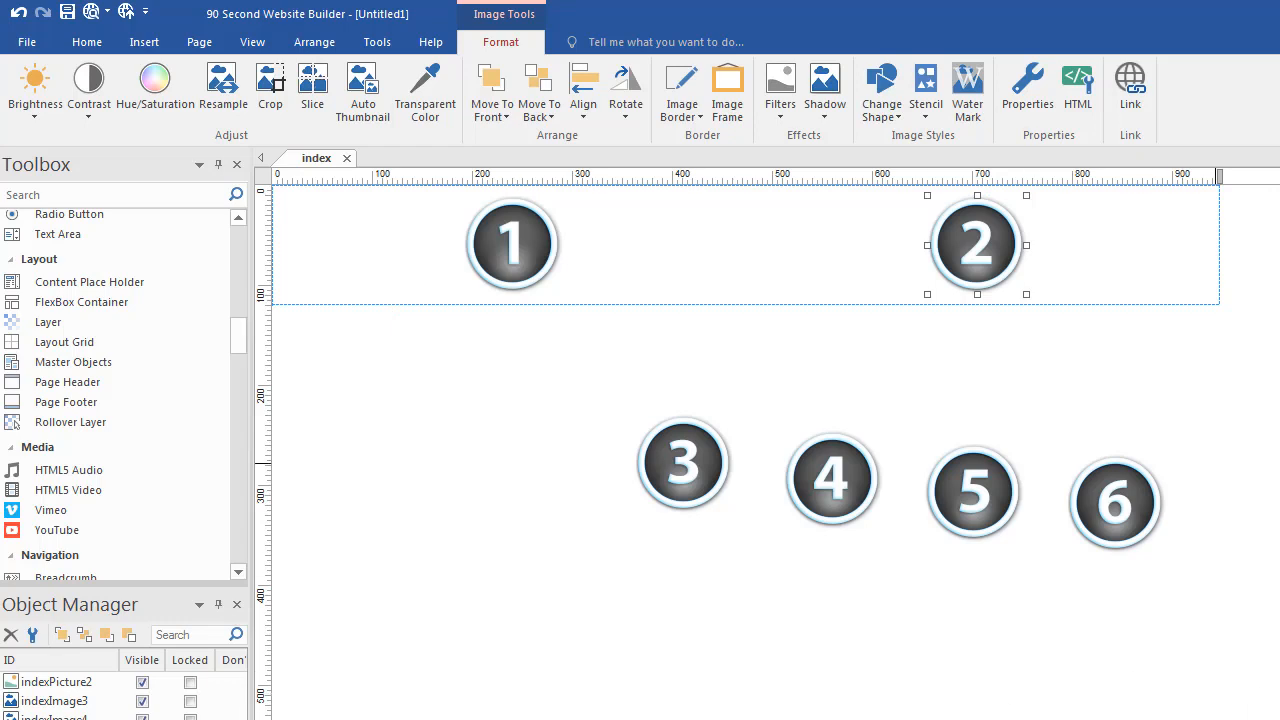
mouse_move(980, 280)
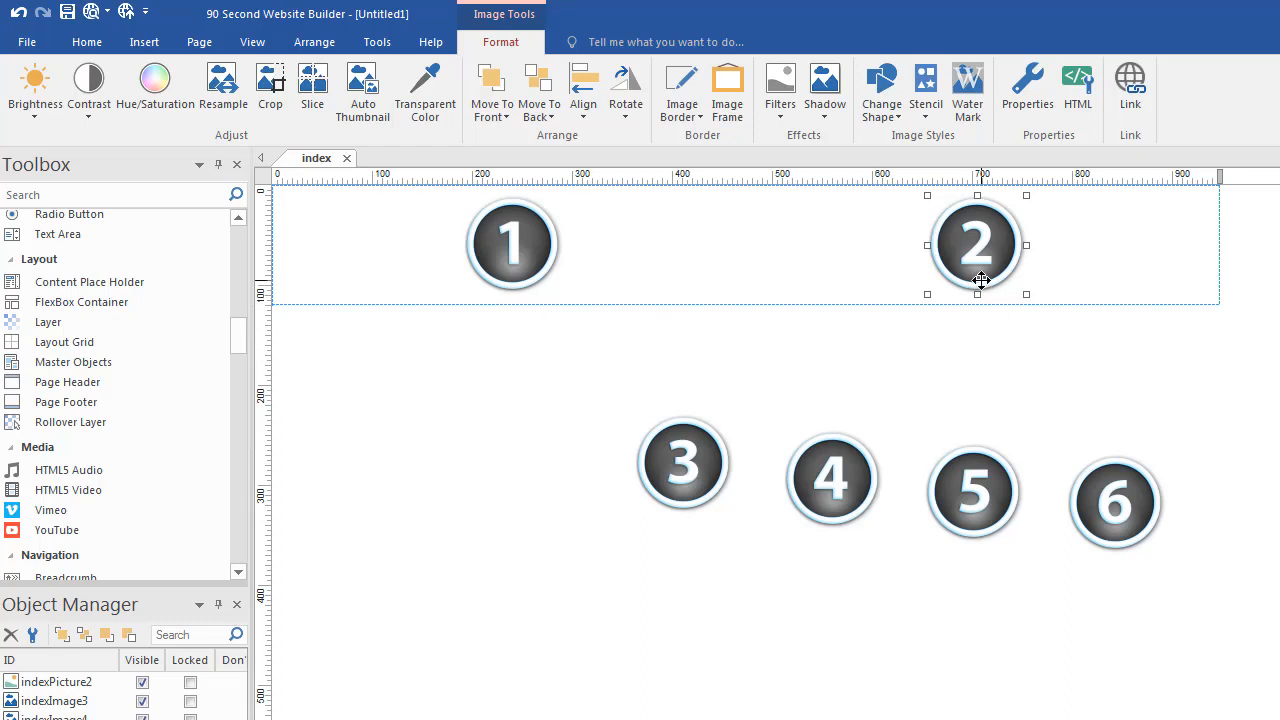
mouse_move(336, 366)
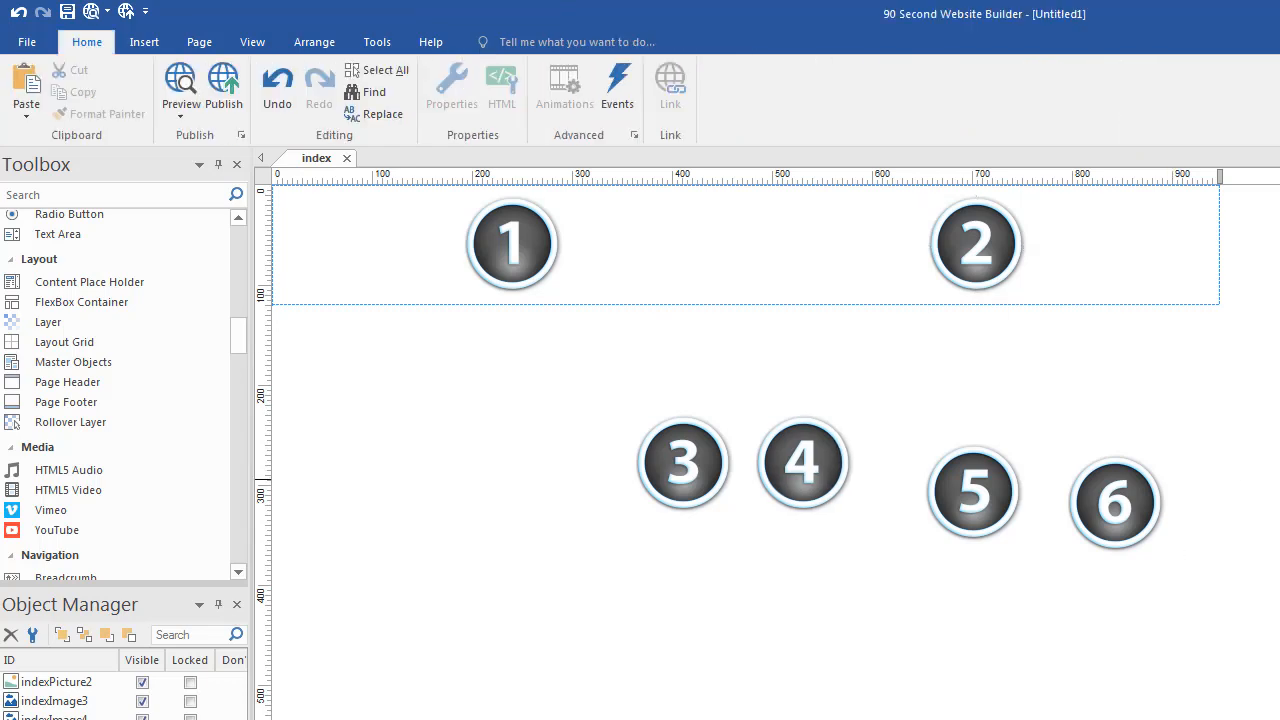
mouse_move(716, 276)
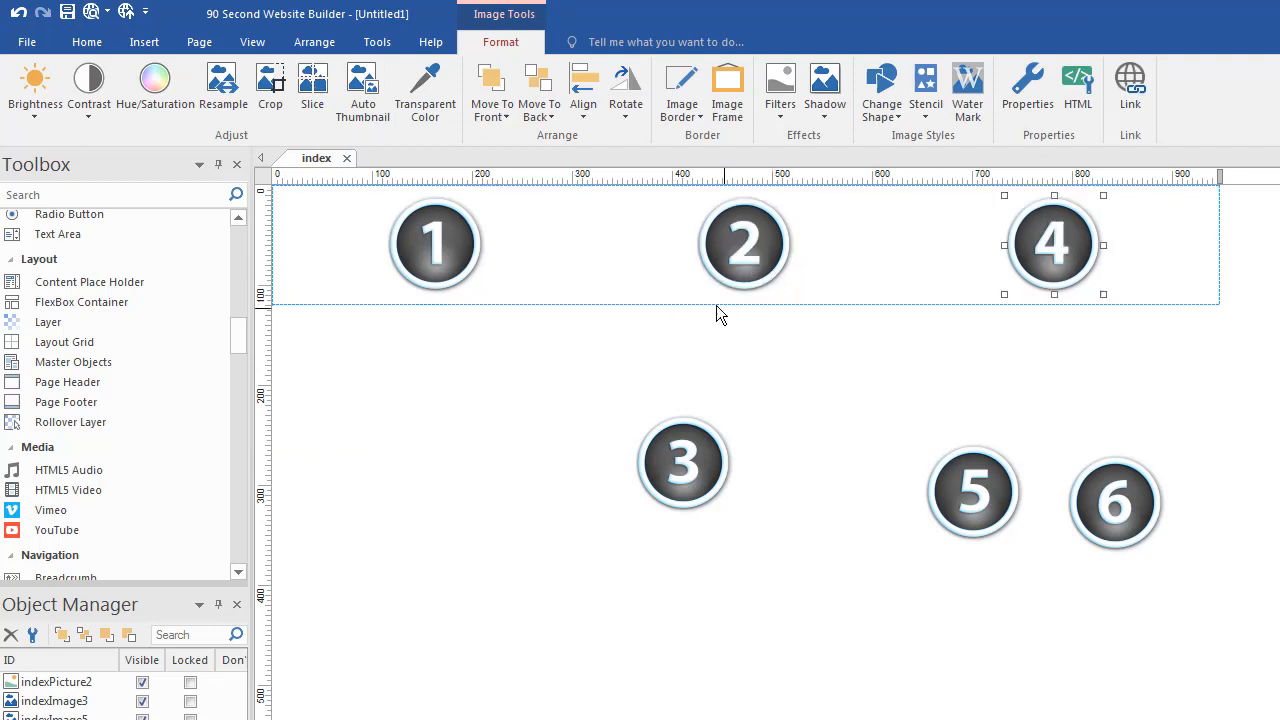
mouse_move(630, 294)
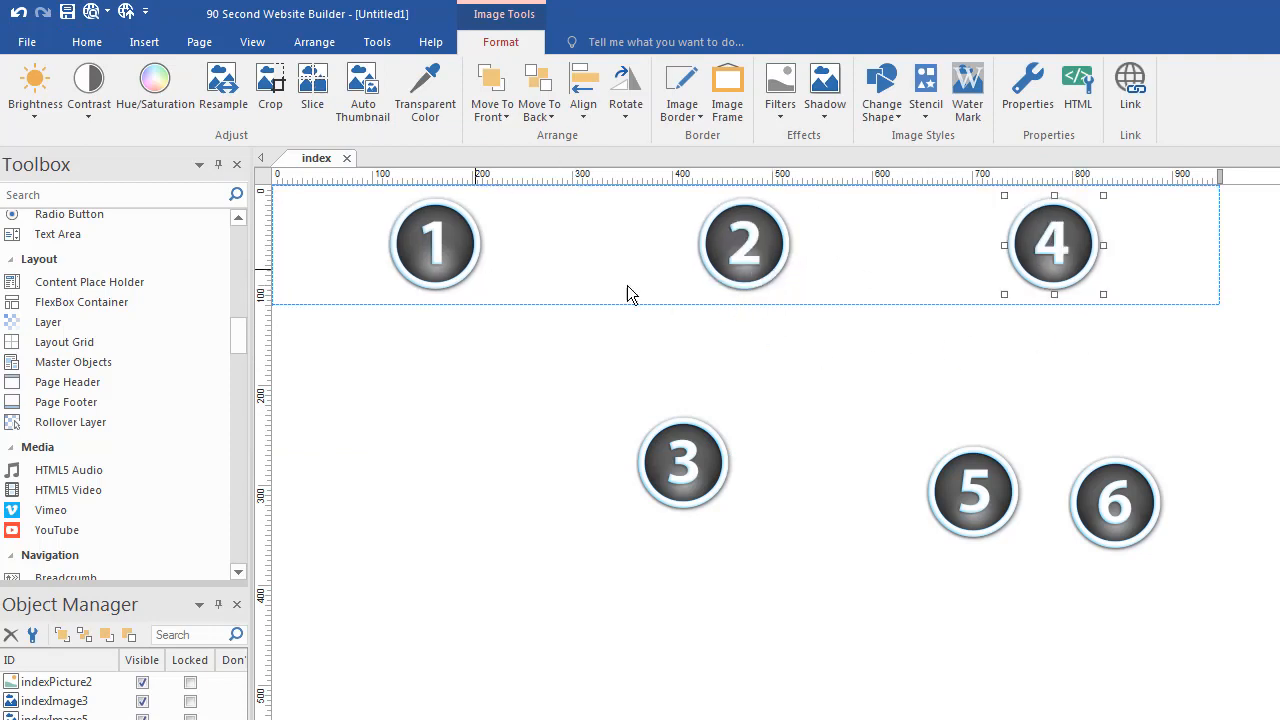
mouse_move(964, 384)
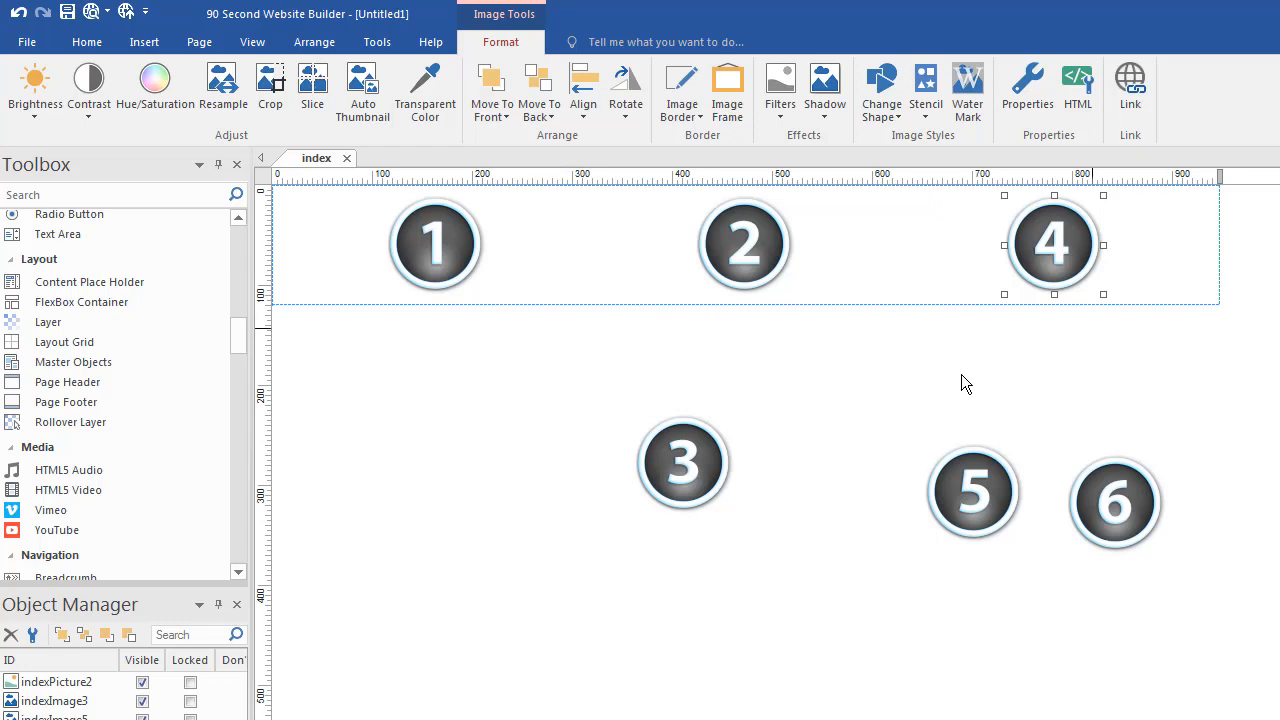
mouse_move(894, 376)
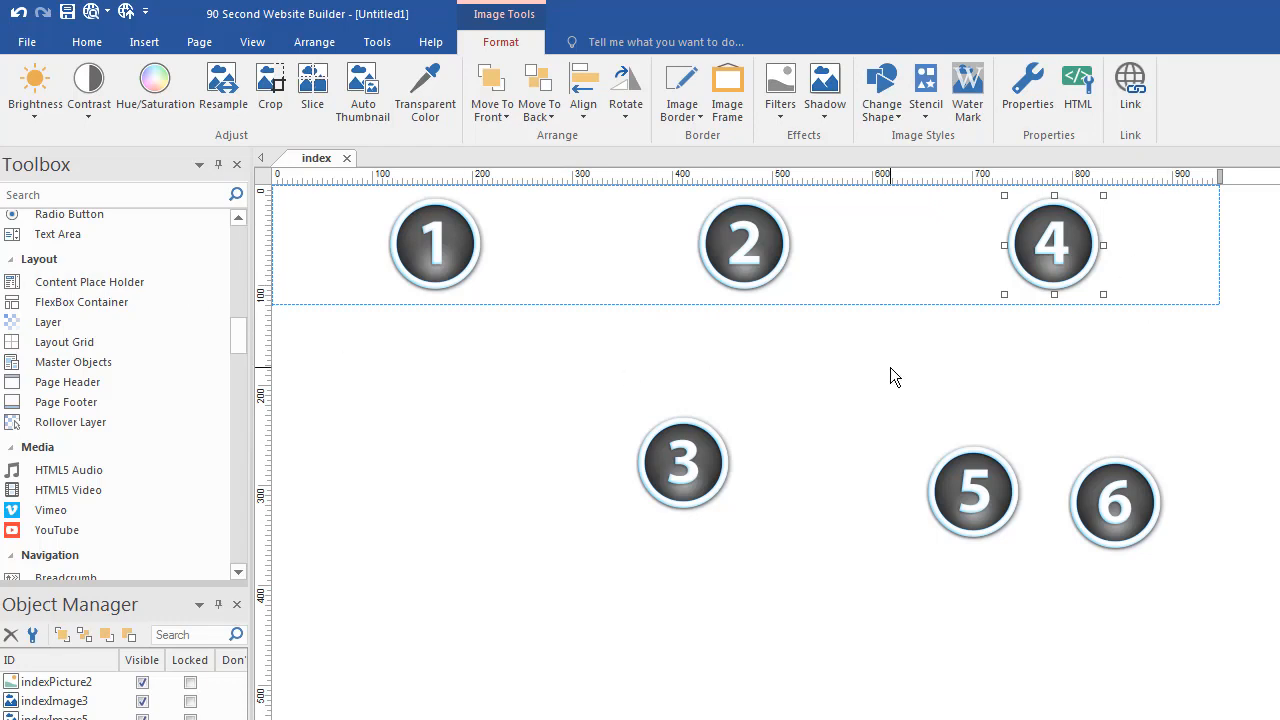
mouse_move(436, 304)
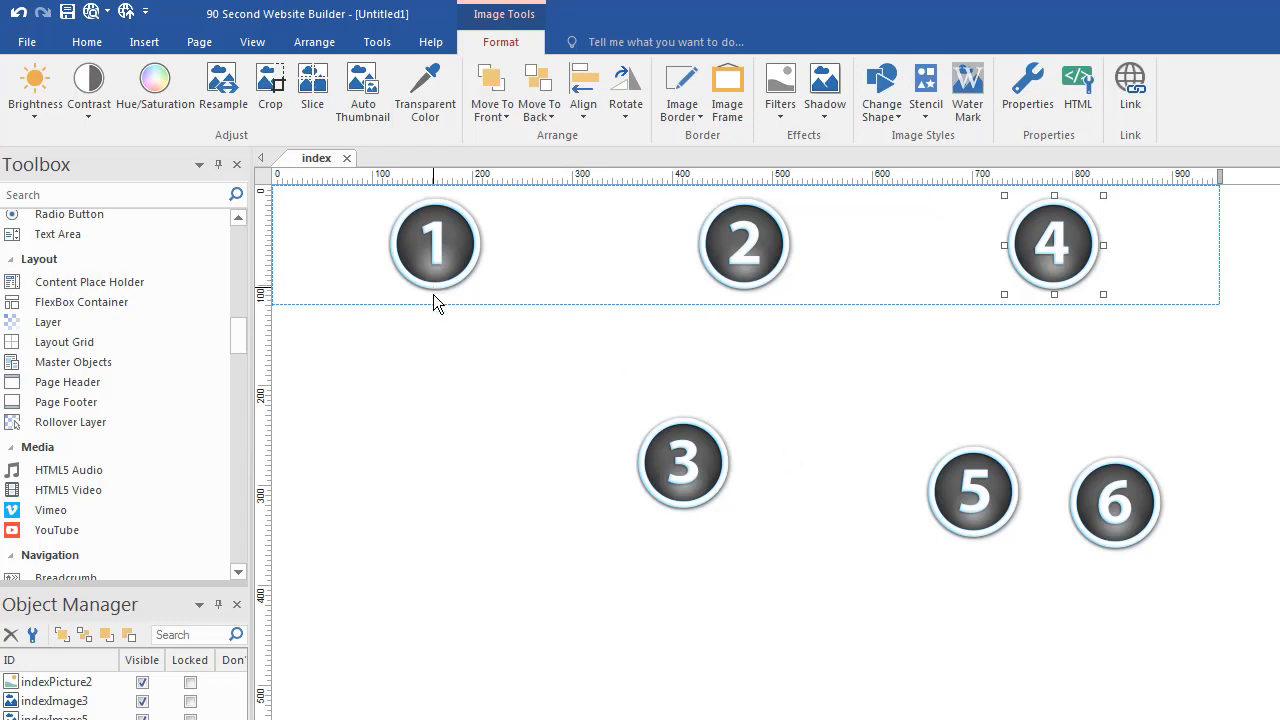
mouse_move(544, 402)
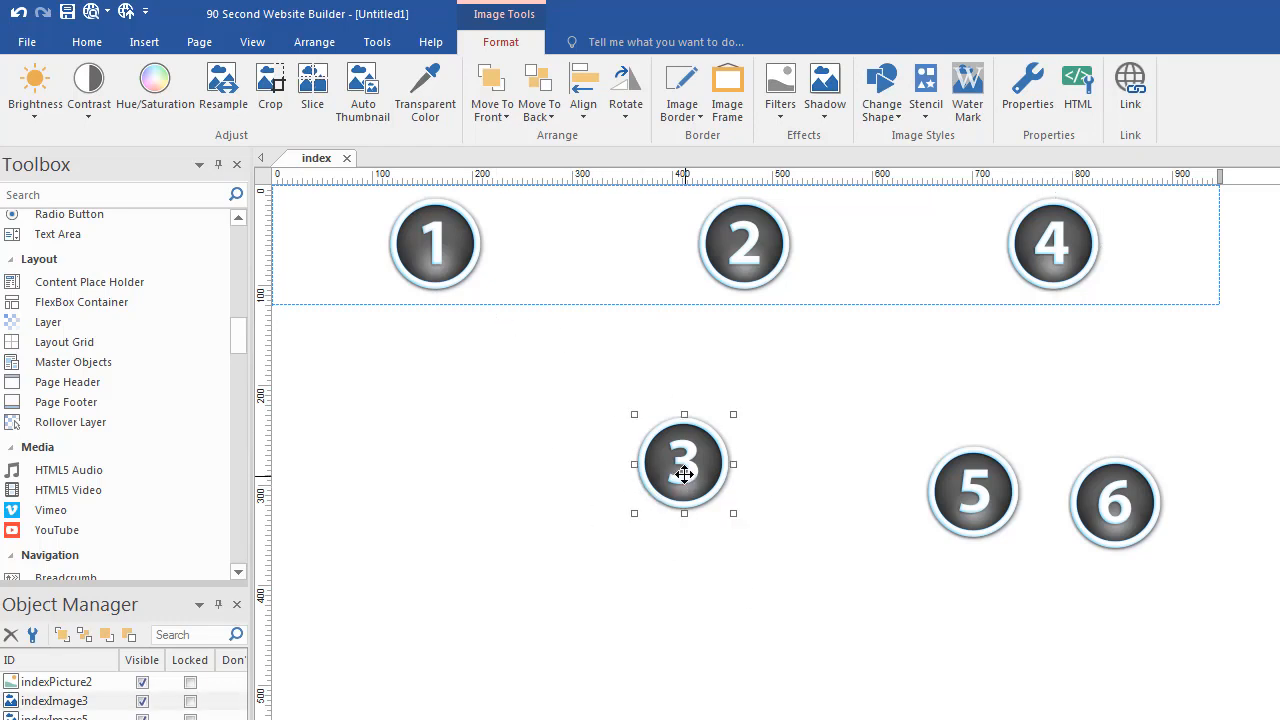
Move buttons 3, 5 and 6 into the container to continue the numbered row.
drag(684, 464, 1092, 244)
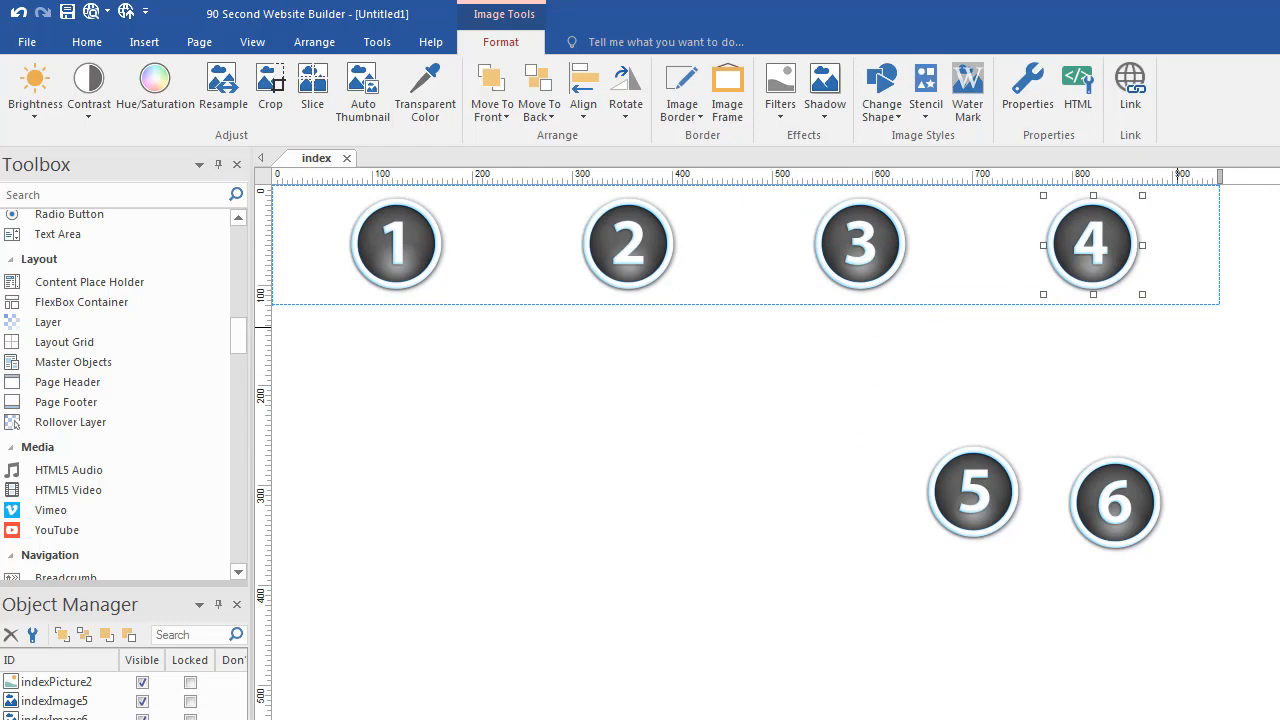
mouse_move(1216, 324)
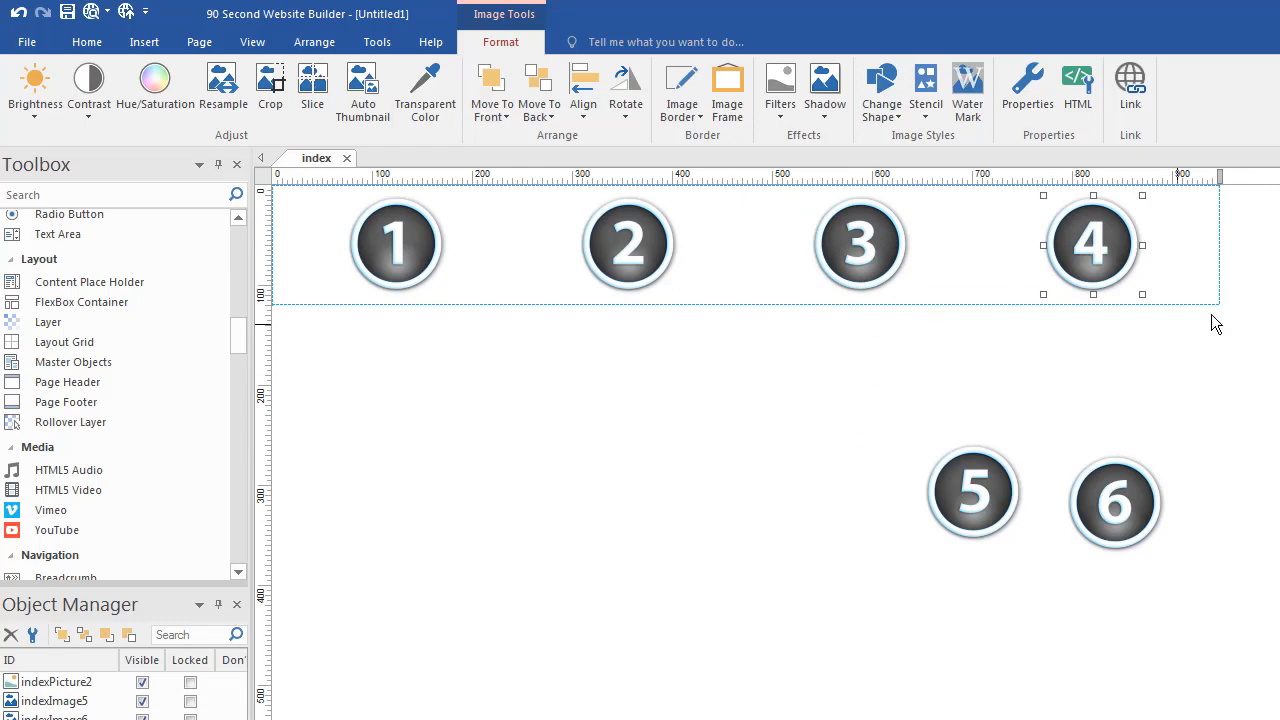
drag(972, 492, 904, 452)
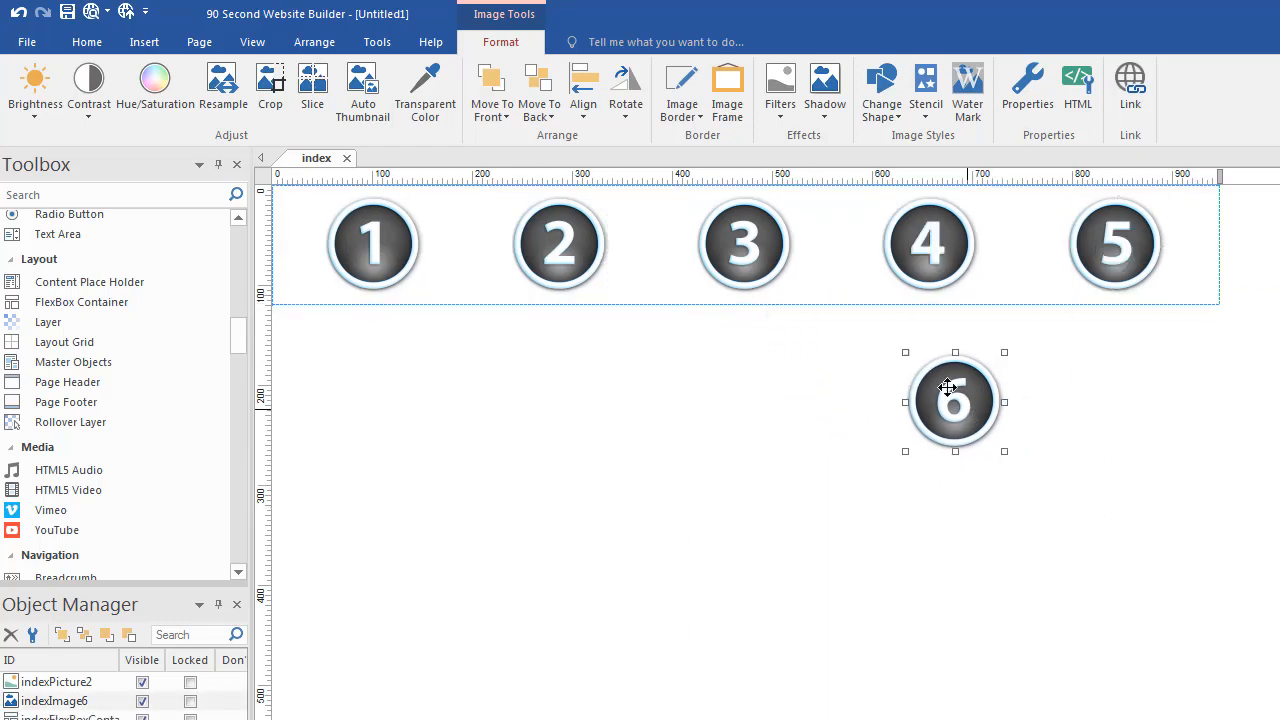
drag(956, 400, 1130, 244)
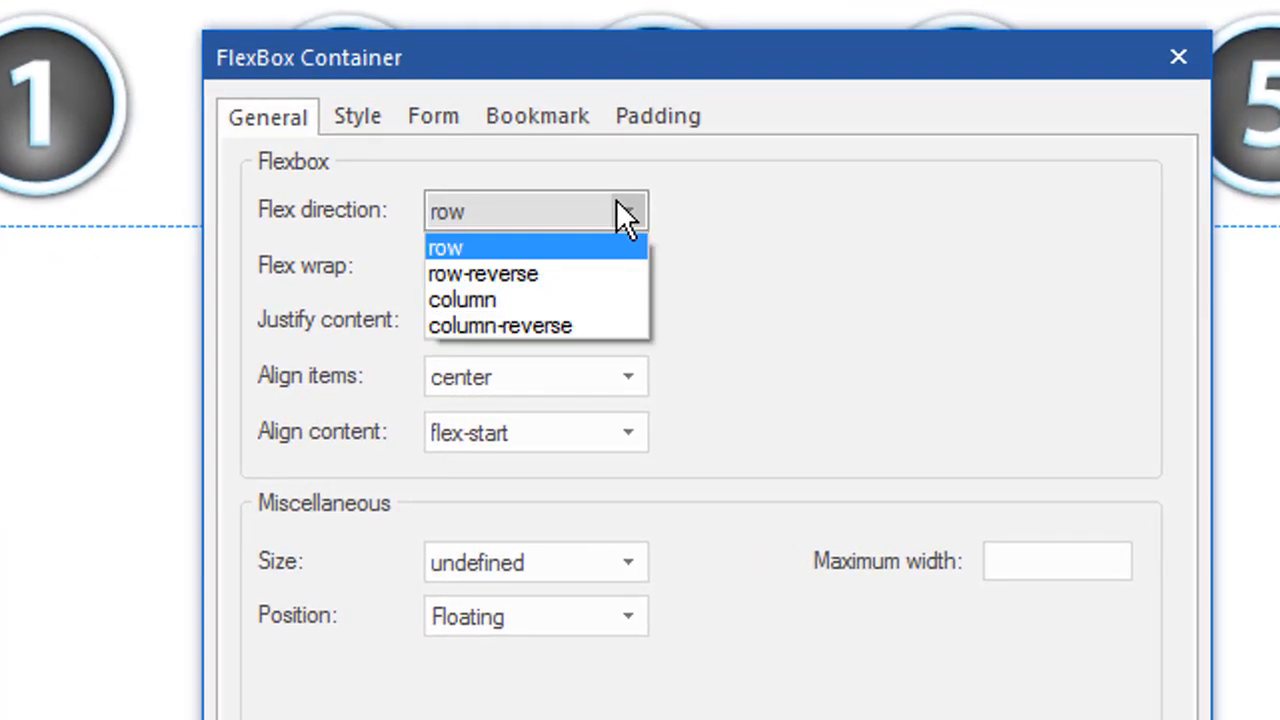
mouse_move(480, 262)
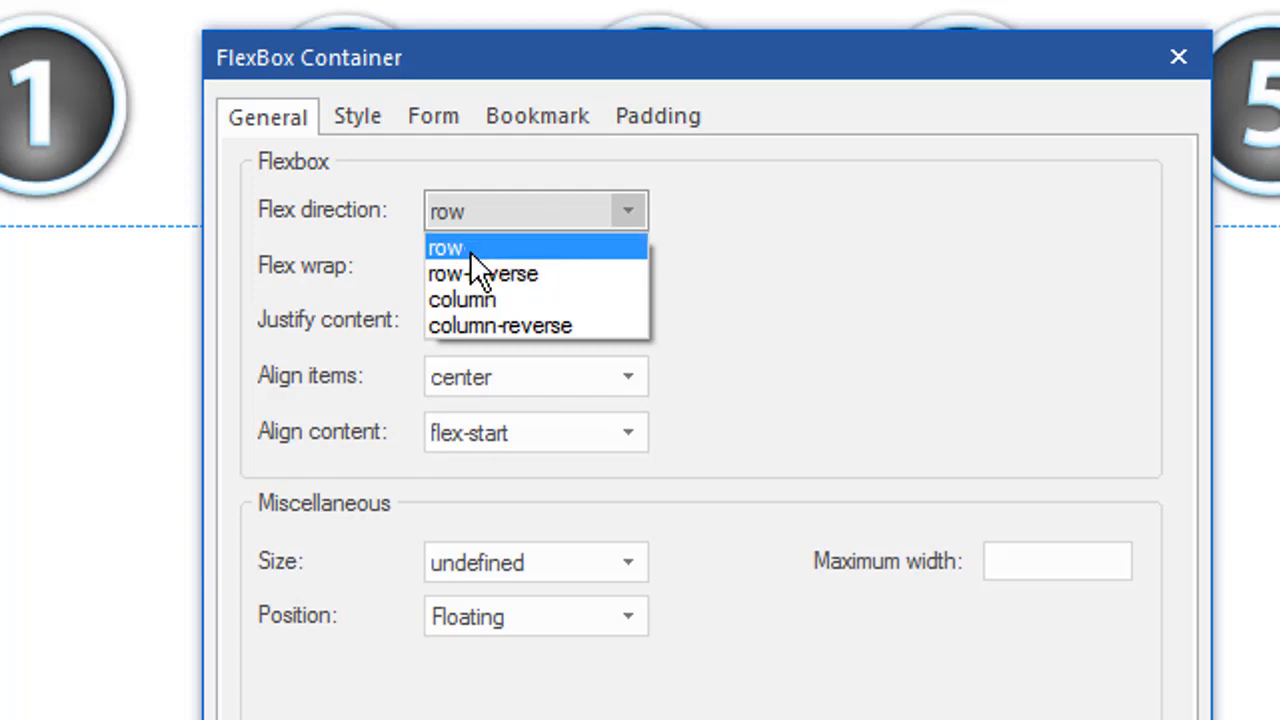
mouse_move(484, 272)
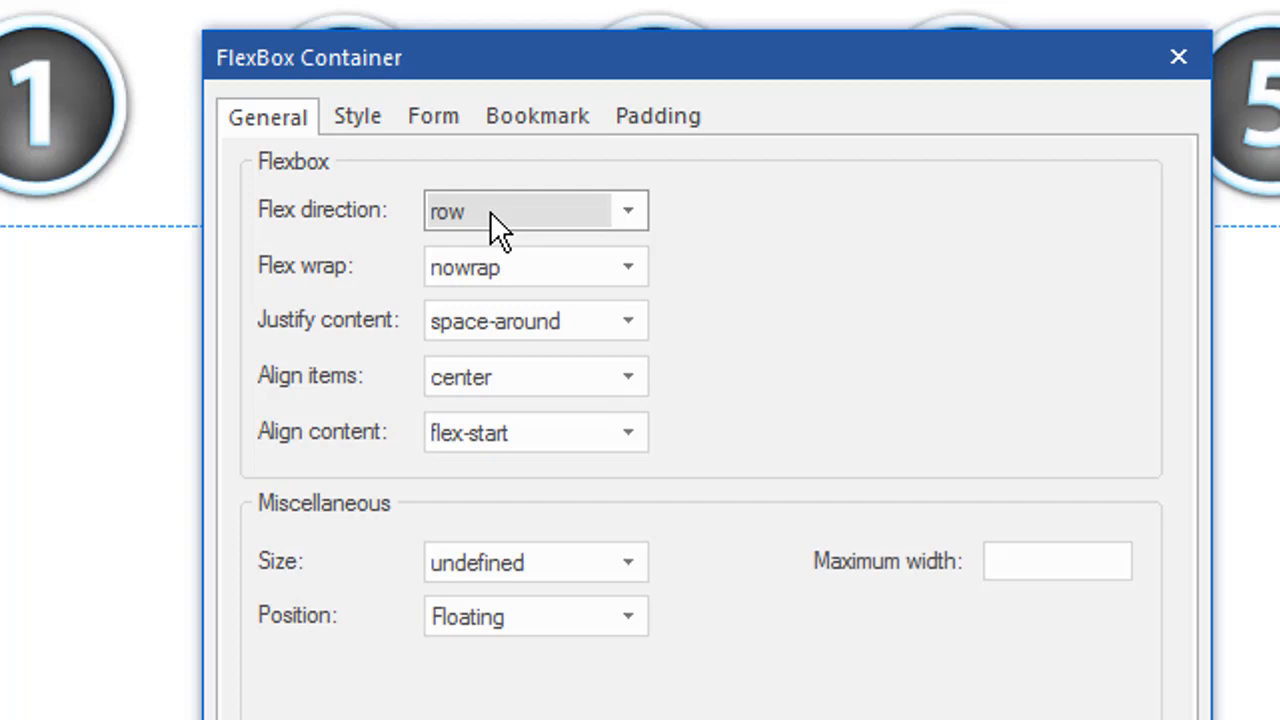
mouse_move(488, 284)
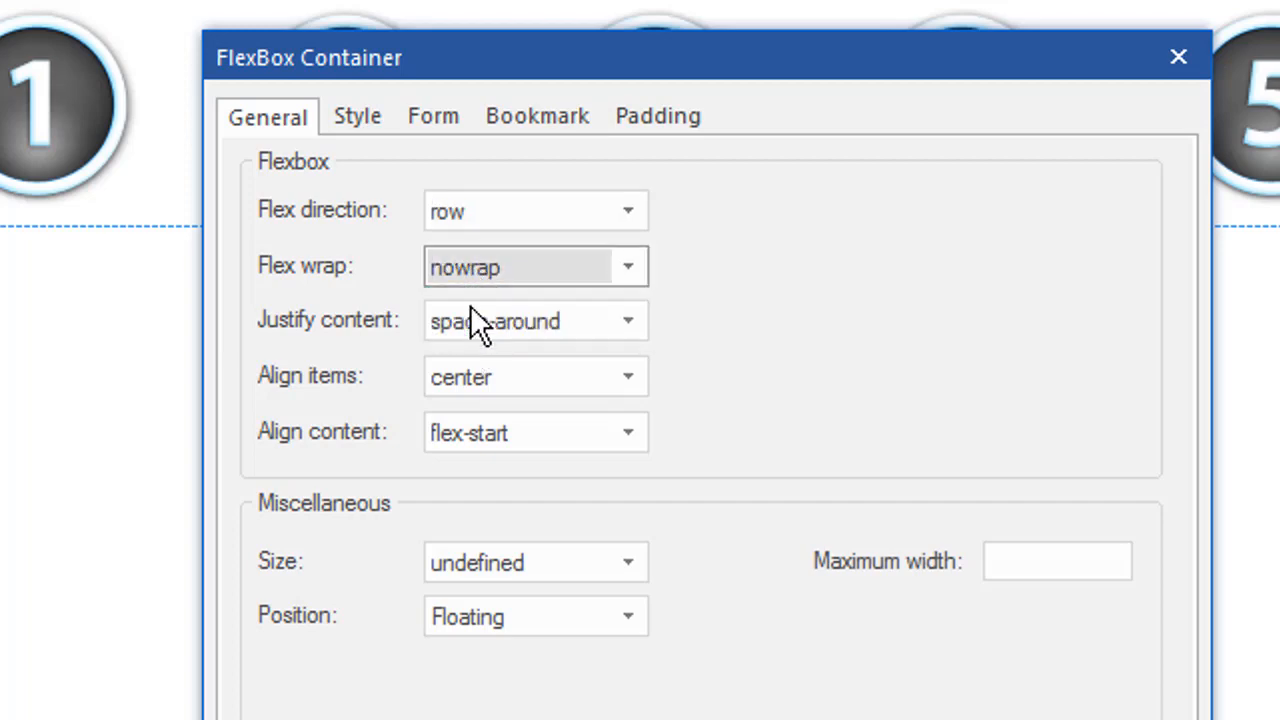
mouse_move(660, 360)
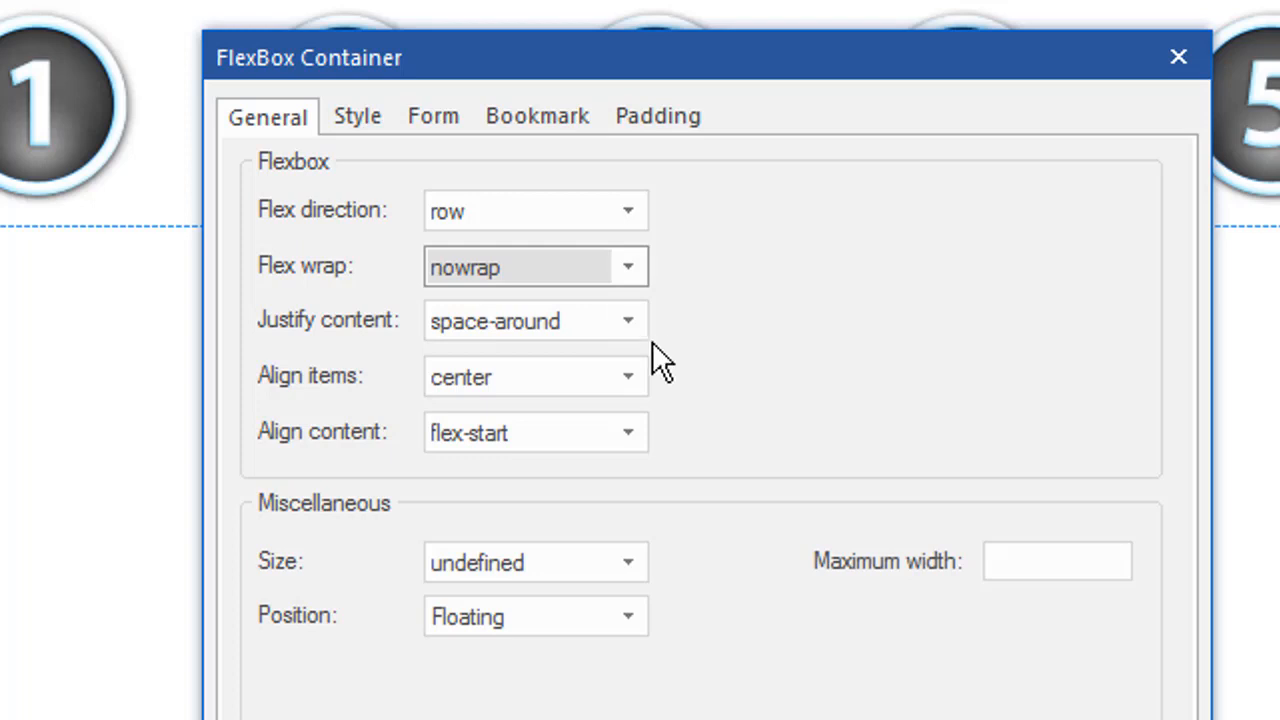
Review the Justify content choices, keeping space-around for the row.
click(536, 320)
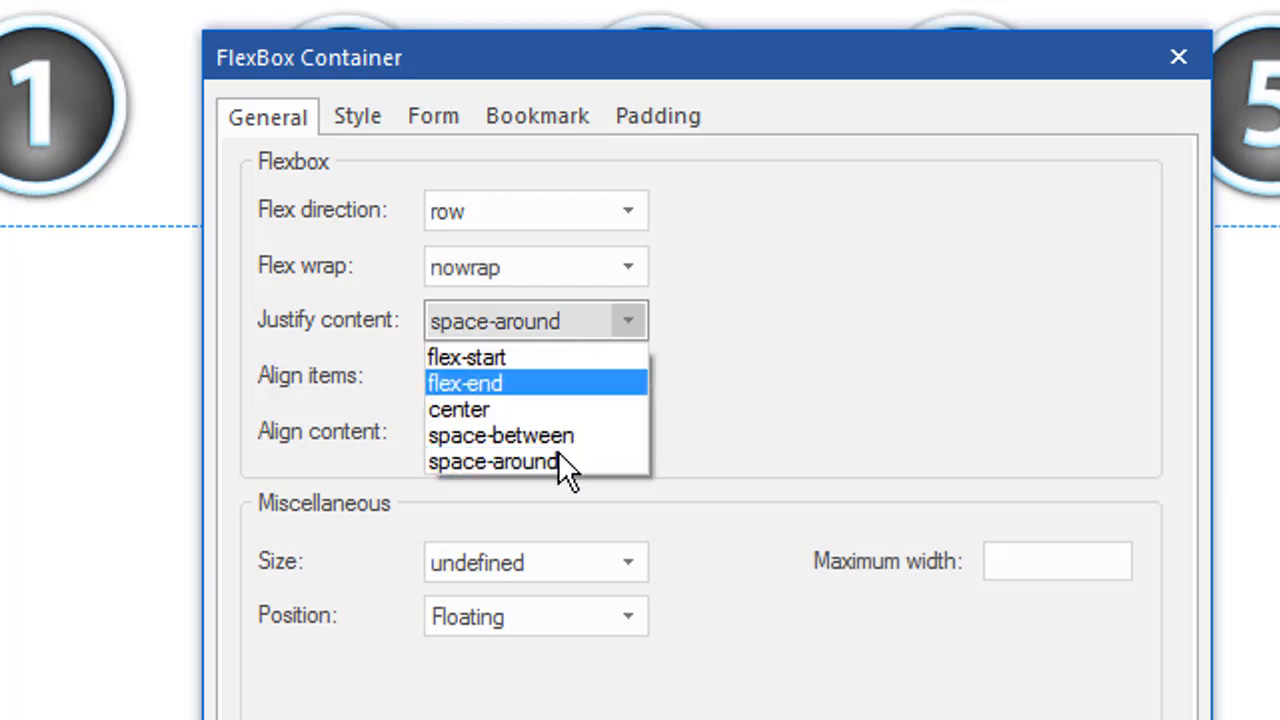
mouse_move(492, 462)
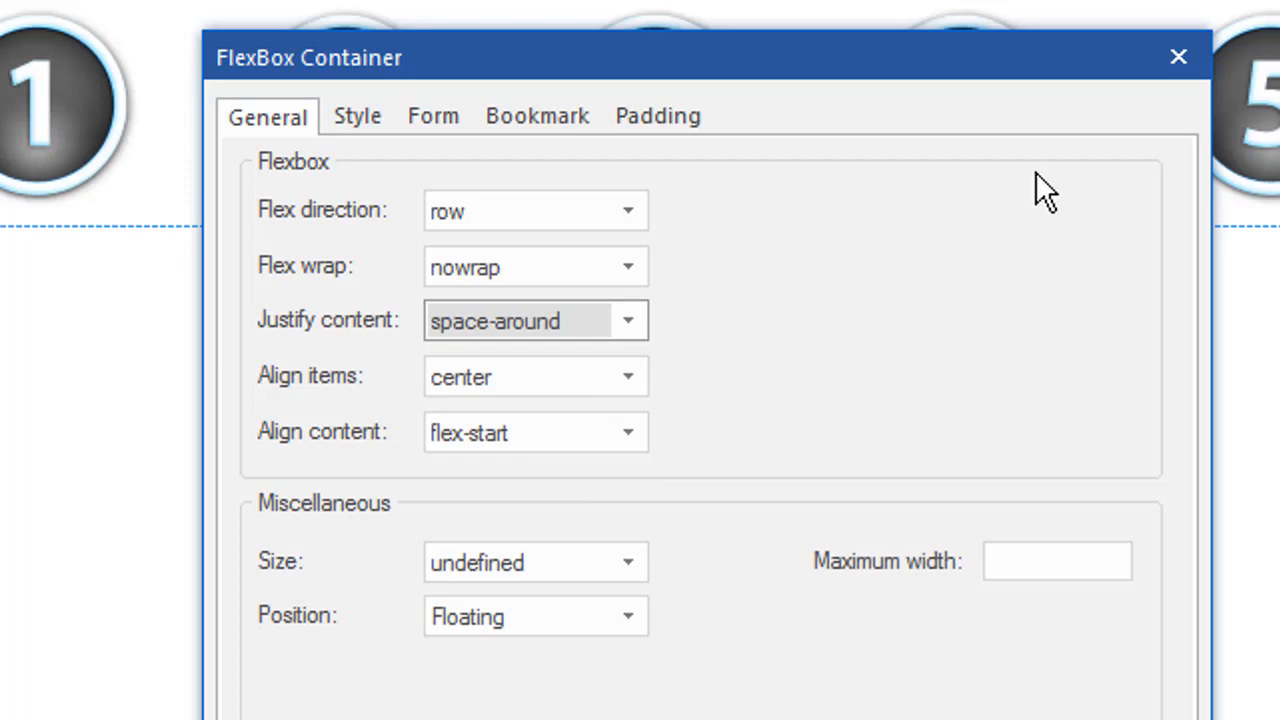
mouse_move(530, 390)
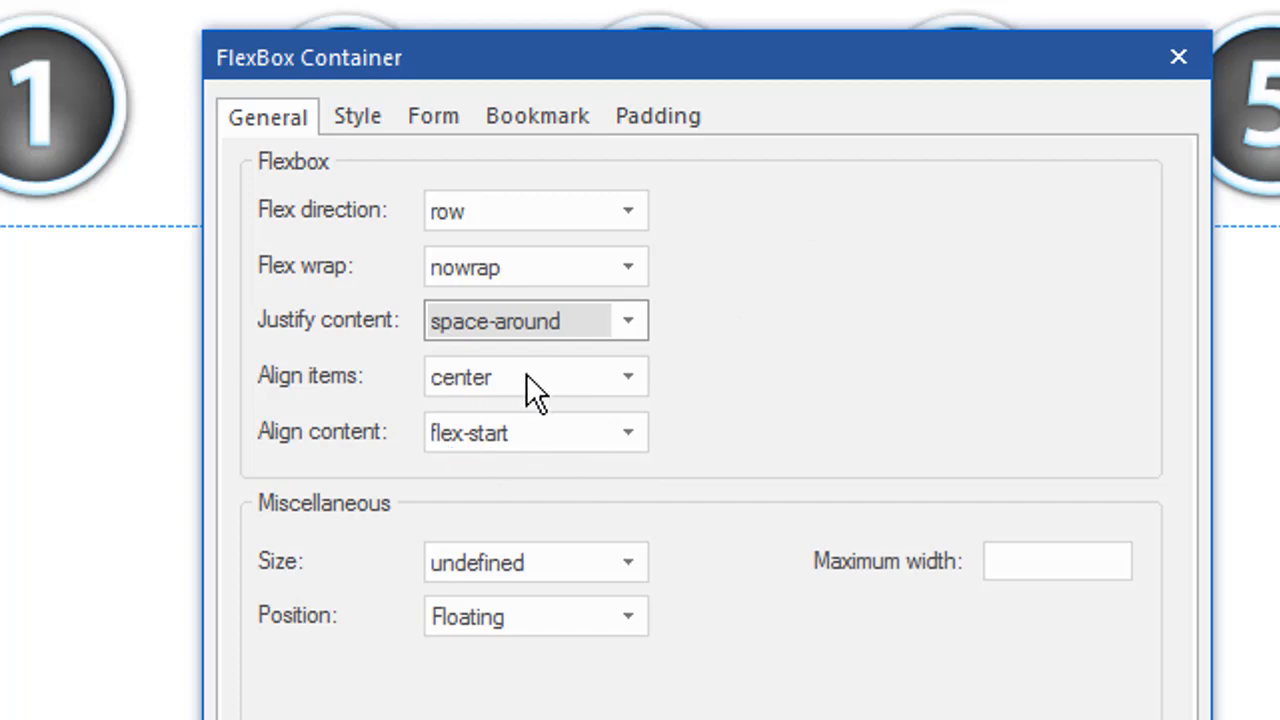
mouse_move(518, 458)
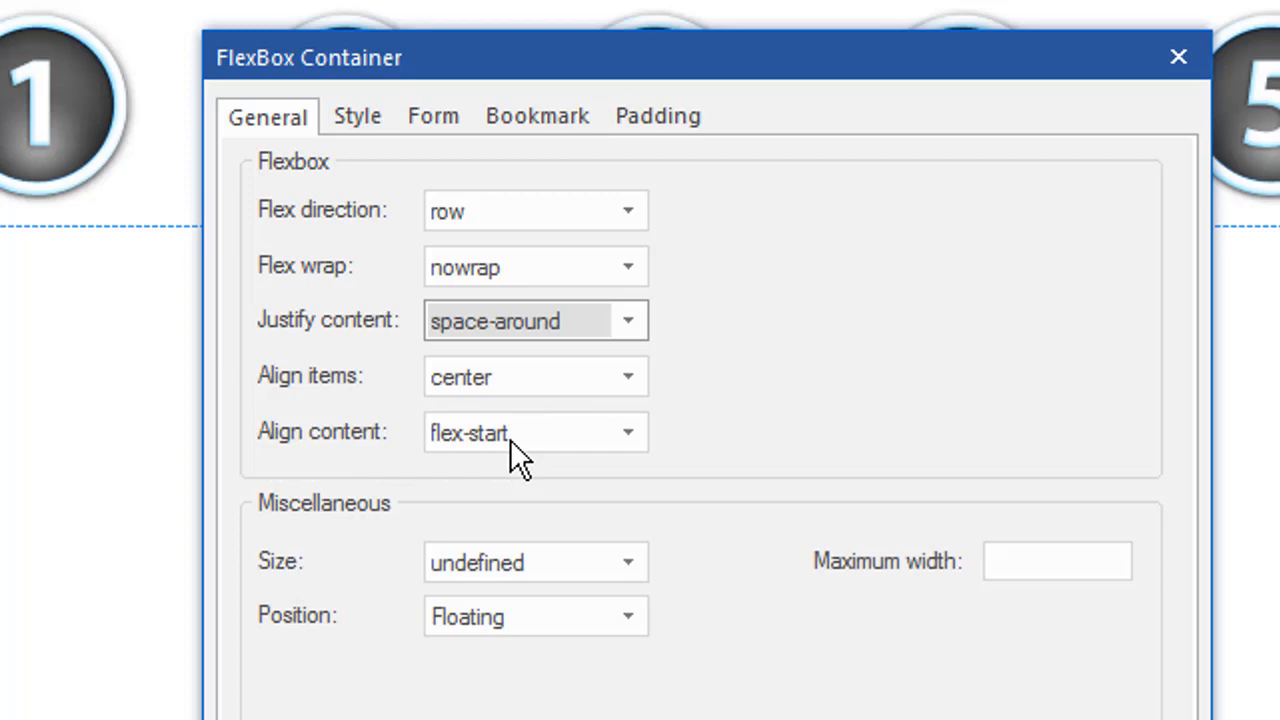
mouse_move(632, 444)
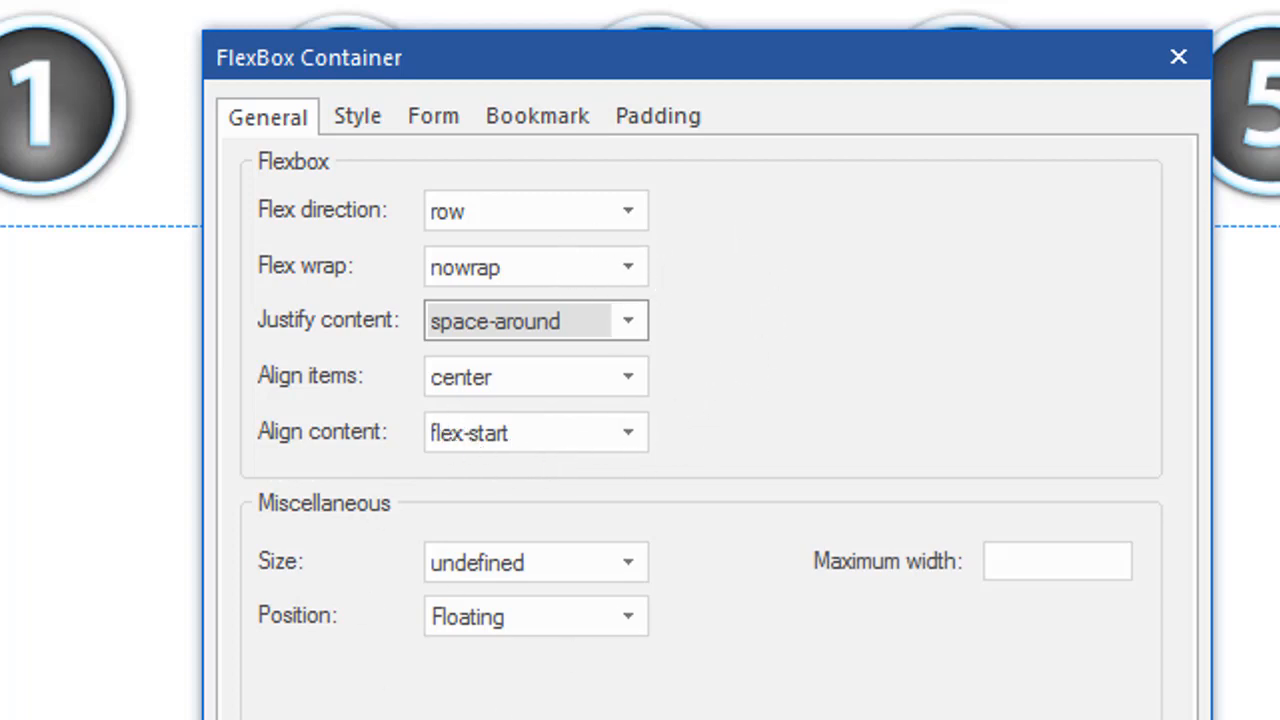
mouse_move(1100, 480)
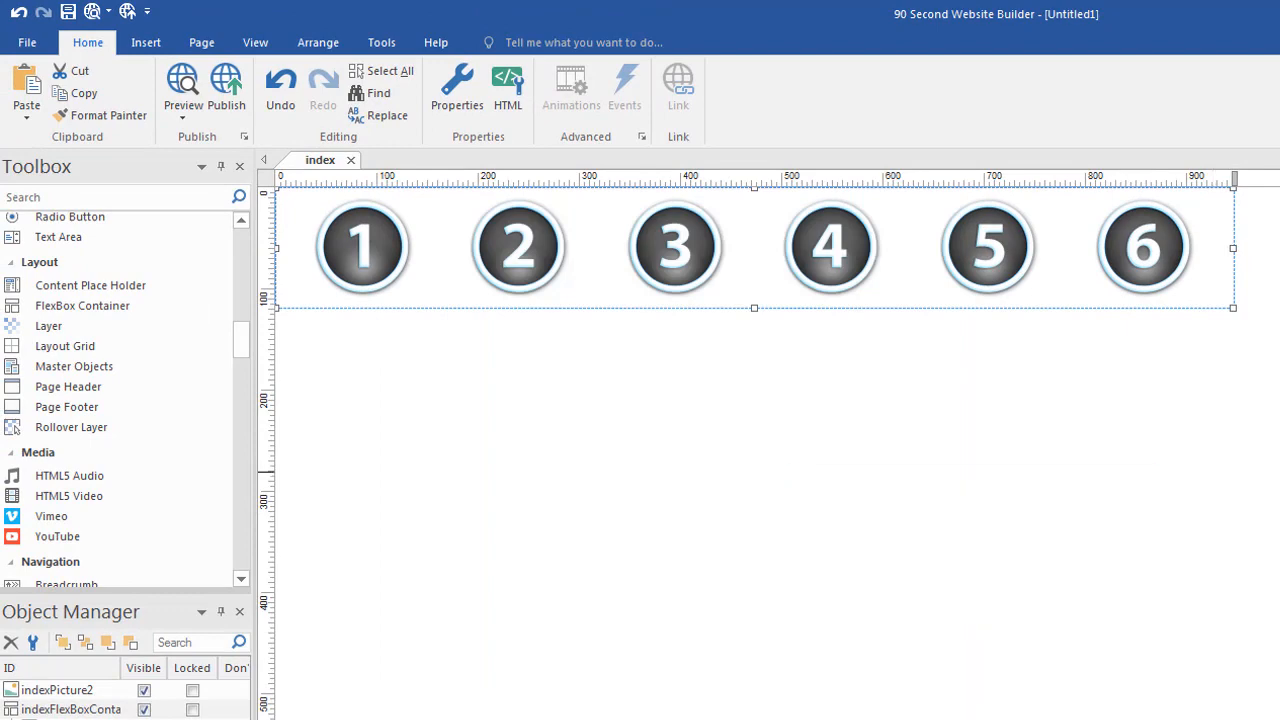
Preview in Firefox and narrow the window so the six buttons shrink on one row.
click(180, 90)
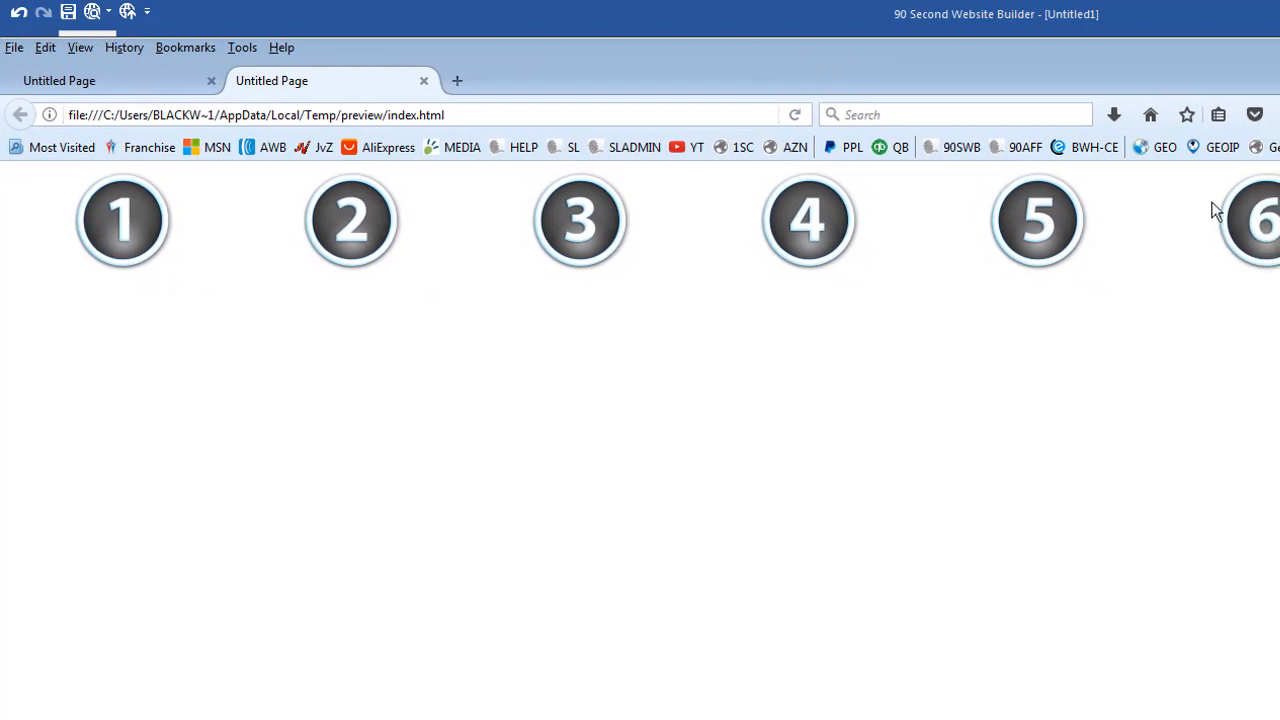
mouse_move(870, 190)
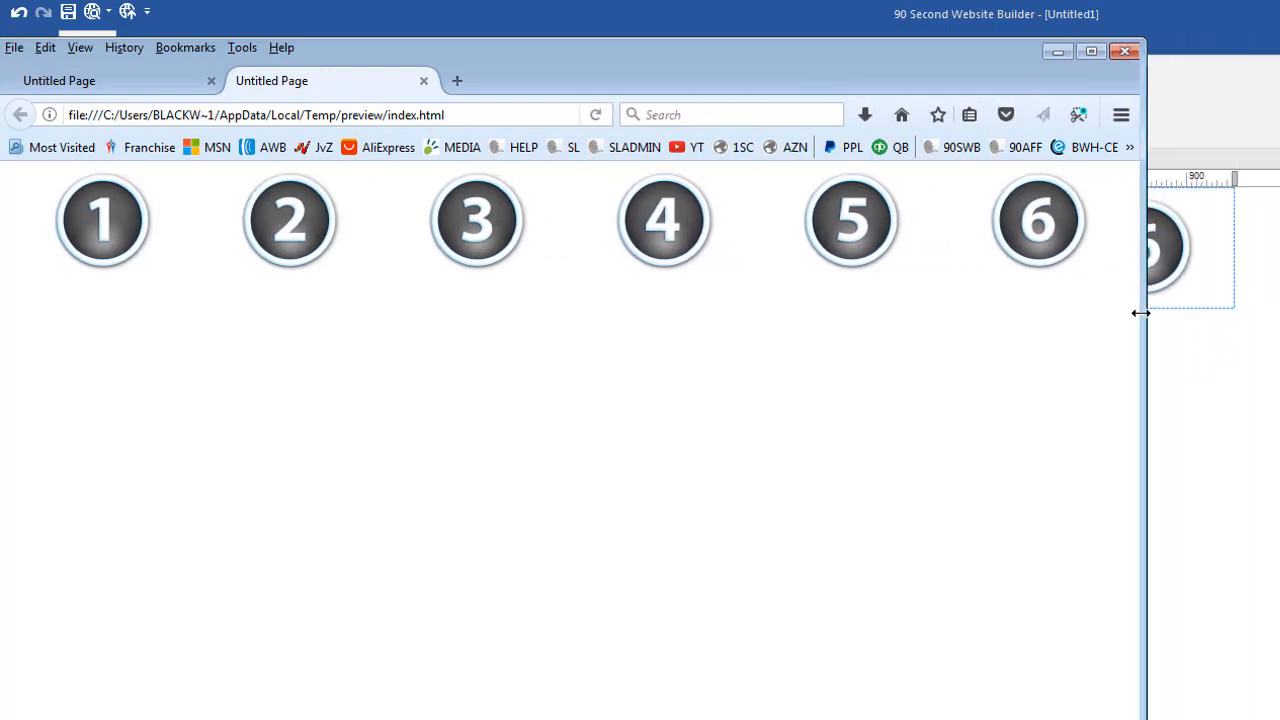
drag(1140, 312, 992, 318)
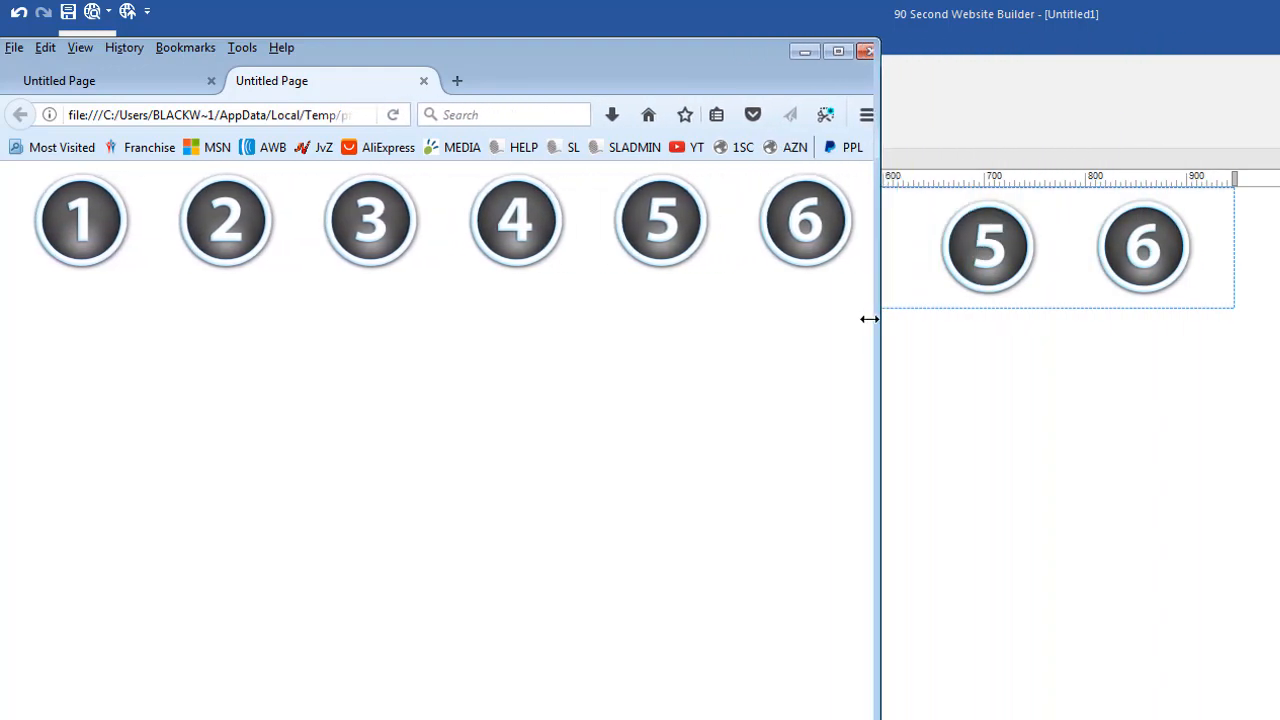
drag(868, 320, 840, 320)
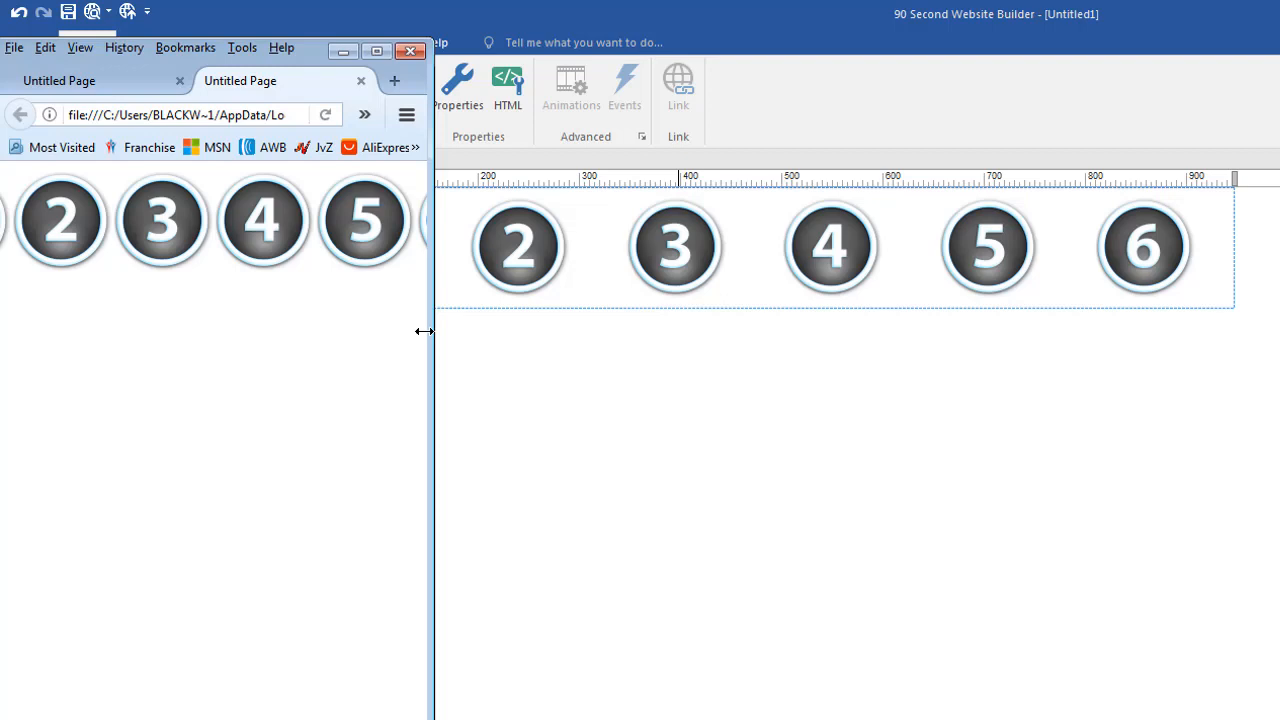
click(44, 48)
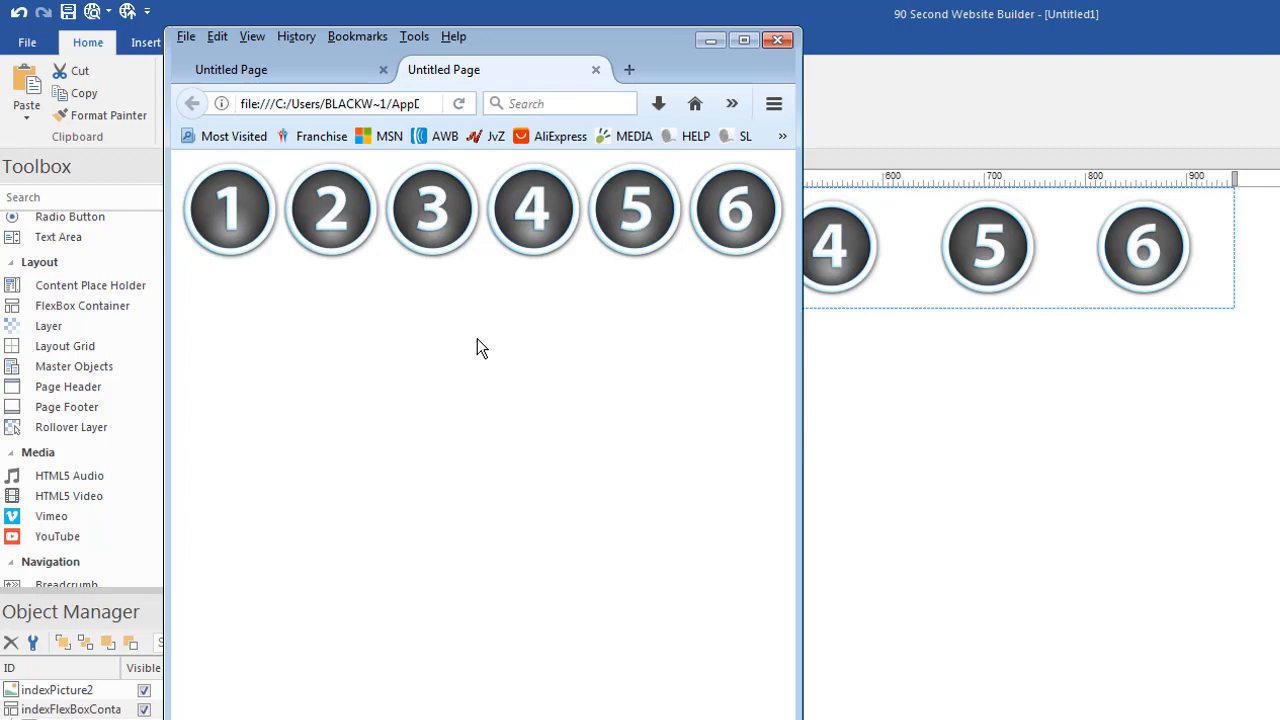
mouse_move(640, 48)
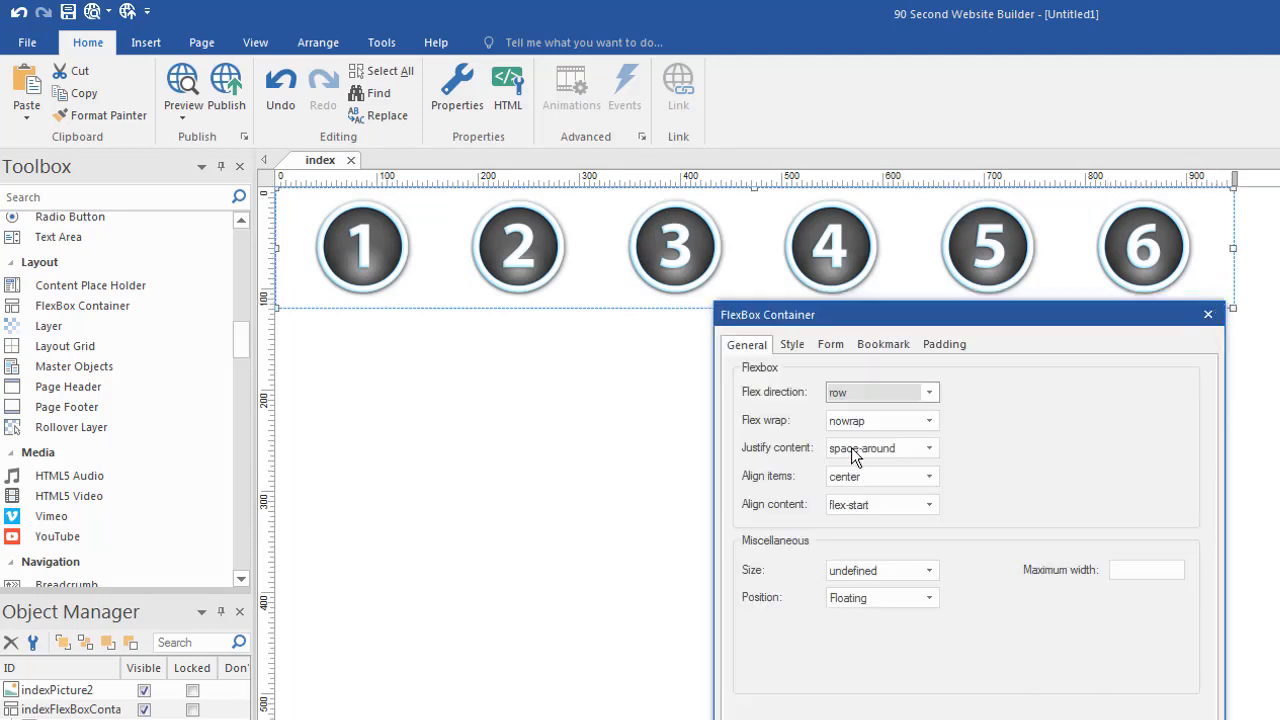
mouse_move(910, 432)
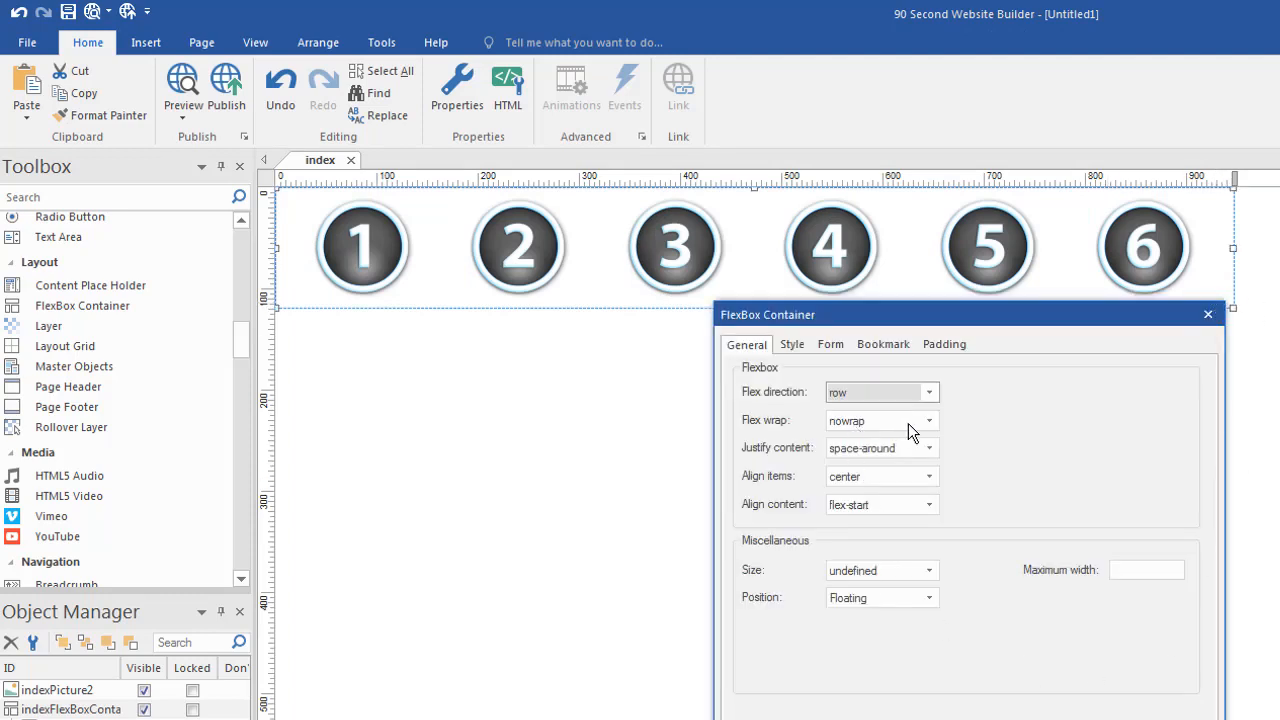
Set the container's Flex wrap to wrap and preview the page.
click(928, 420)
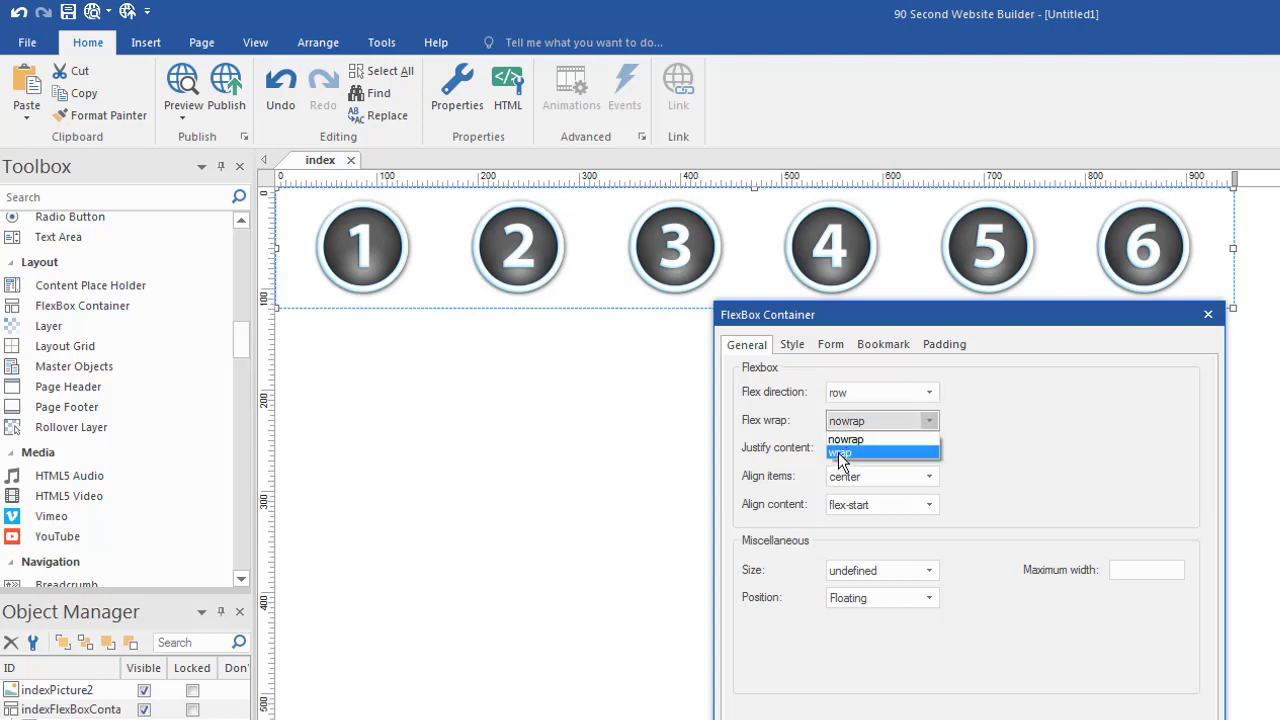
click(840, 452)
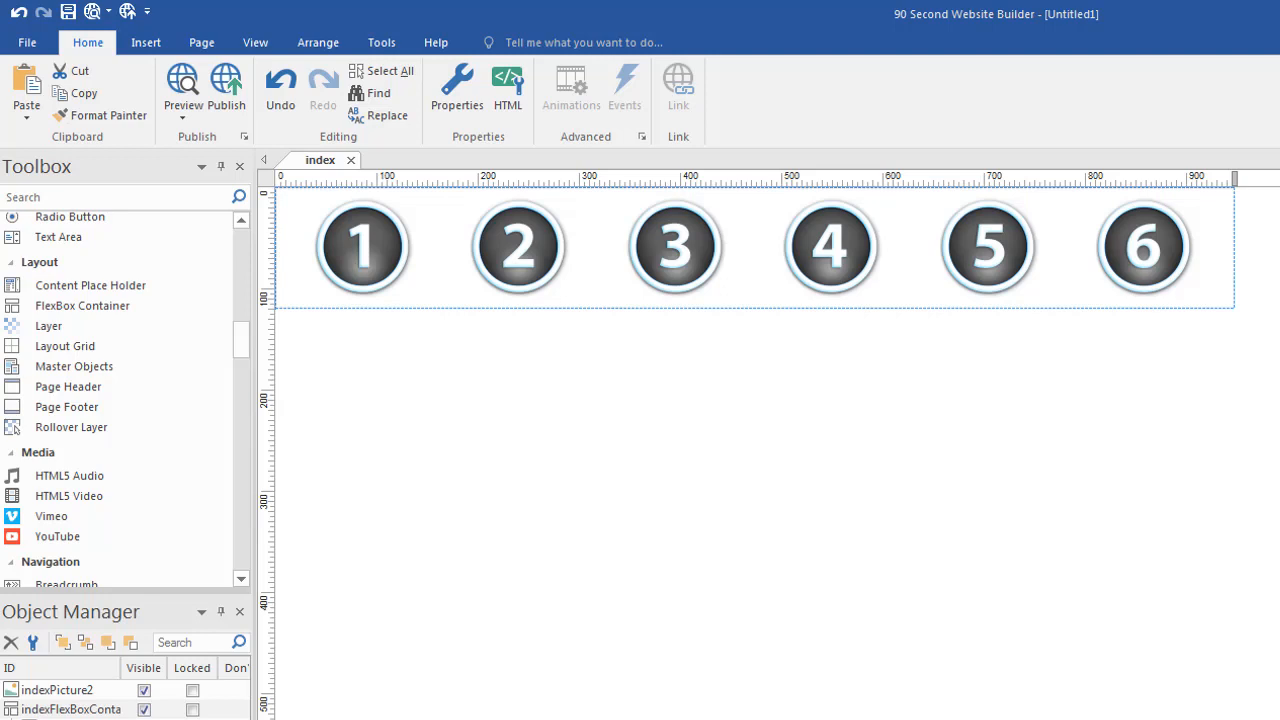
click(182, 88)
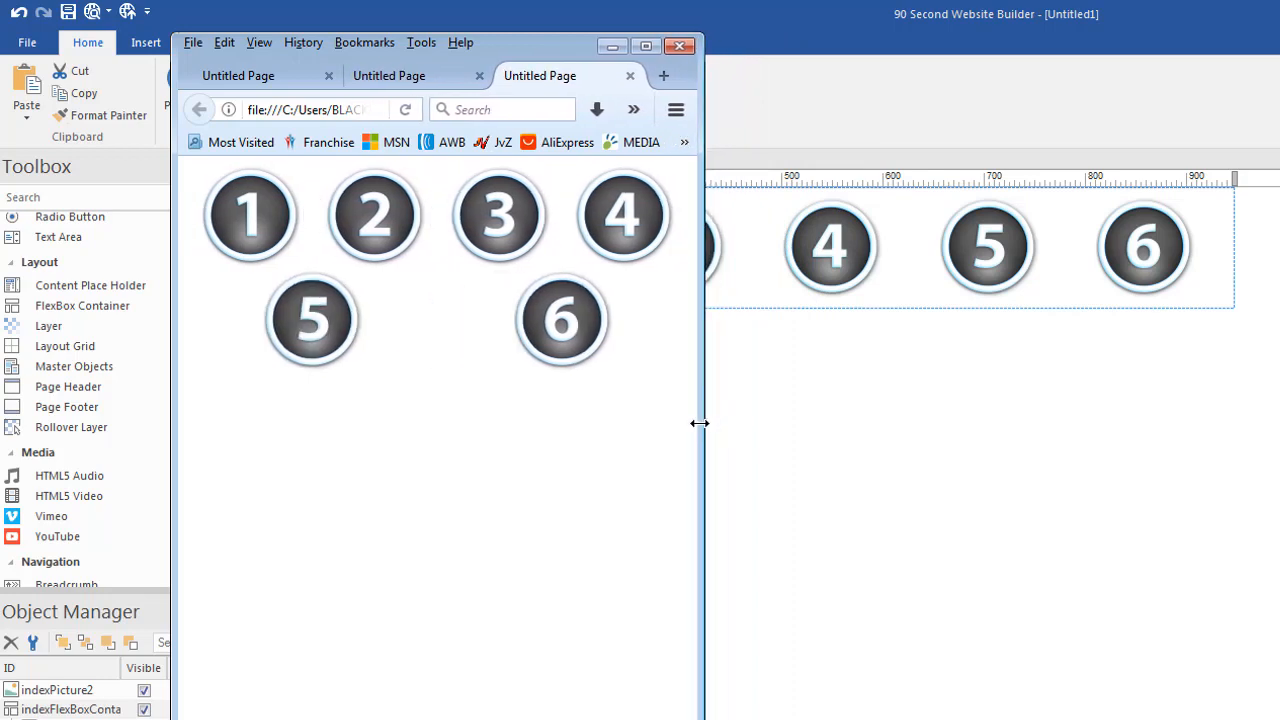
mouse_move(850, 510)
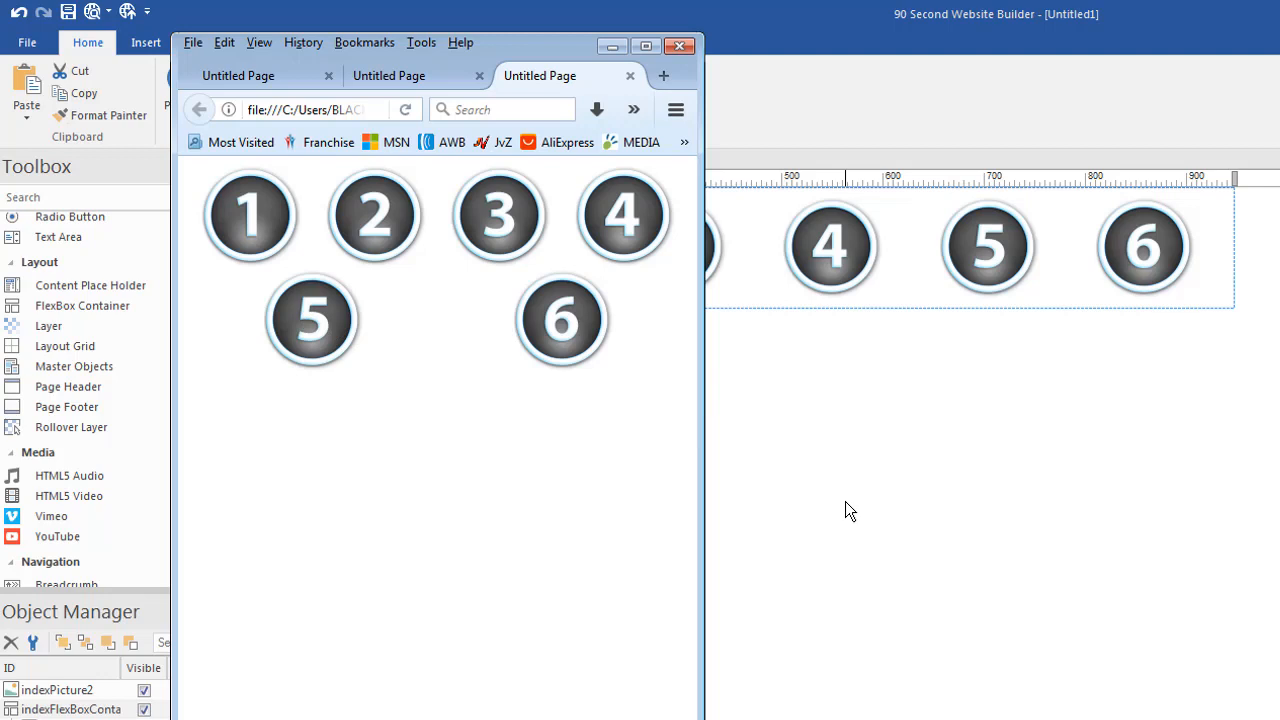
mouse_move(700, 404)
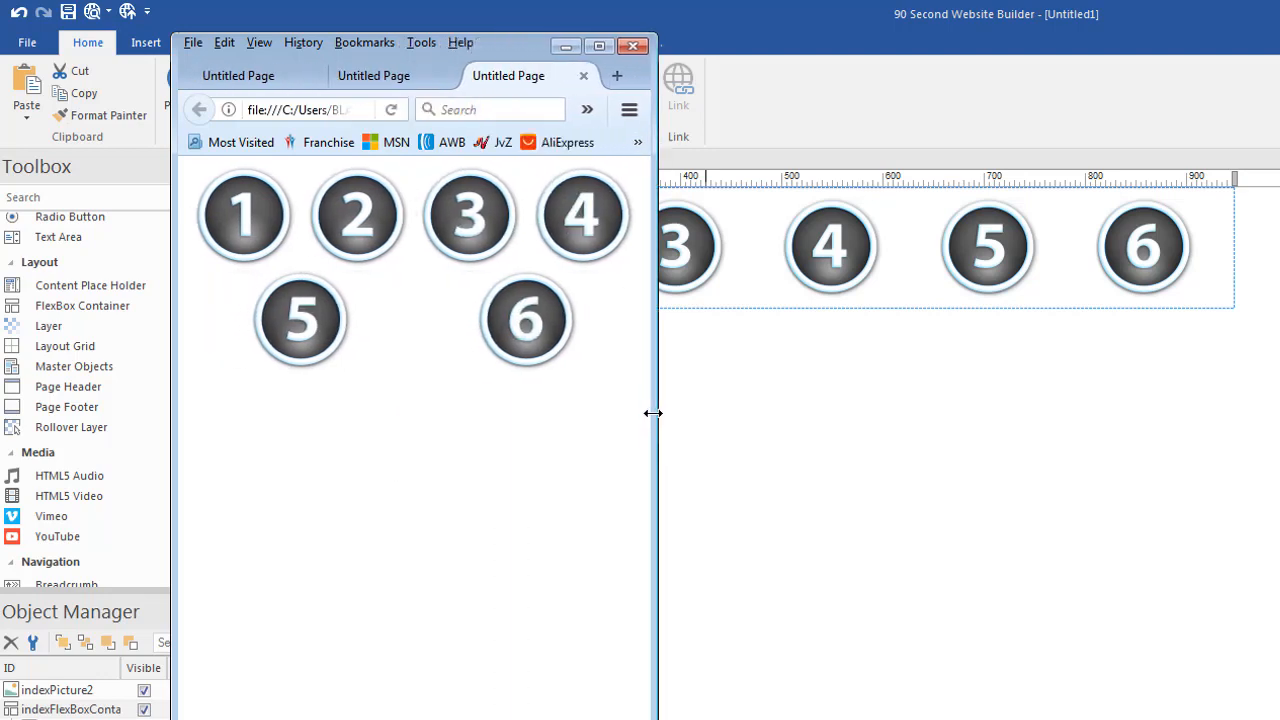
Narrow the Firefox preview so buttons 5 and 6 wrap onto a second row.
drag(656, 412, 516, 430)
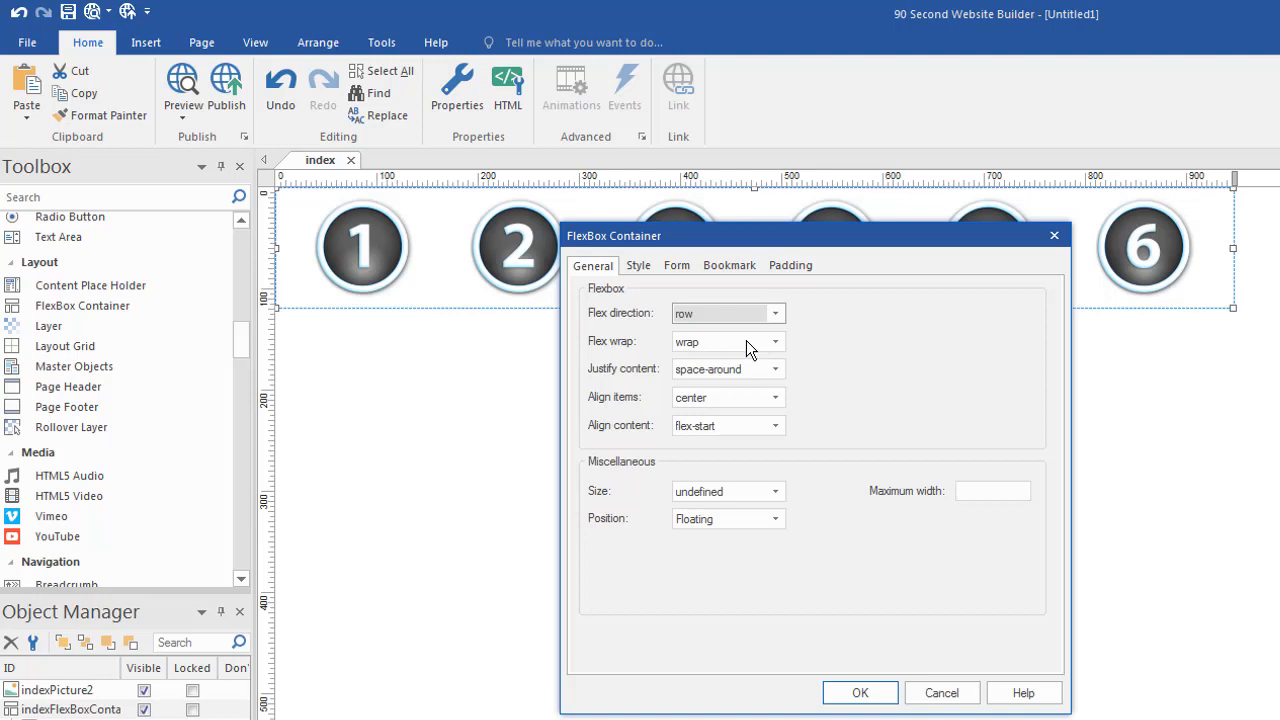
mouse_move(868, 512)
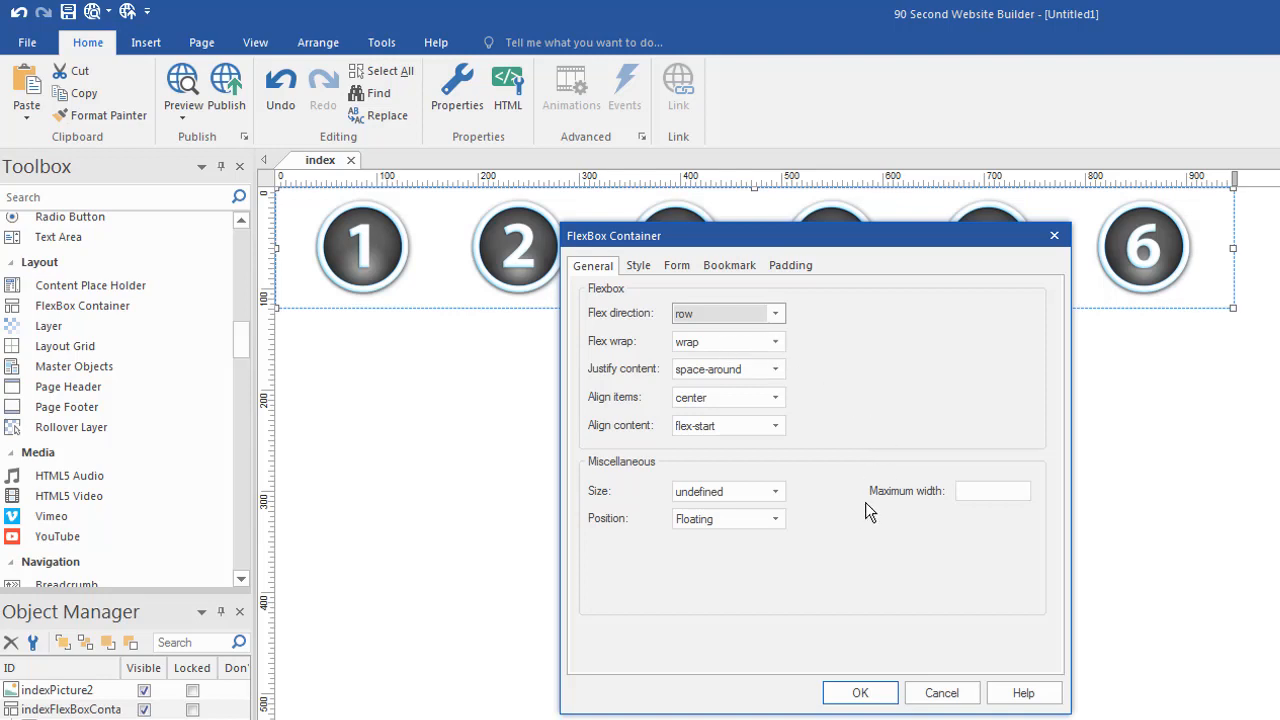
mouse_move(600, 292)
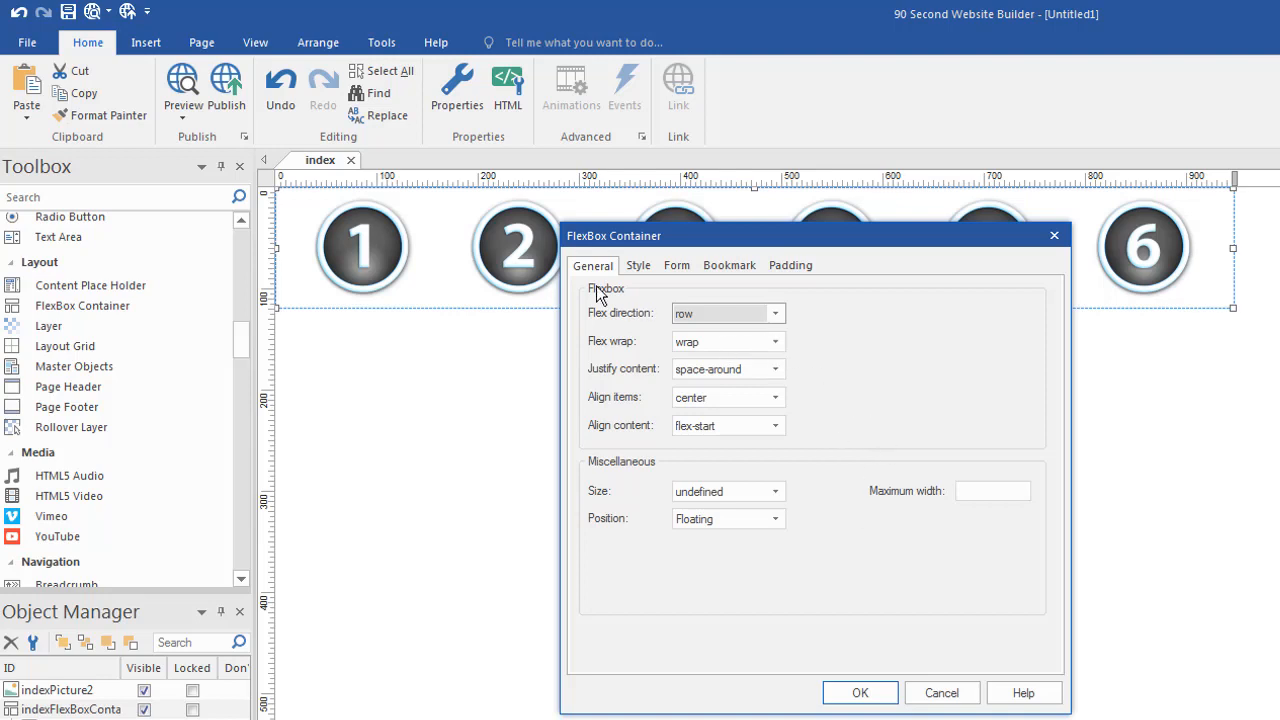
Set Flex direction to row-reverse so the buttons run 6 to 1, and confirm.
click(776, 340)
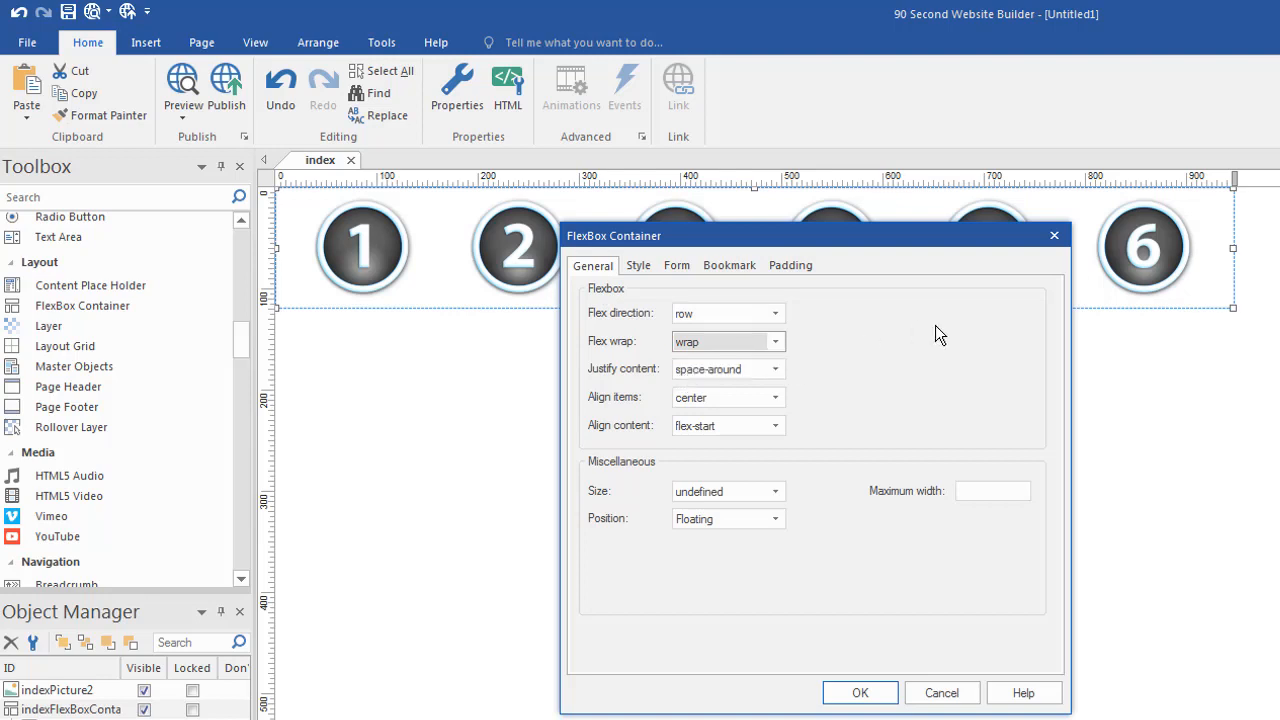
mouse_move(892, 252)
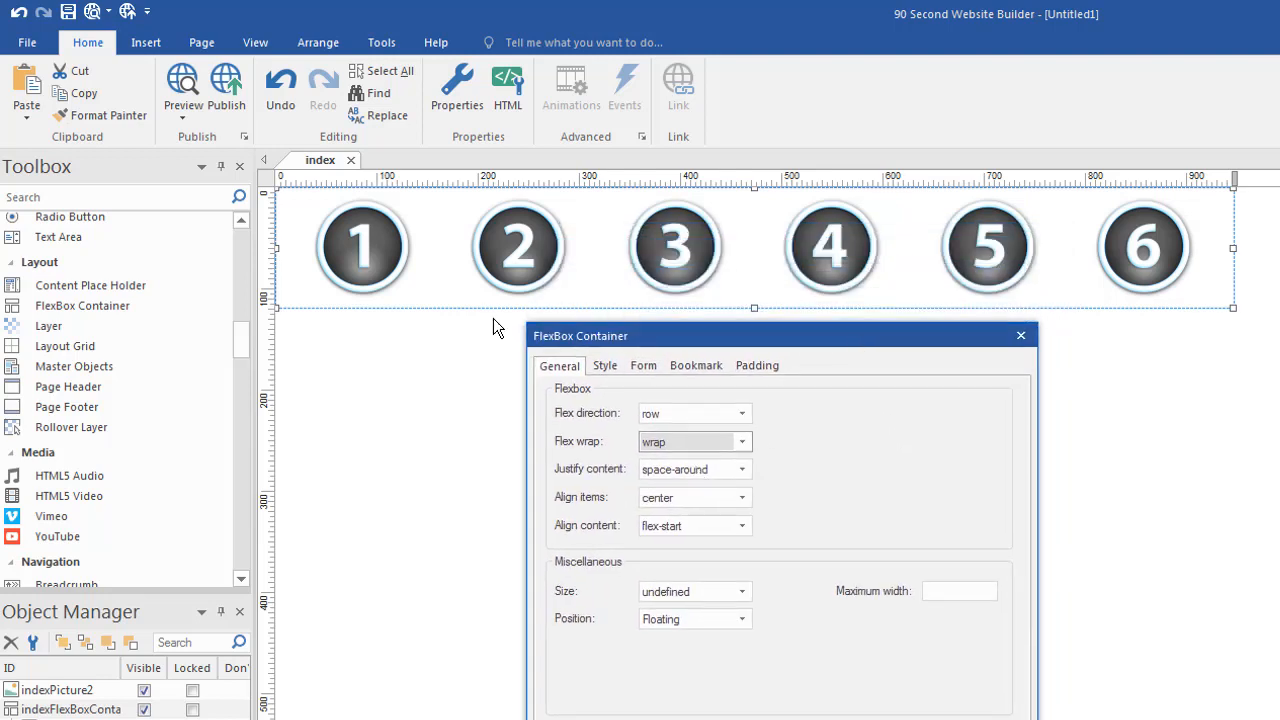
click(740, 412)
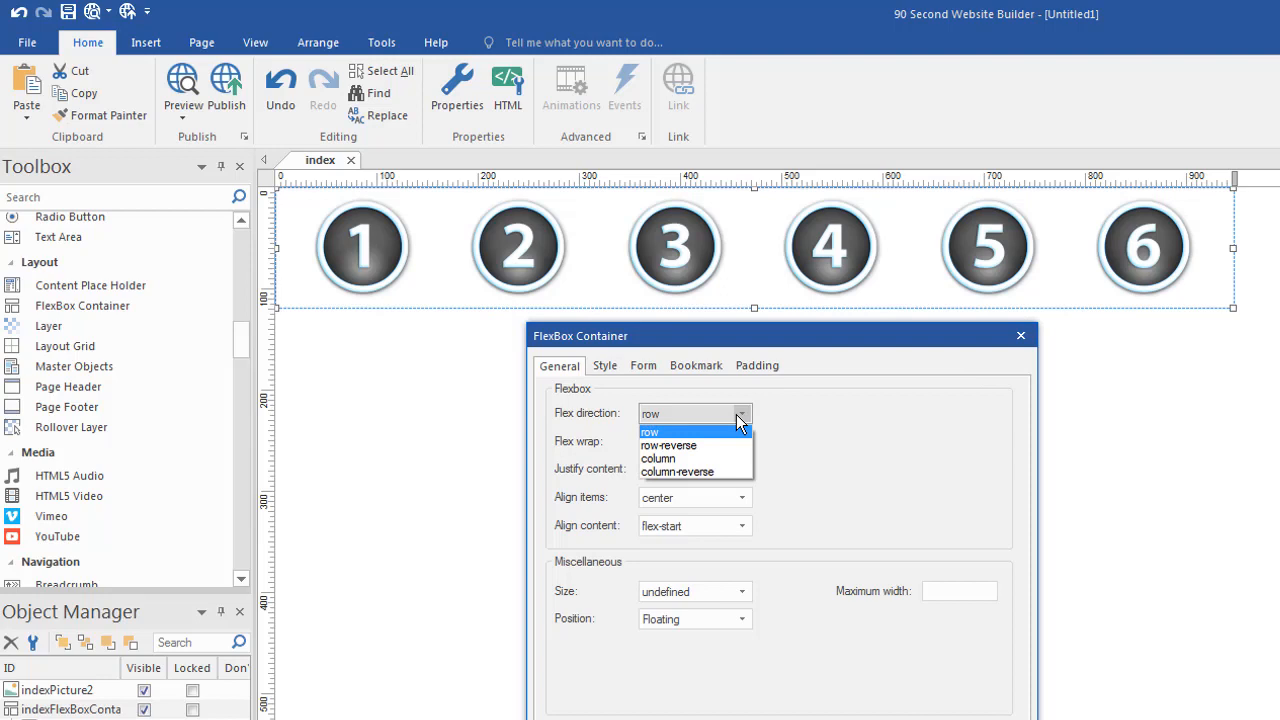
click(668, 444)
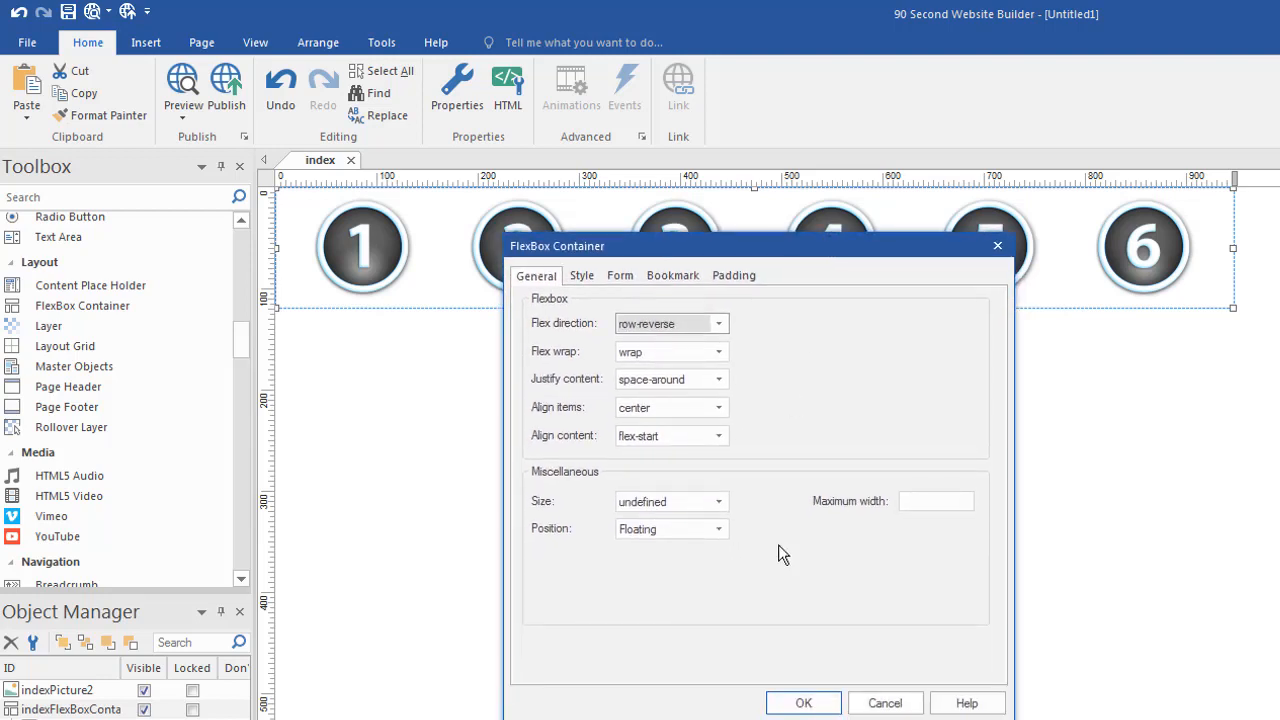
click(804, 702)
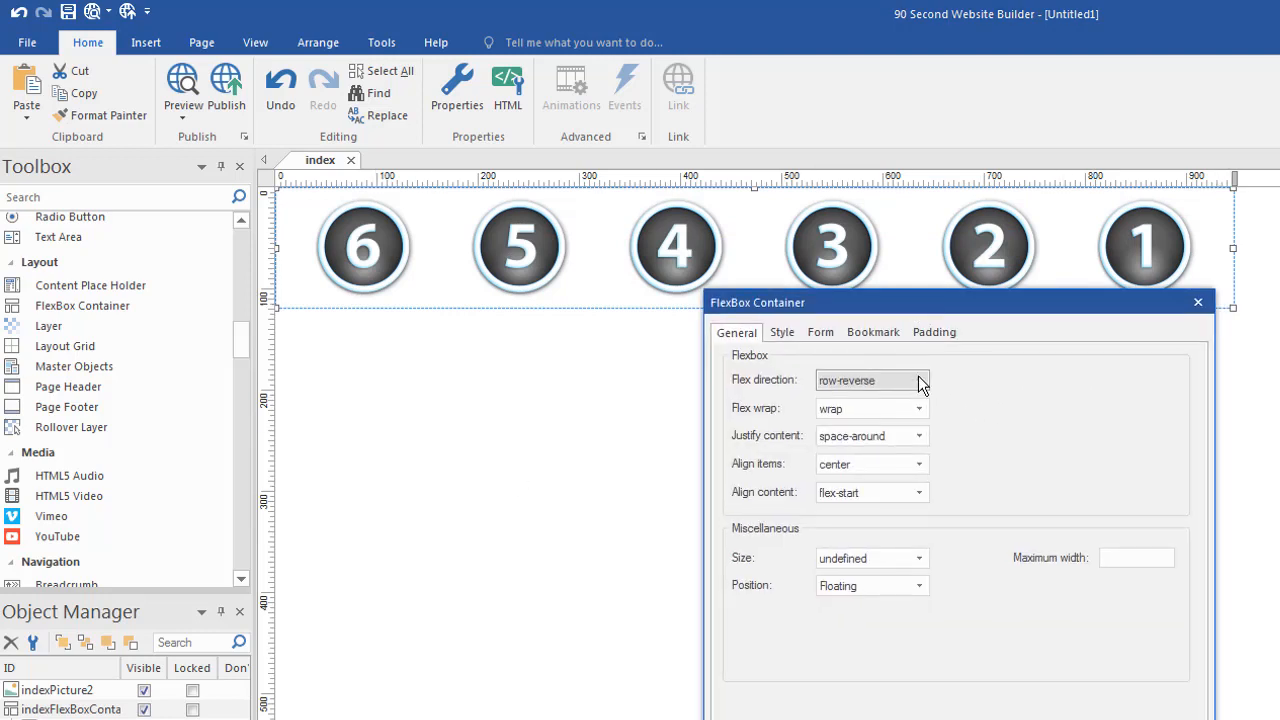
Try Flex direction column, then set it back to row with buttons 1–6 in order.
click(870, 380)
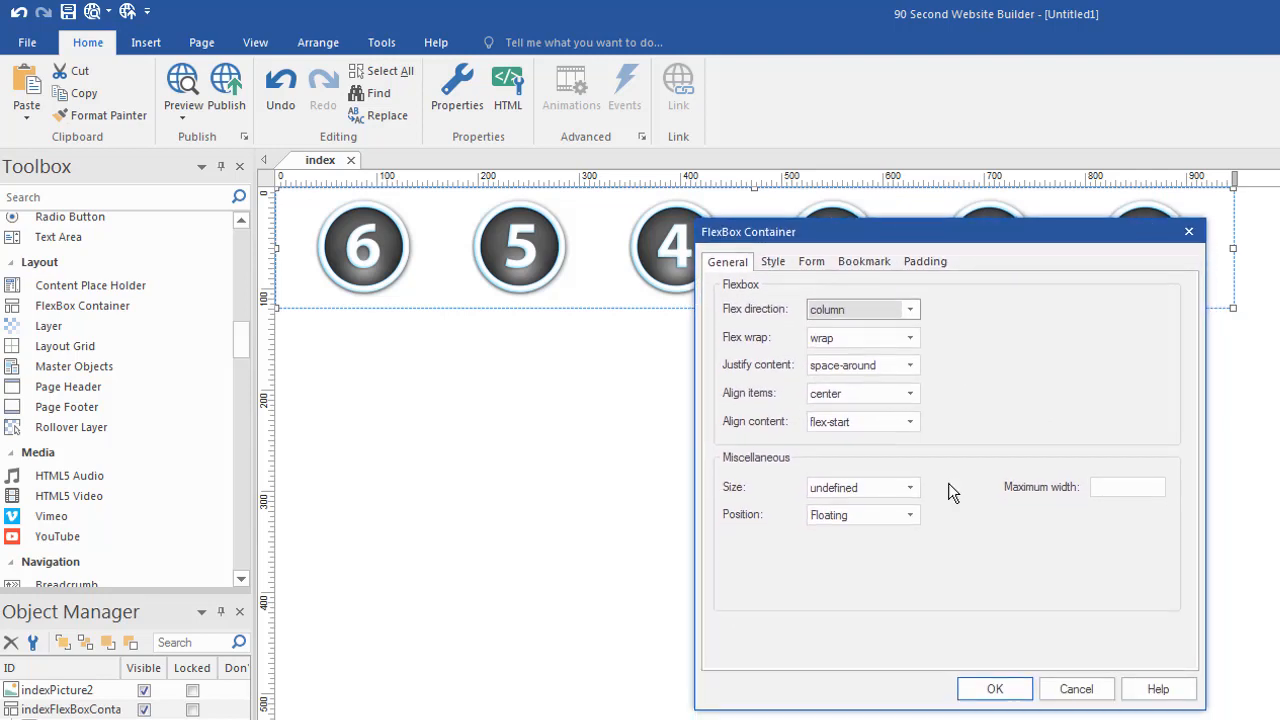
click(994, 688)
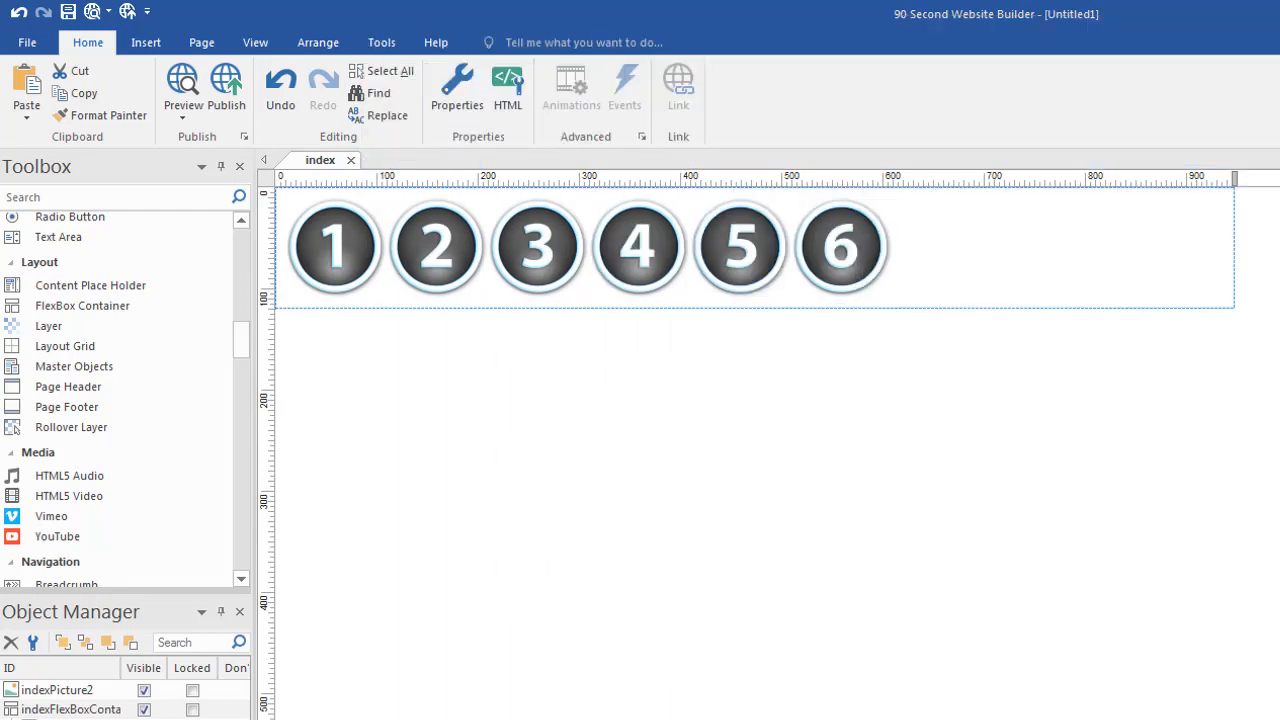
click(928, 392)
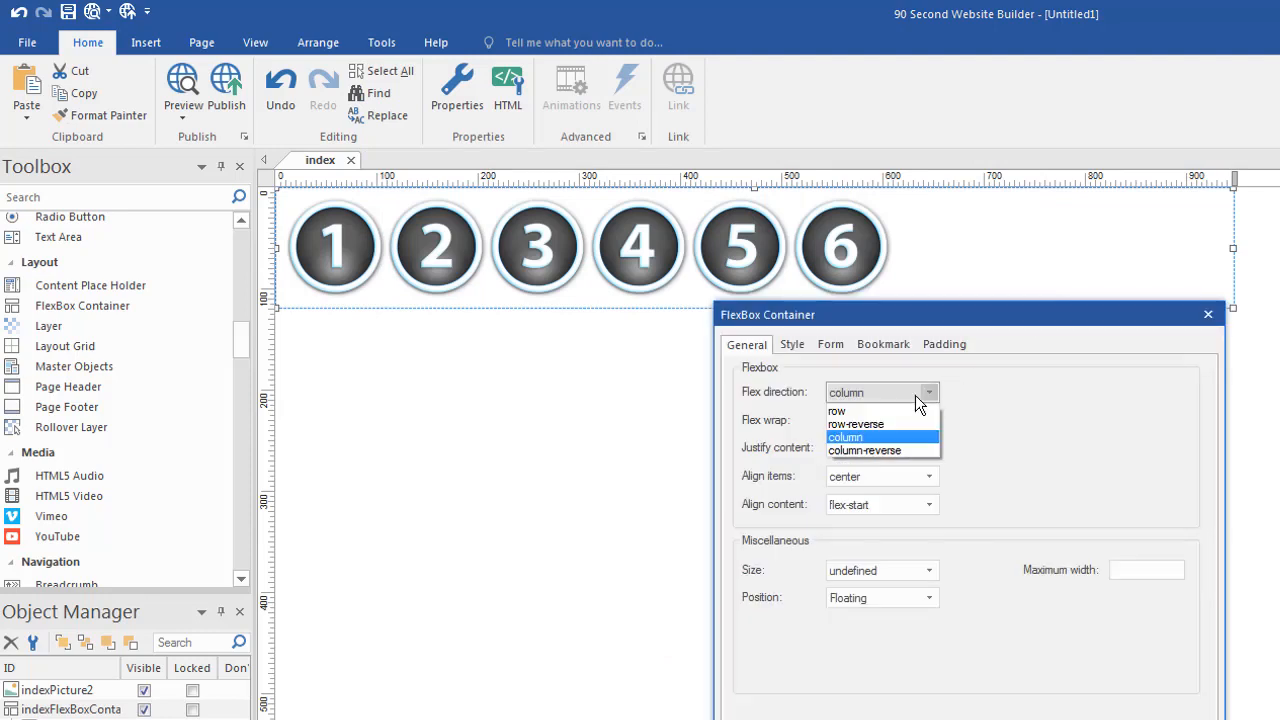
mouse_move(864, 450)
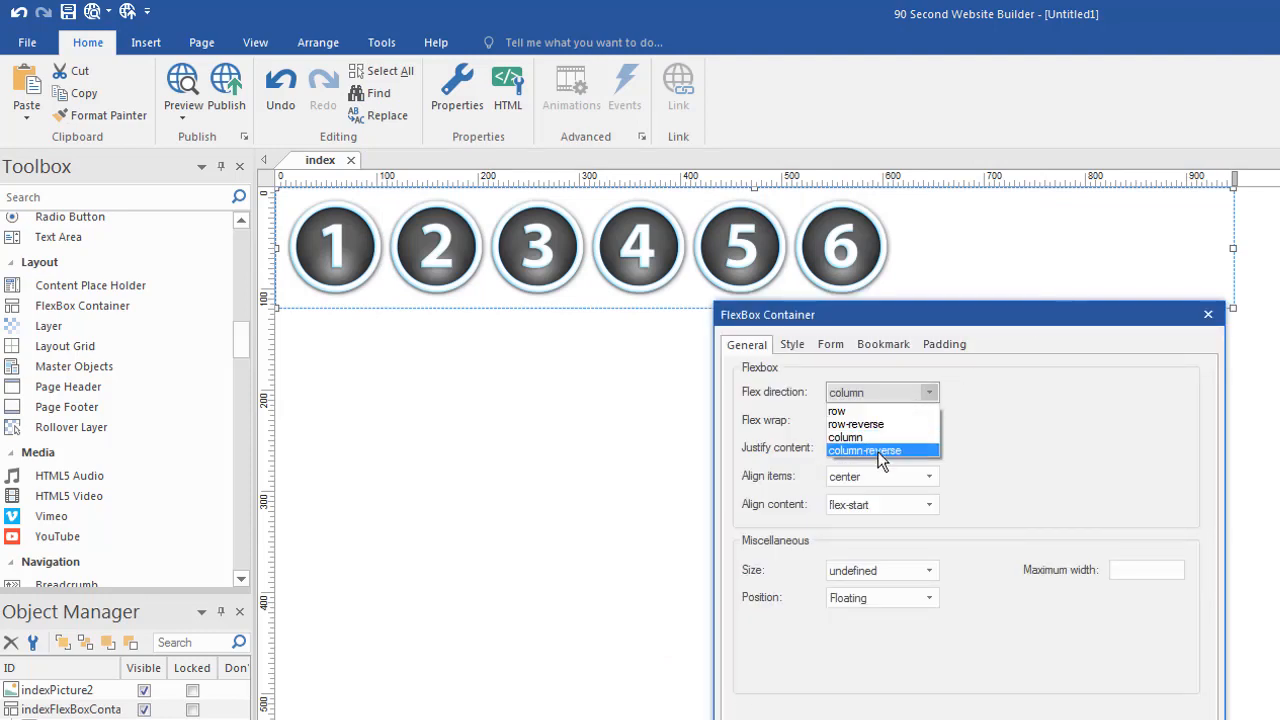
mouse_move(856, 412)
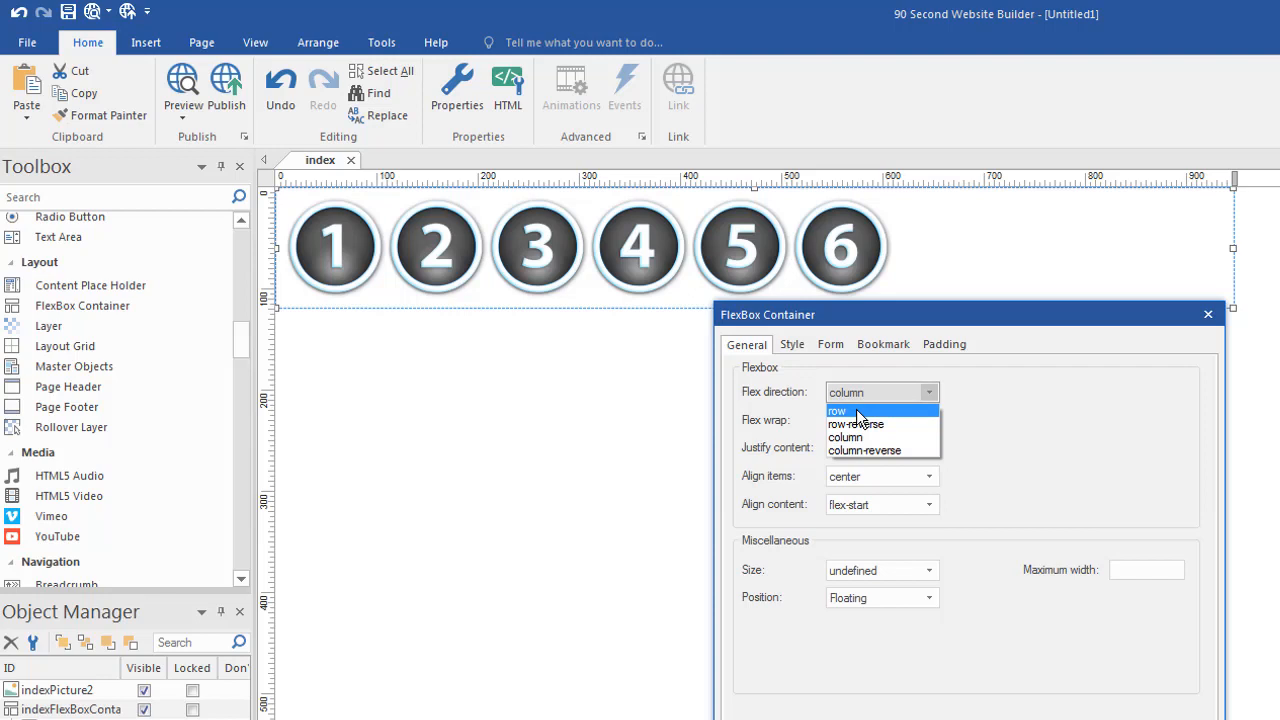
click(836, 412)
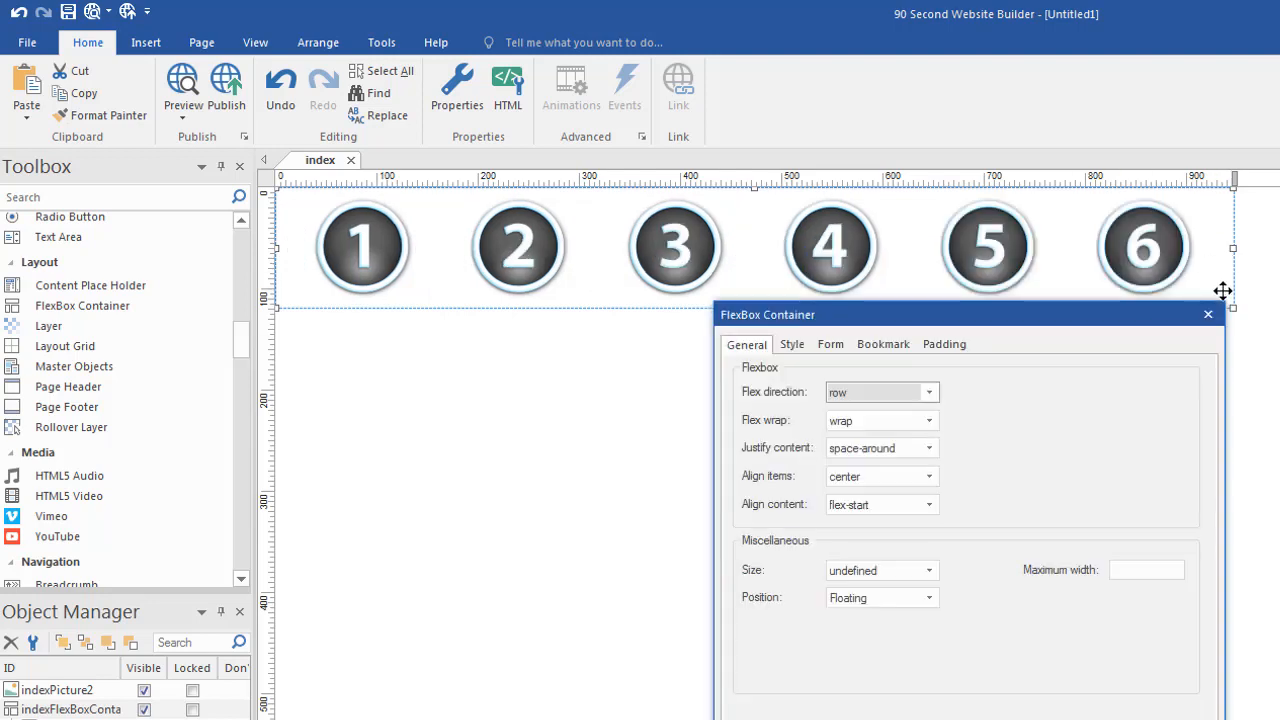
mouse_move(916, 458)
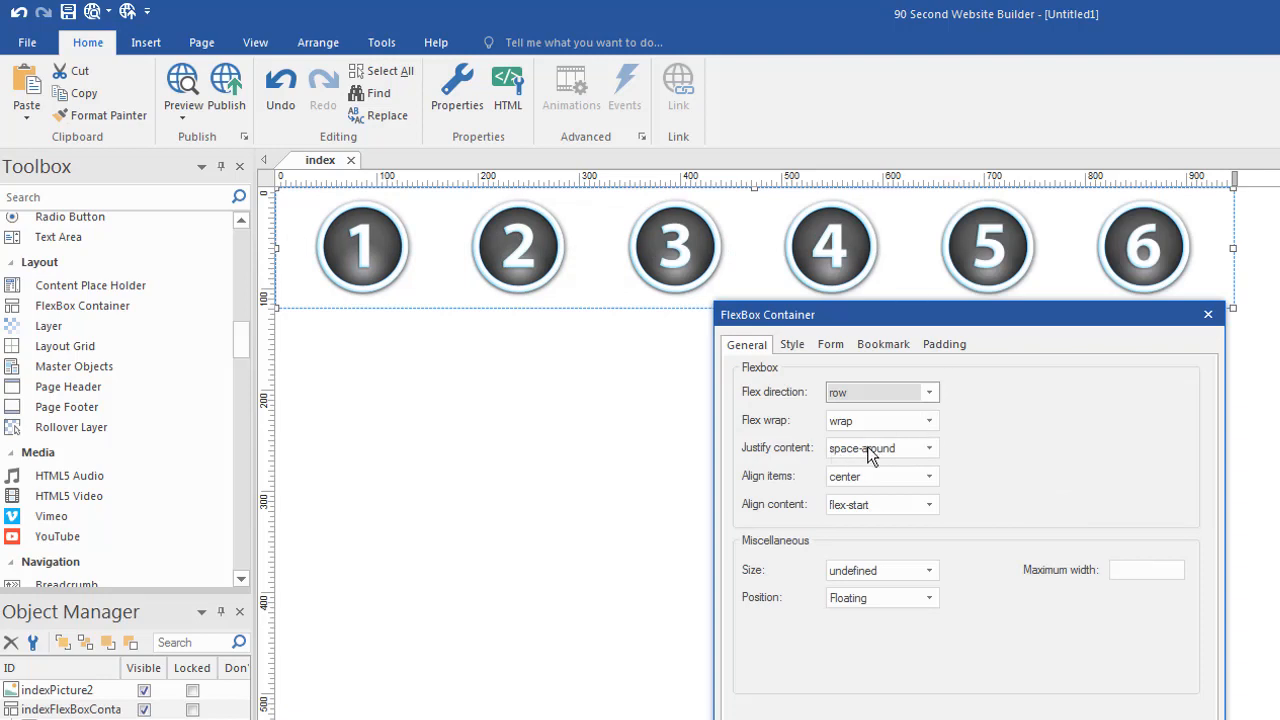
Set Justify content to flex-start so the buttons pack at the left.
click(928, 448)
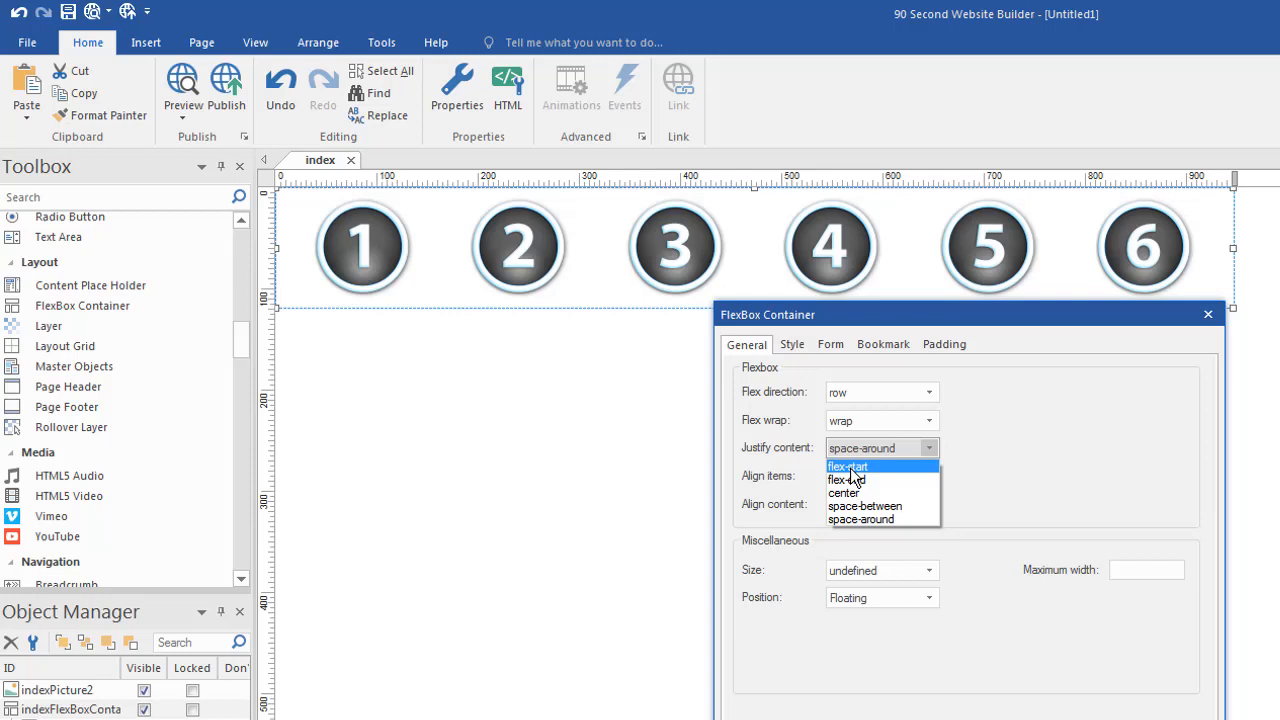
click(848, 466)
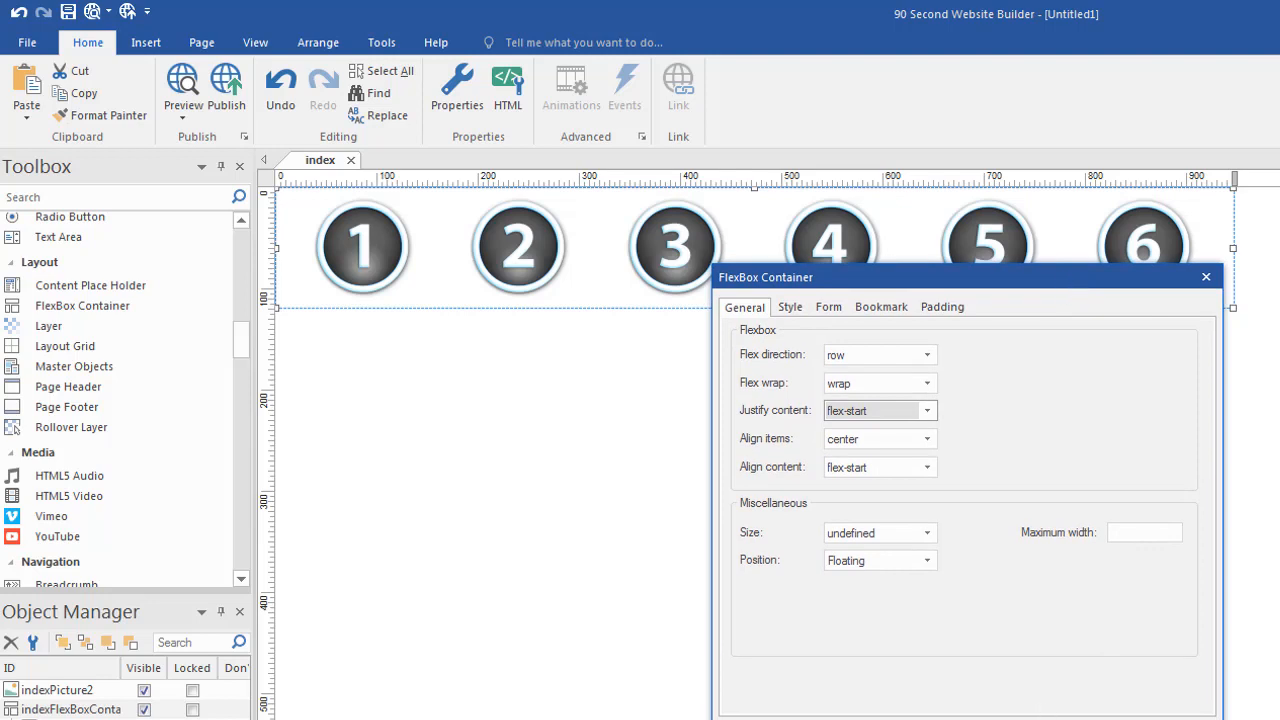
click(1206, 276)
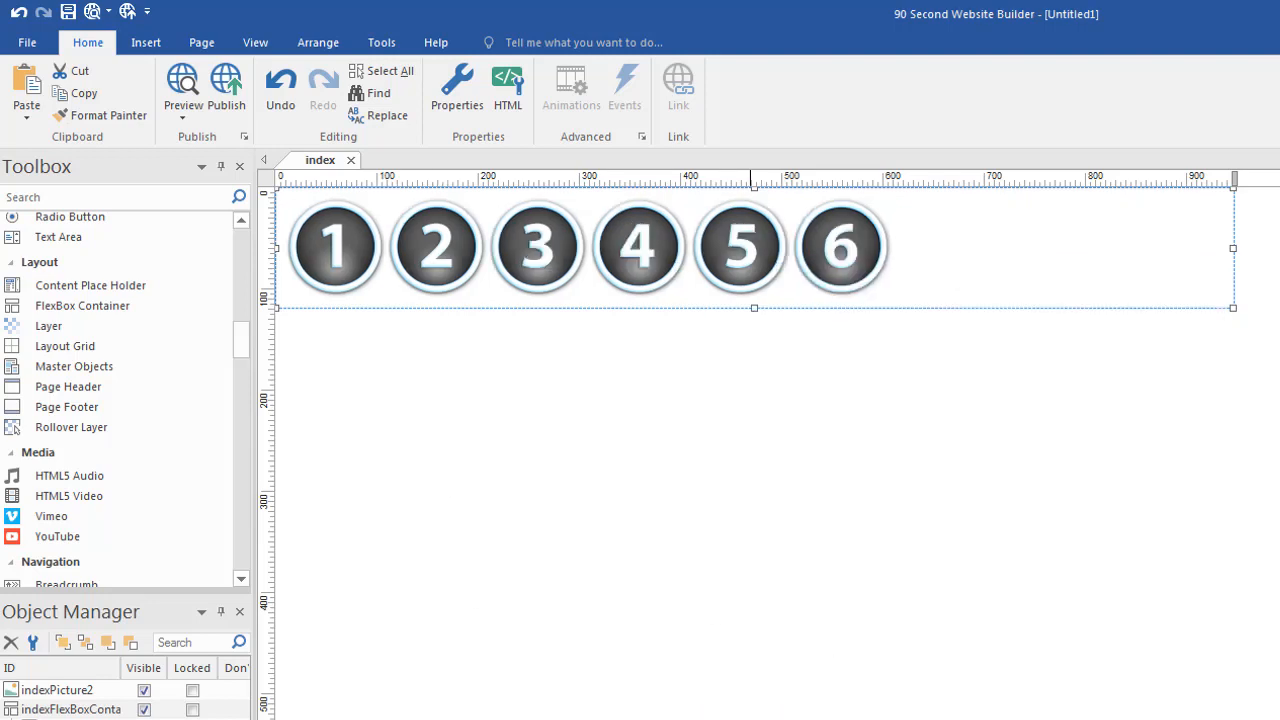
mouse_move(1006, 286)
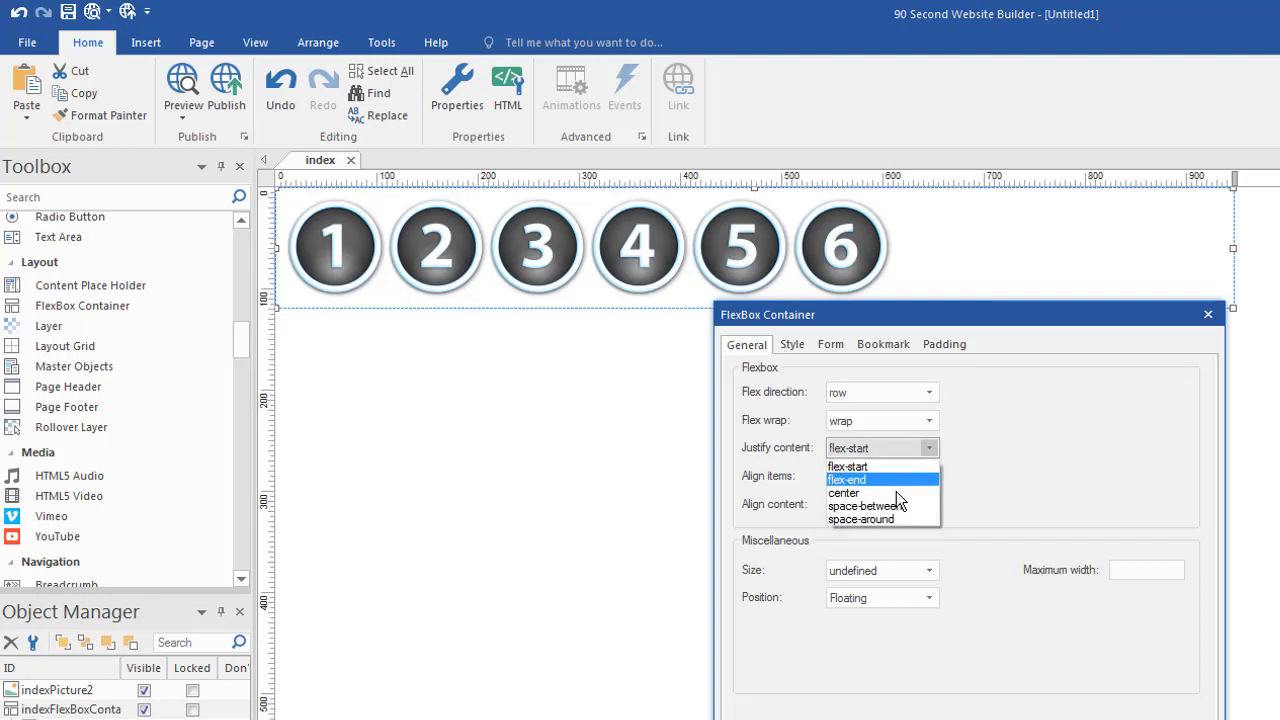
Set Justify content to flex-end so the buttons pack at the right.
click(846, 480)
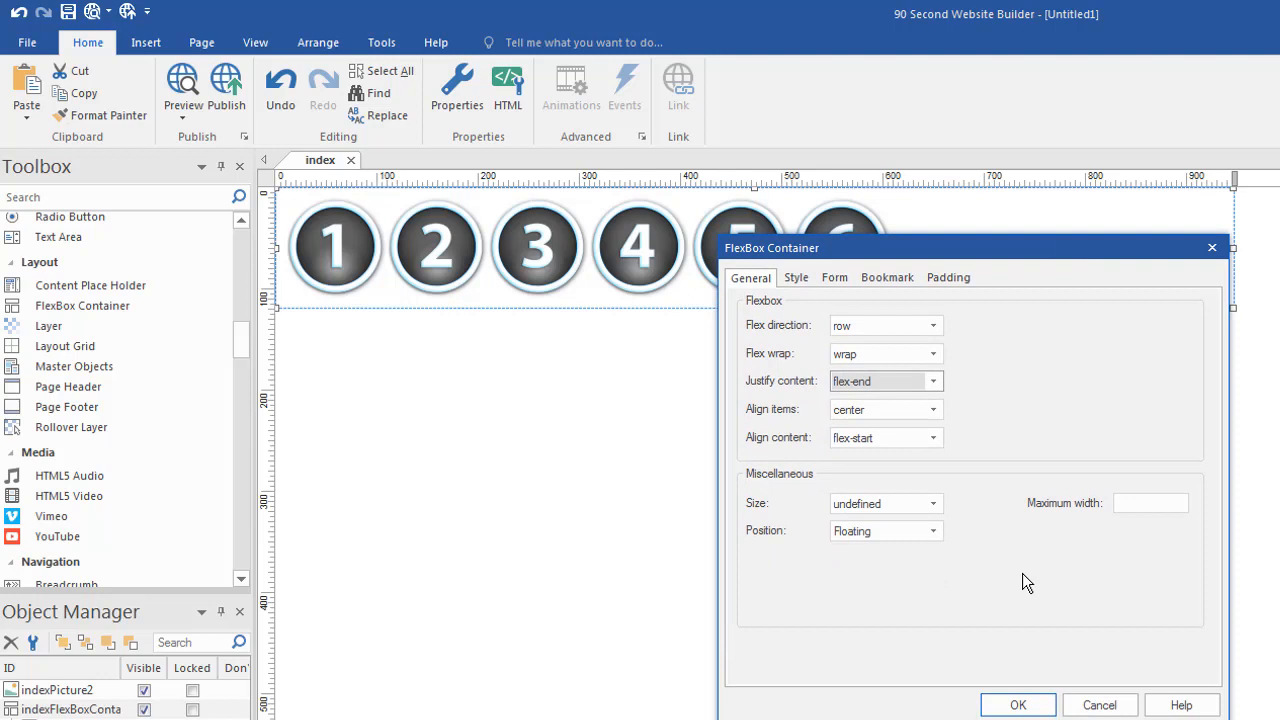
click(1016, 704)
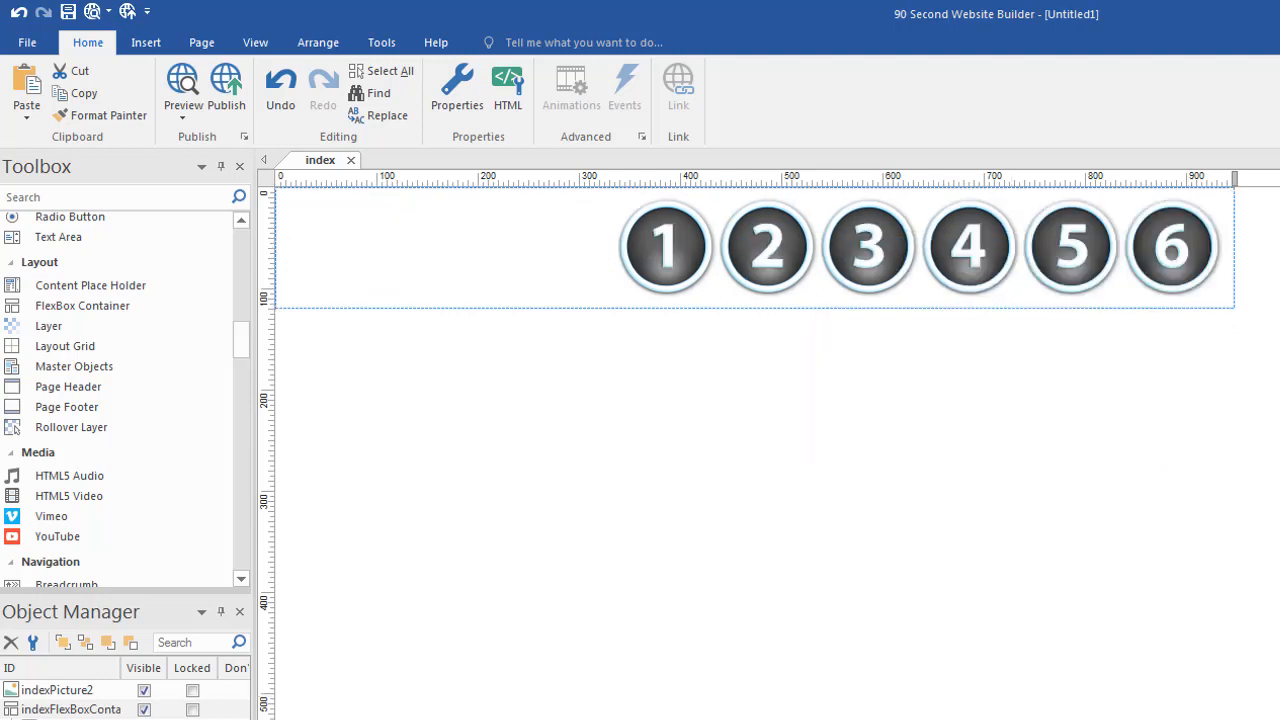
click(182, 90)
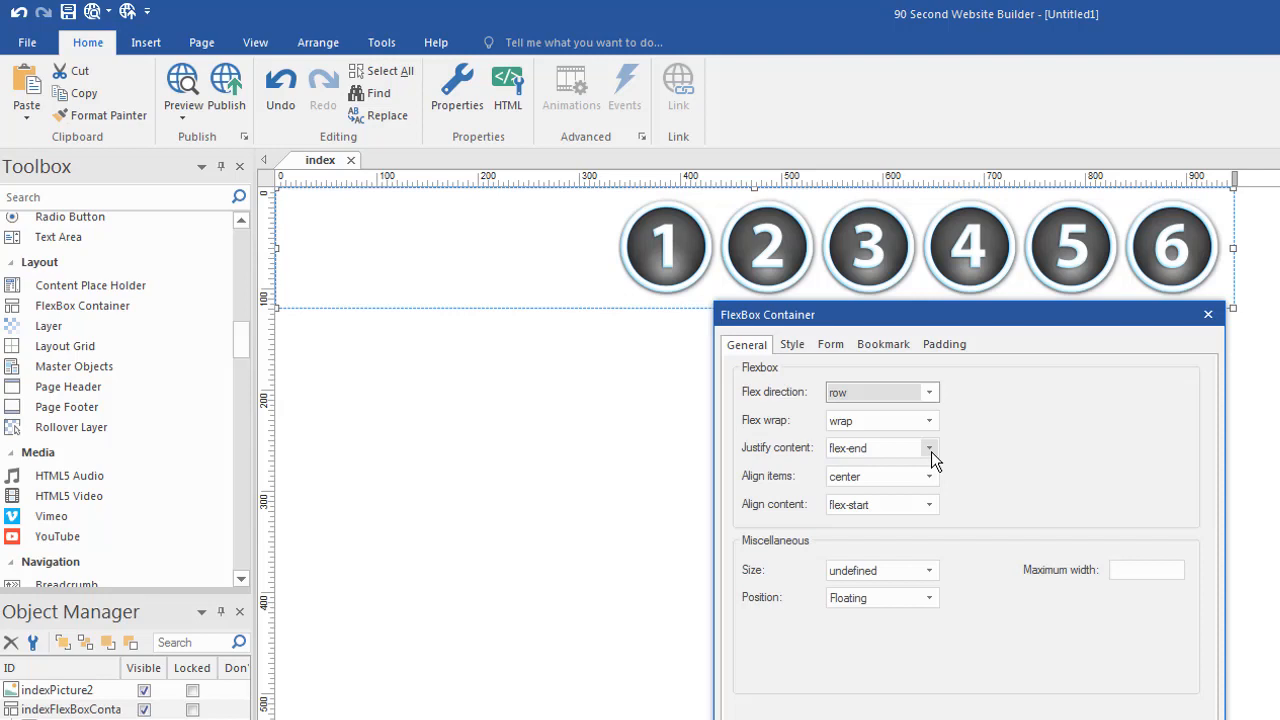
Set Justify content to center so the buttons sit in the middle of the row.
click(928, 448)
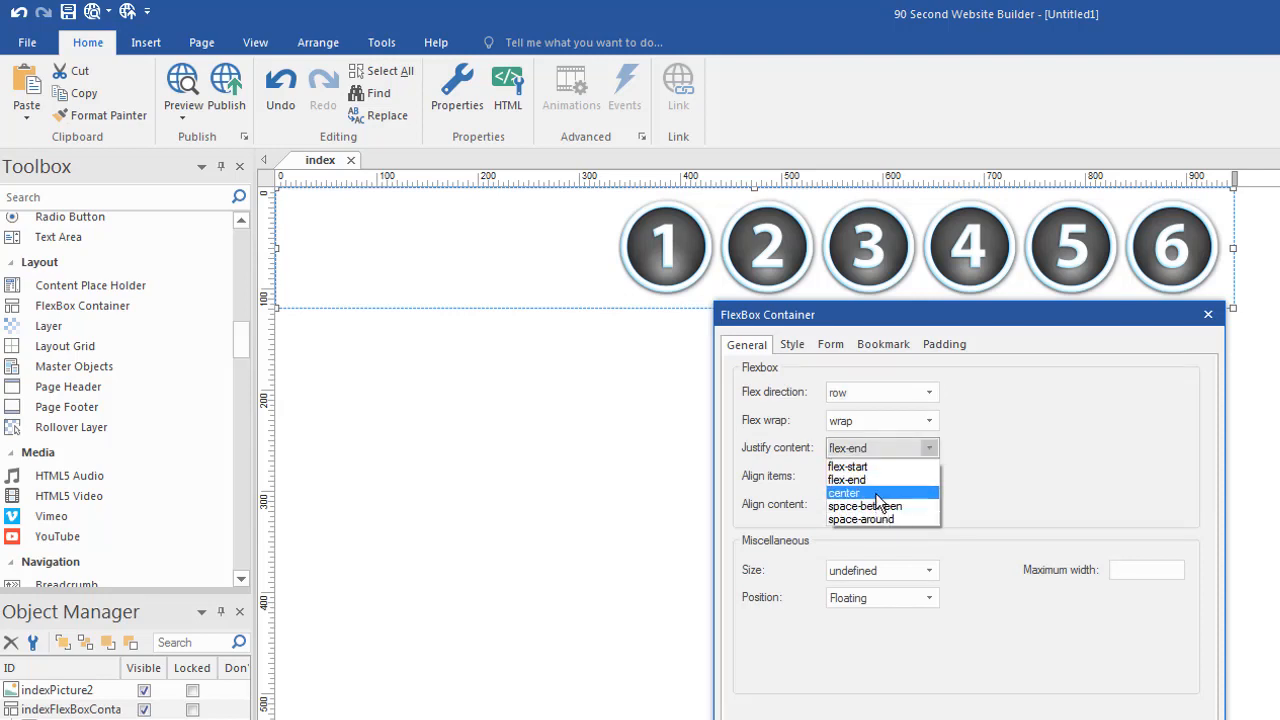
click(844, 492)
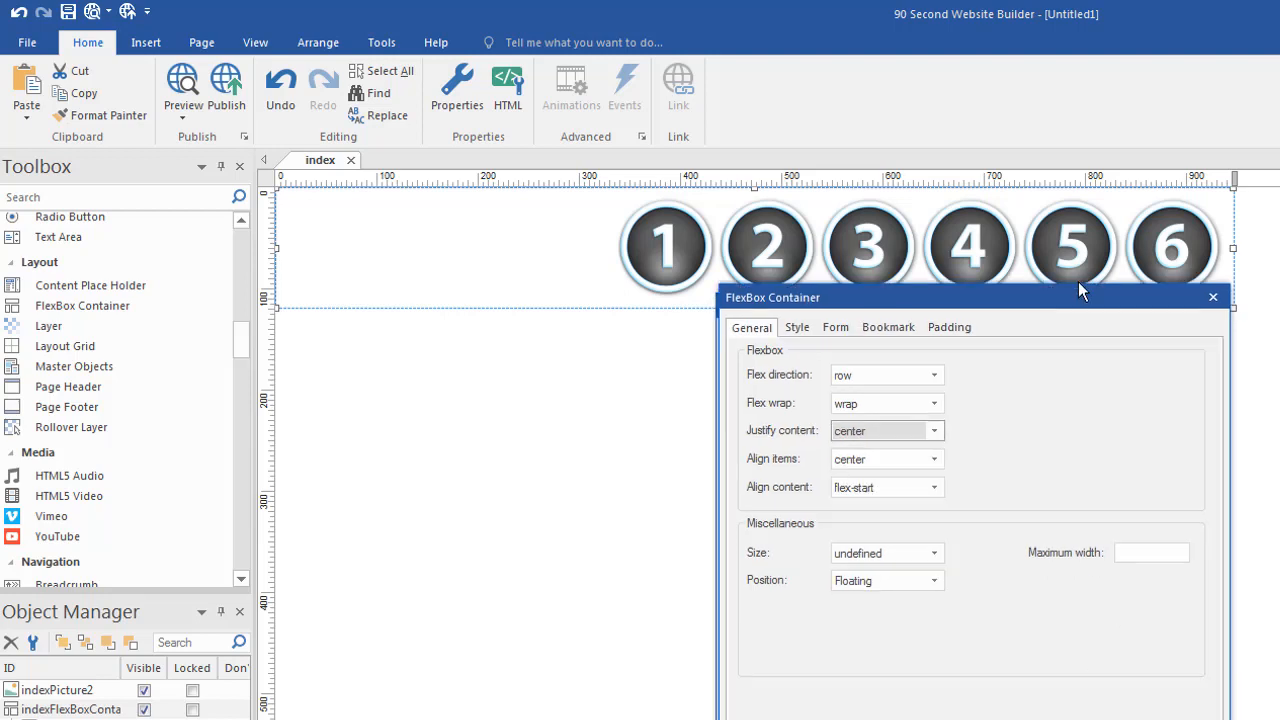
click(1212, 296)
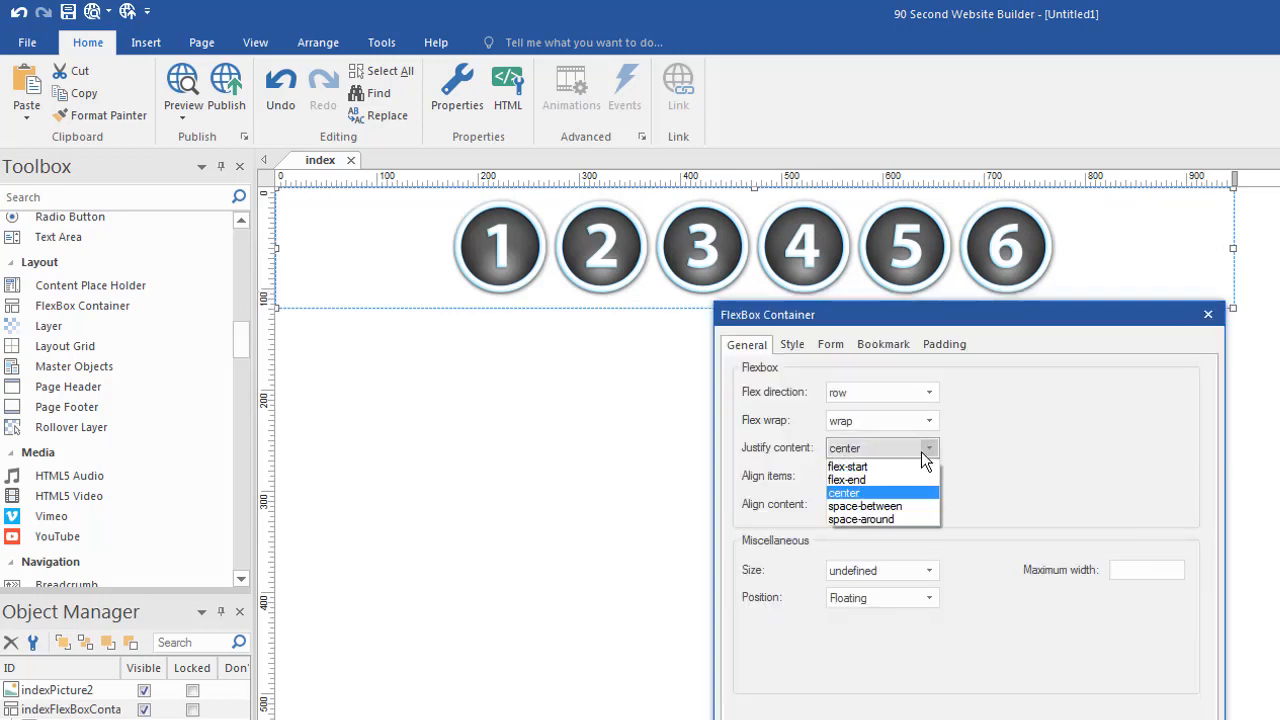
Set Justify content to space-around so the buttons spread evenly.
click(860, 518)
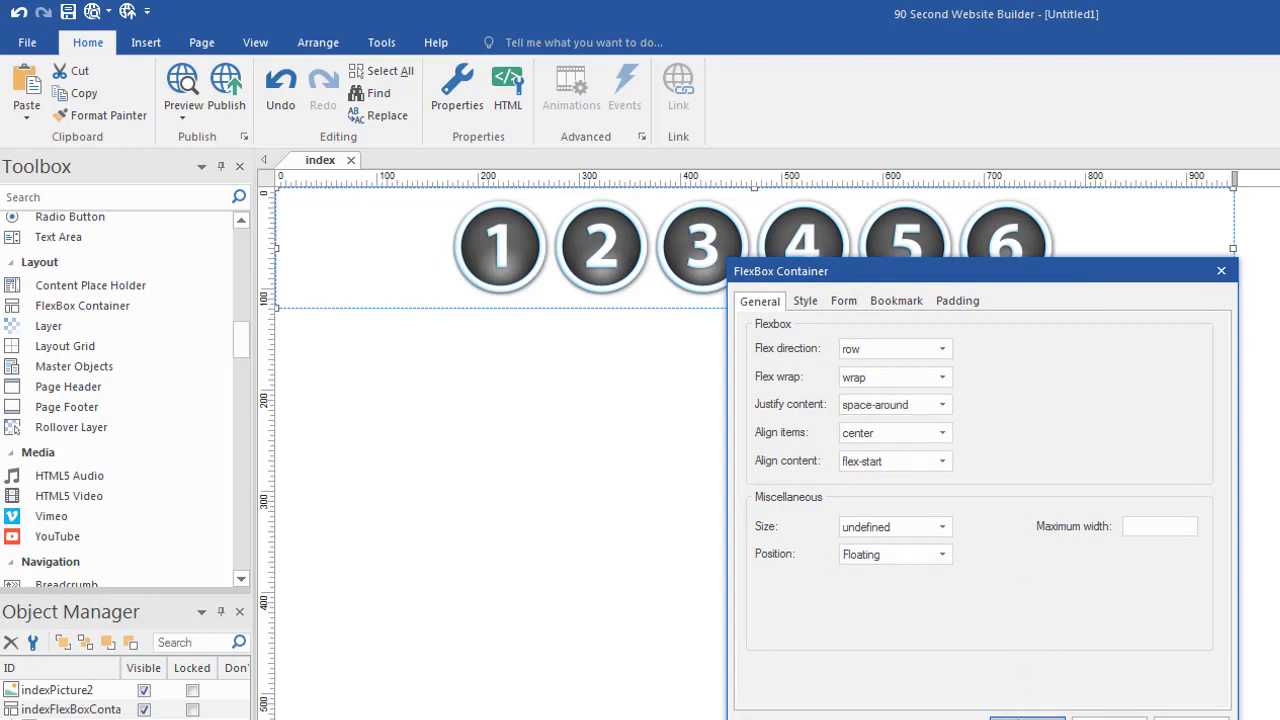
click(1220, 270)
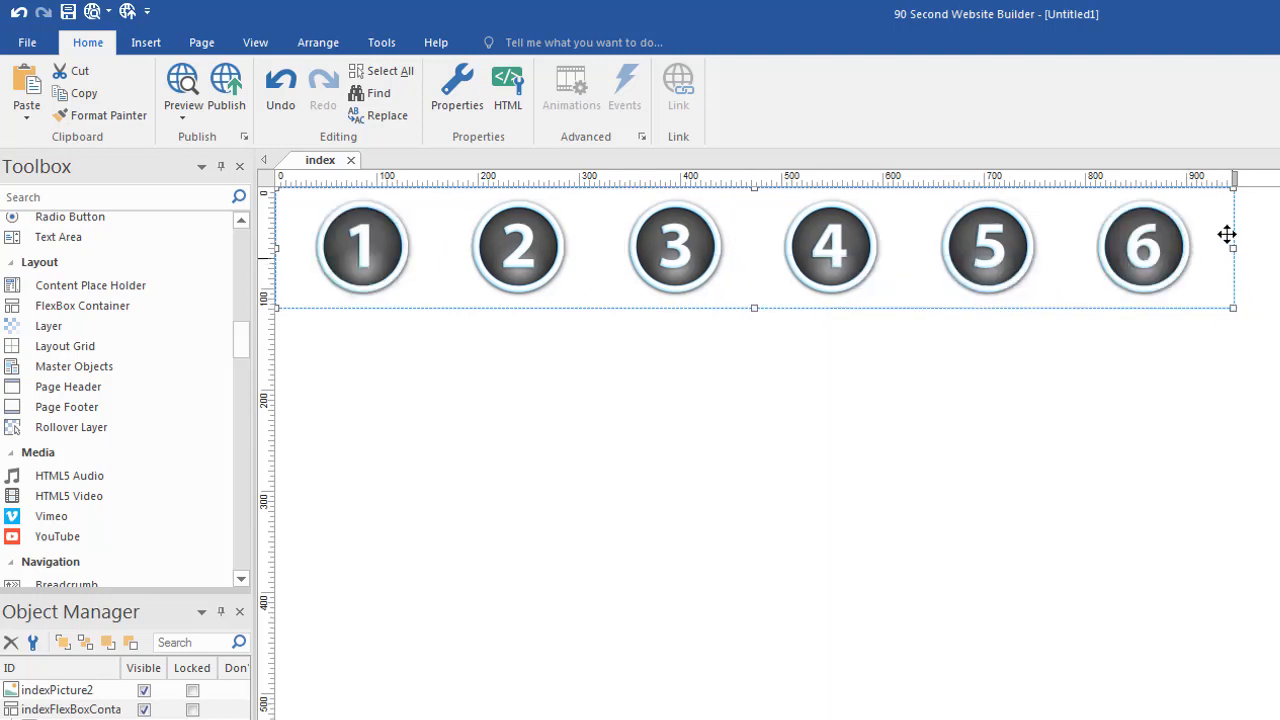
Reopen the container settings and try Align content center.
click(456, 88)
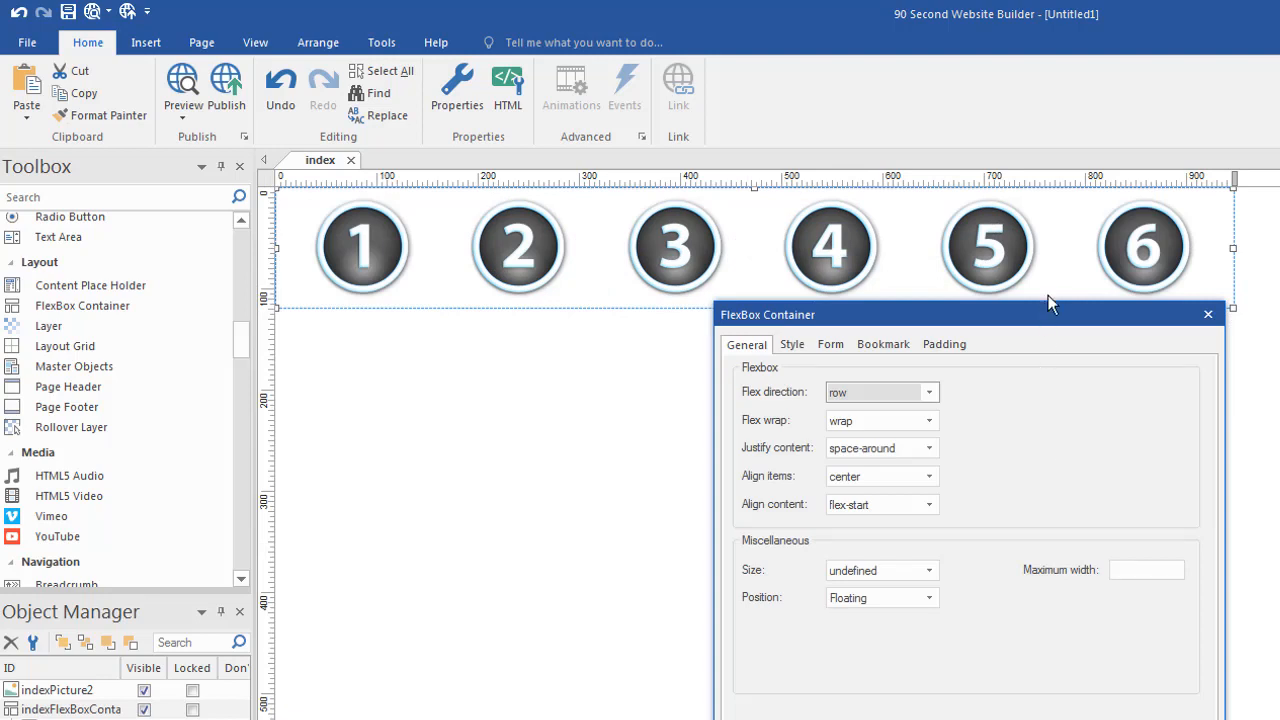
drag(768, 314, 780, 264)
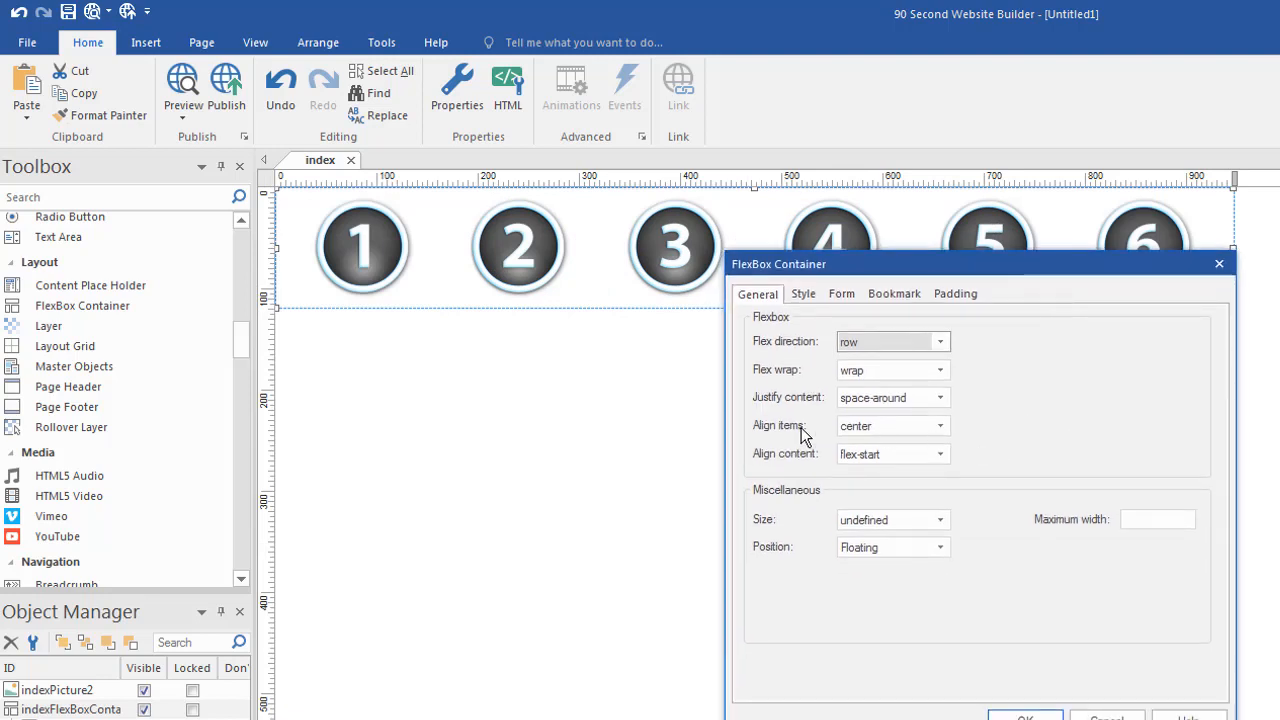
mouse_move(782, 446)
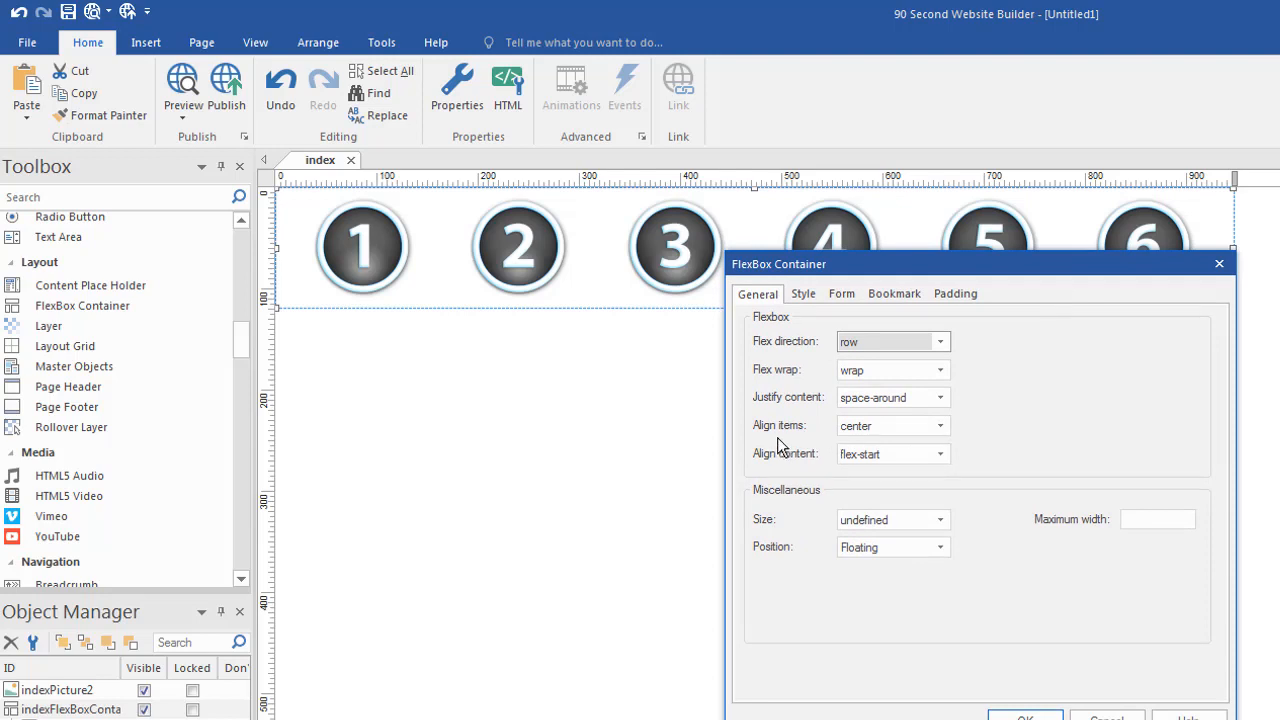
mouse_move(760, 448)
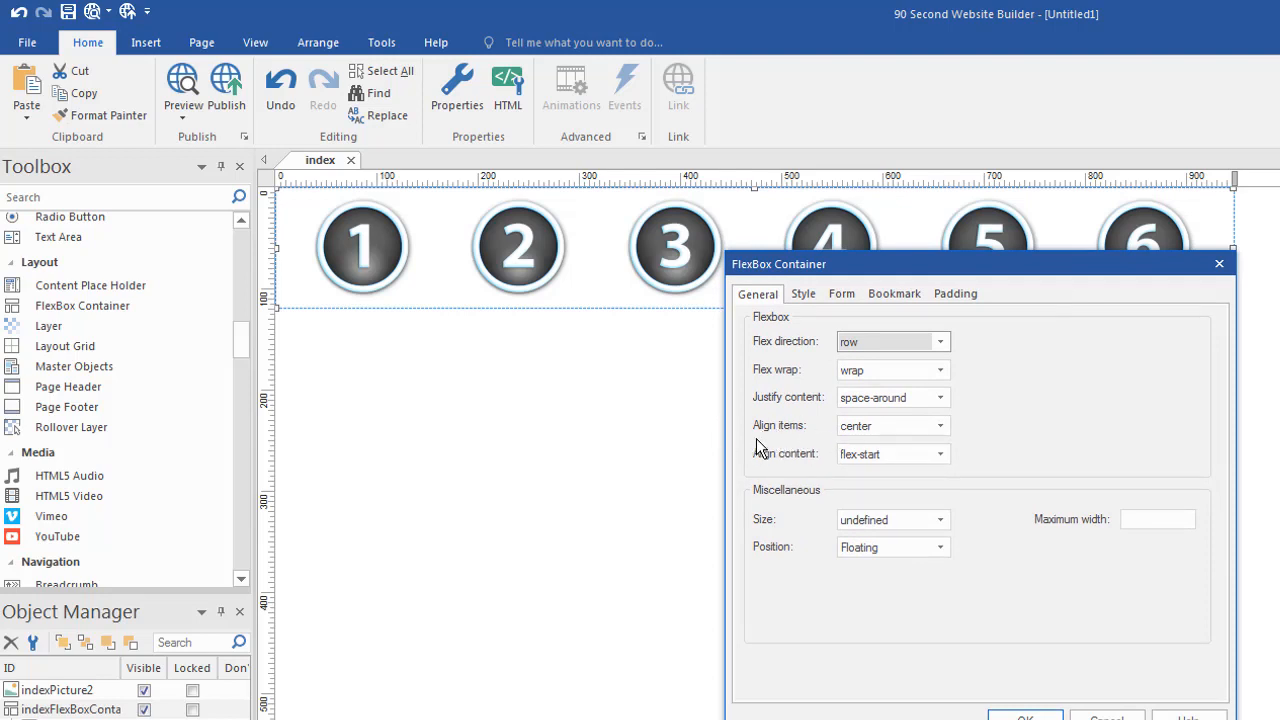
click(940, 424)
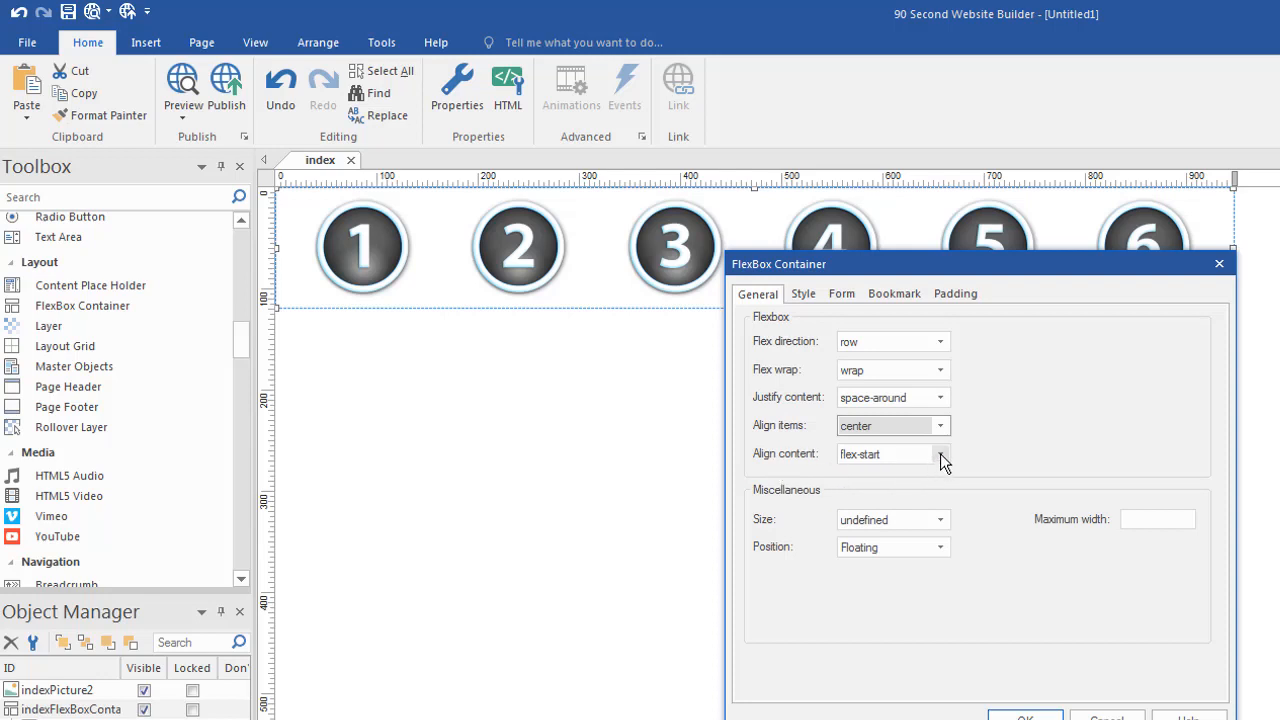
mouse_move(938, 376)
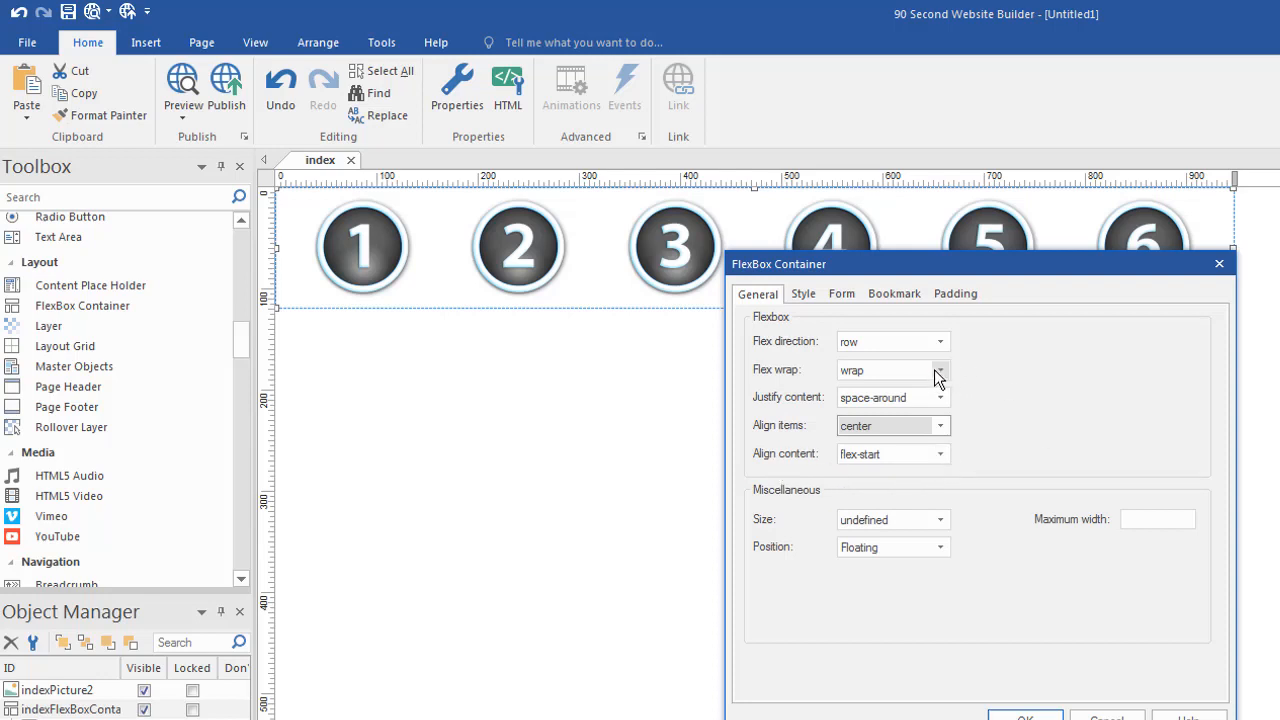
mouse_move(828, 368)
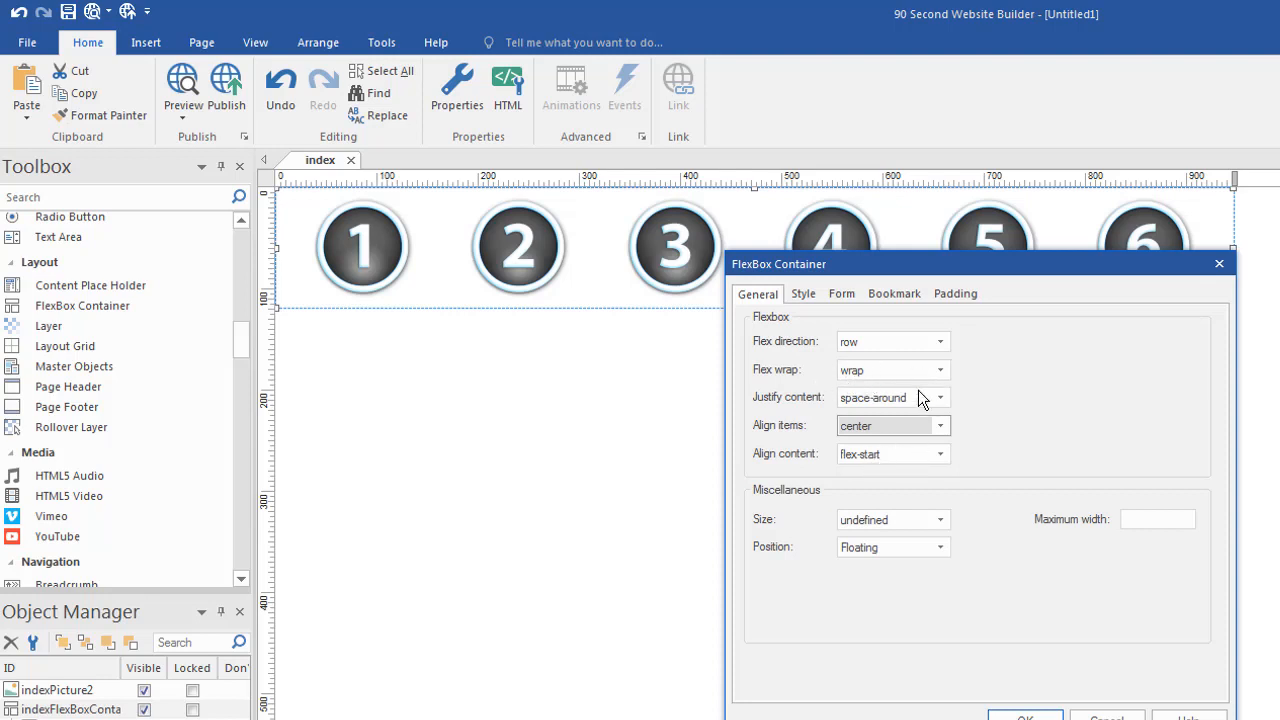
mouse_move(902, 462)
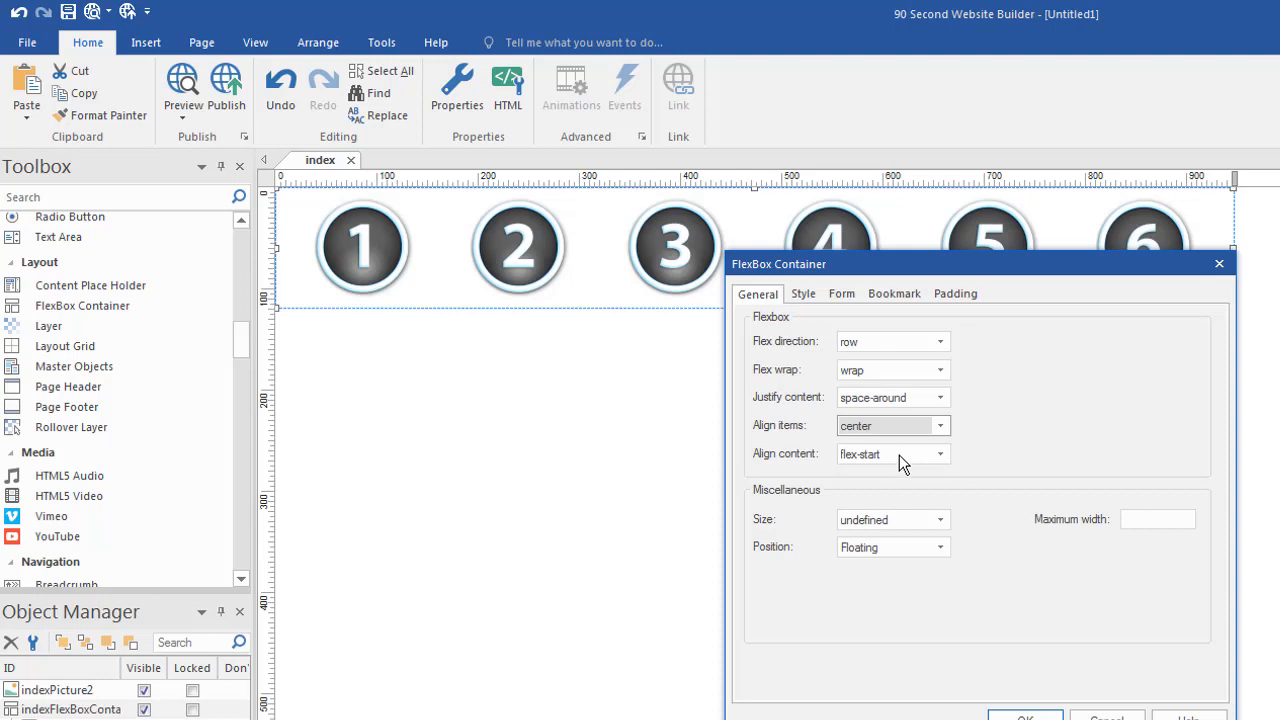
Try Align content flex-end, then set it back to flex-start.
click(888, 452)
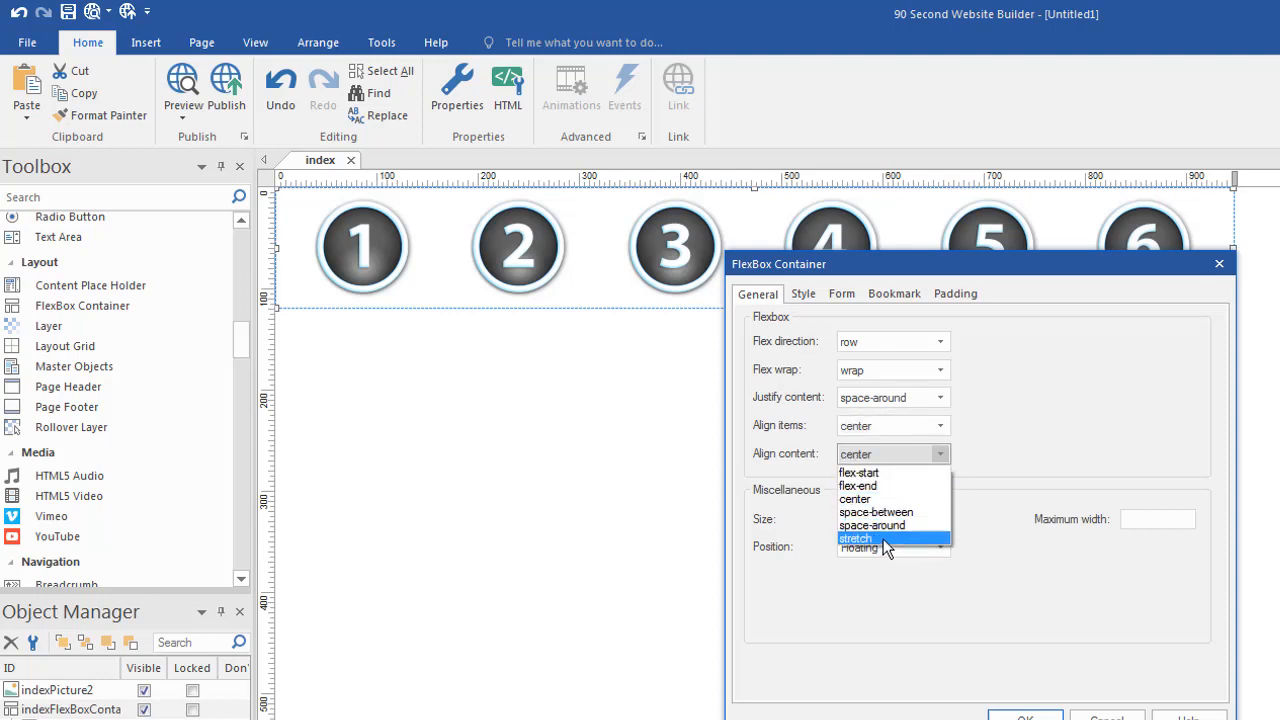
click(858, 486)
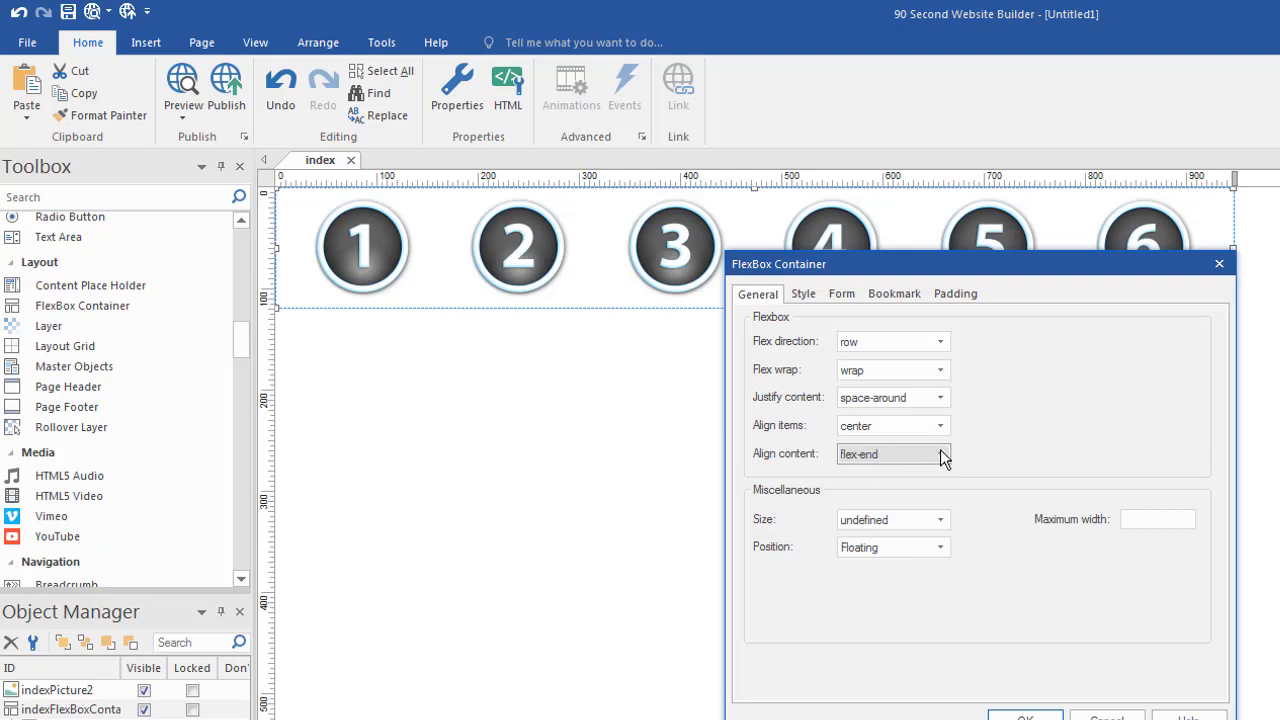
click(938, 454)
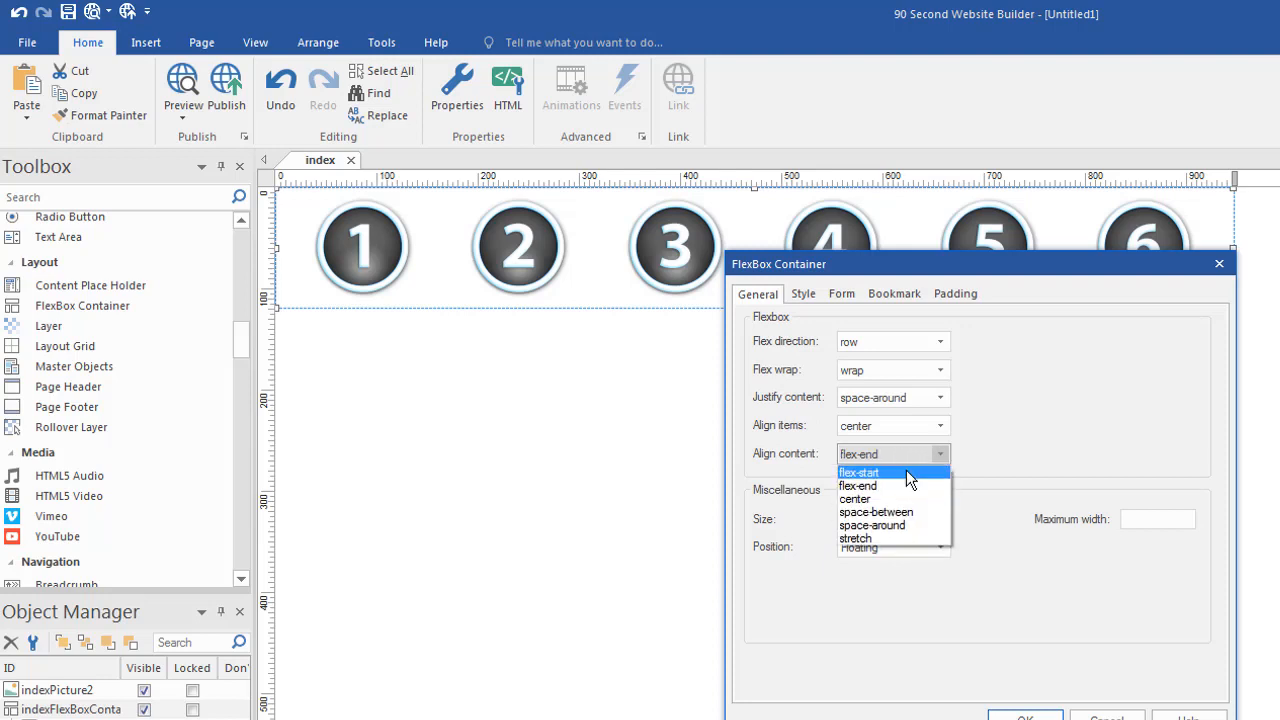
click(860, 472)
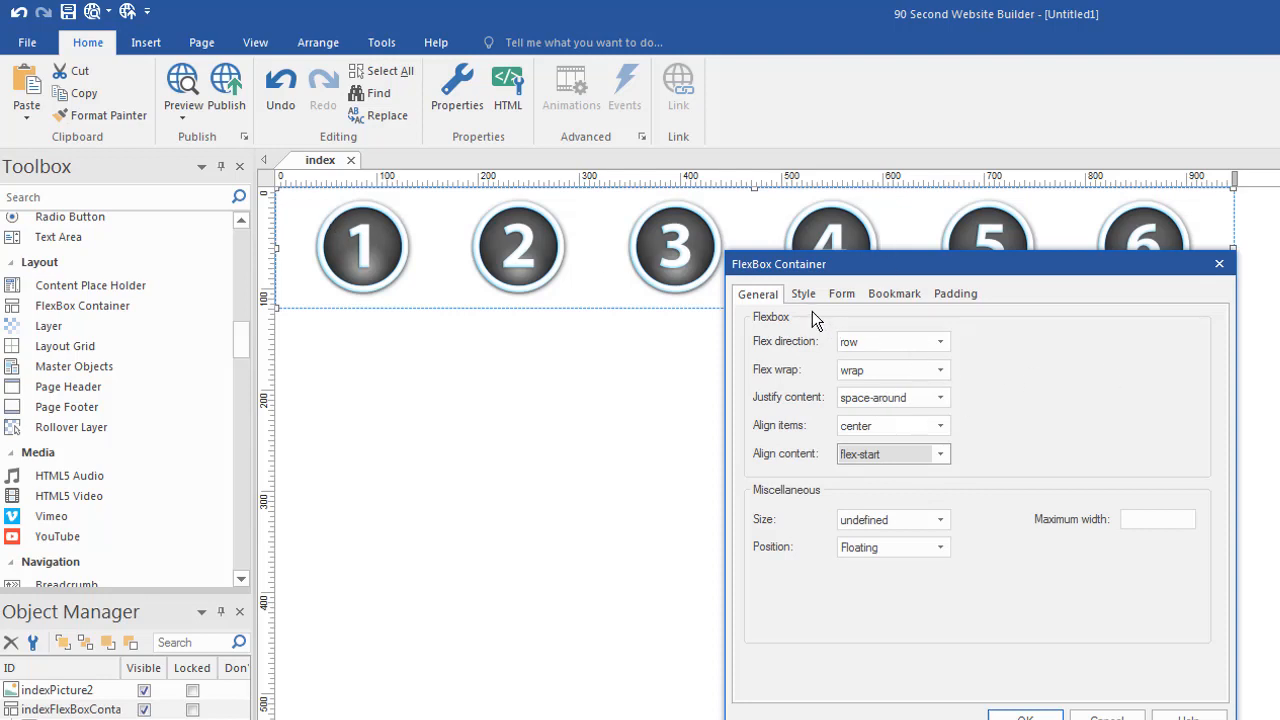
Review the container's border styles, toggle form support on then off, and show bookmark scrolling settings.
click(804, 292)
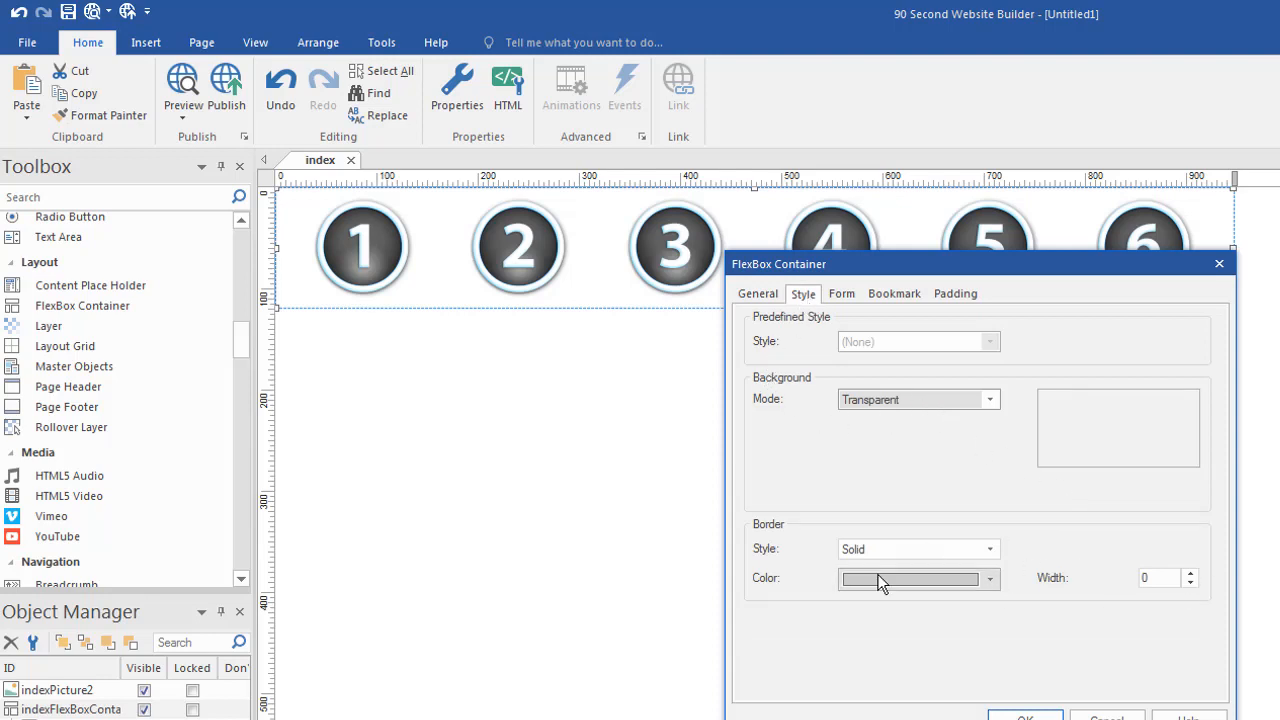
click(988, 548)
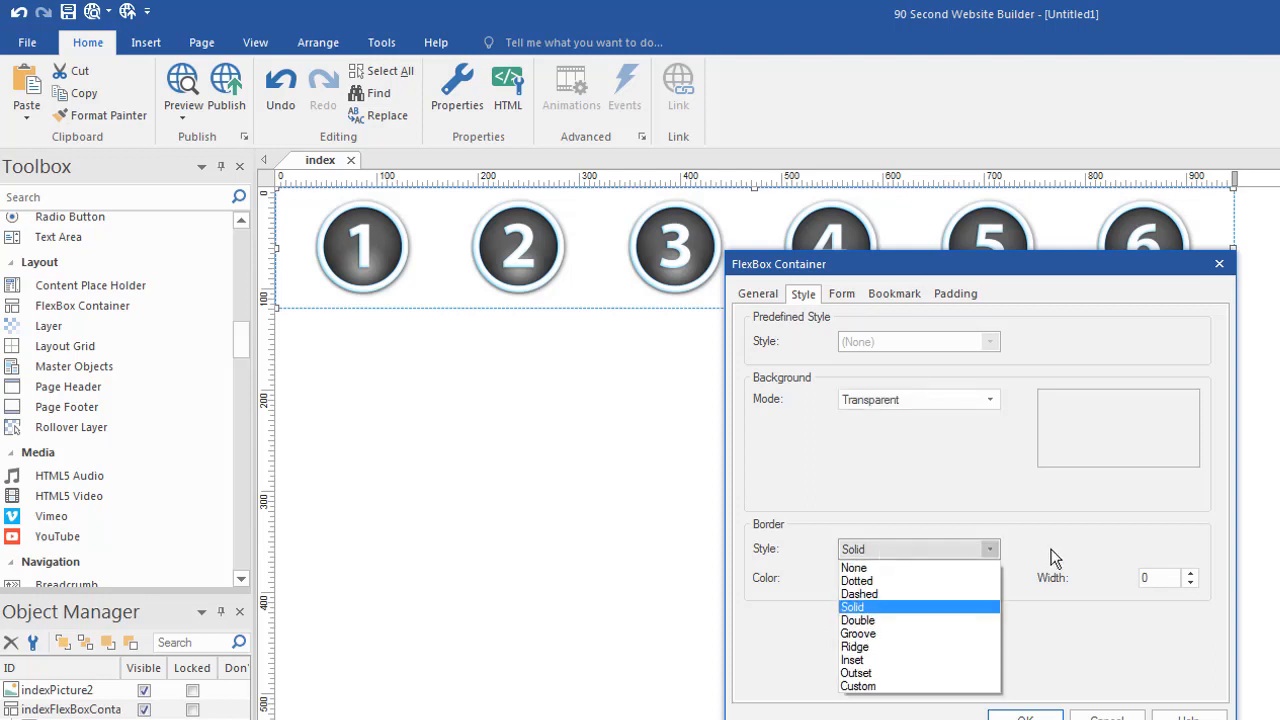
click(840, 292)
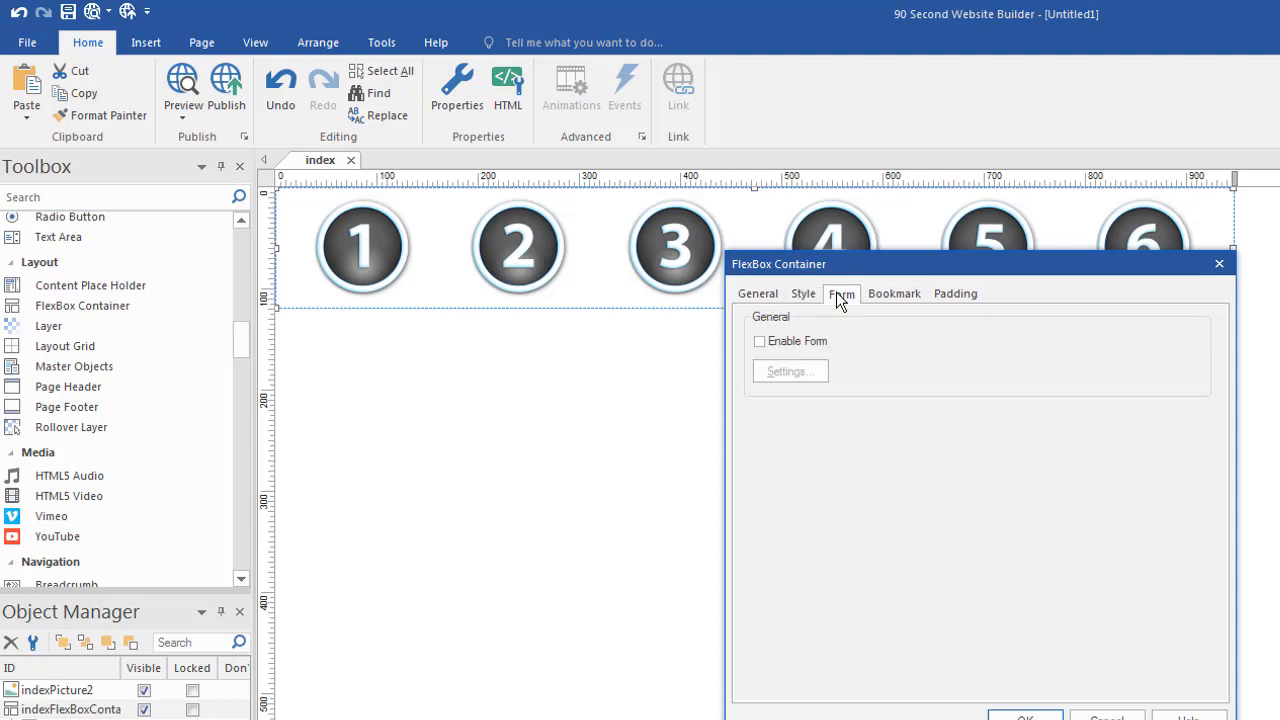
mouse_move(980, 444)
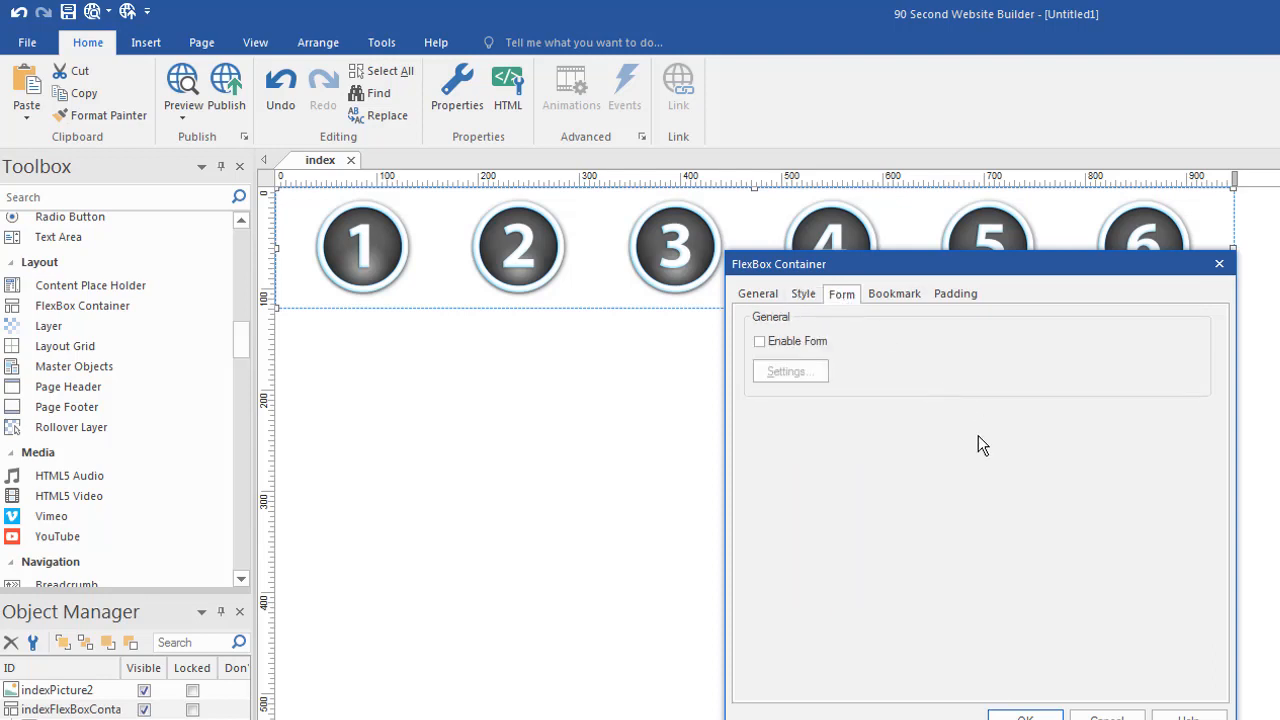
click(760, 340)
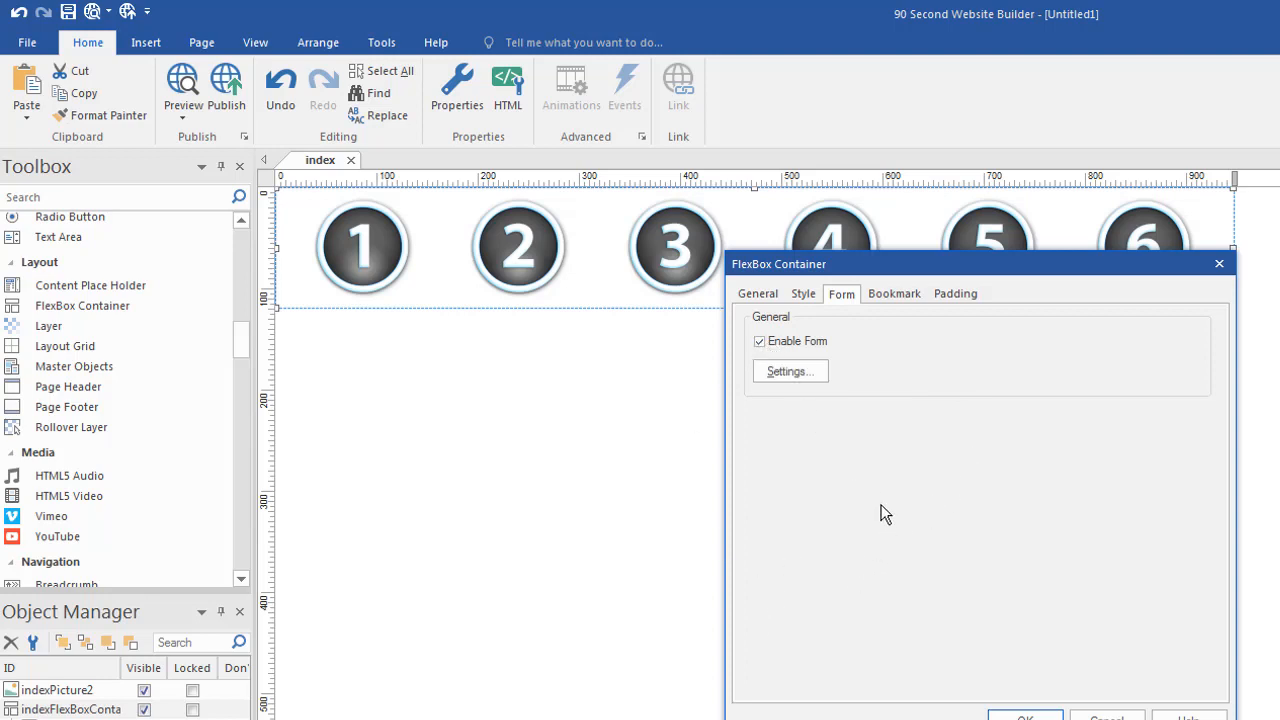
mouse_move(592, 284)
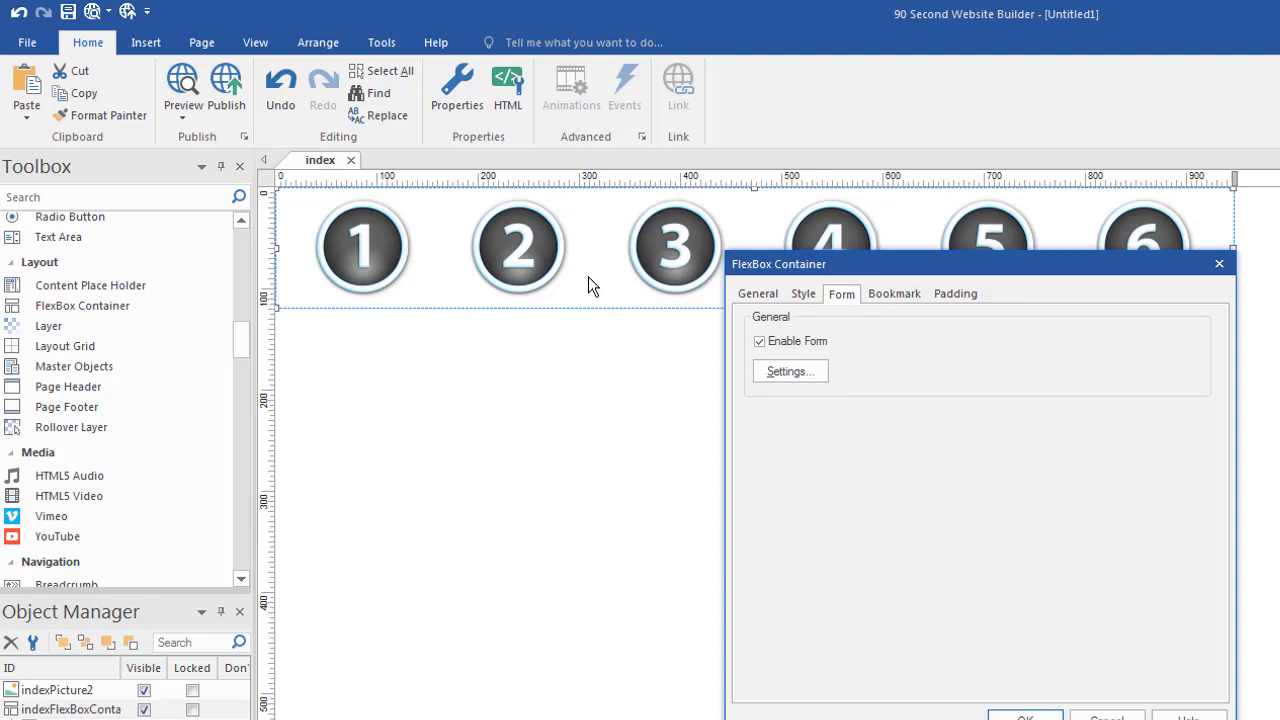
mouse_move(614, 300)
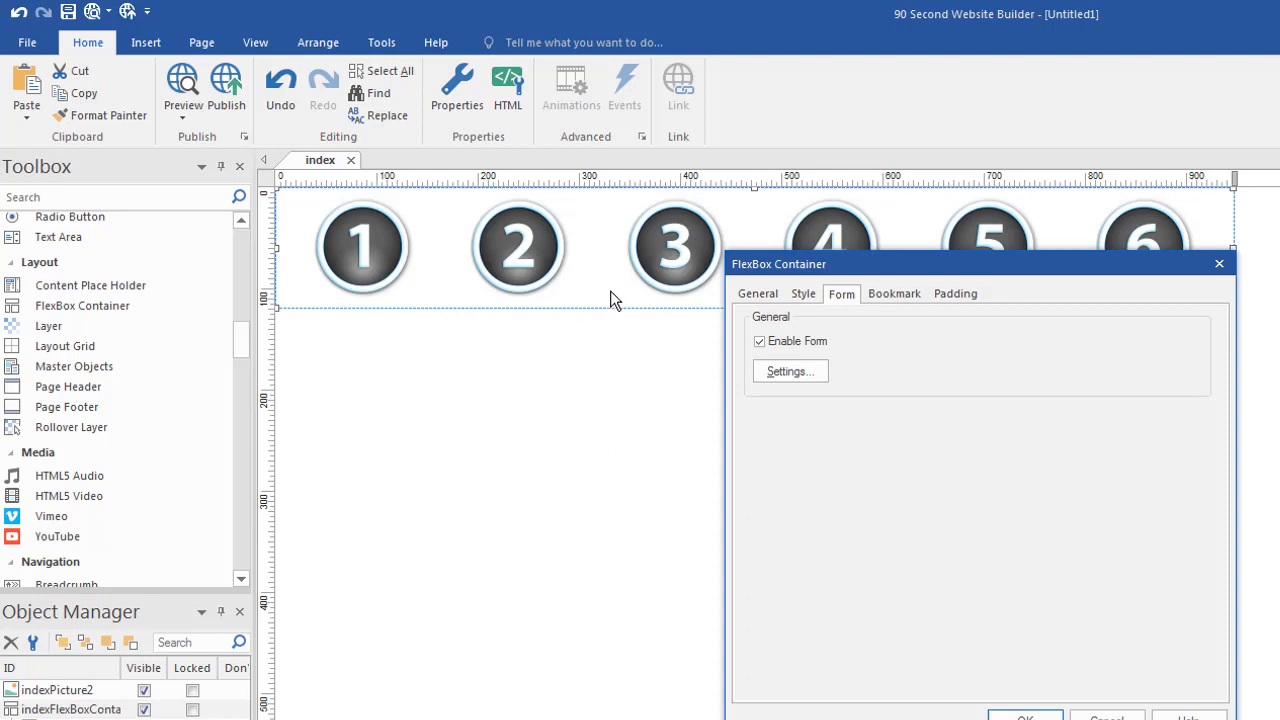
mouse_move(912, 410)
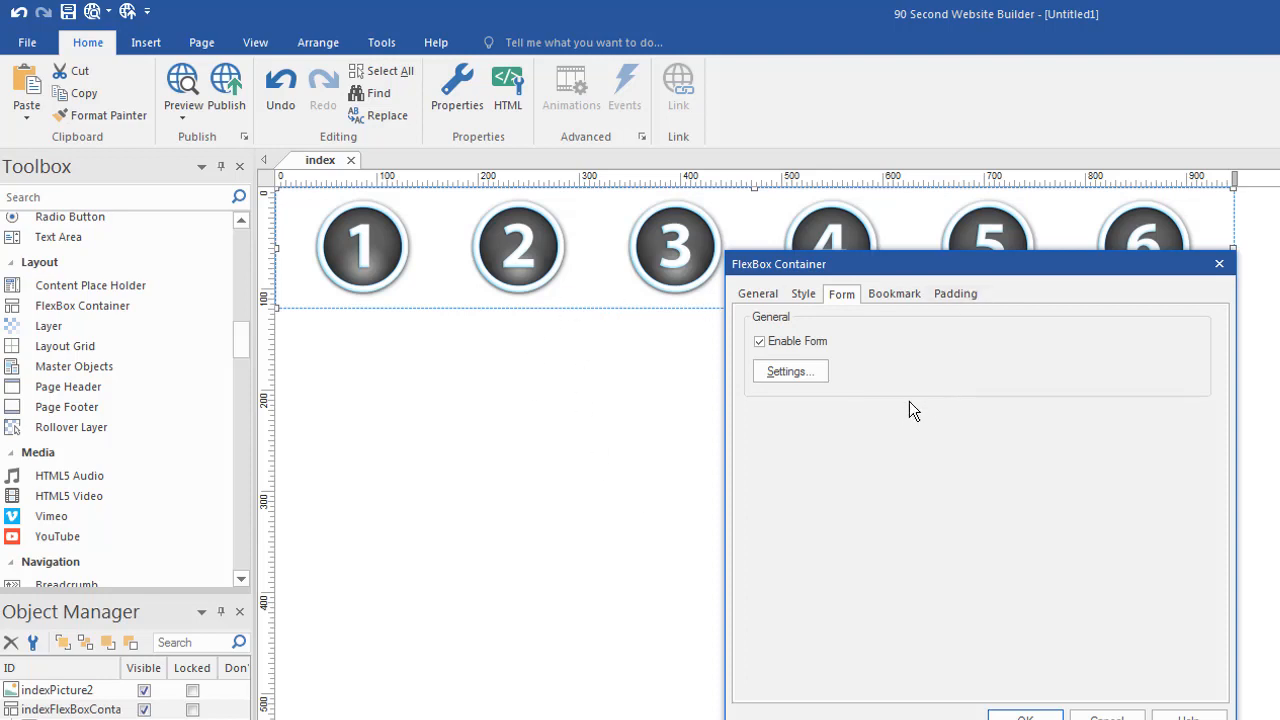
click(760, 340)
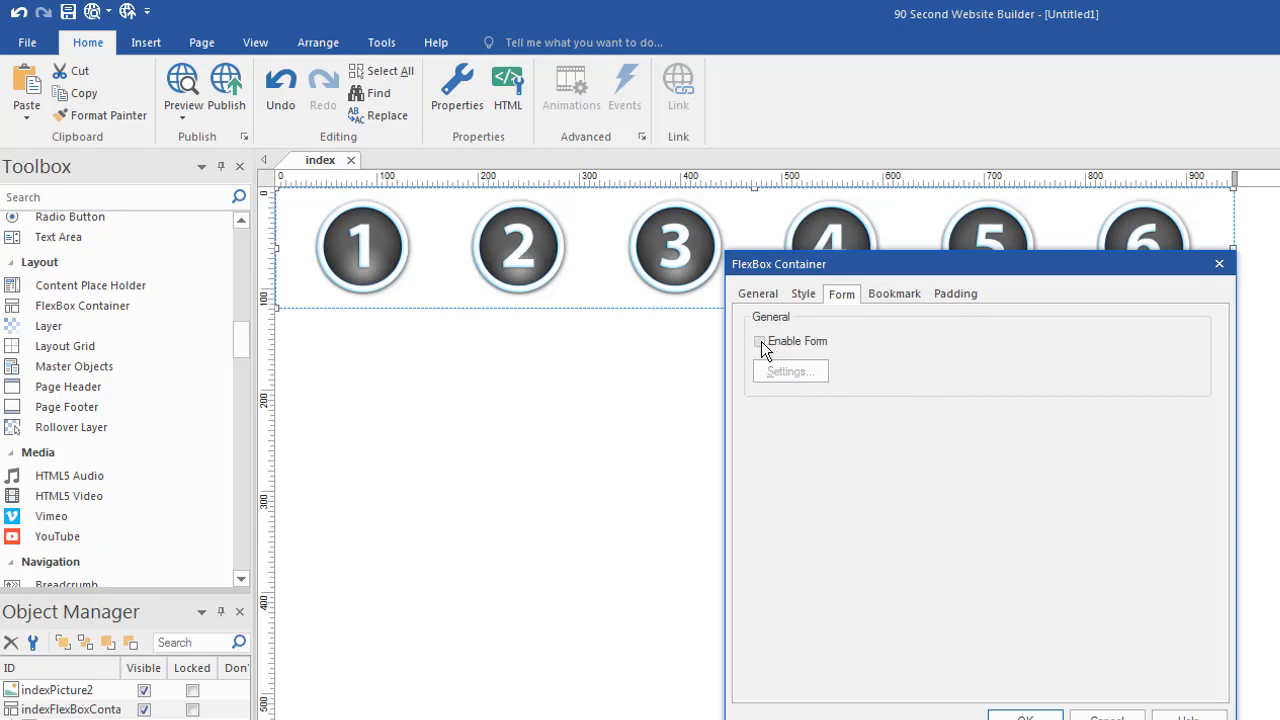
click(892, 292)
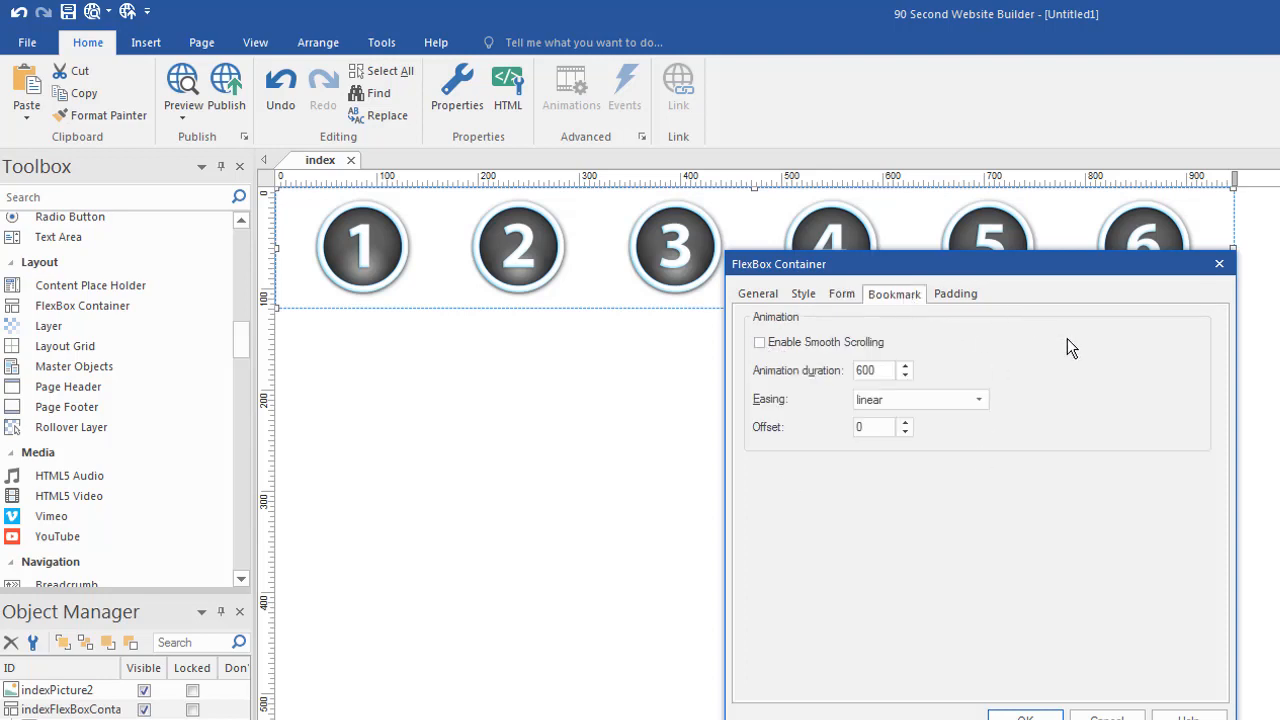
mouse_move(1056, 548)
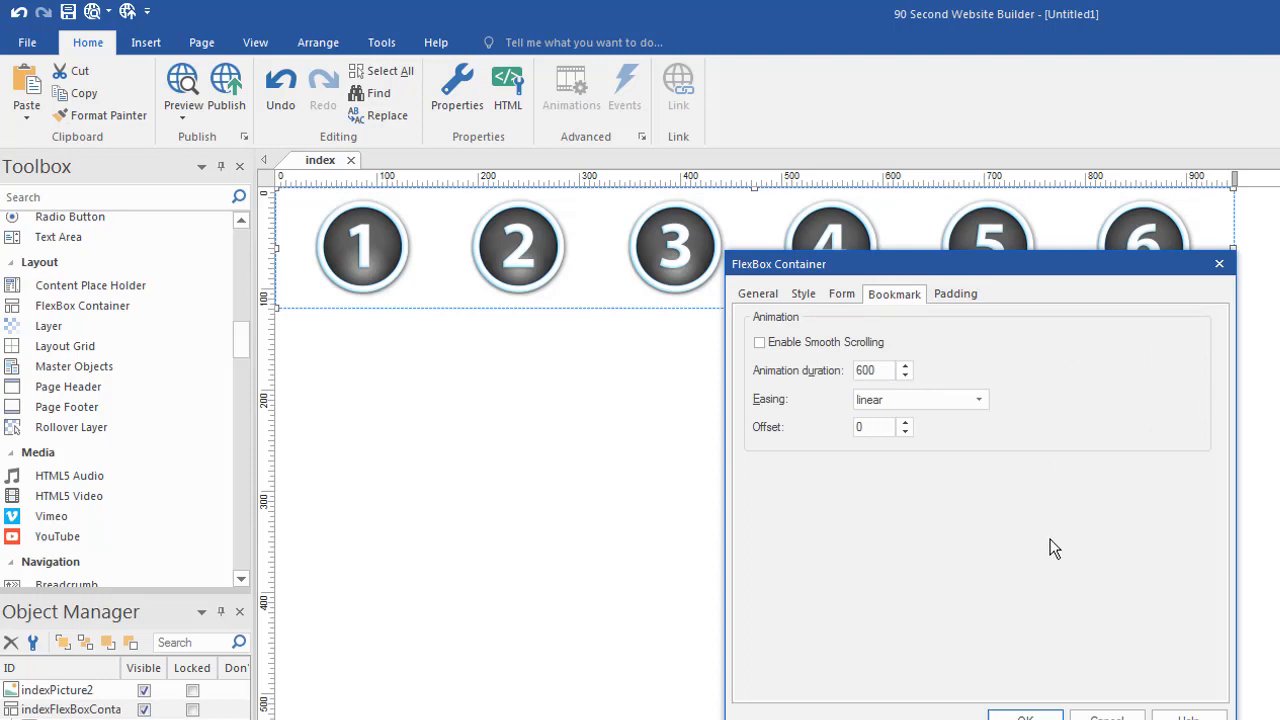
mouse_move(956, 294)
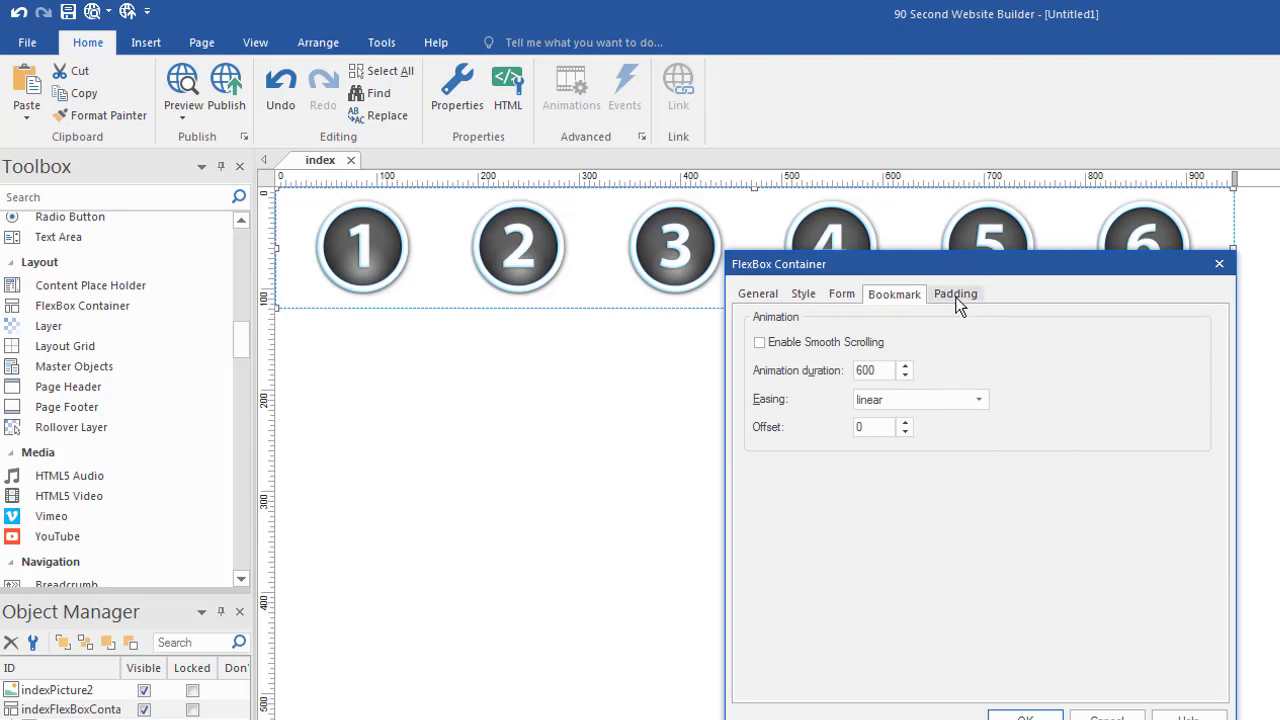
Review the container's padding of 10 per side, then return to its general flexbox settings.
click(956, 292)
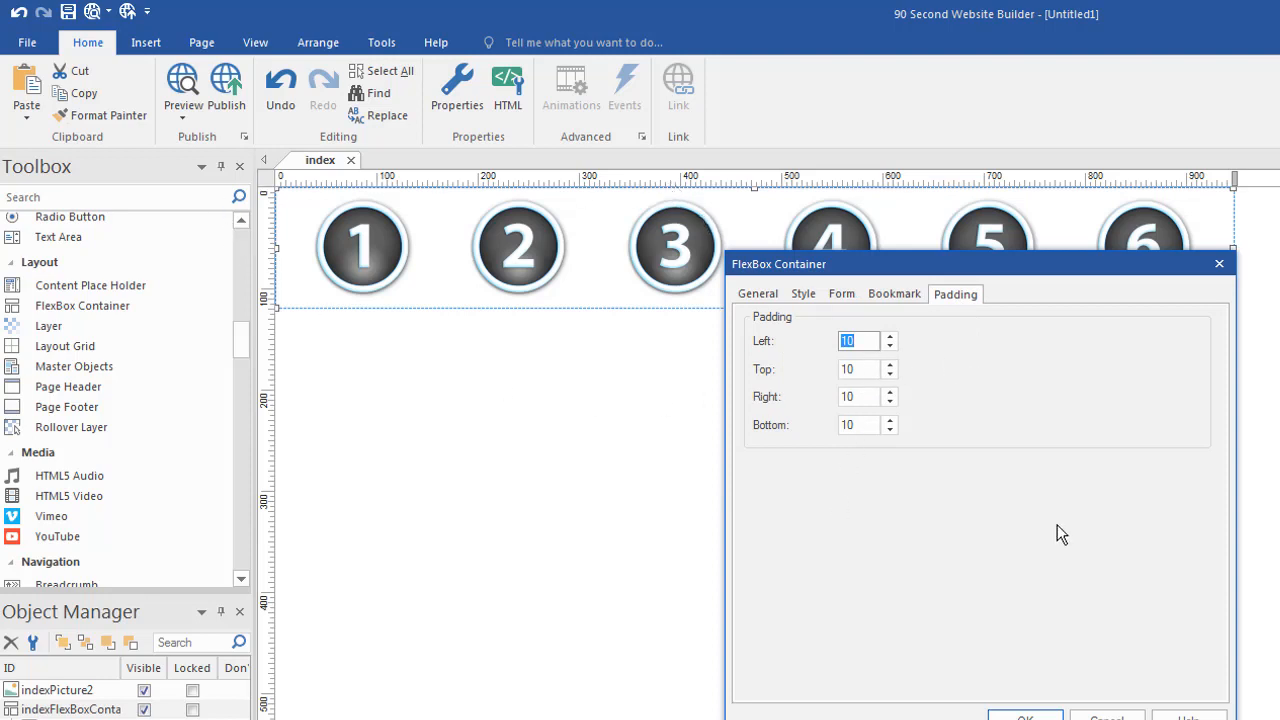
mouse_move(776, 318)
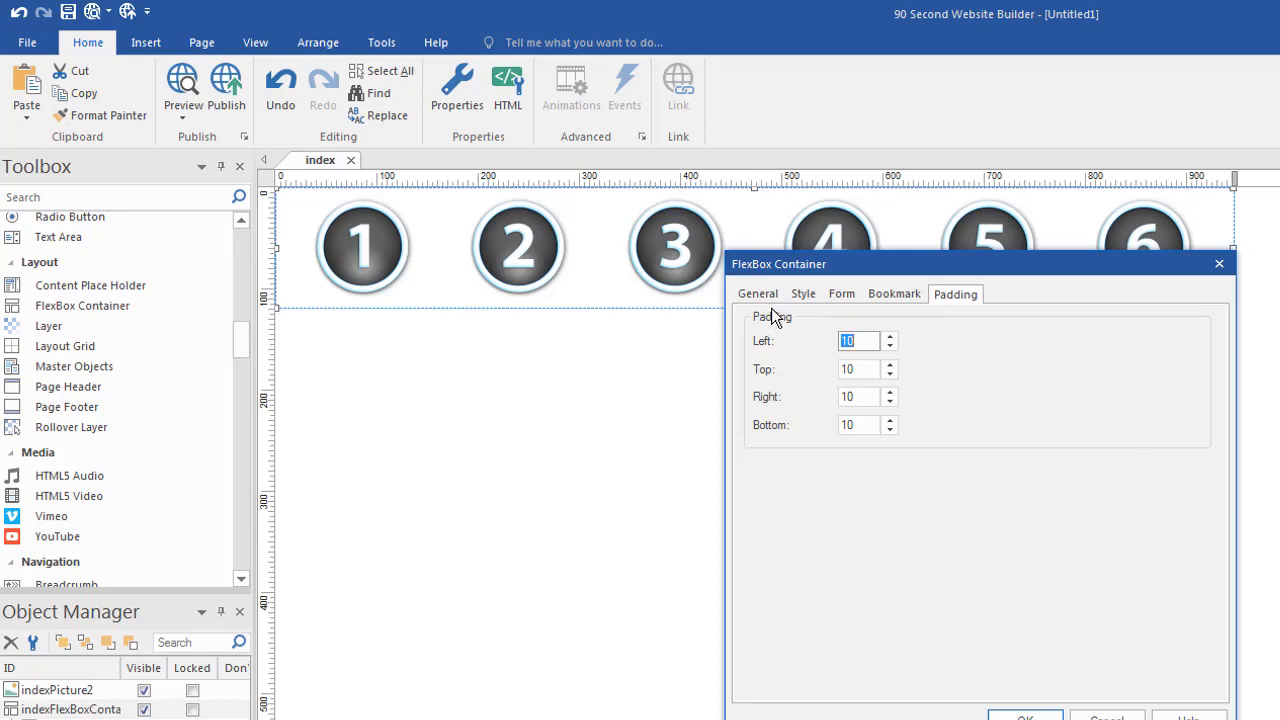
click(756, 292)
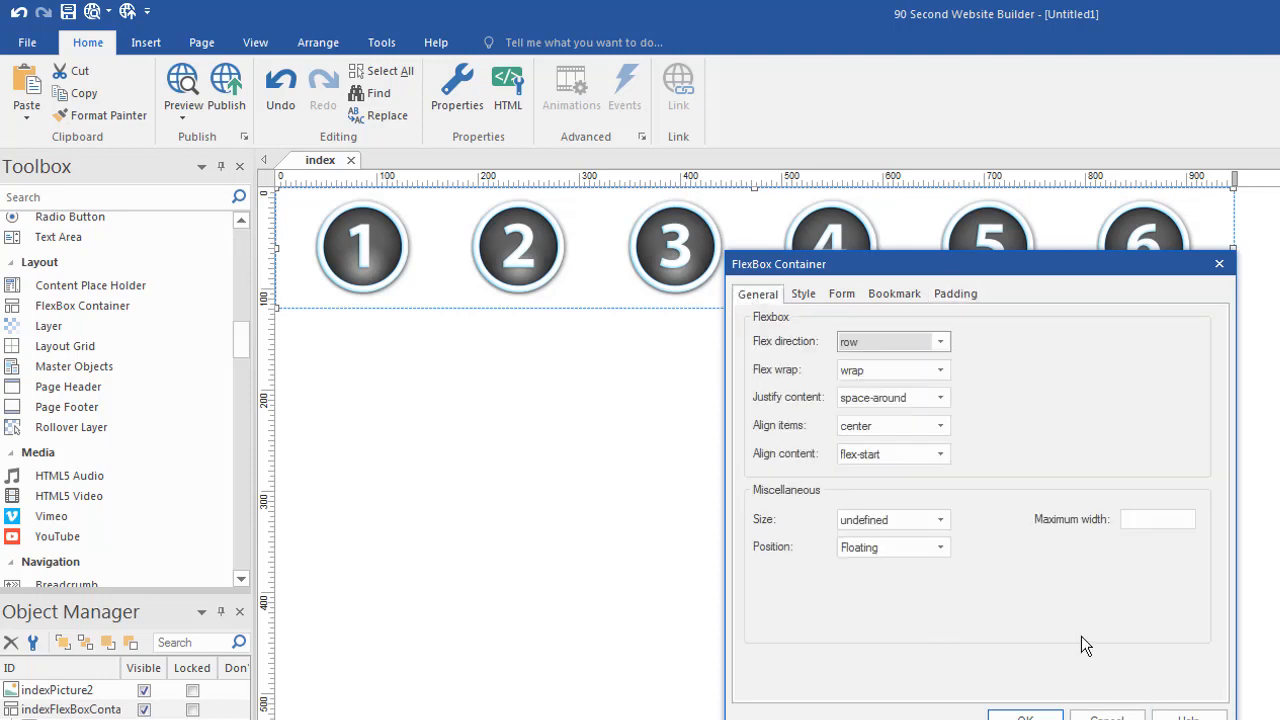
mouse_move(1132, 480)
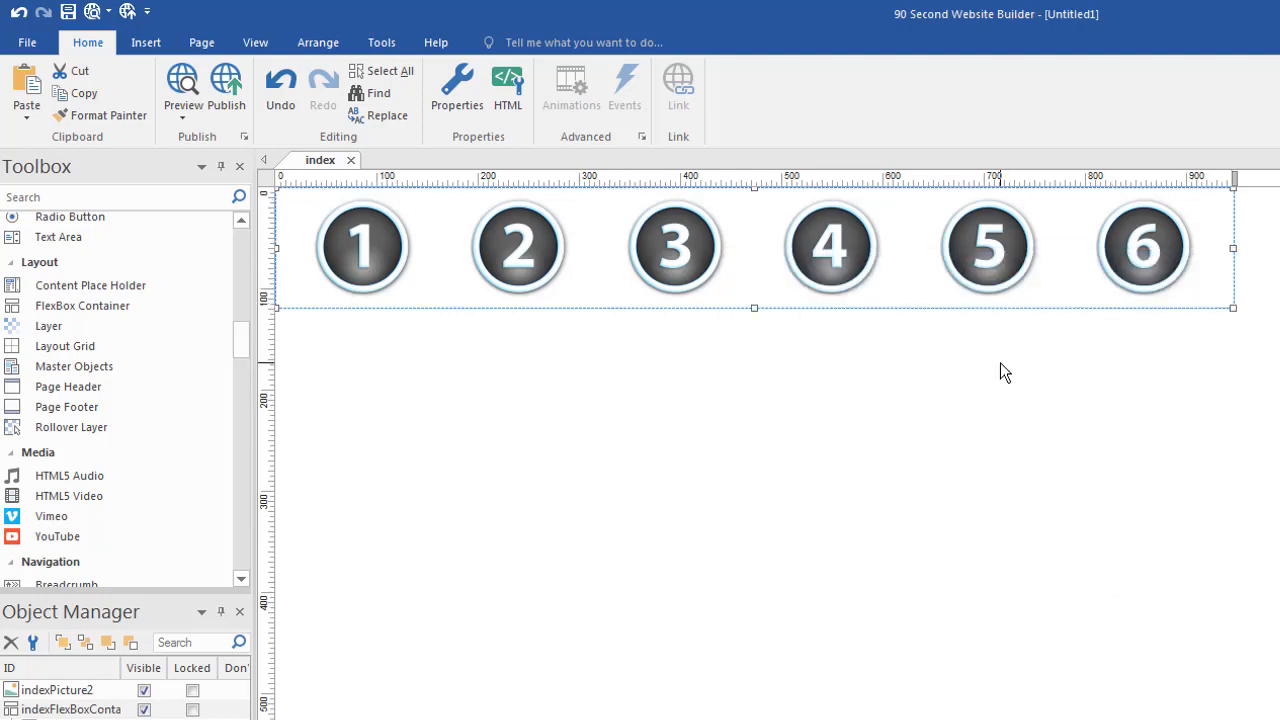
mouse_move(908, 328)
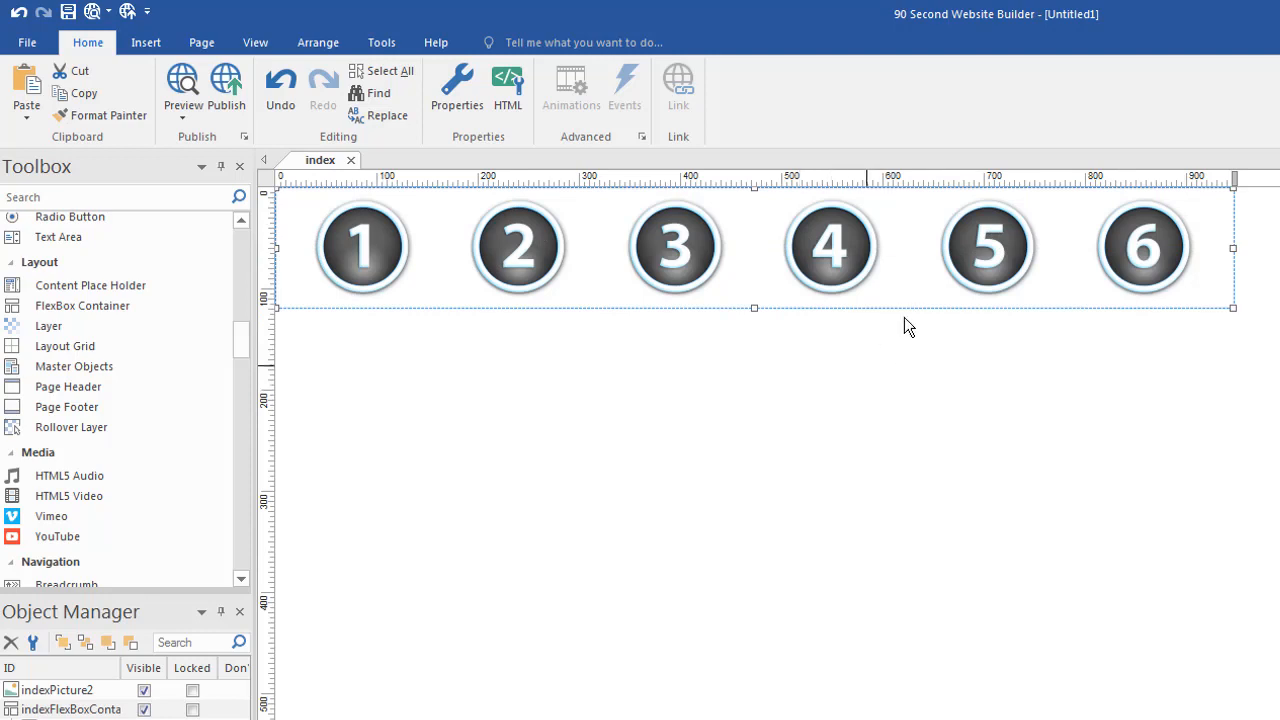
mouse_move(650, 496)
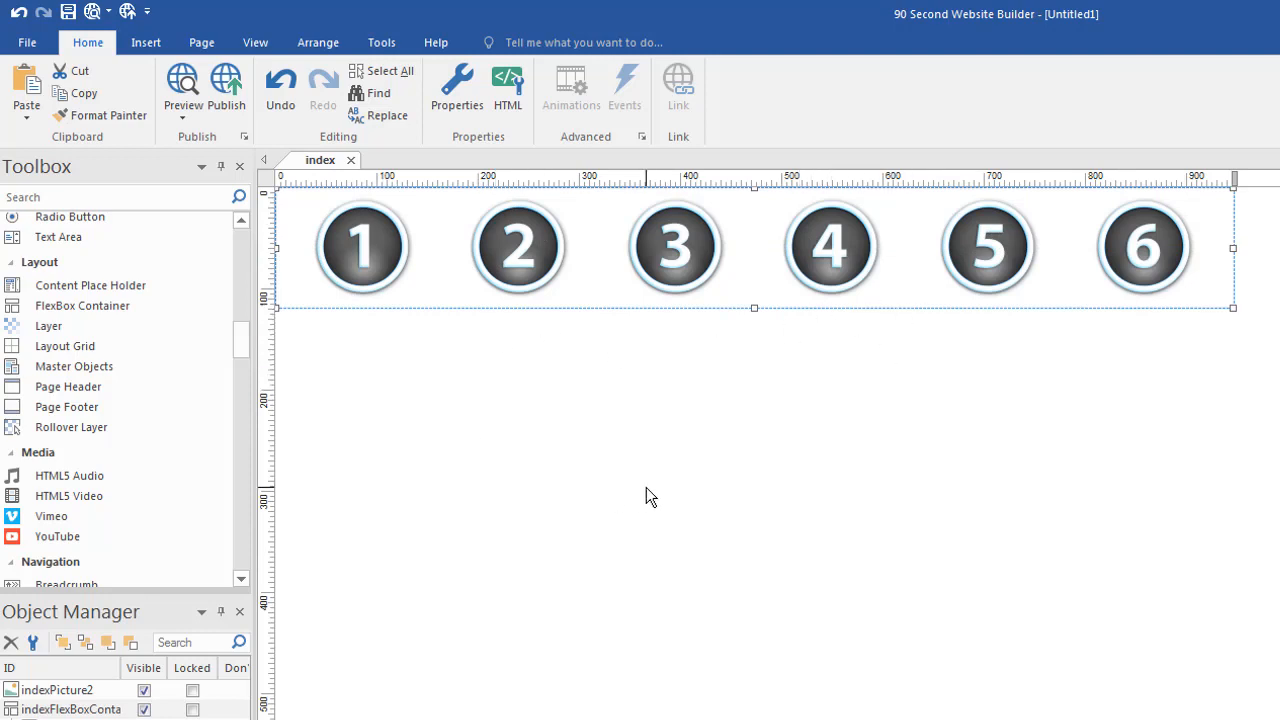
mouse_move(656, 510)
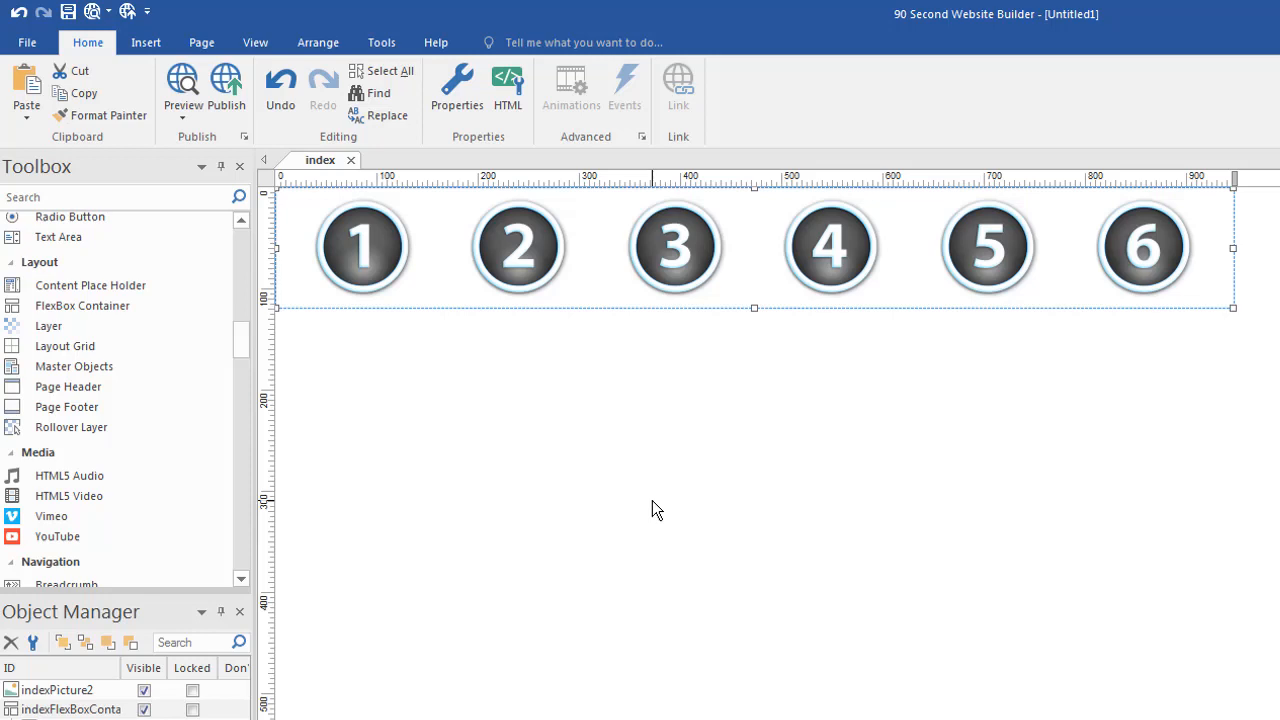
mouse_move(356, 268)
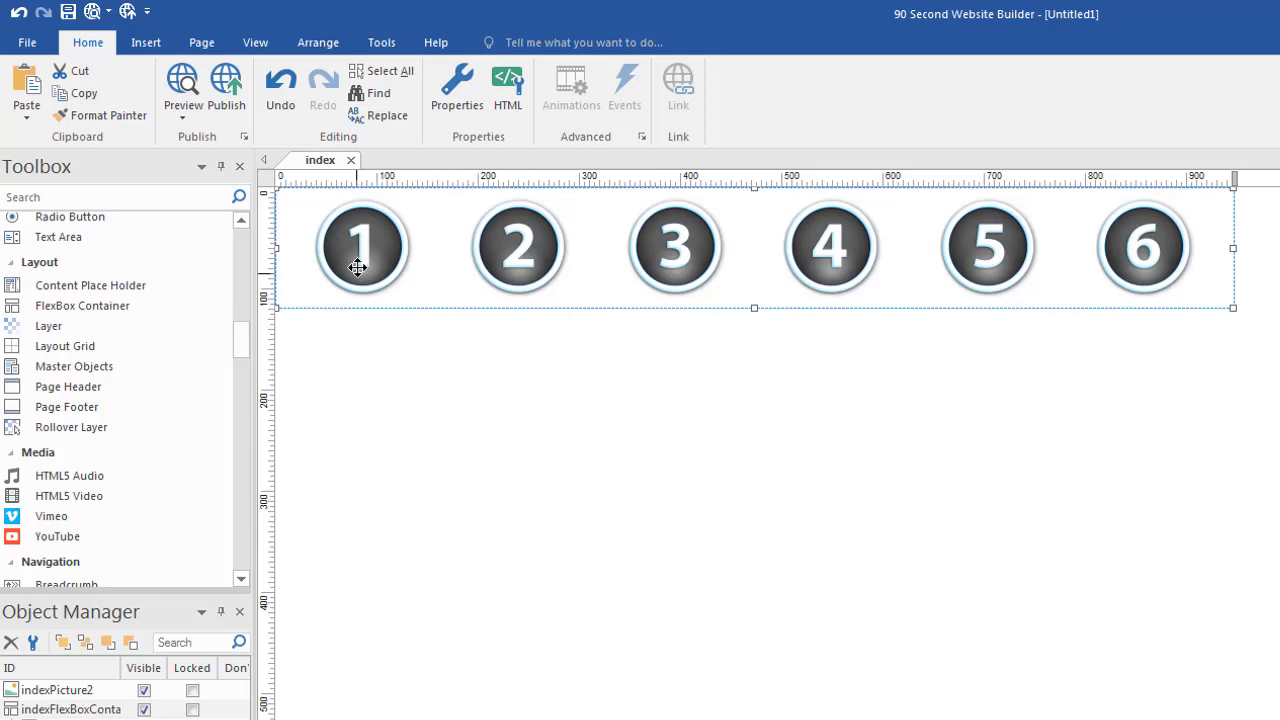
Select image 1 in the button row and show its arrangement and box layout options.
click(362, 248)
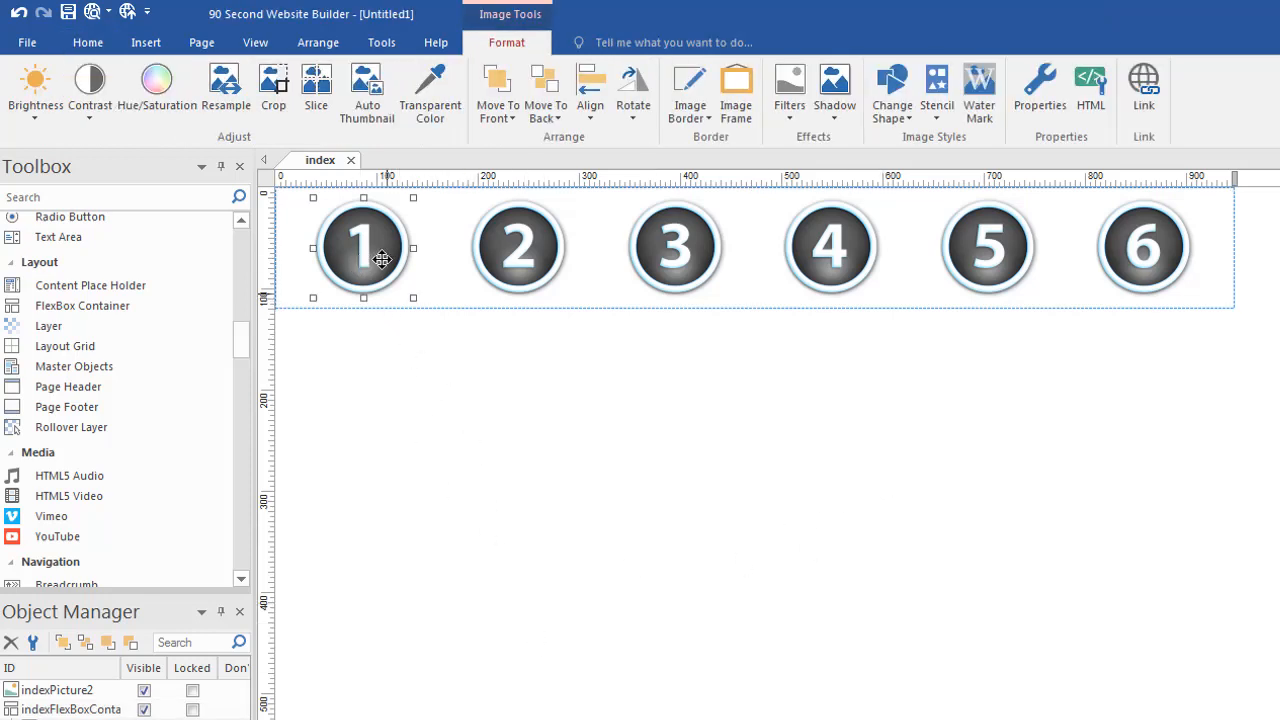
mouse_move(440, 272)
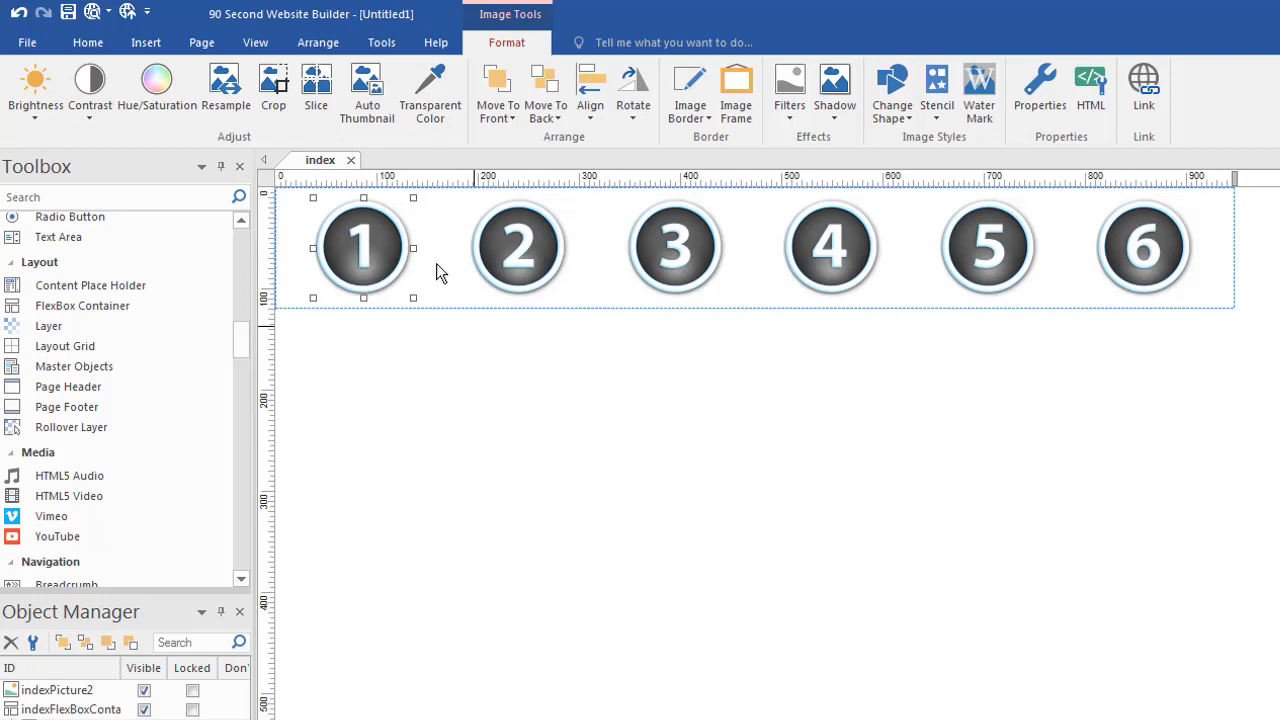
click(318, 42)
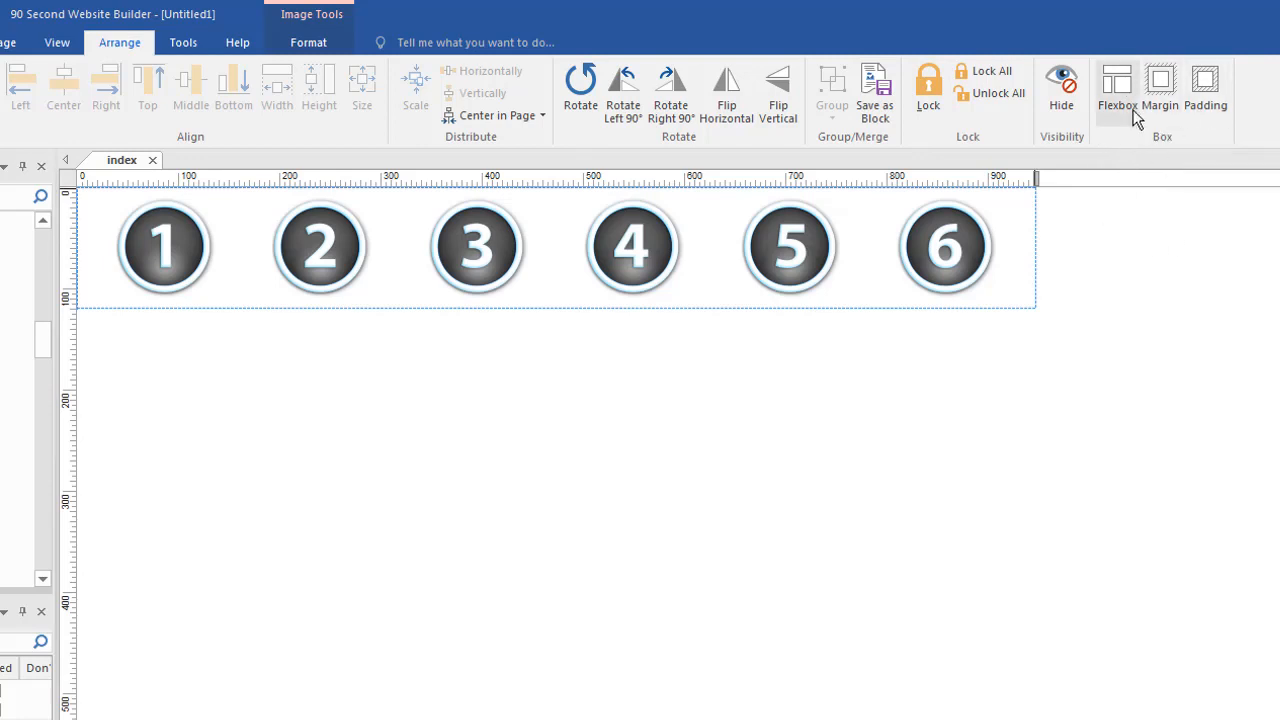
click(164, 246)
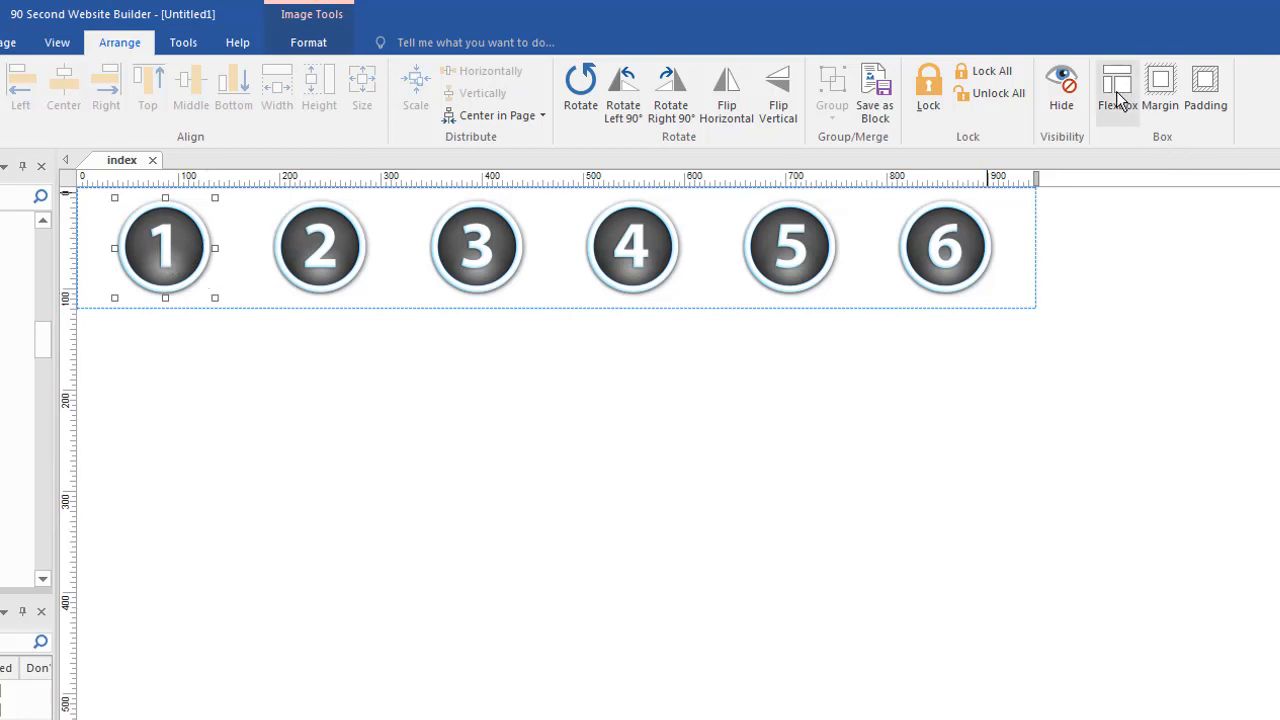
Set image 1's flex-grow so button 1 fills the row.
click(1116, 84)
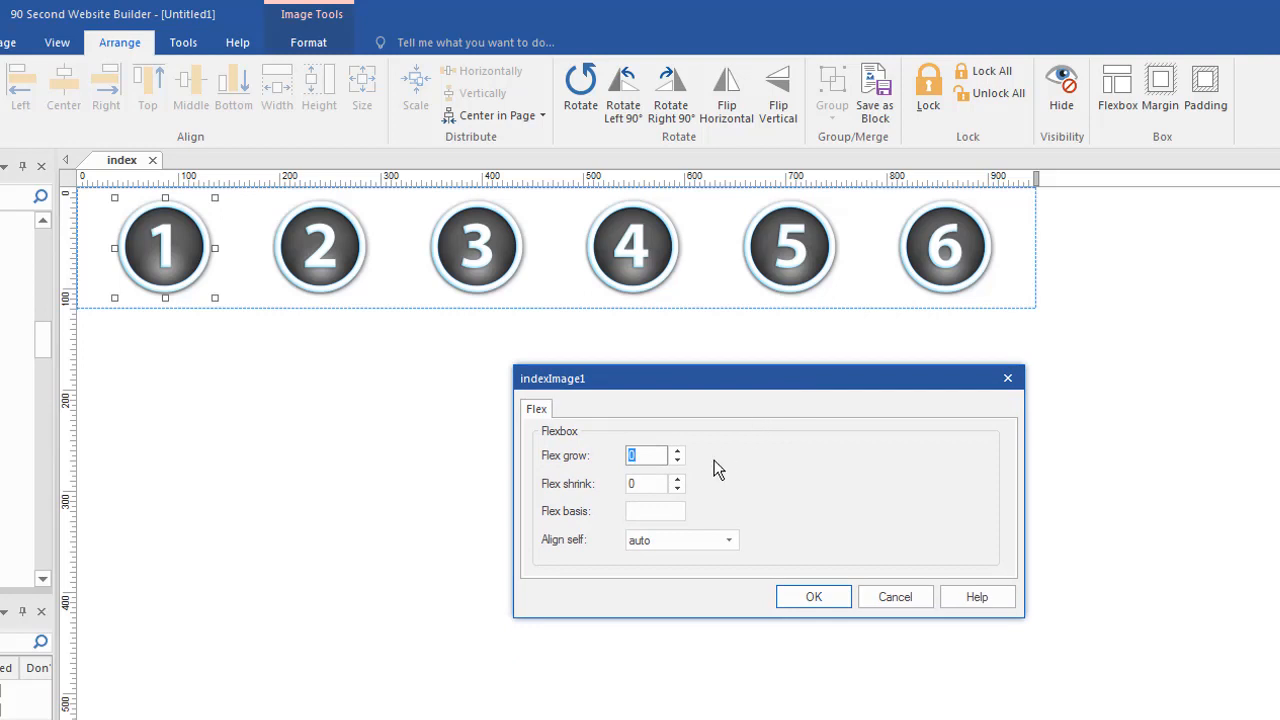
mouse_move(560, 404)
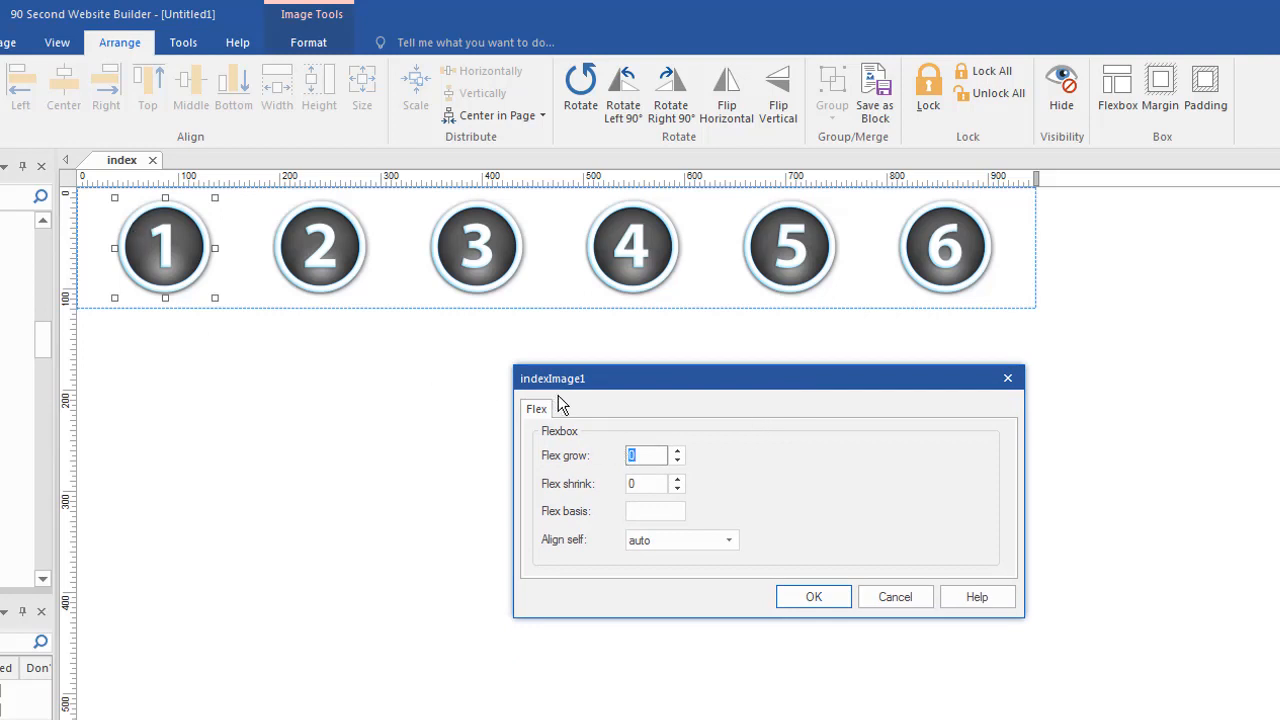
mouse_move(608, 388)
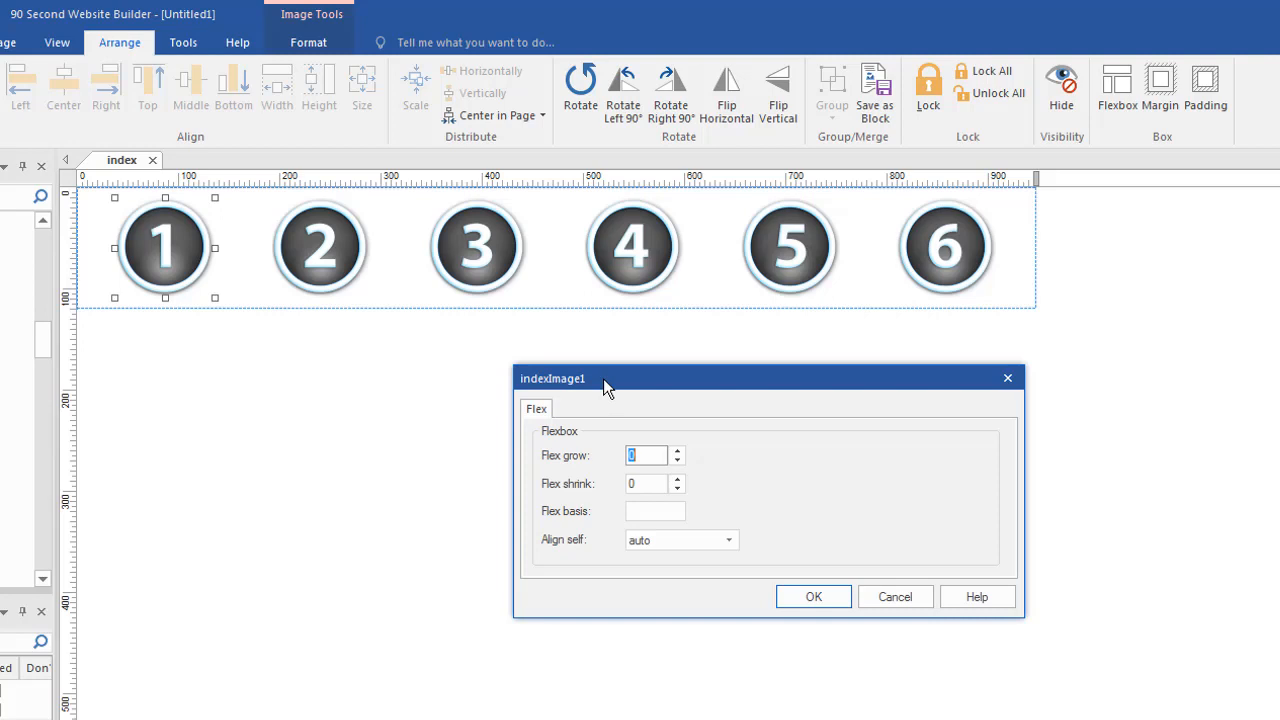
mouse_move(760, 384)
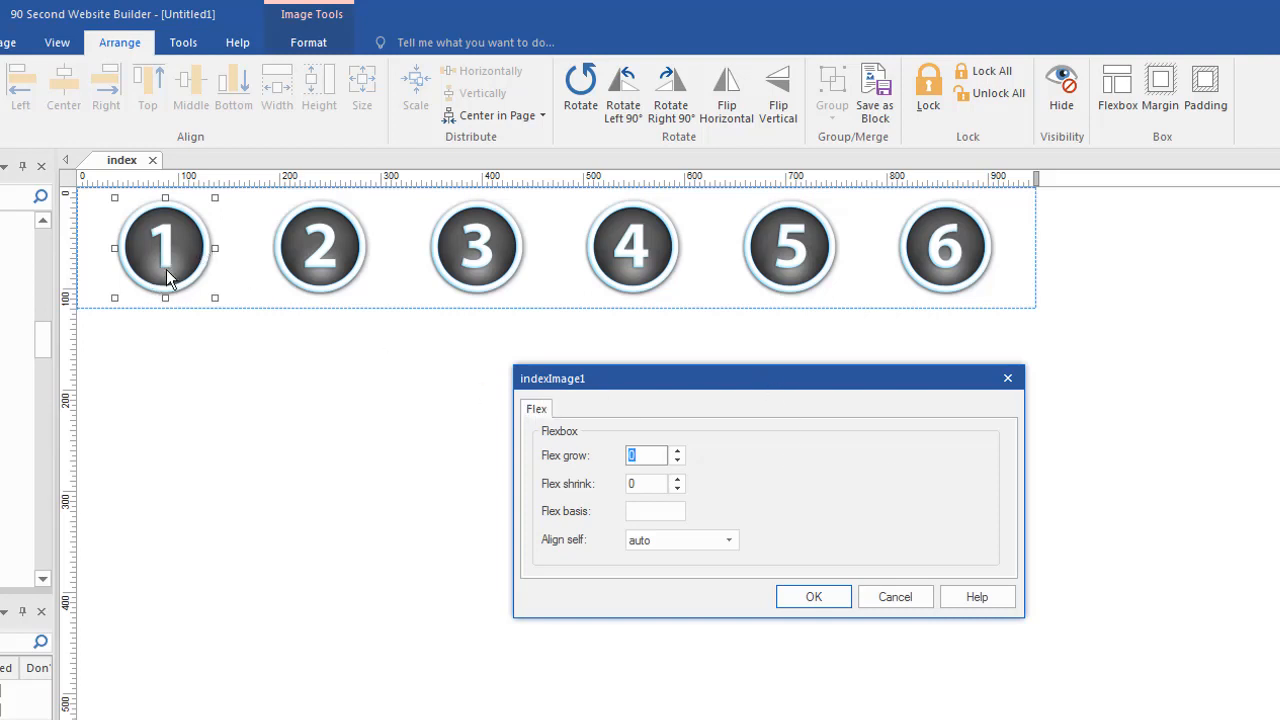
mouse_move(764, 464)
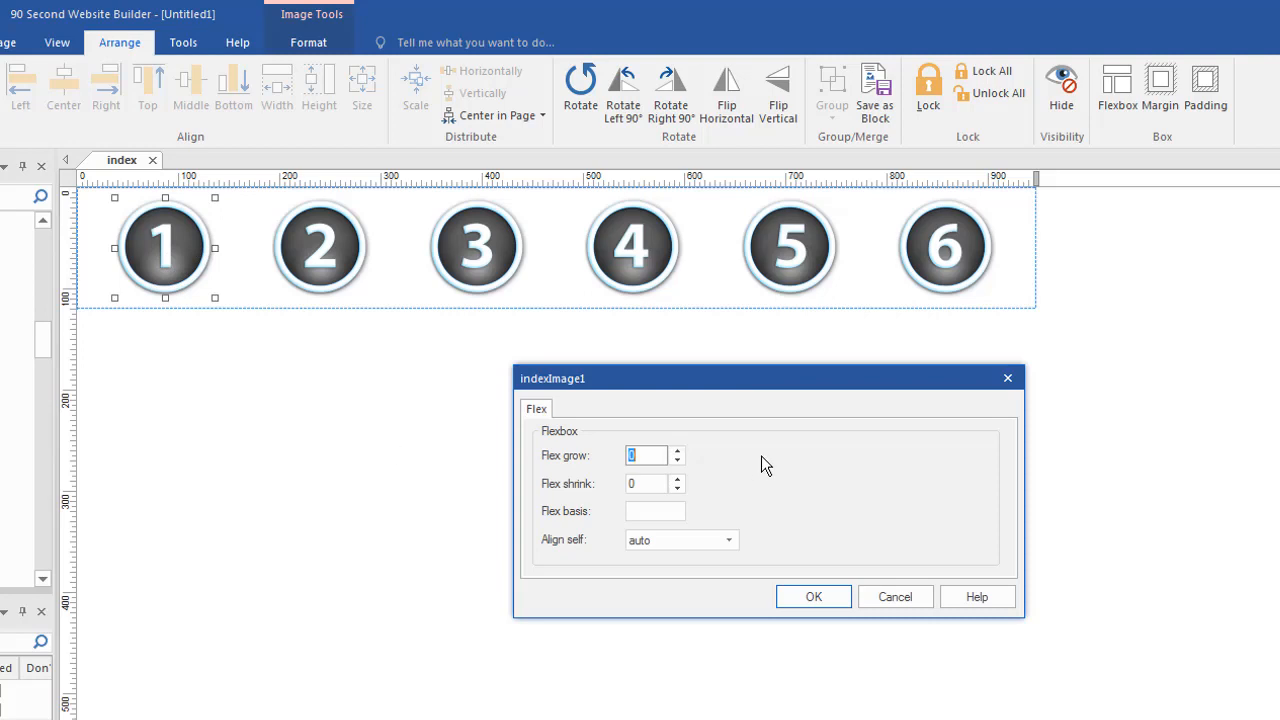
mouse_move(416, 400)
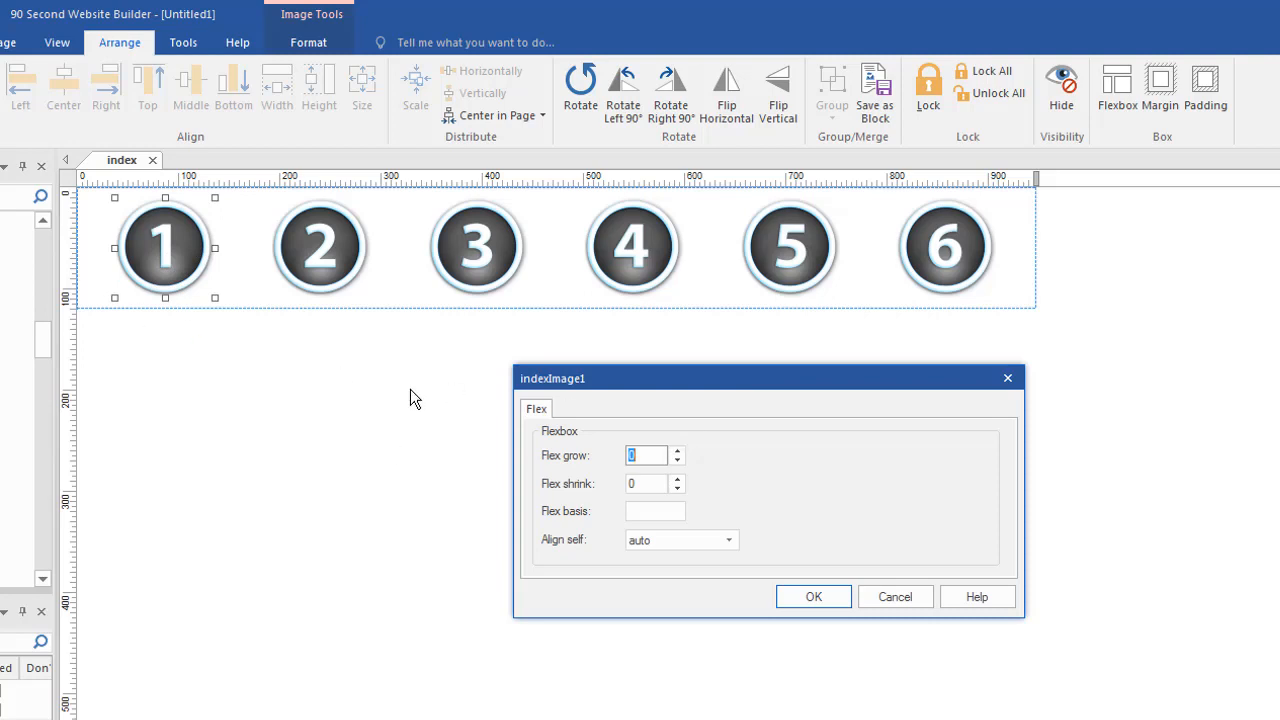
mouse_move(452, 410)
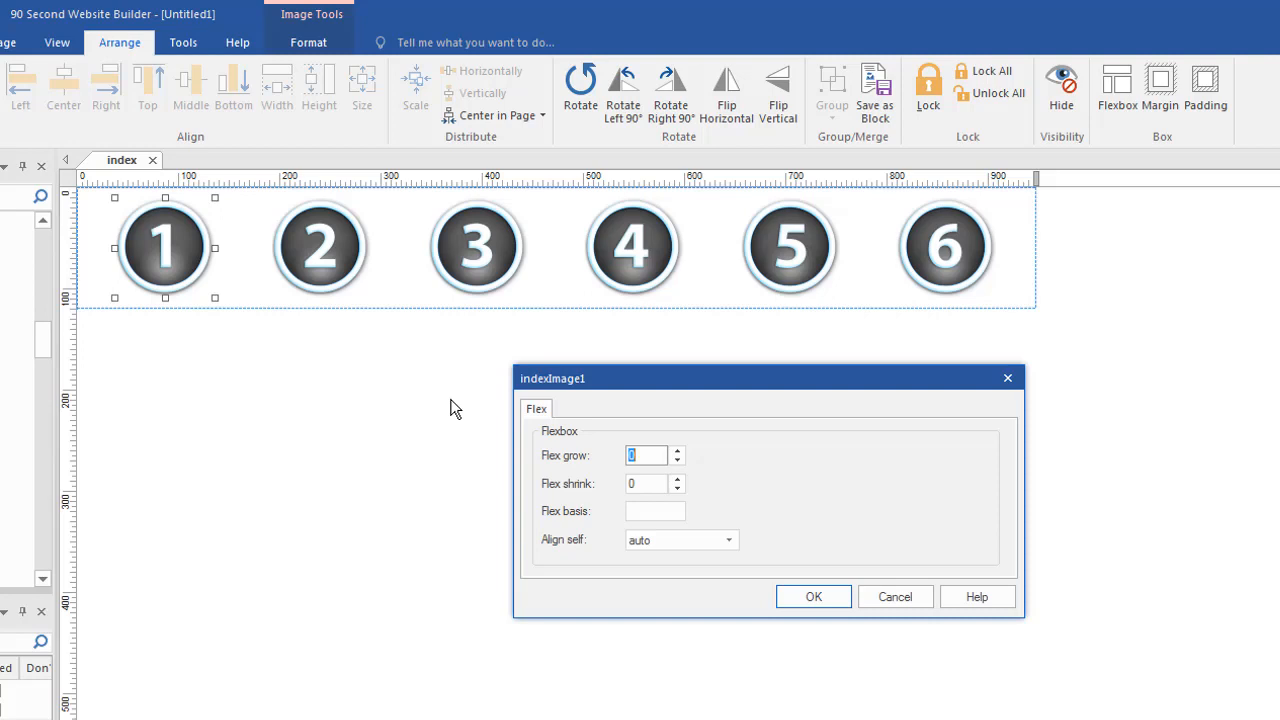
mouse_move(484, 464)
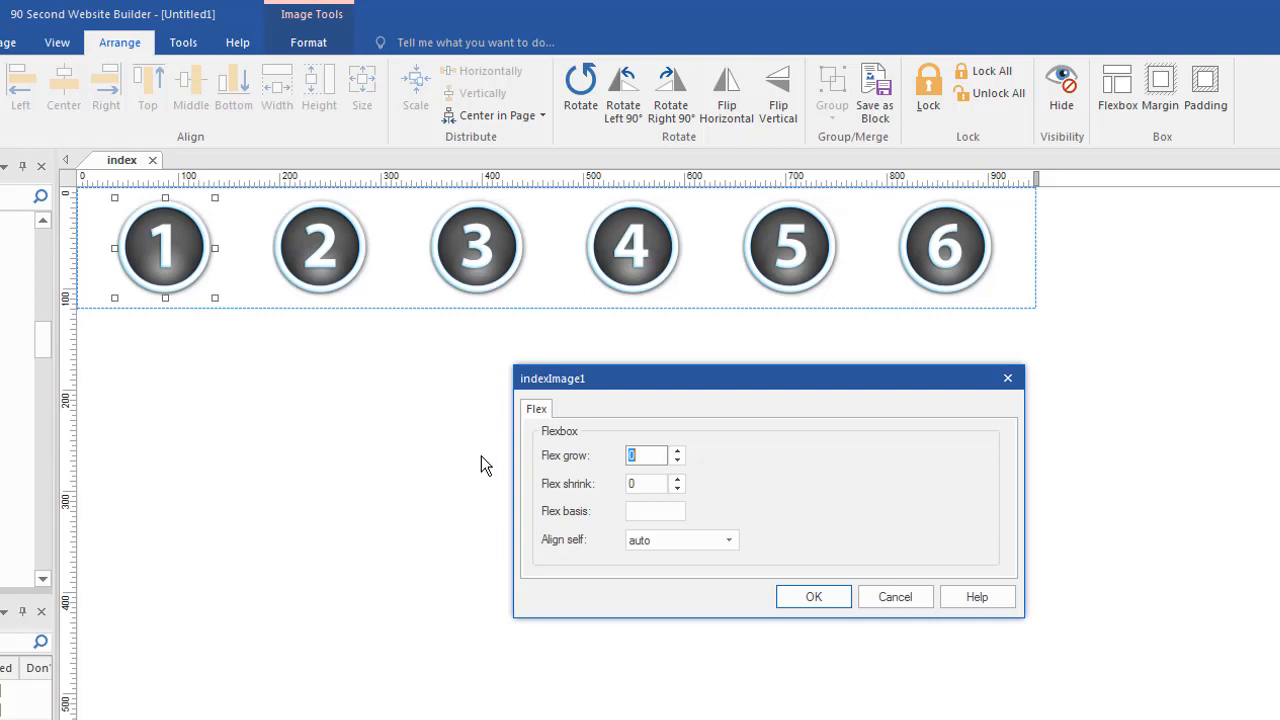
mouse_move(732, 504)
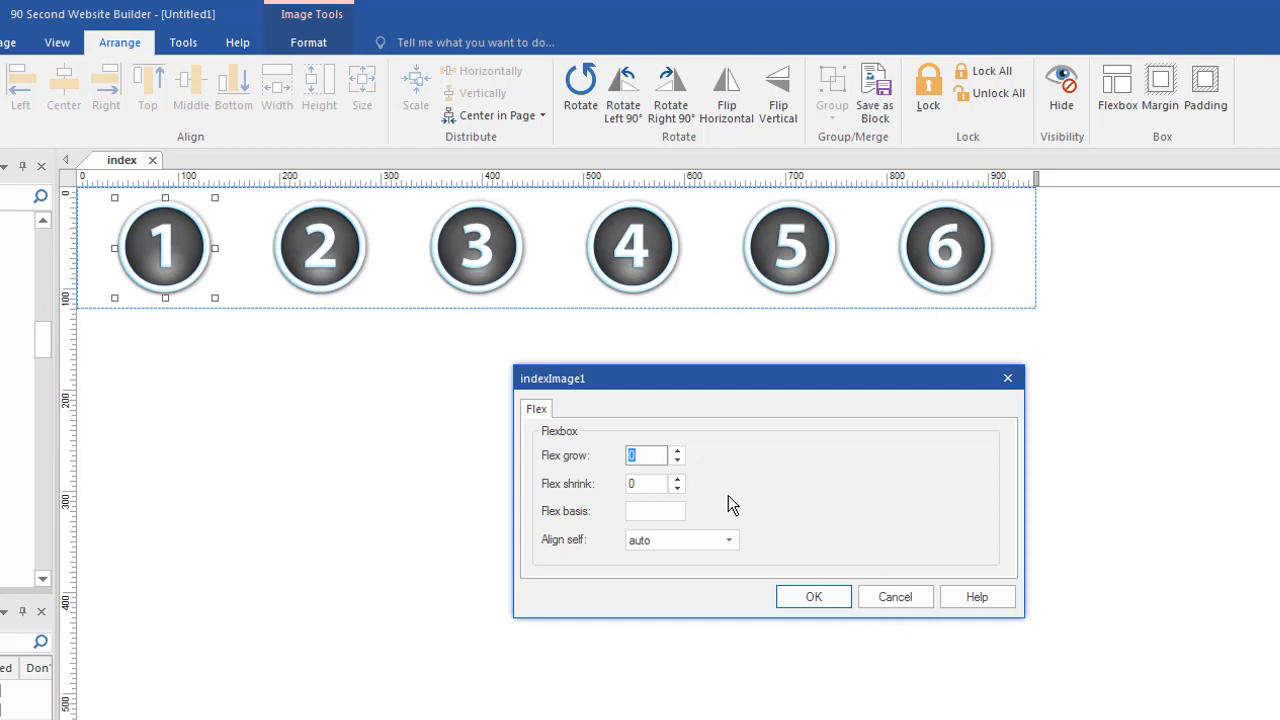
mouse_move(192, 304)
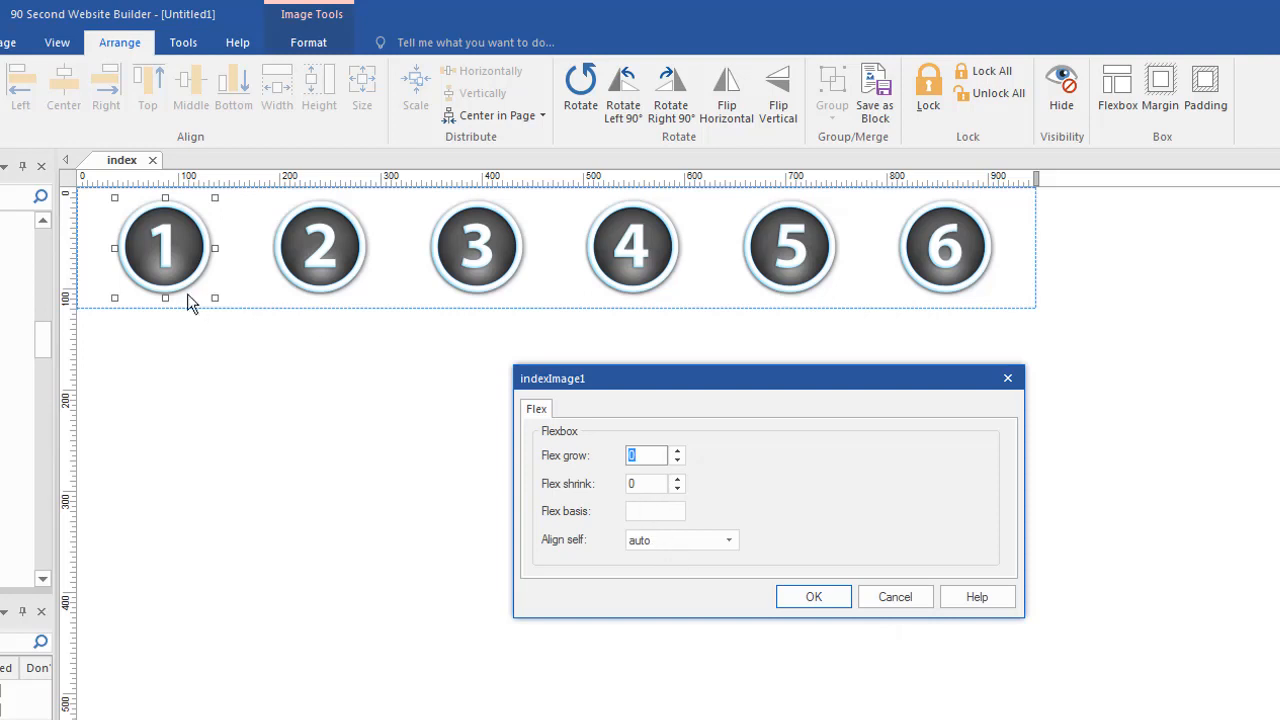
mouse_move(268, 430)
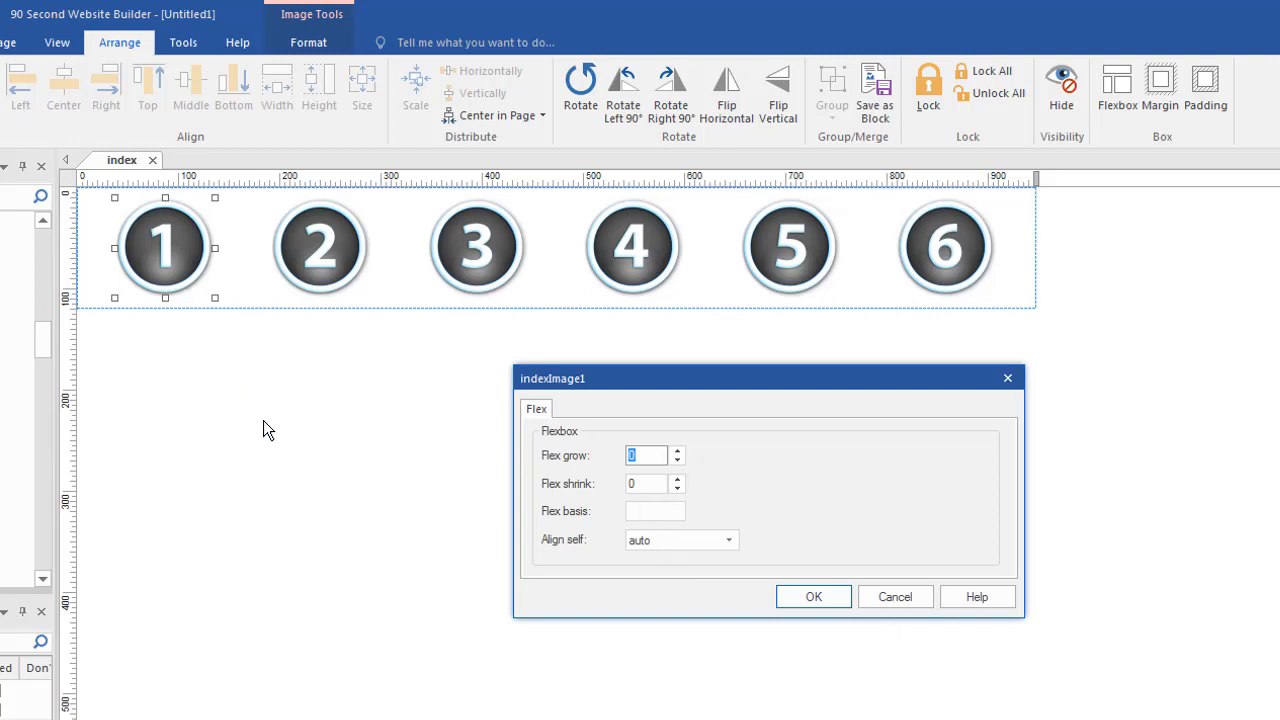
mouse_move(548, 468)
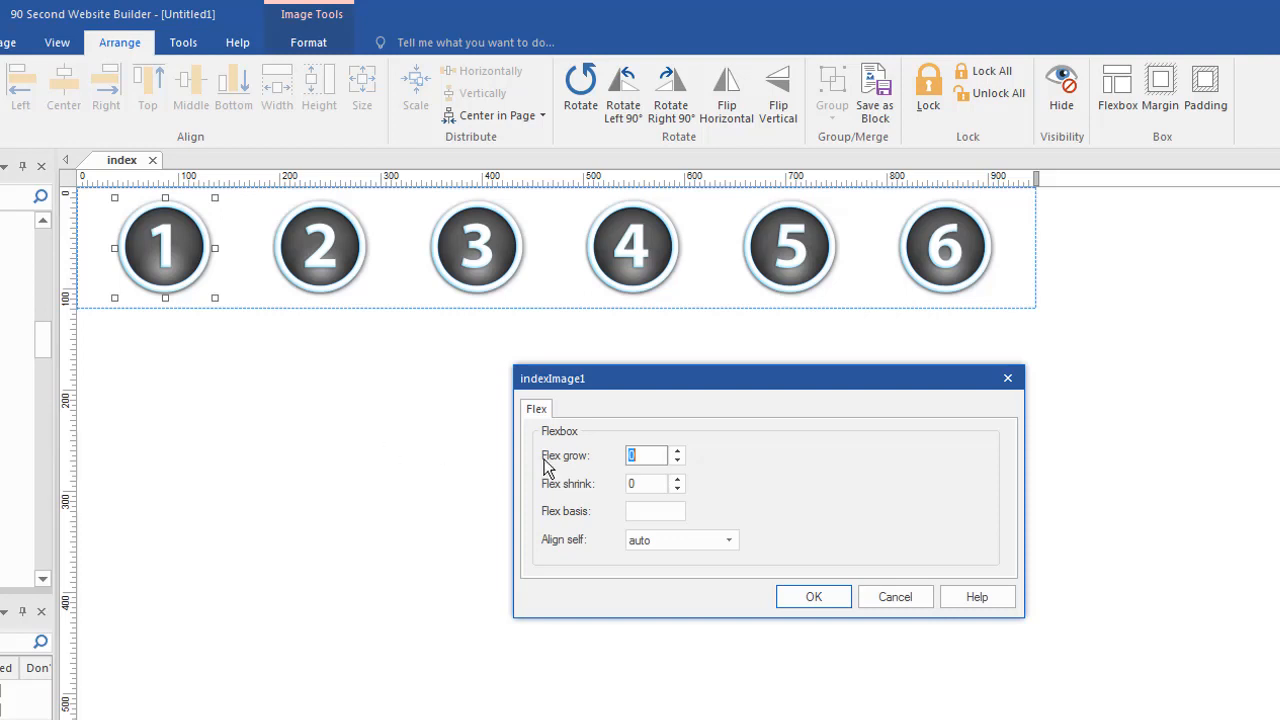
mouse_move(396, 378)
text(1)
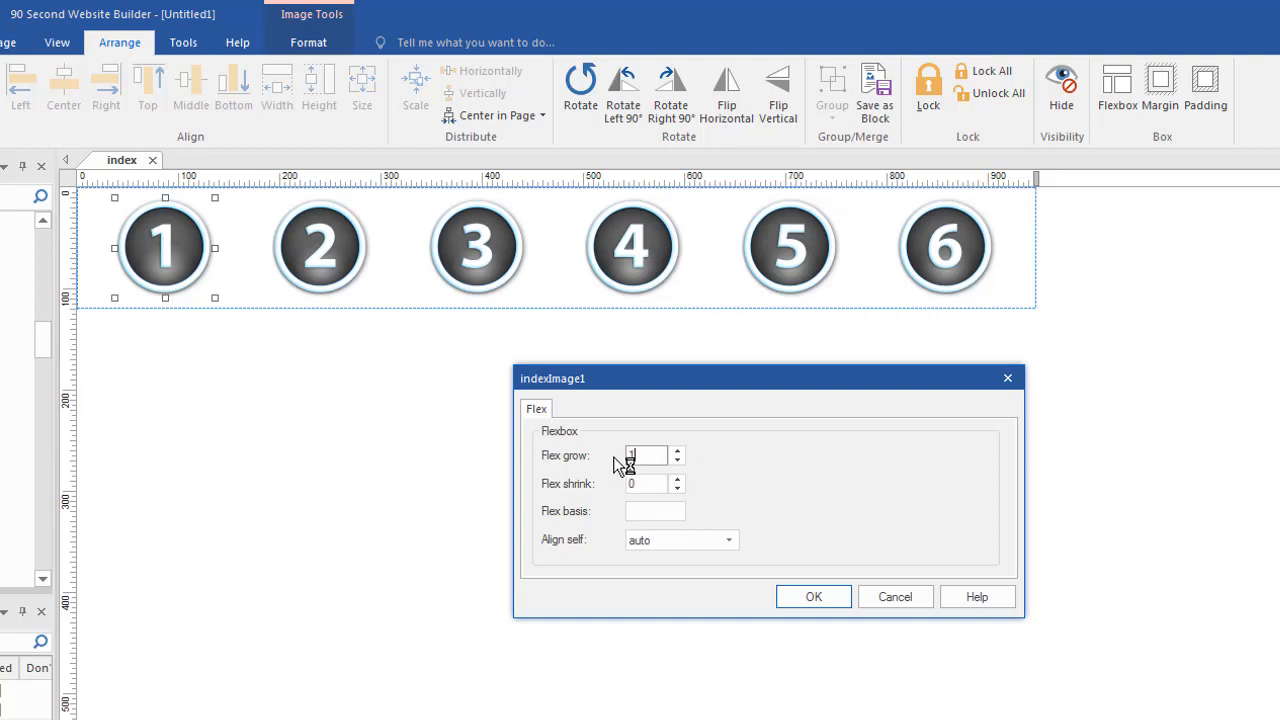
click(812, 596)
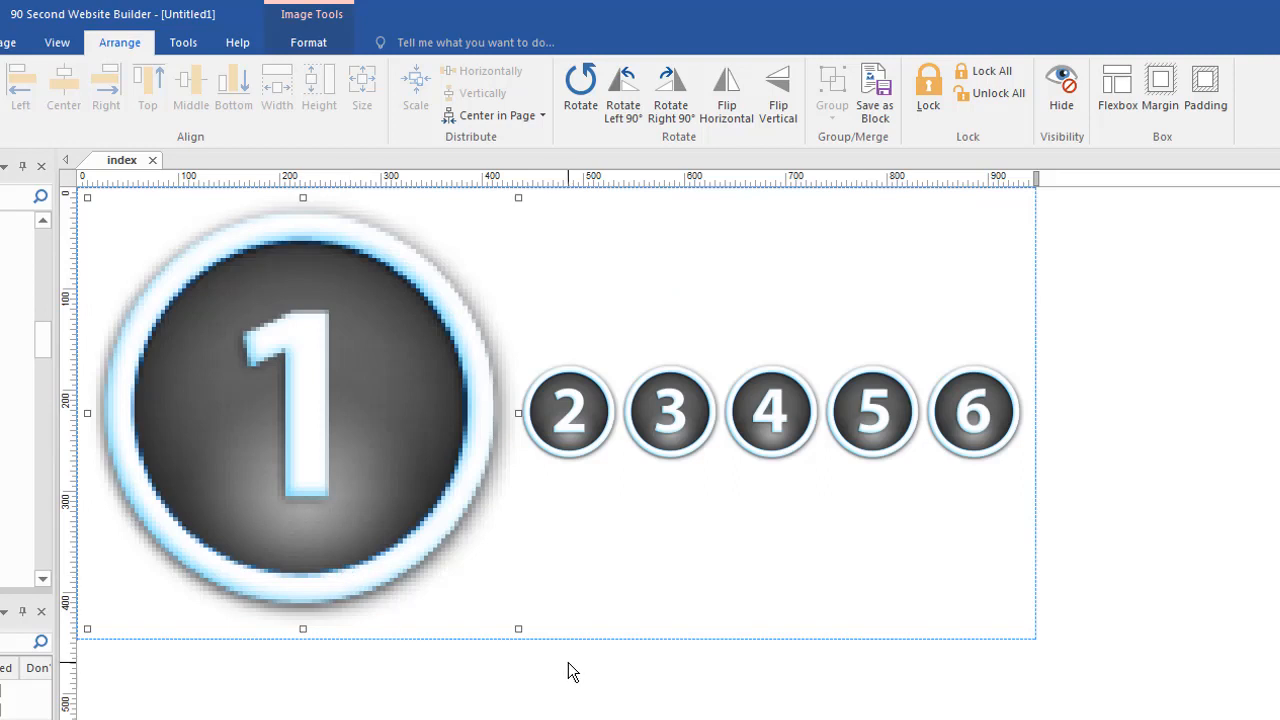
mouse_move(336, 428)
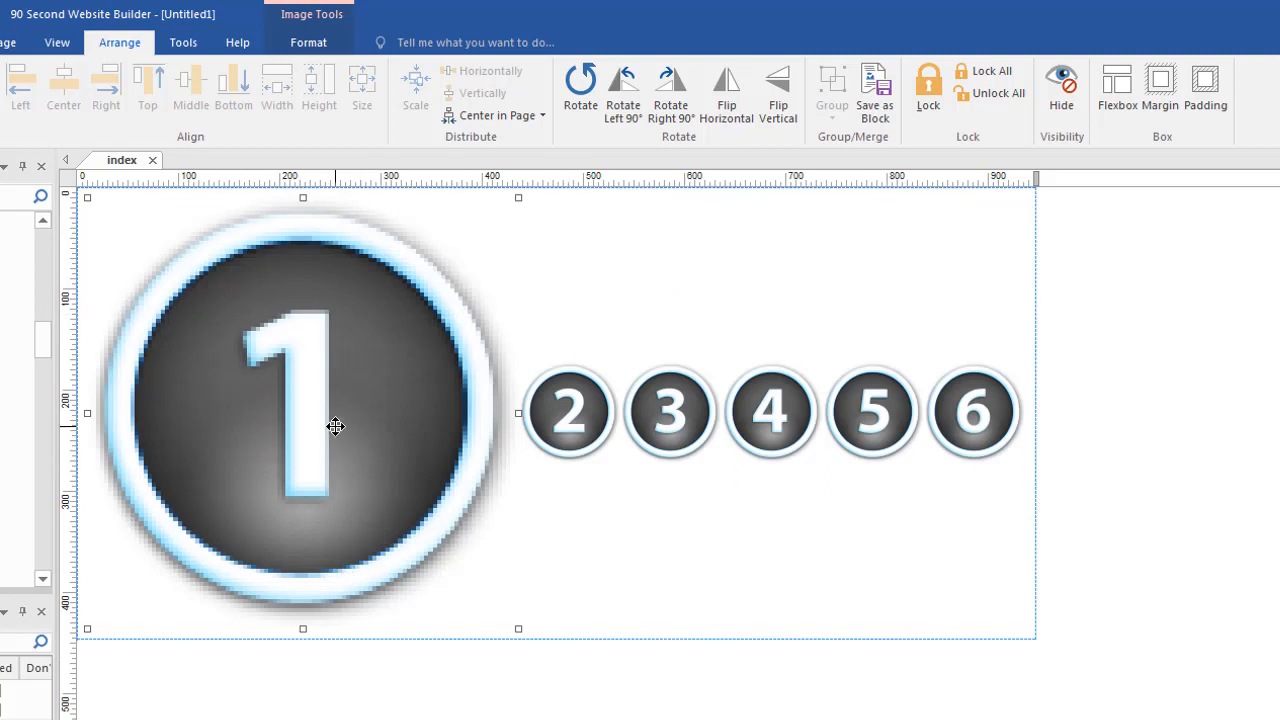
mouse_move(356, 310)
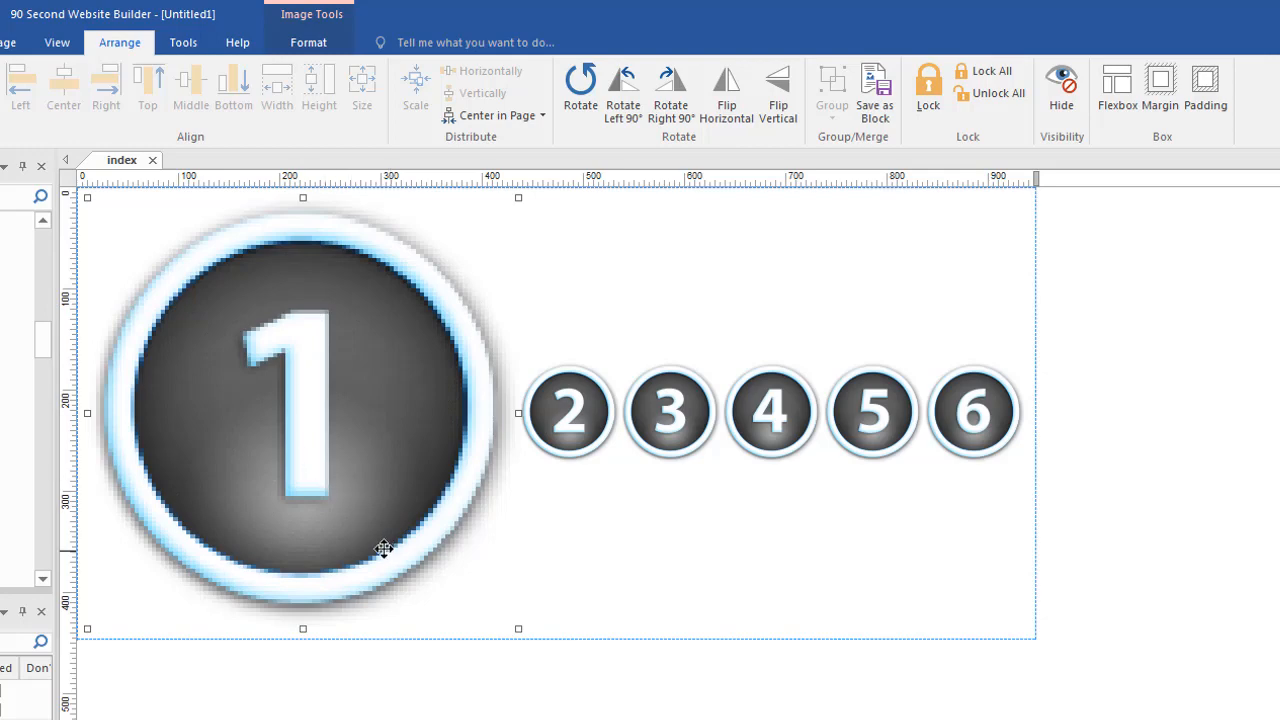
Give image 2 a flex-grow of 2 so button 2 becomes the largest circle.
click(570, 412)
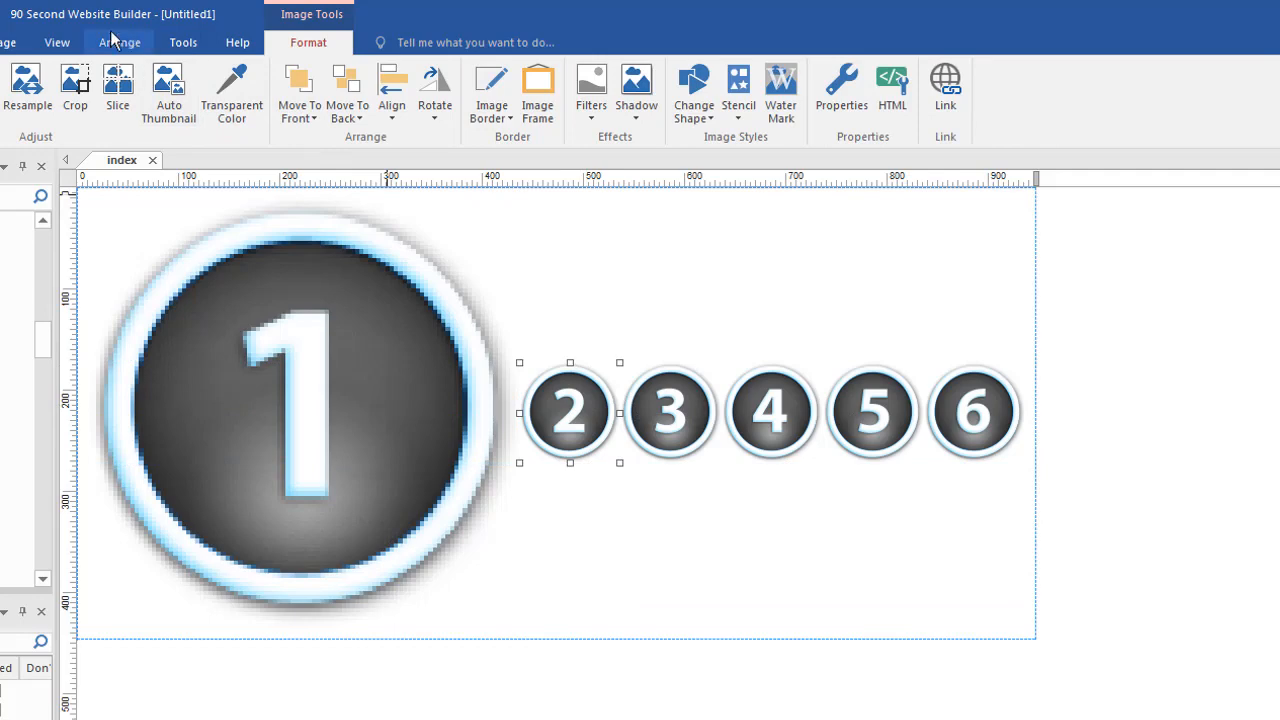
click(120, 42)
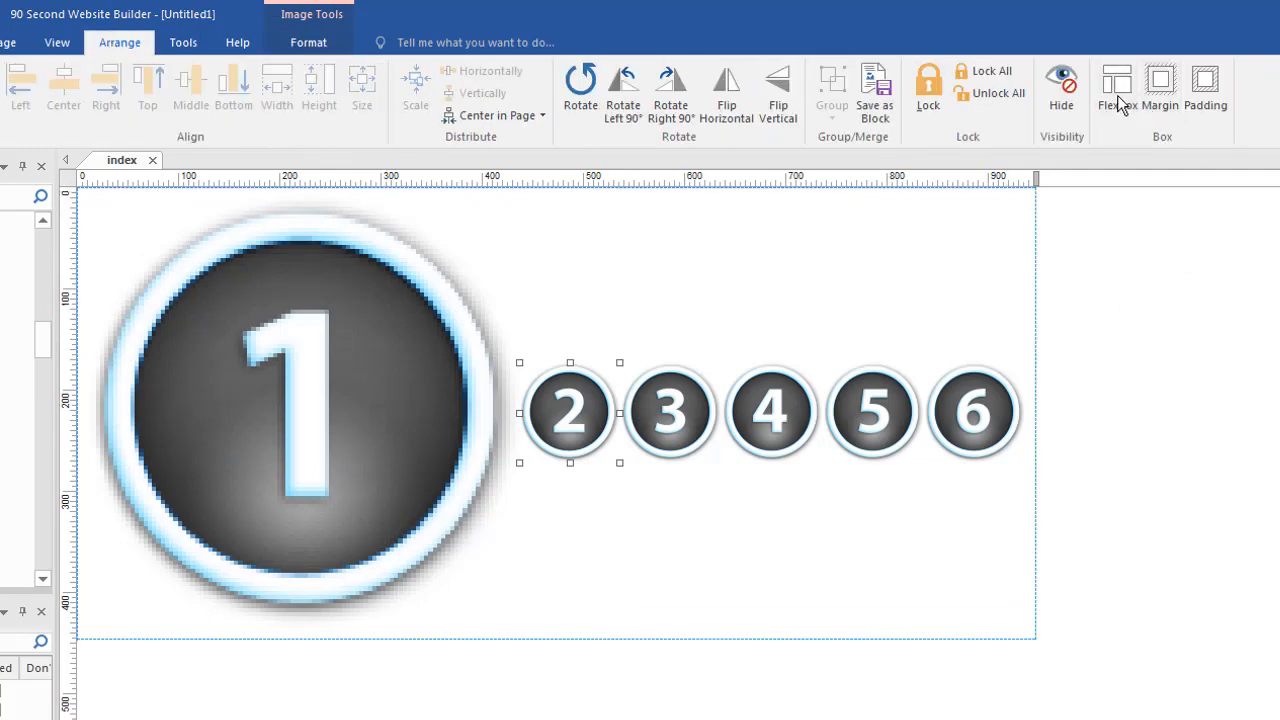
click(1116, 90)
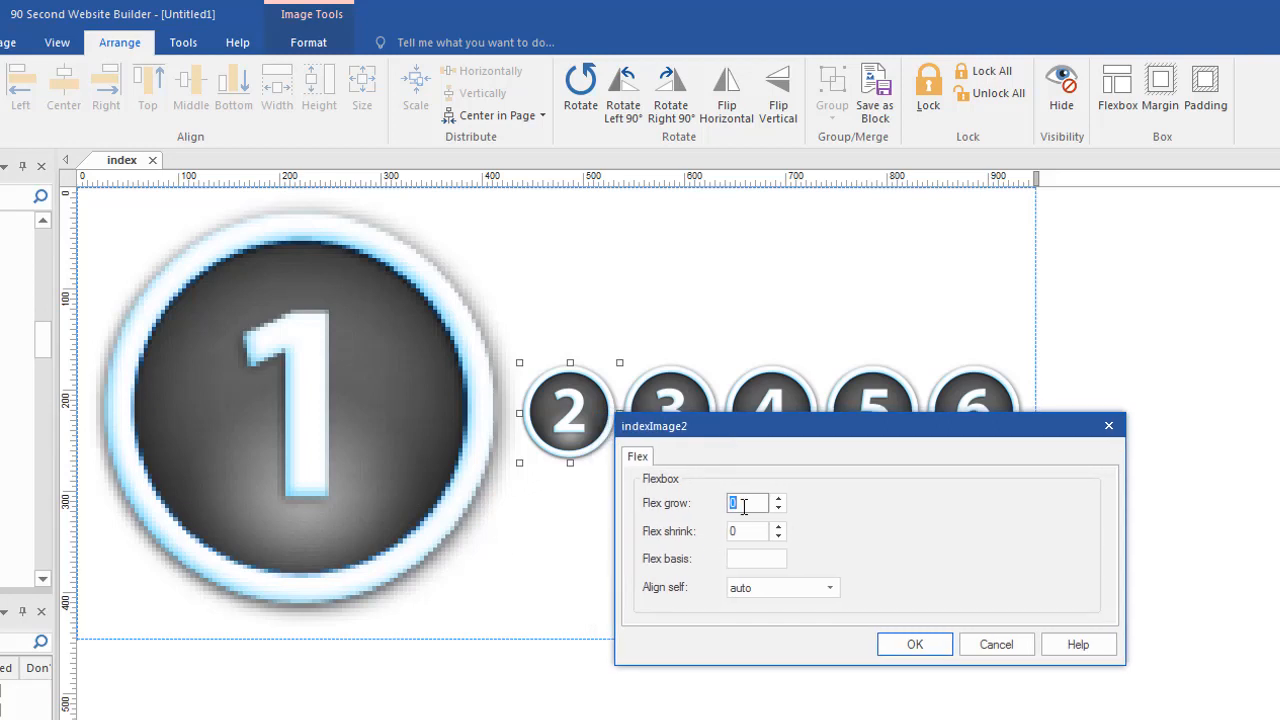
text(2)
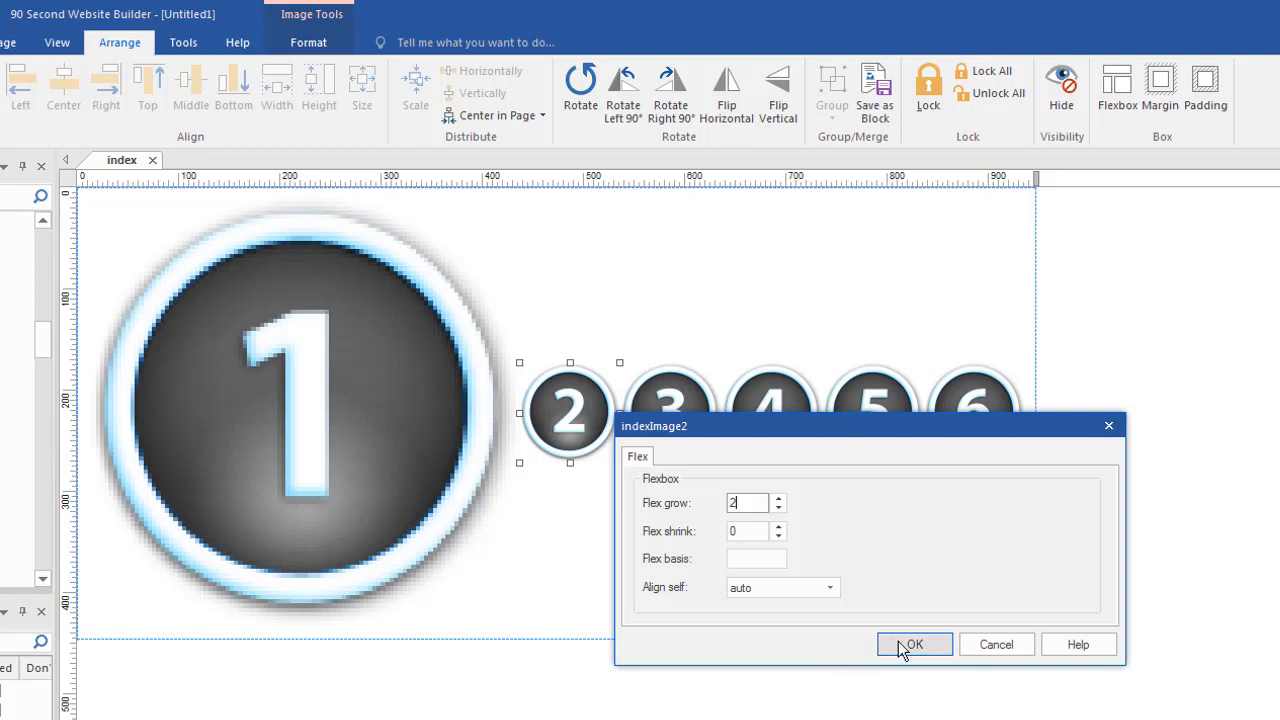
click(912, 644)
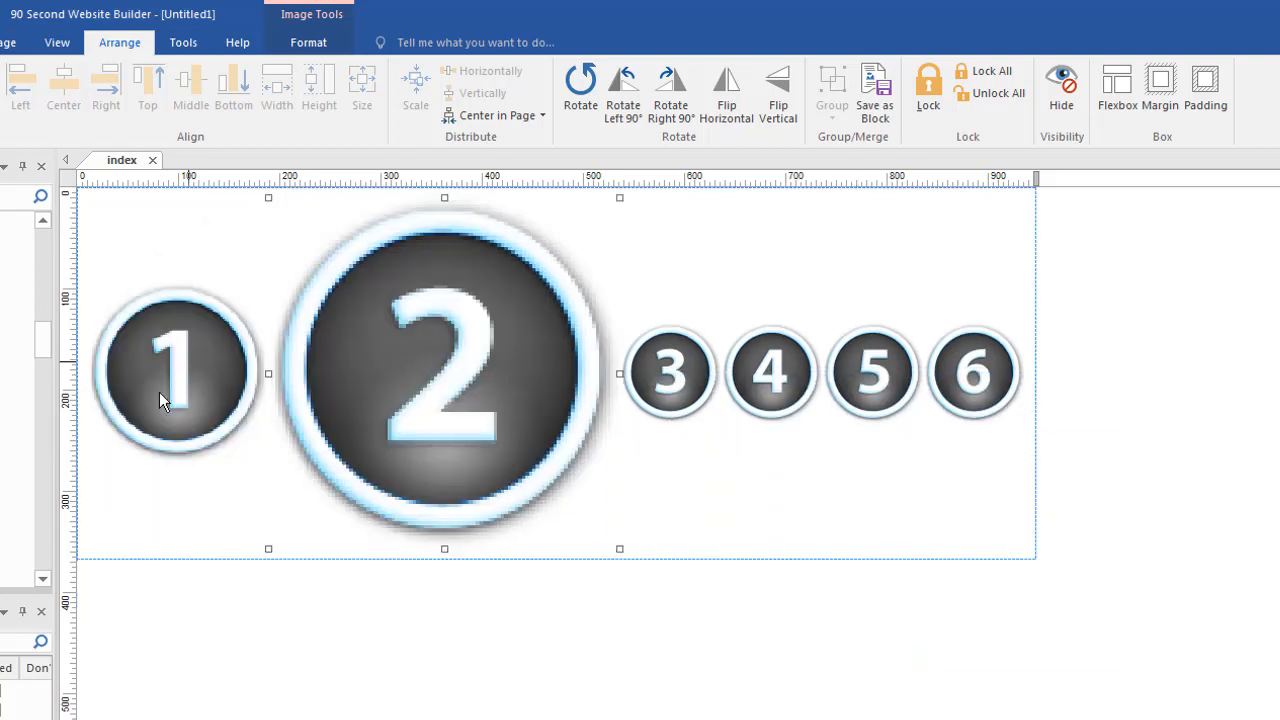
mouse_move(220, 388)
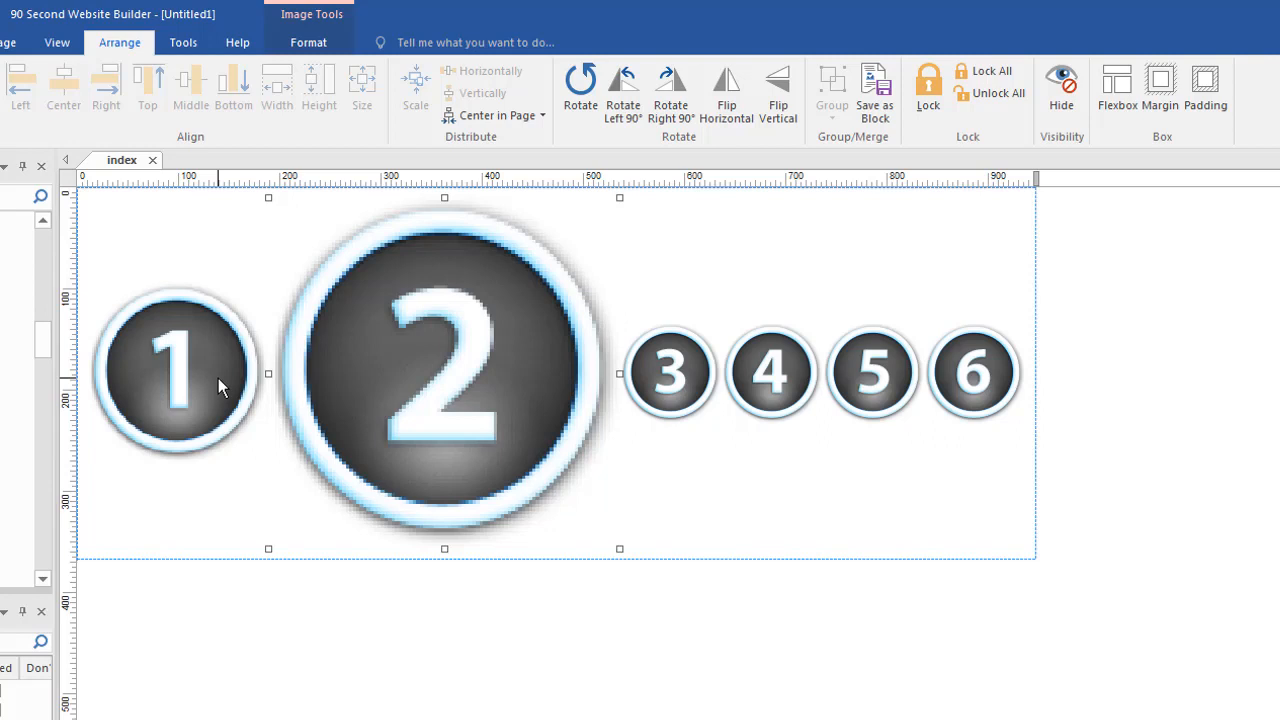
mouse_move(412, 364)
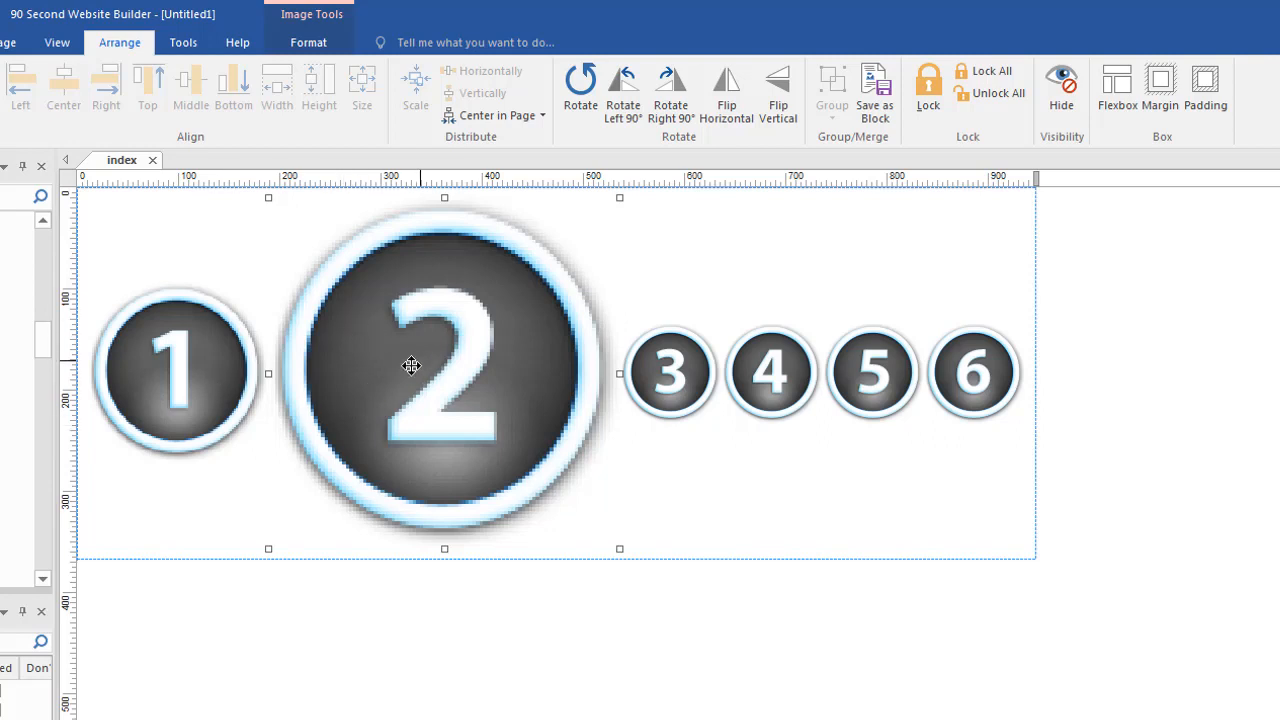
mouse_move(178, 374)
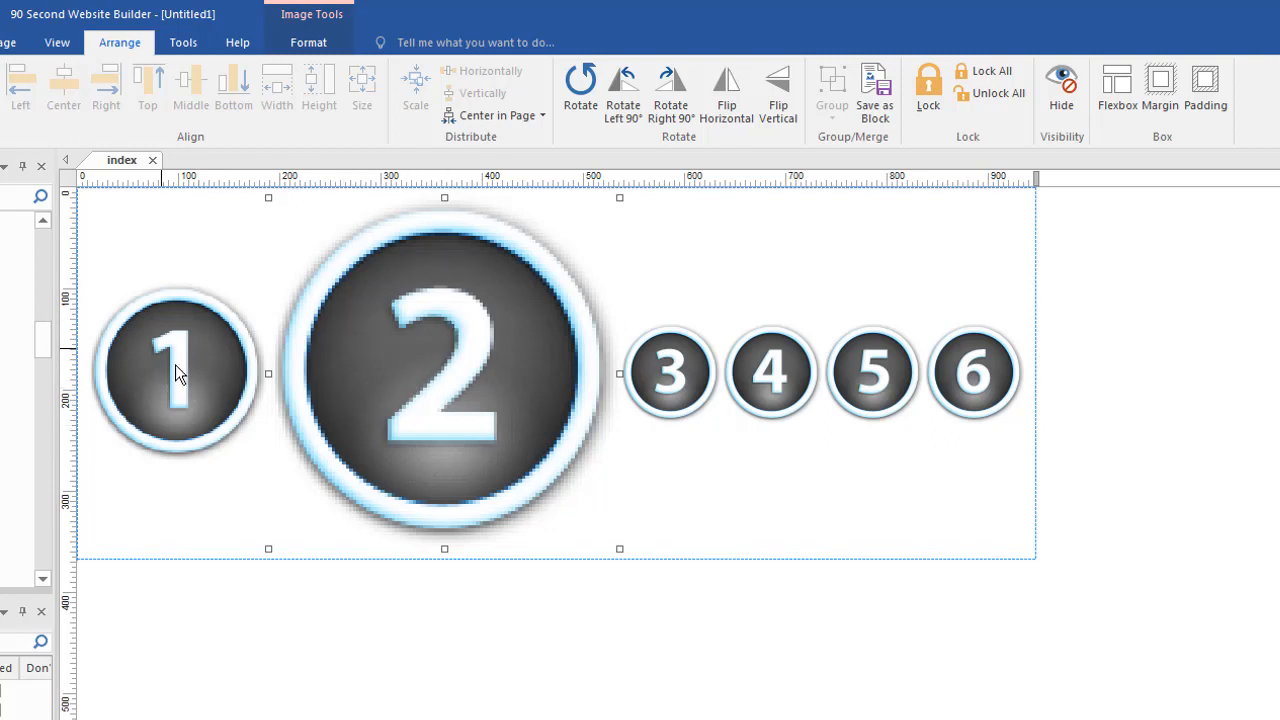
mouse_move(698, 368)
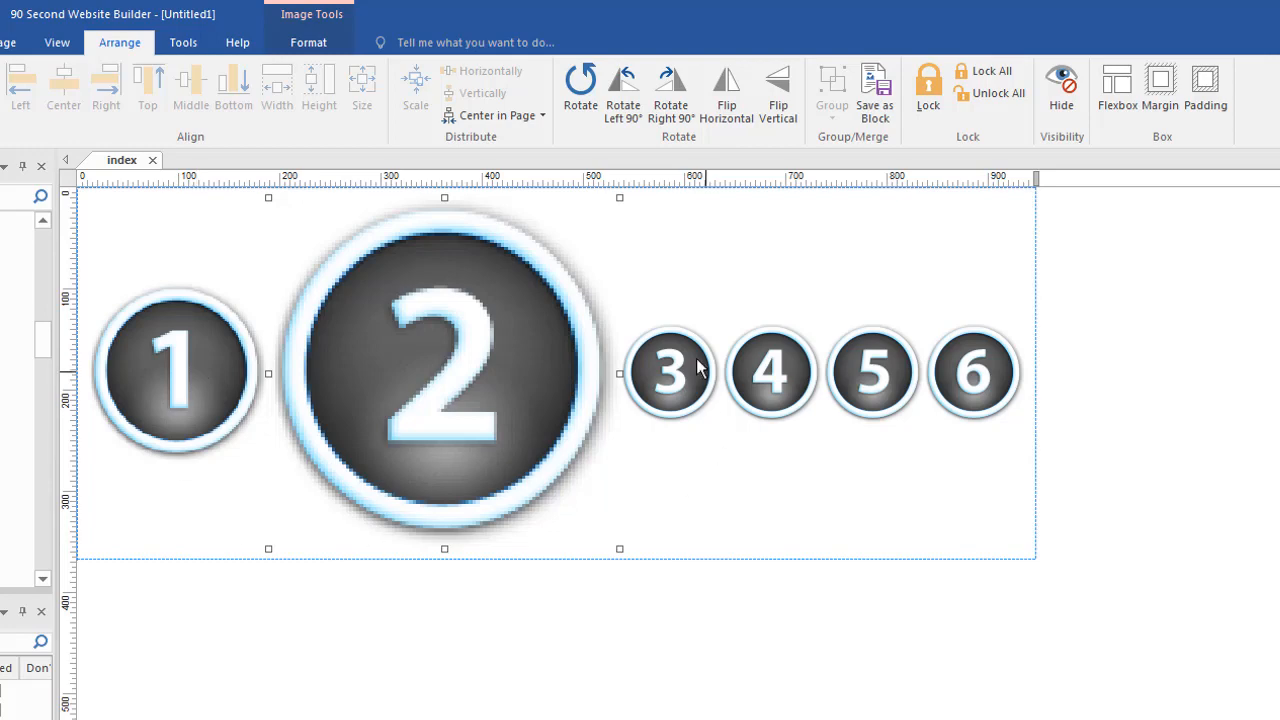
mouse_move(756, 492)
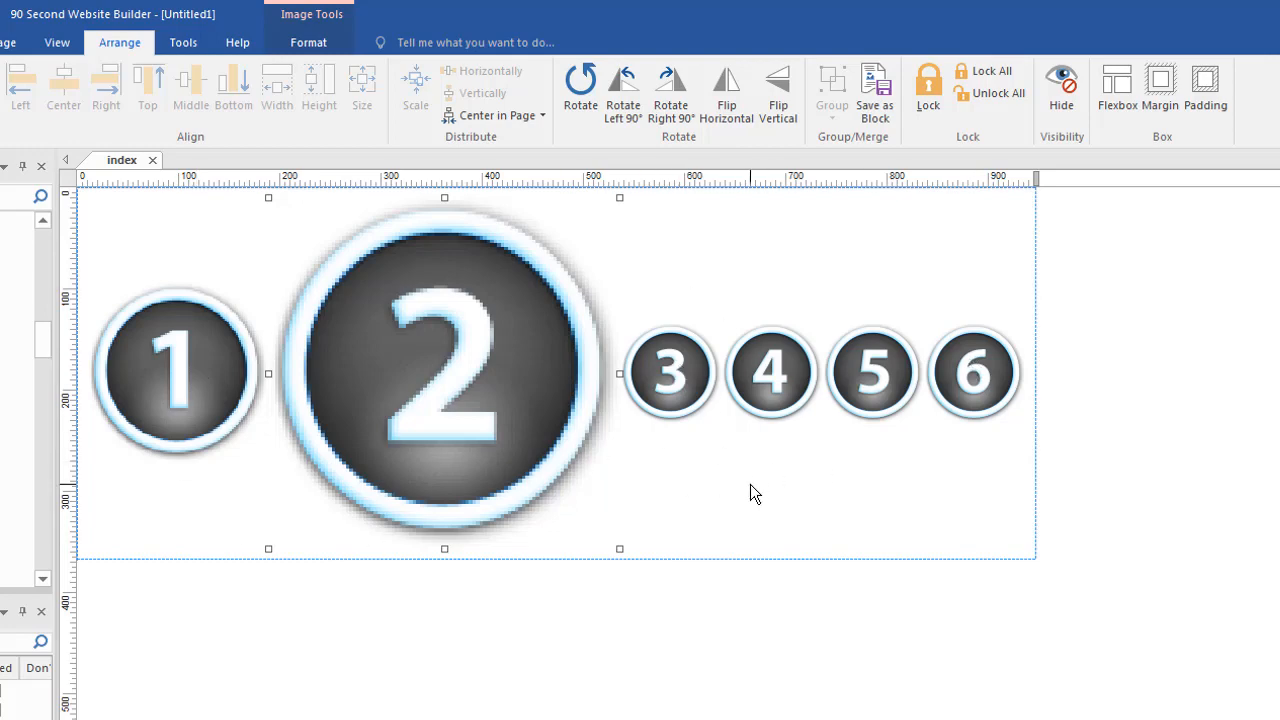
click(670, 372)
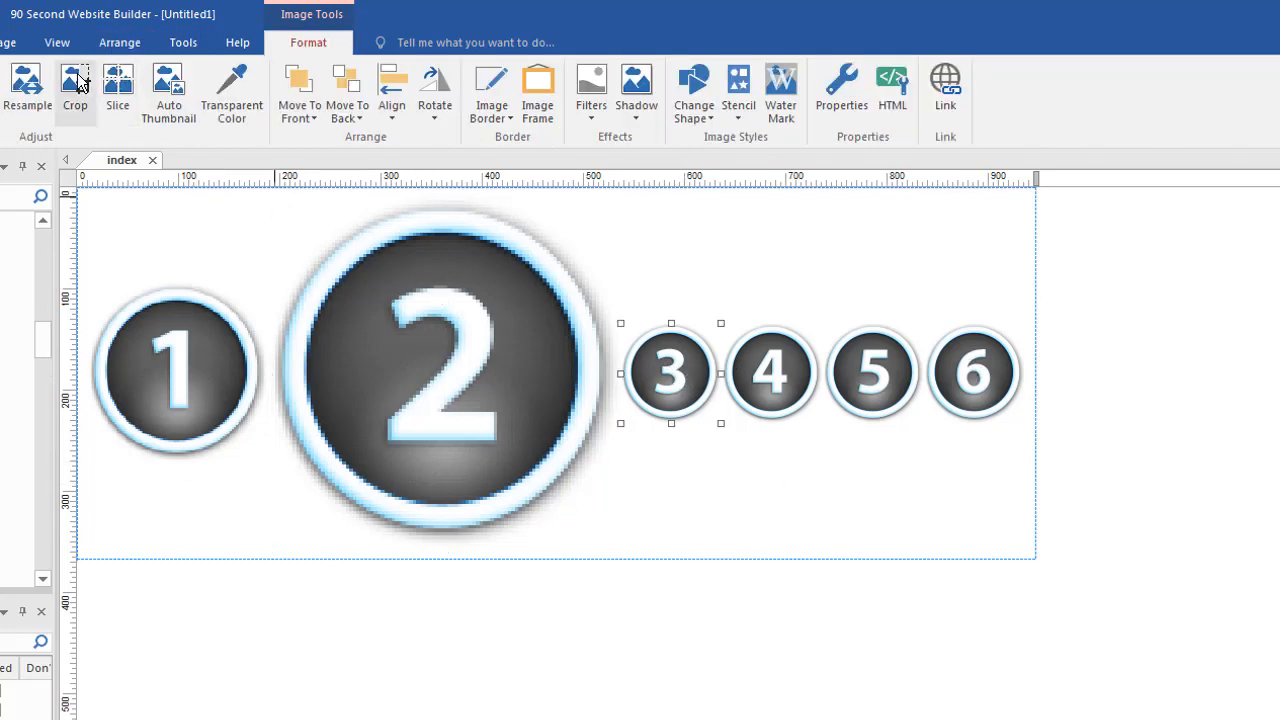
click(120, 42)
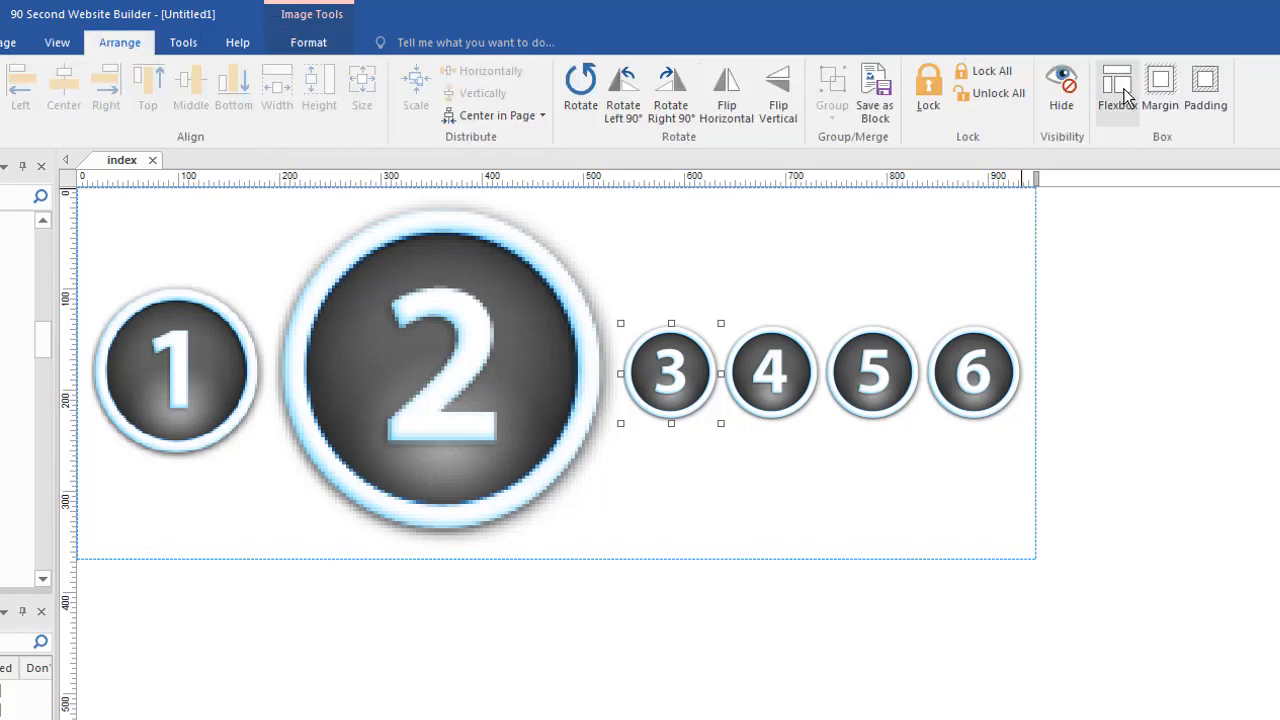
click(1116, 88)
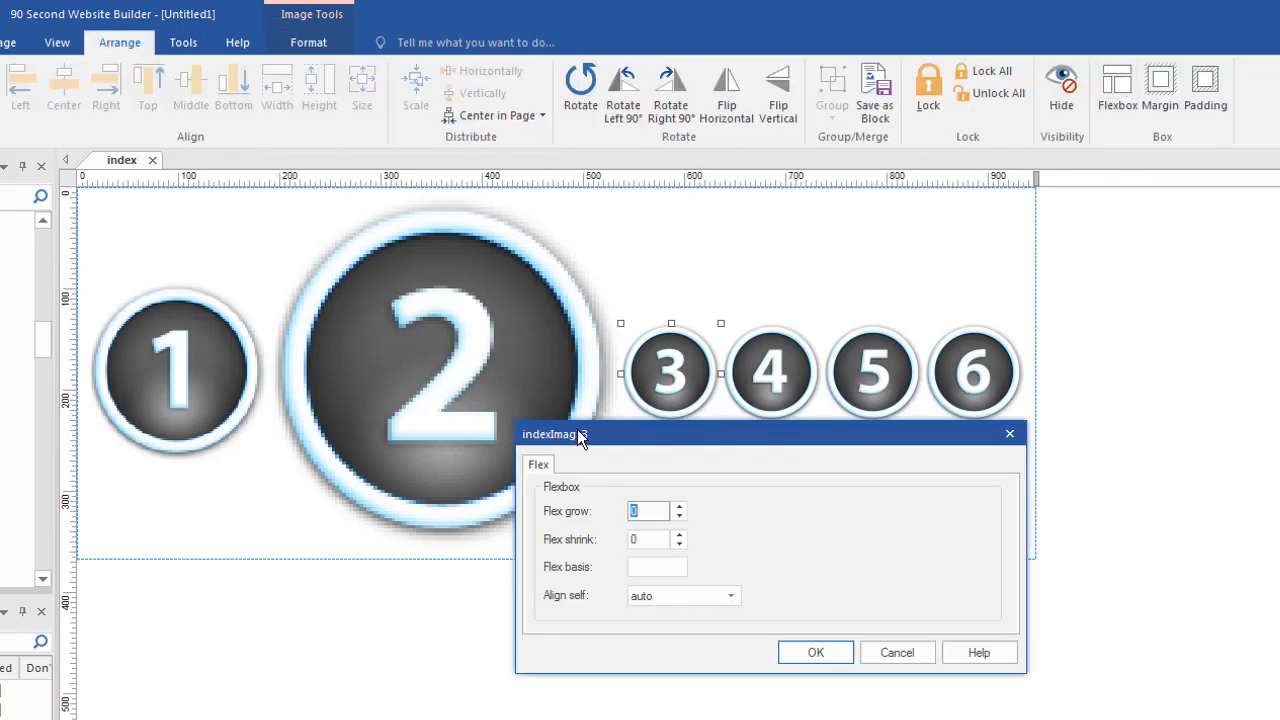
text(3)
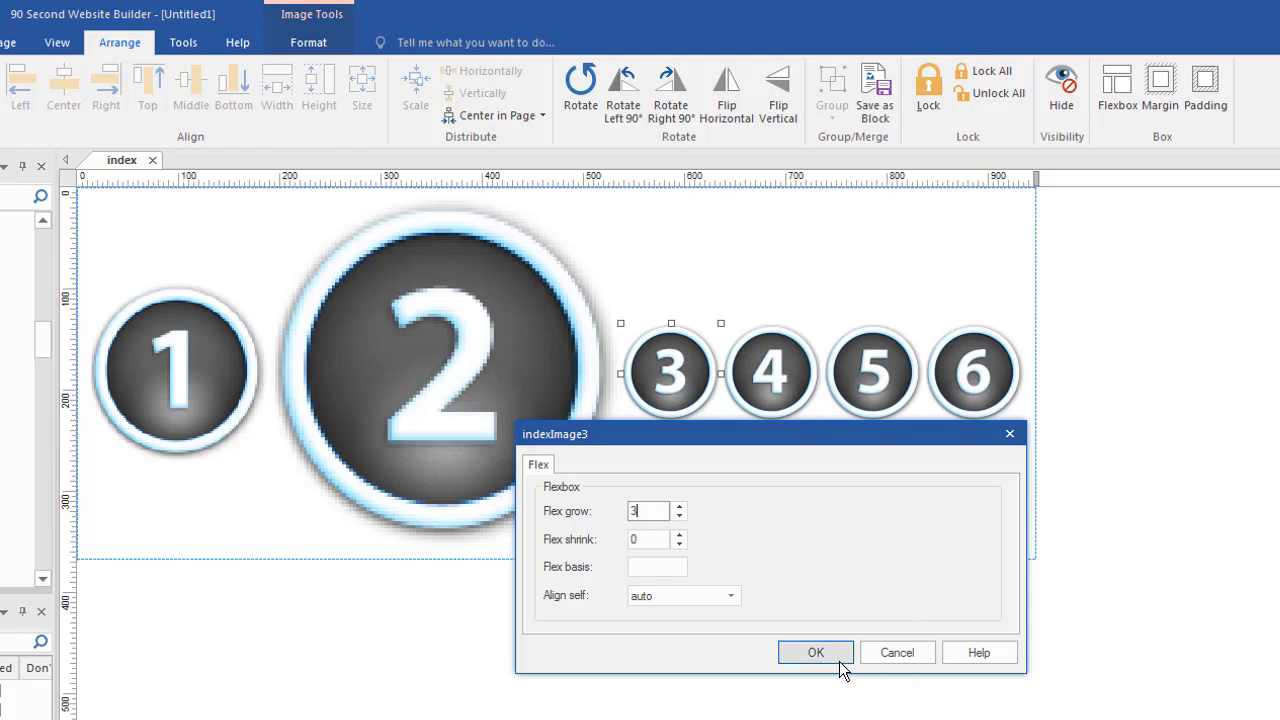
click(816, 652)
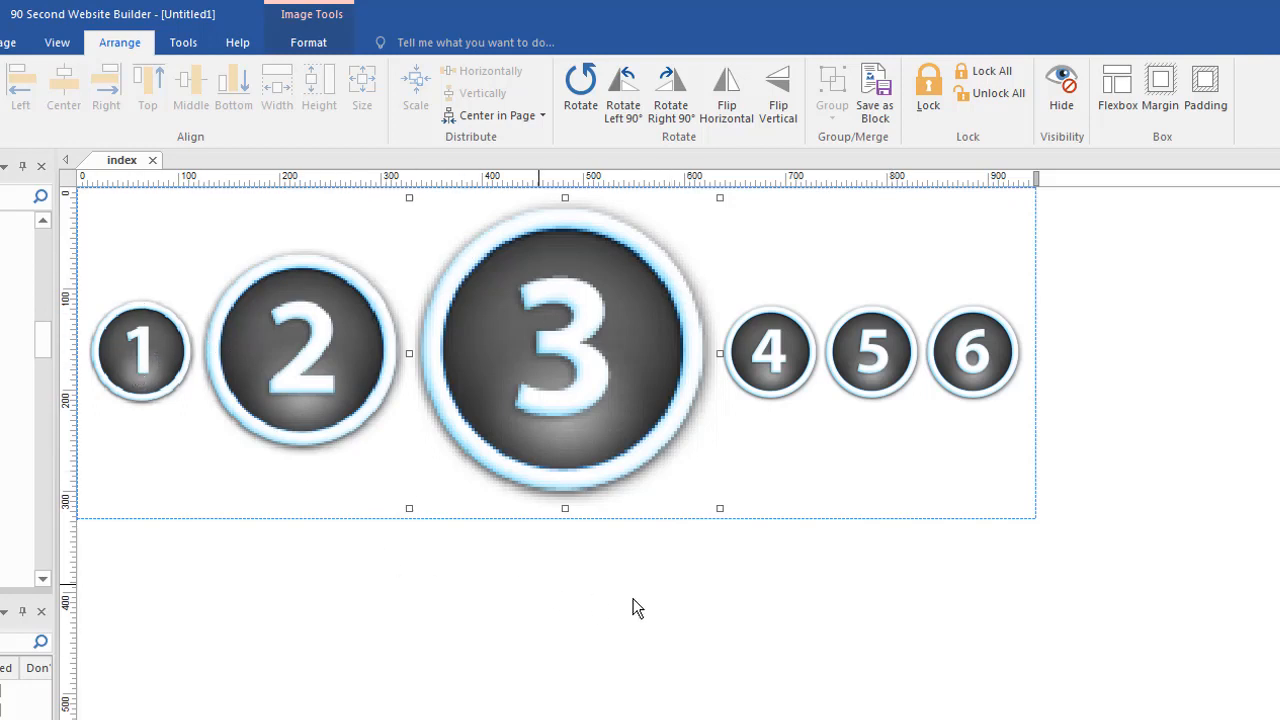
mouse_move(618, 368)
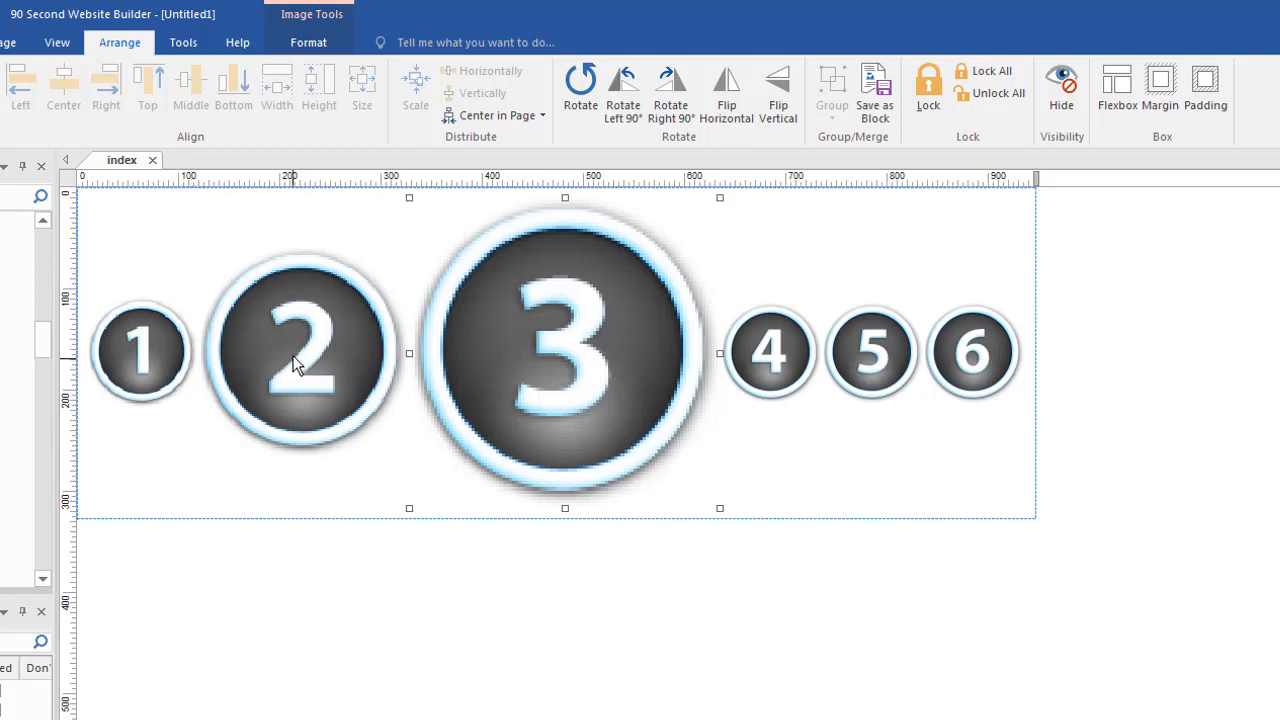
mouse_move(738, 362)
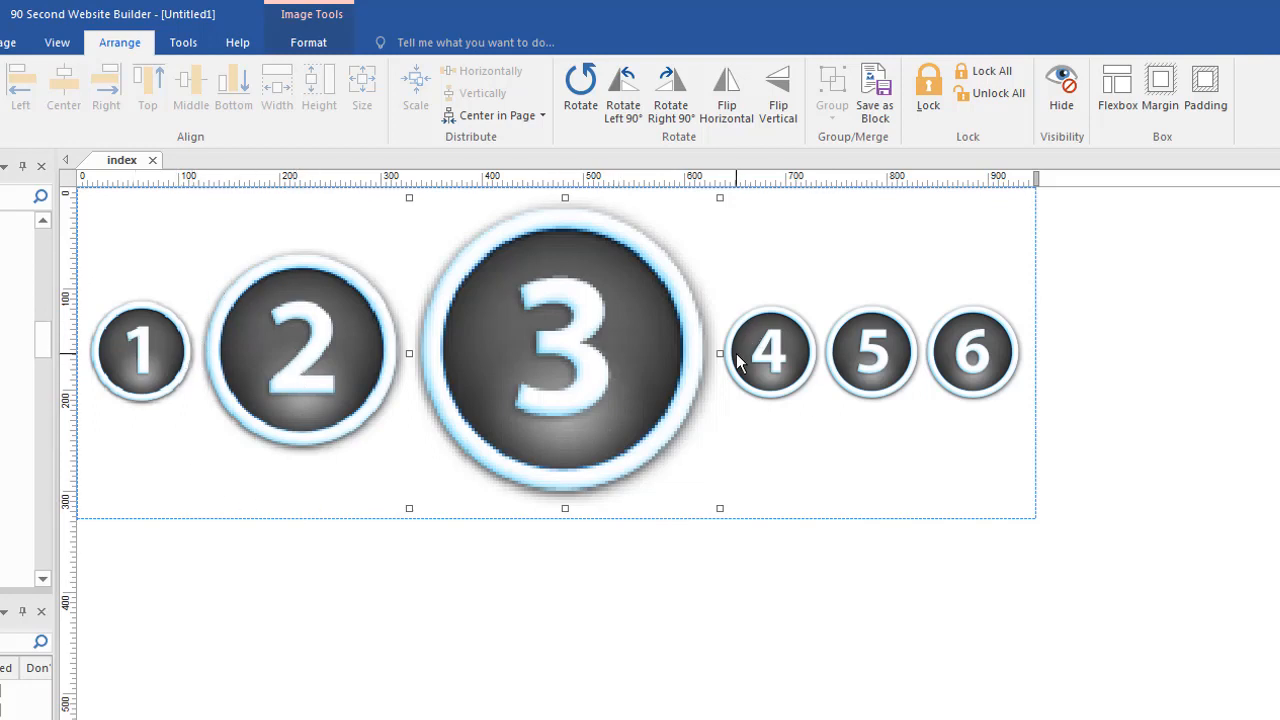
mouse_move(388, 656)
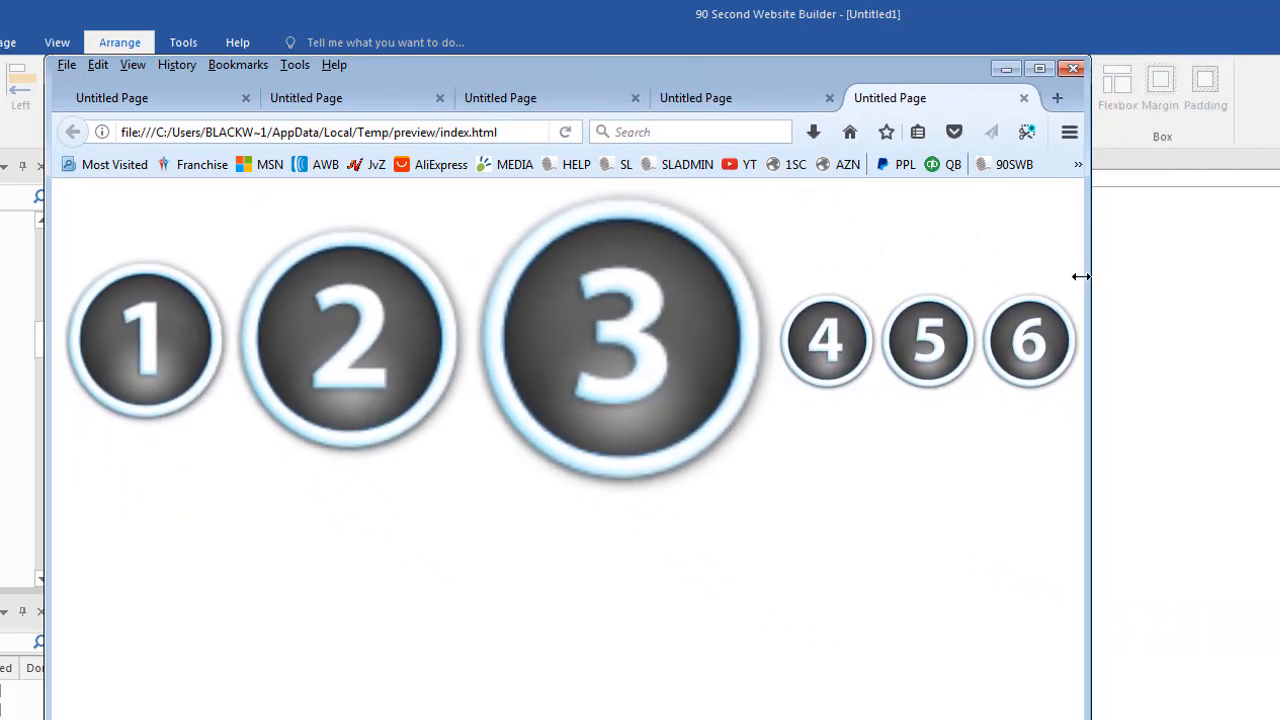
Narrow the Firefox preview window until the buttons shrink and wrap onto three rows.
drag(1088, 276, 1176, 260)
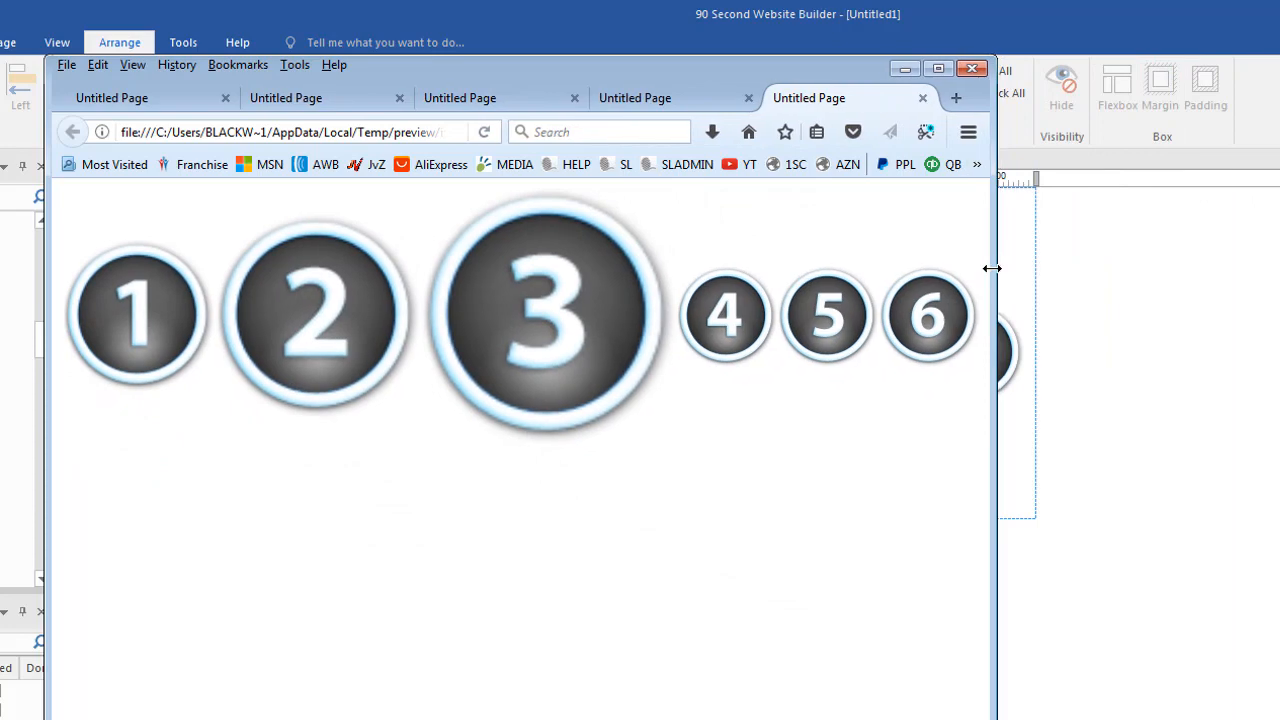
drag(992, 268, 918, 276)
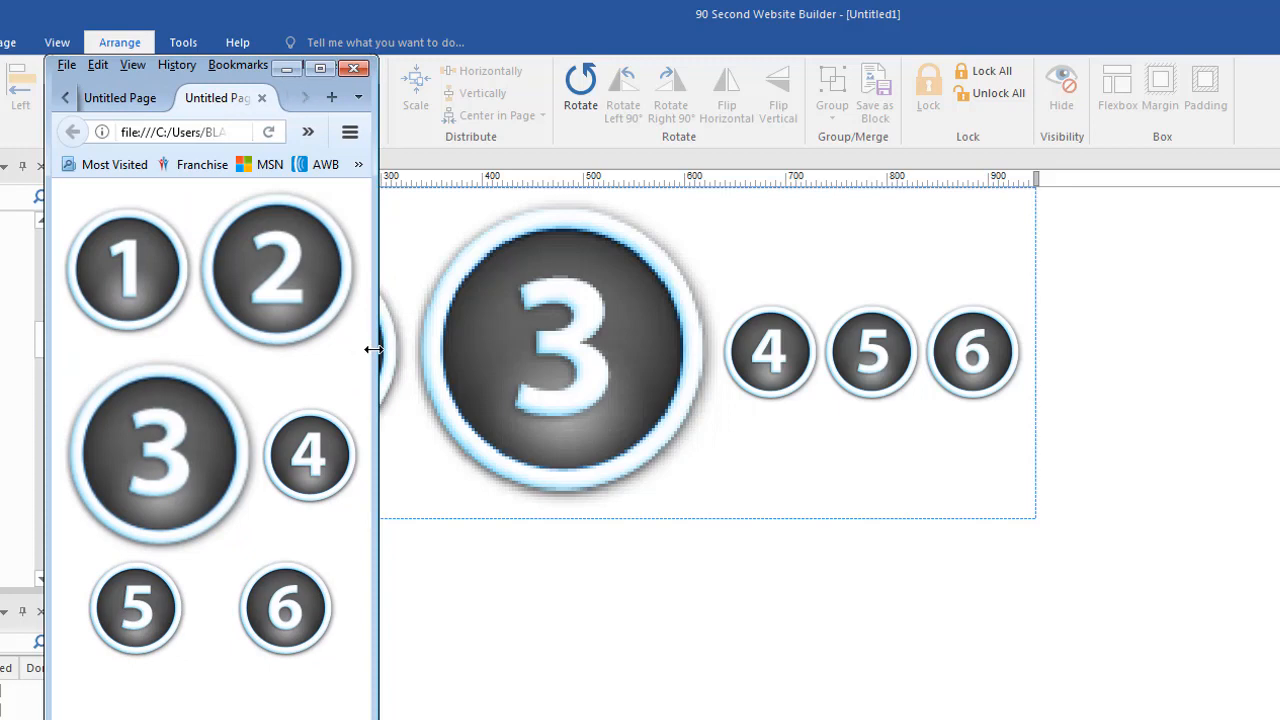
drag(378, 350, 396, 356)
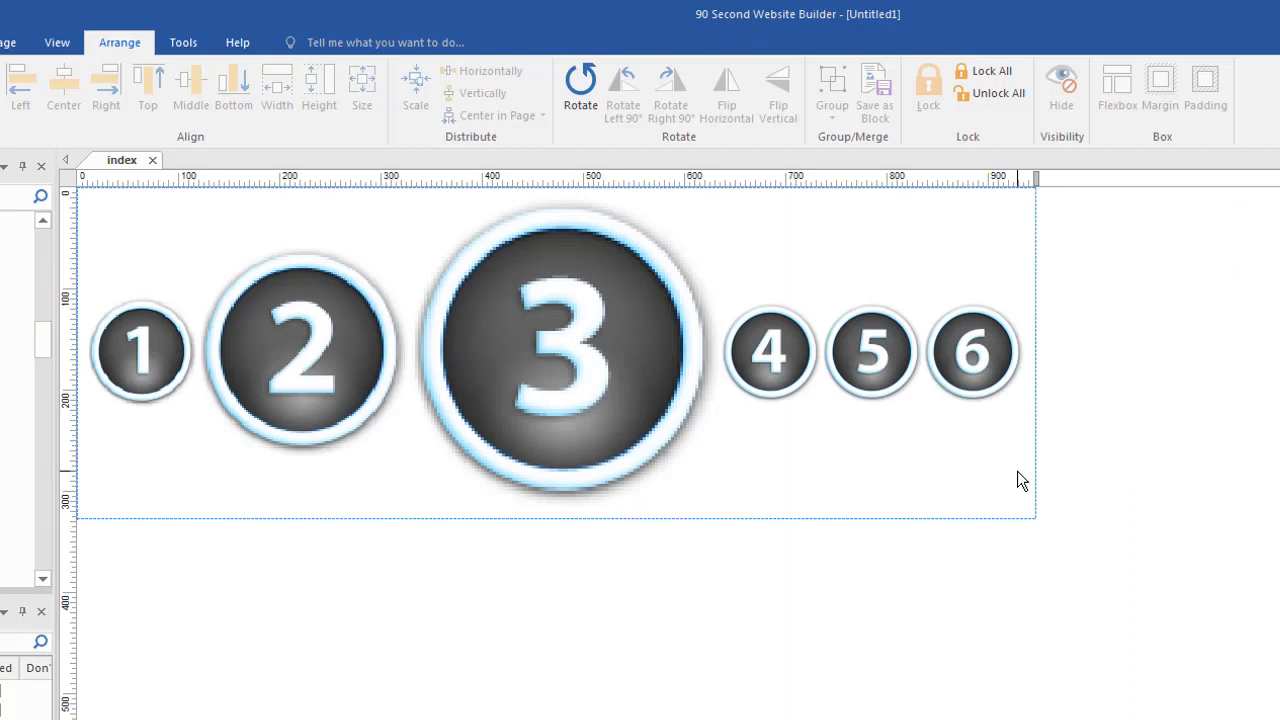
mouse_move(1004, 330)
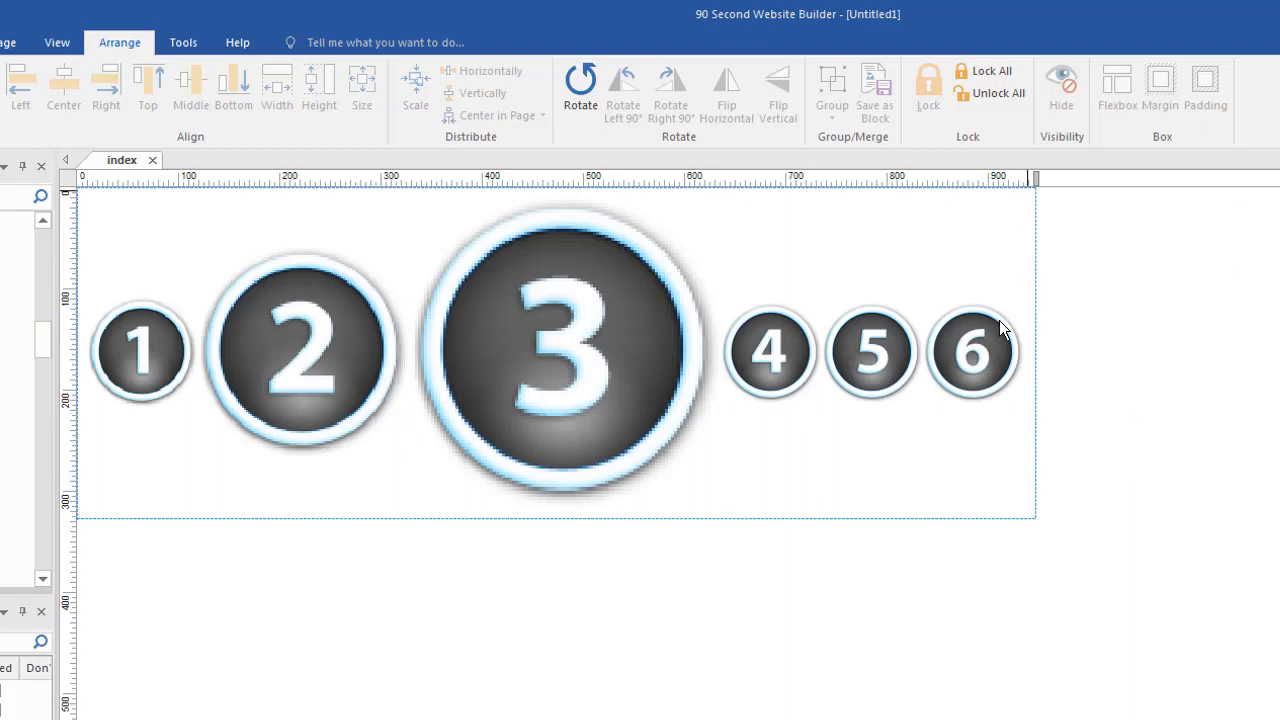
mouse_move(192, 90)
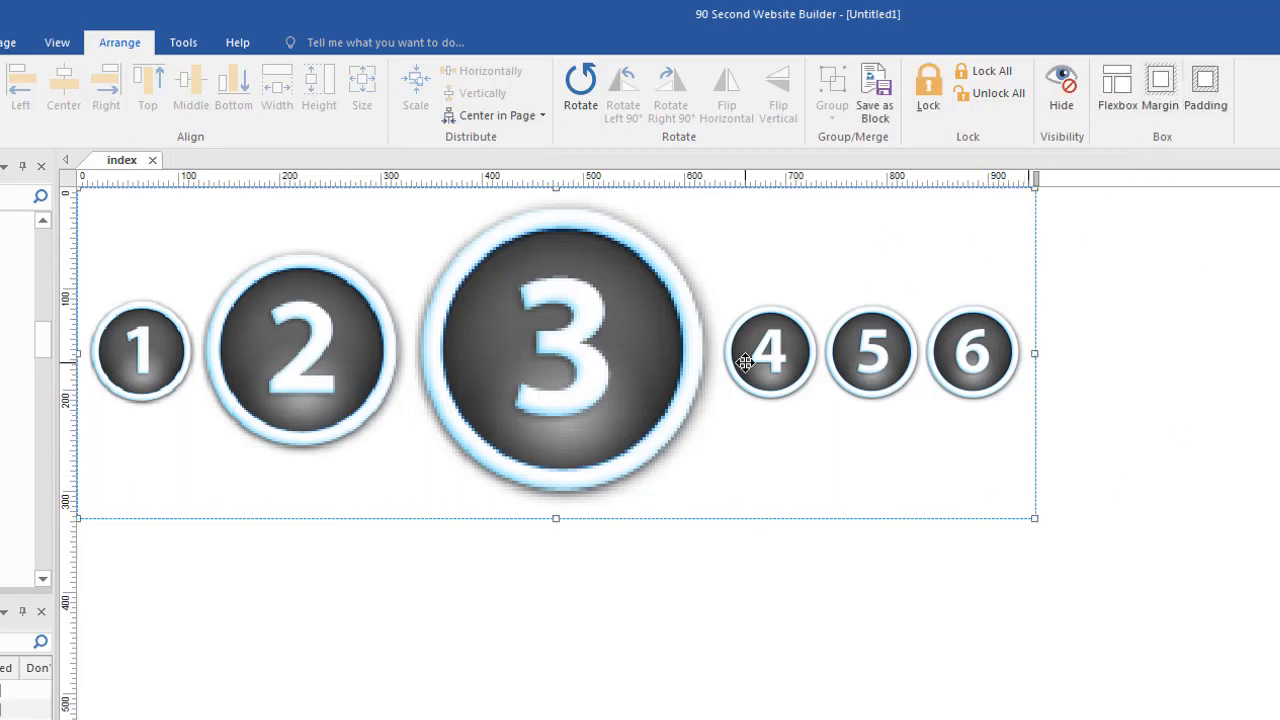
Give button 4 margins of 10 on left, top, right and bottom.
click(770, 352)
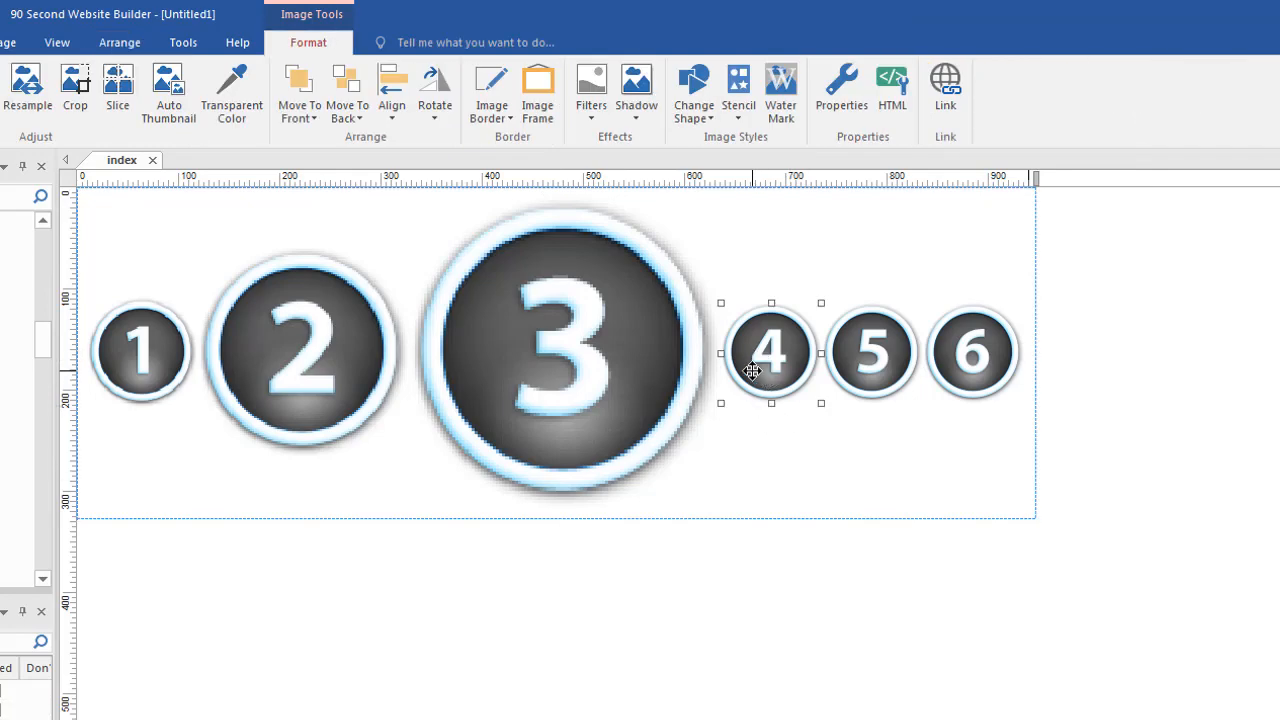
click(120, 42)
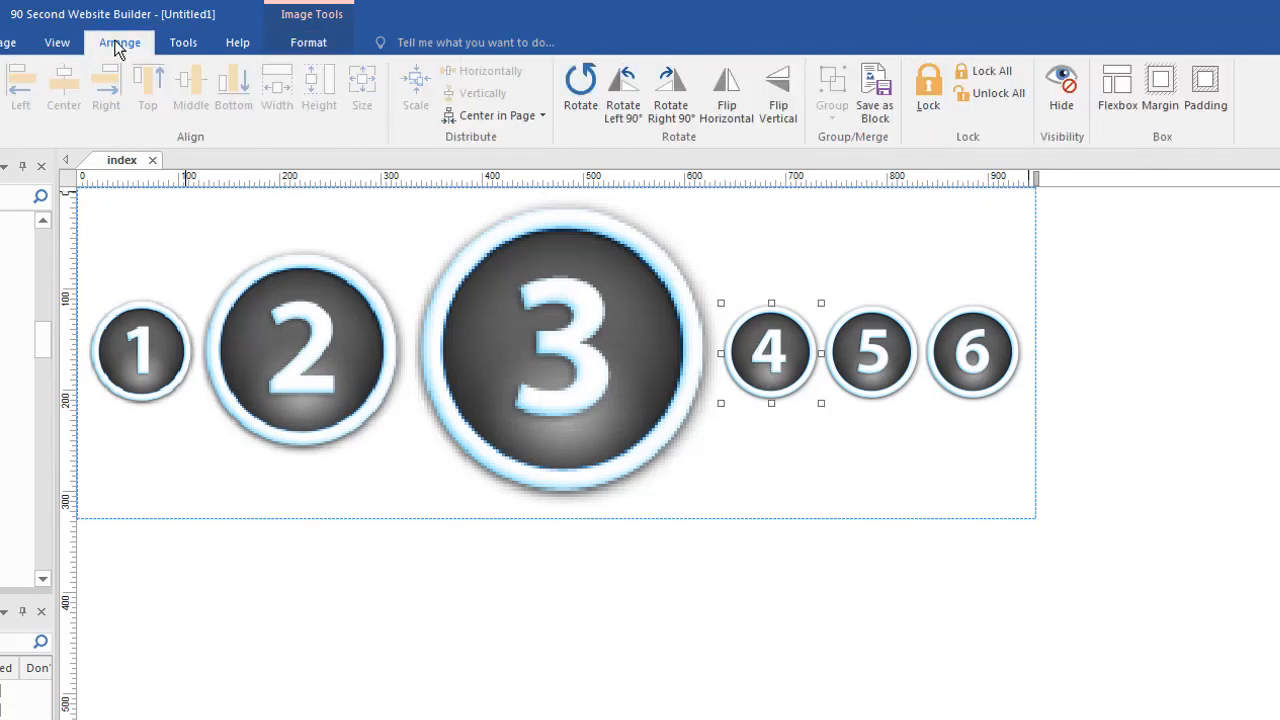
click(1160, 90)
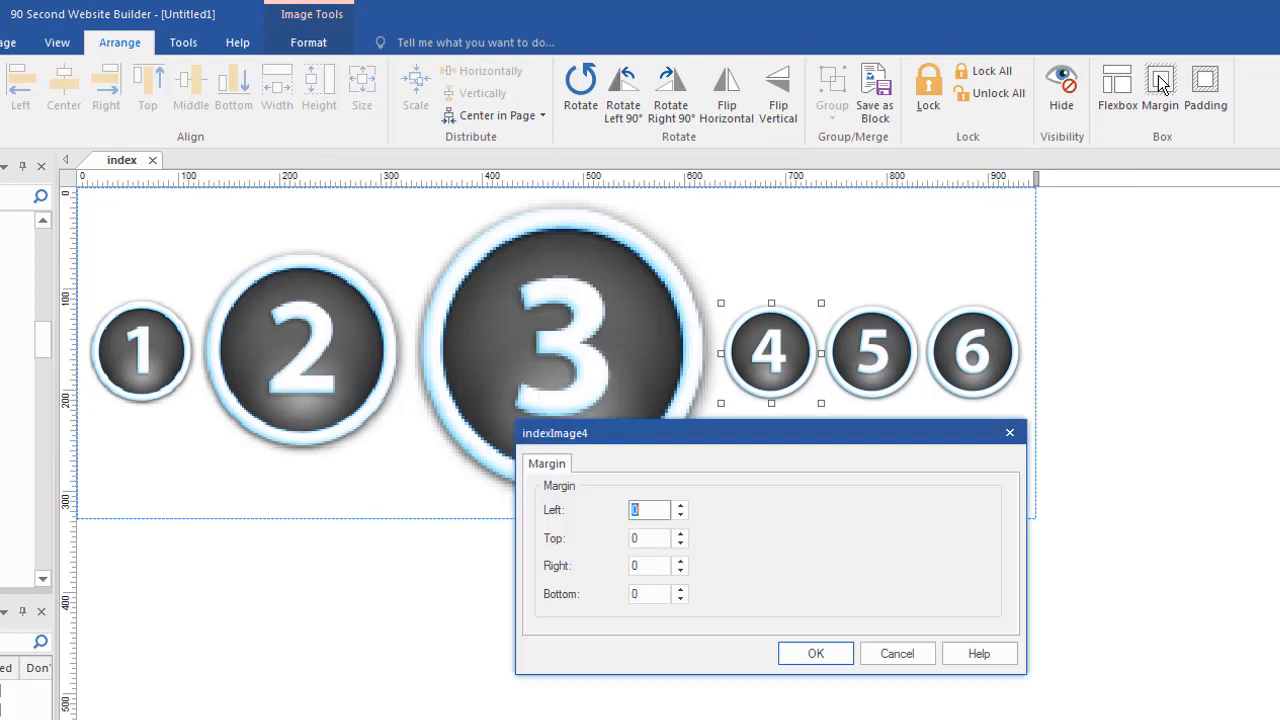
mouse_move(568, 504)
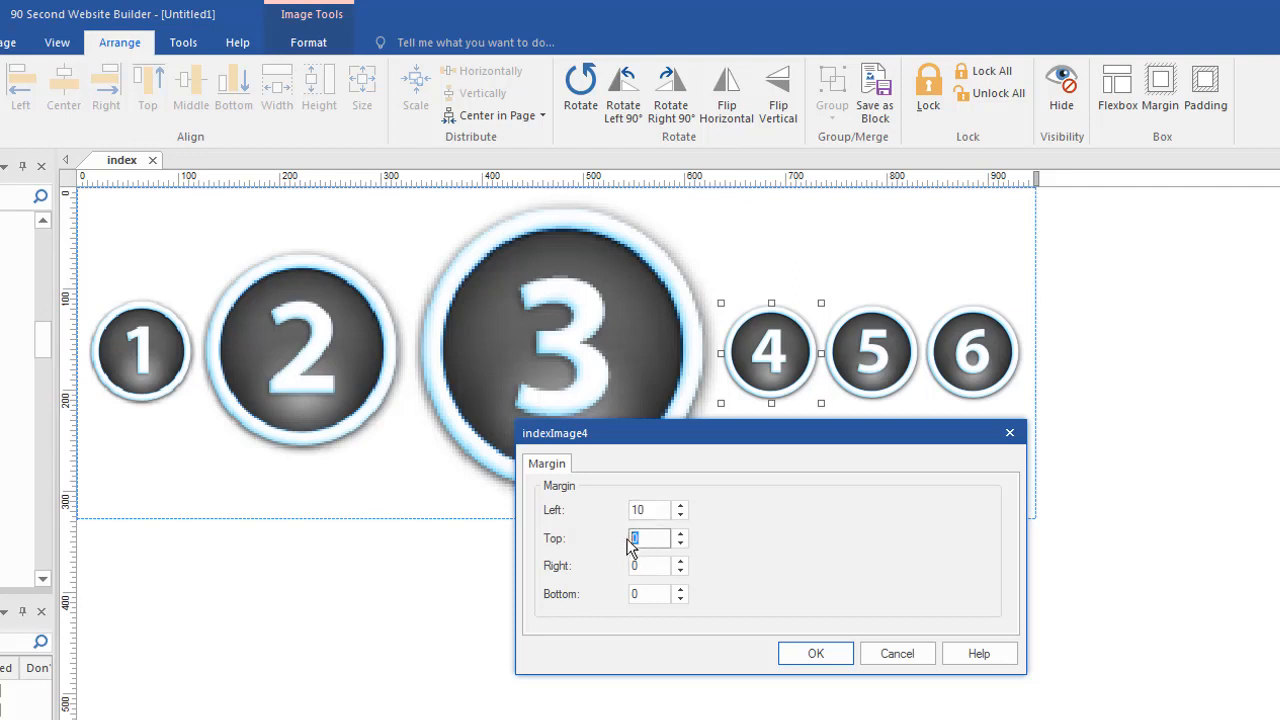
text(10)
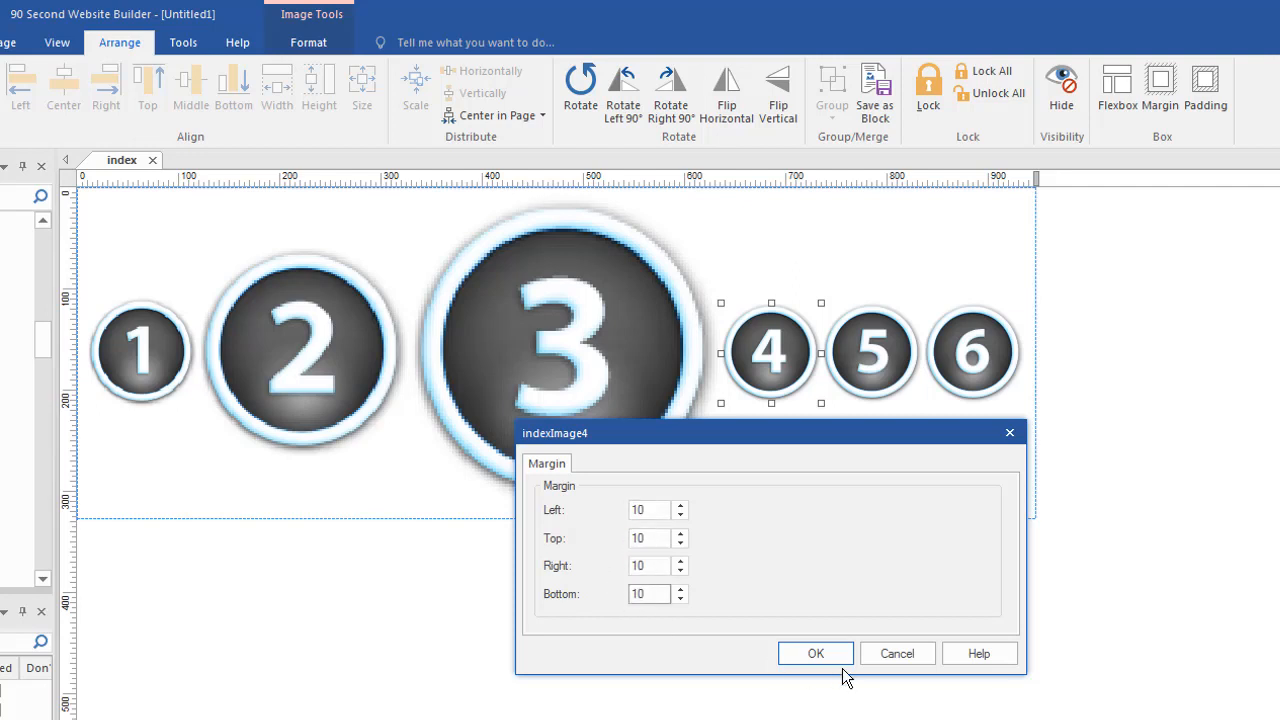
click(816, 652)
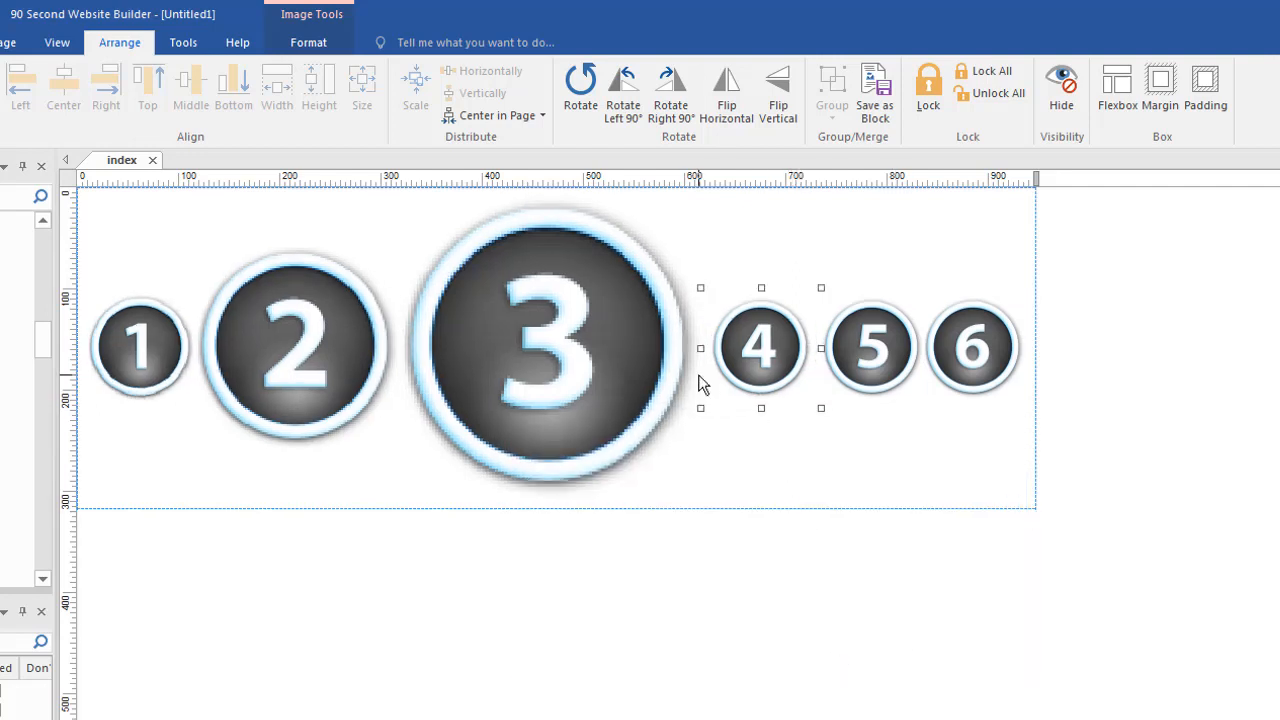
mouse_move(782, 370)
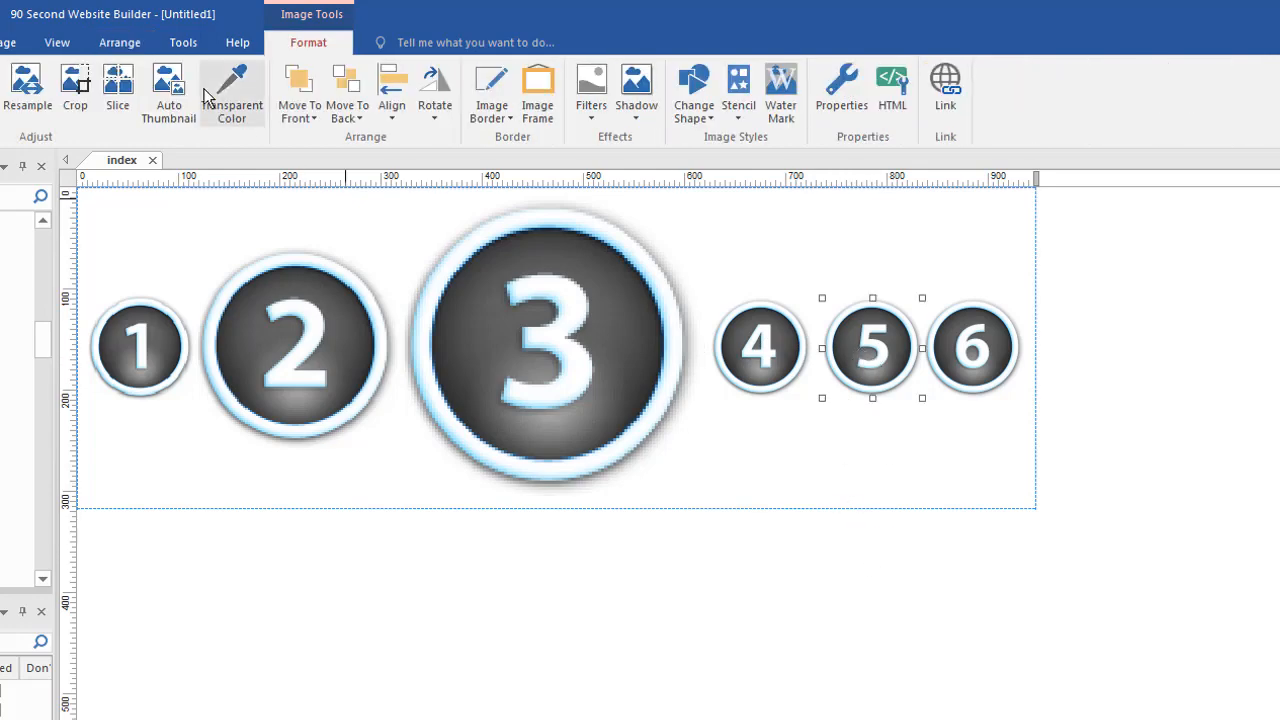
Give button 5 padding of 5 on each side.
click(120, 42)
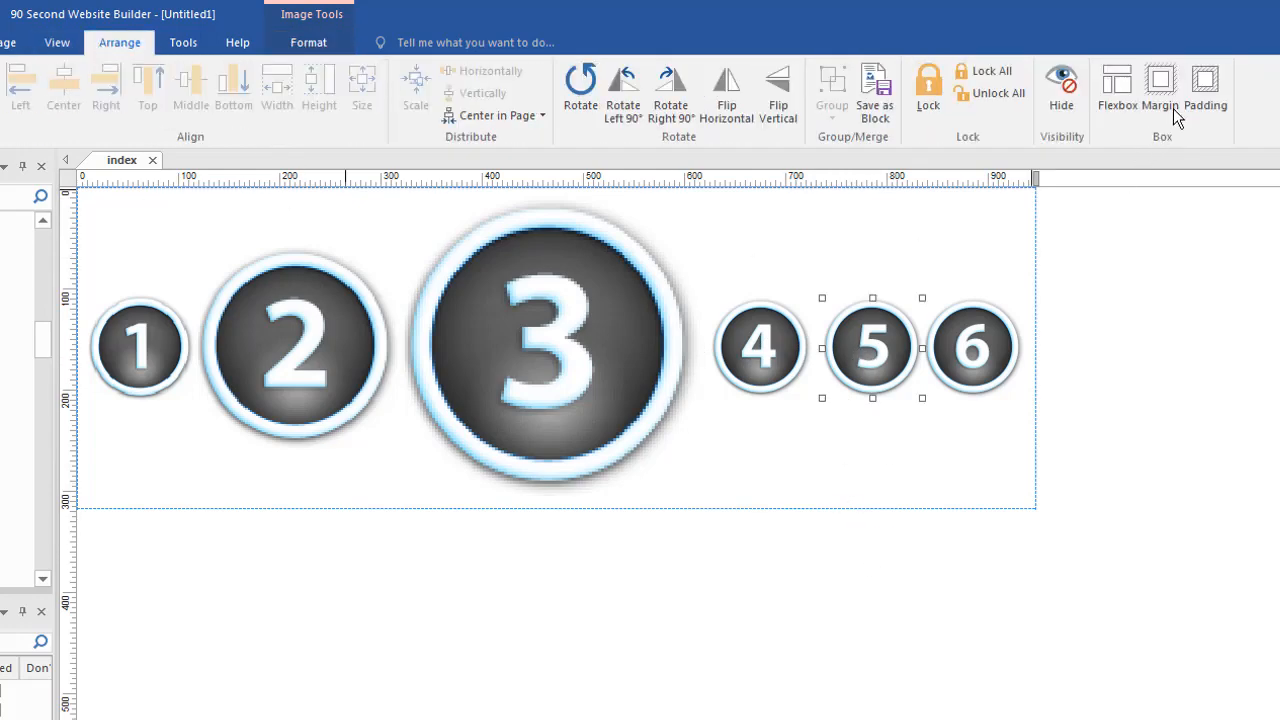
click(1204, 90)
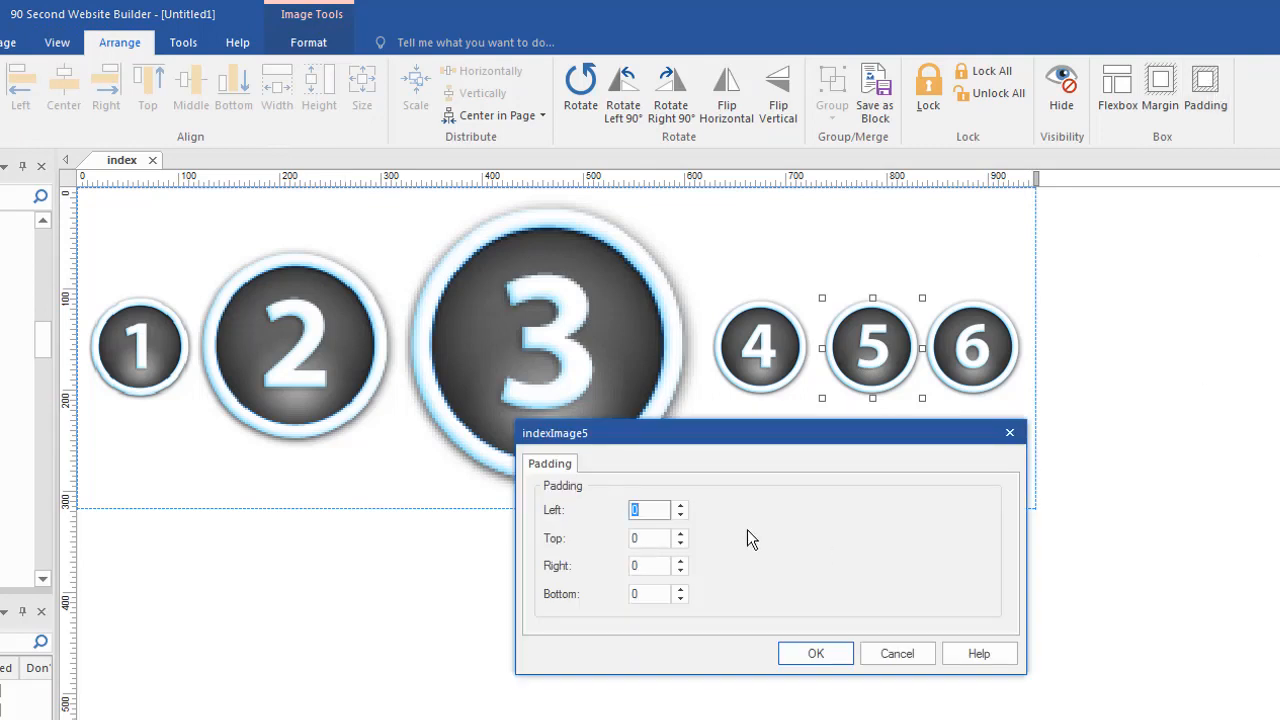
mouse_move(750, 538)
text(5)
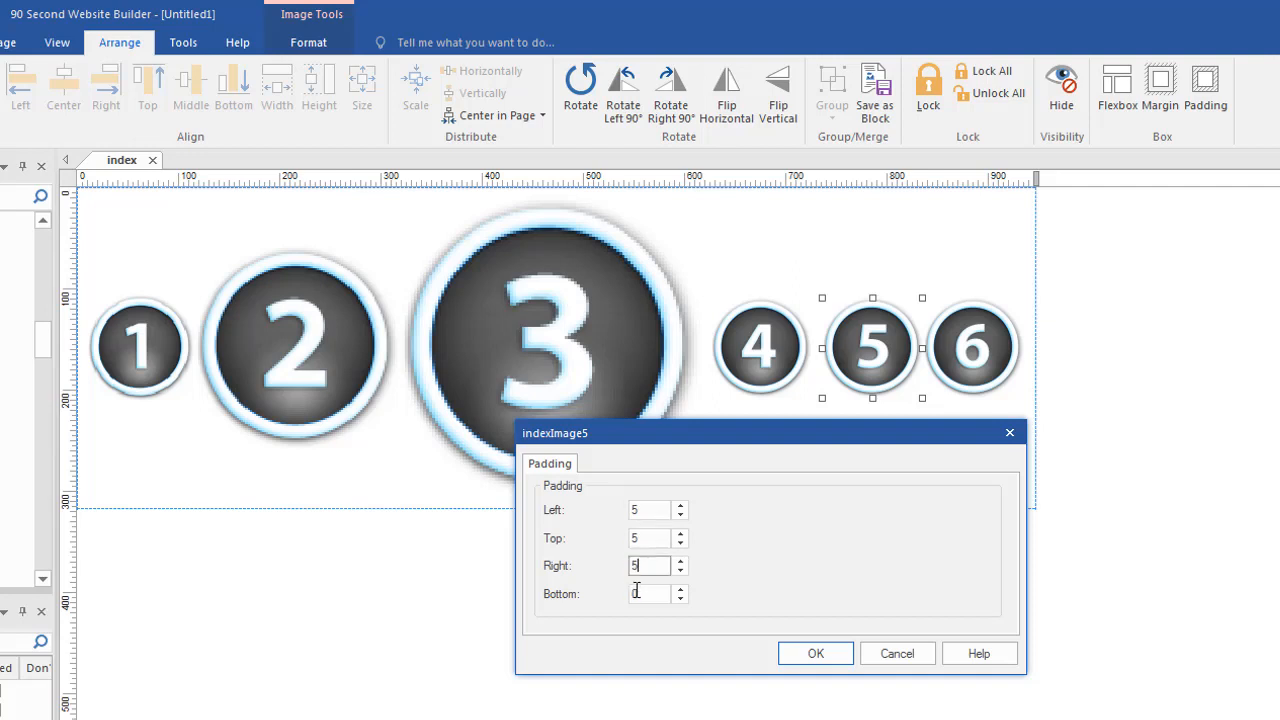
click(816, 652)
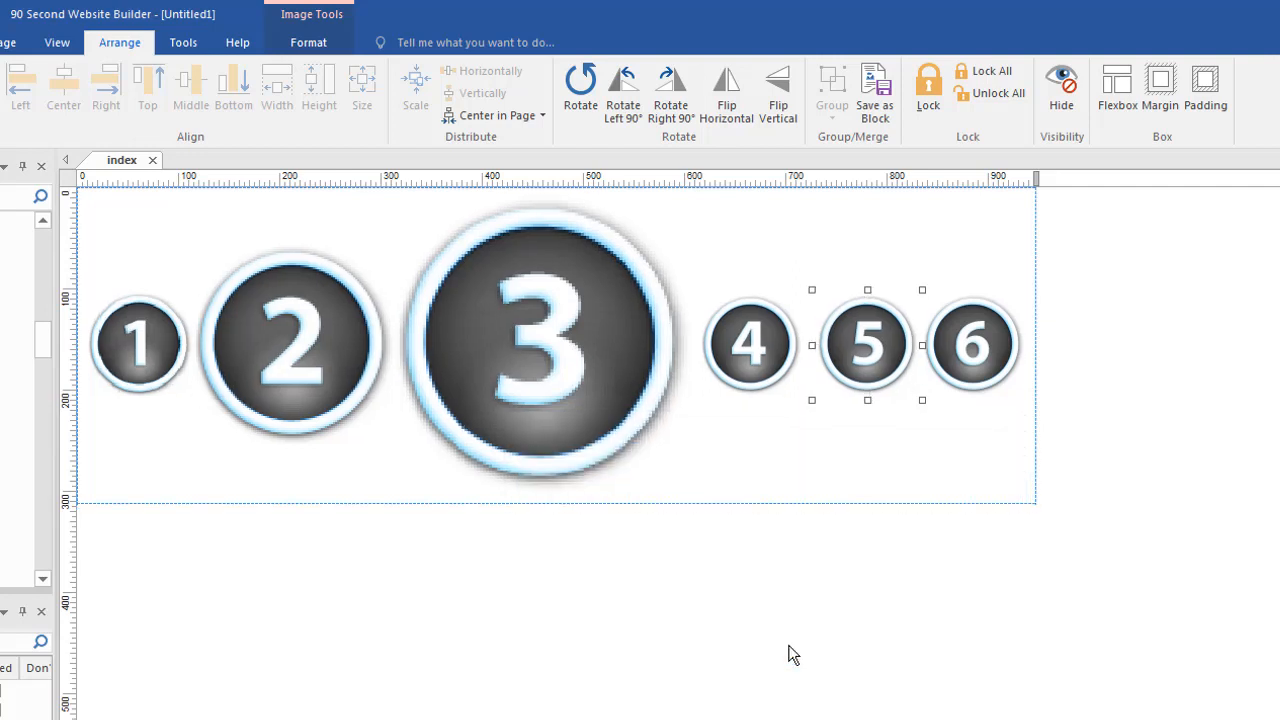
mouse_move(828, 350)
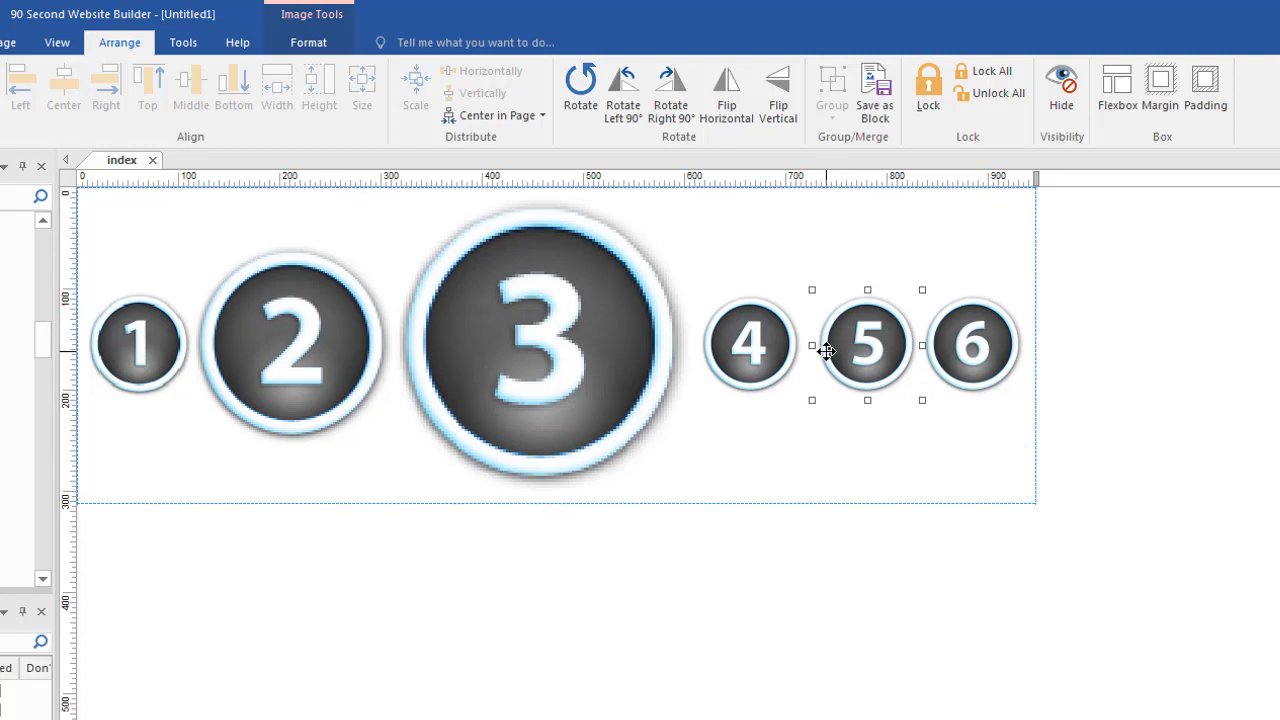
mouse_move(704, 356)
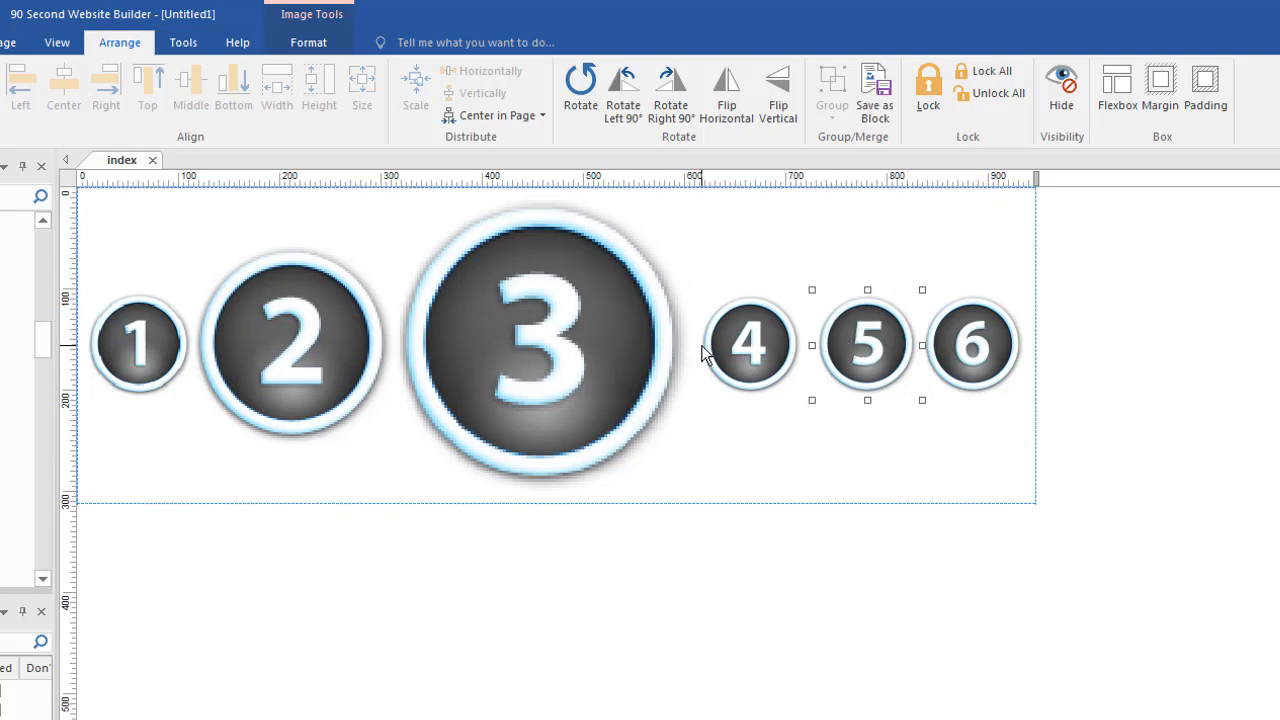
mouse_move(756, 360)
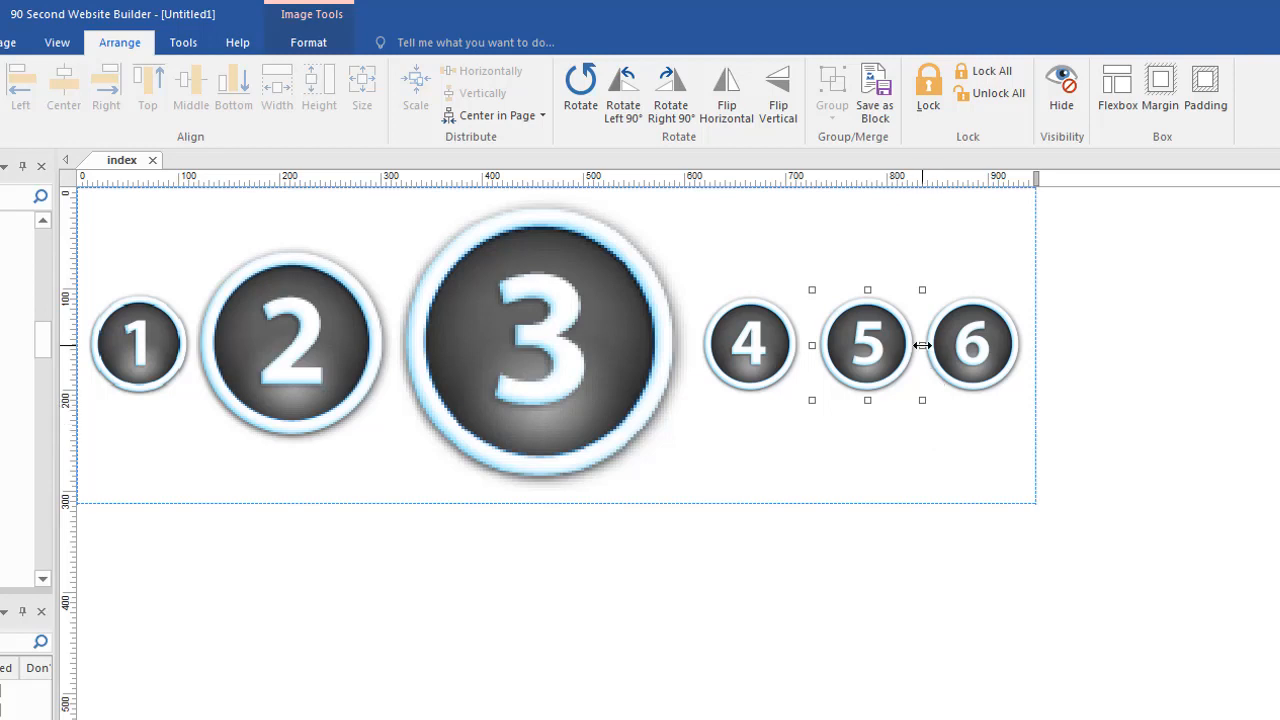
mouse_move(830, 358)
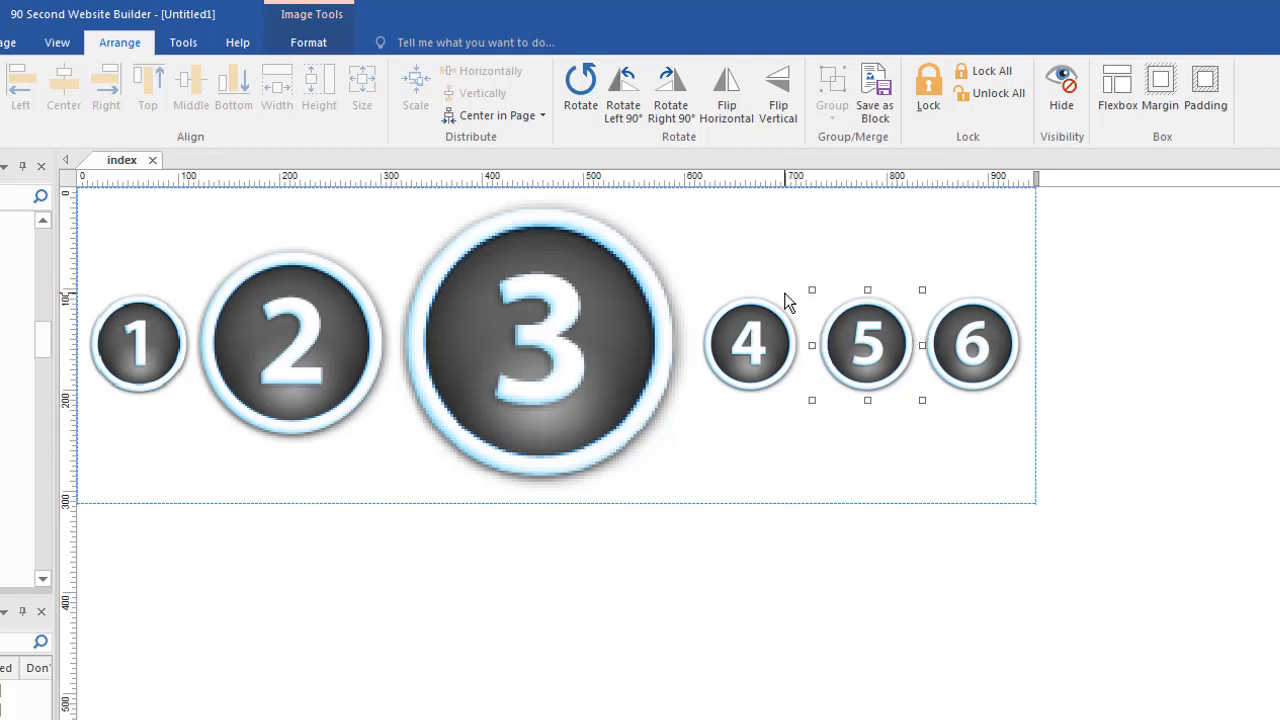
mouse_move(782, 258)
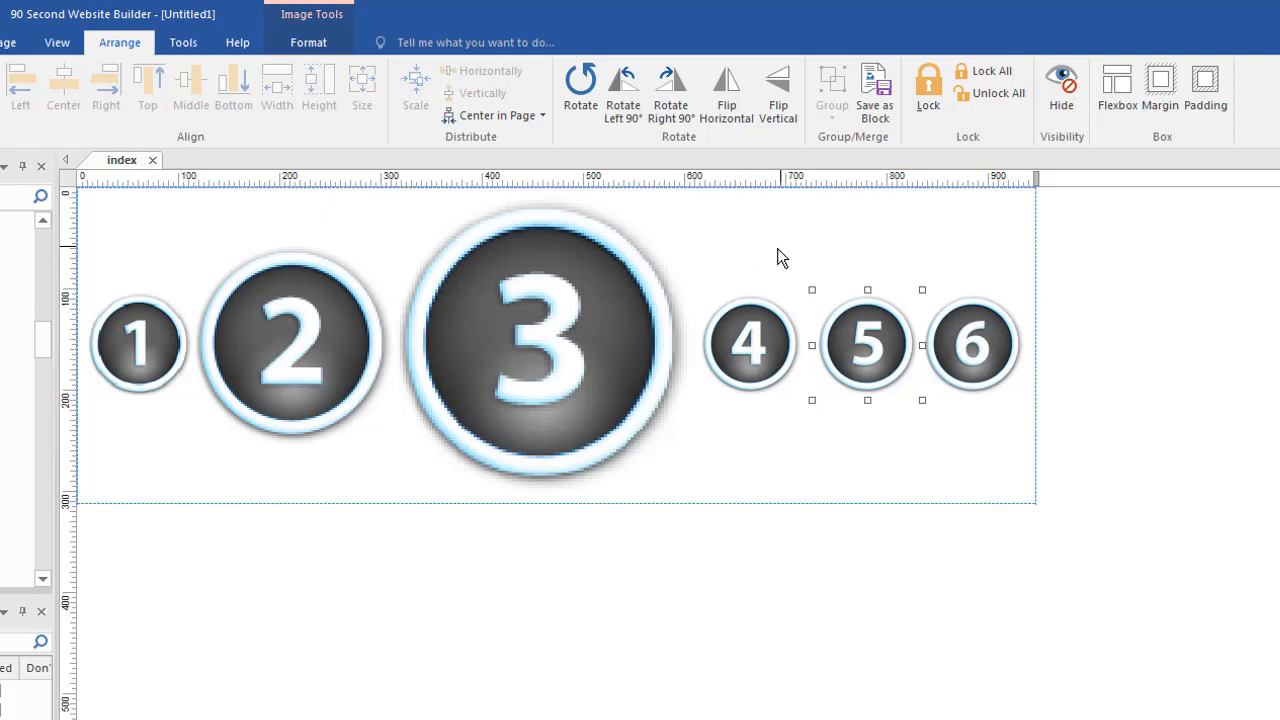
mouse_move(854, 430)
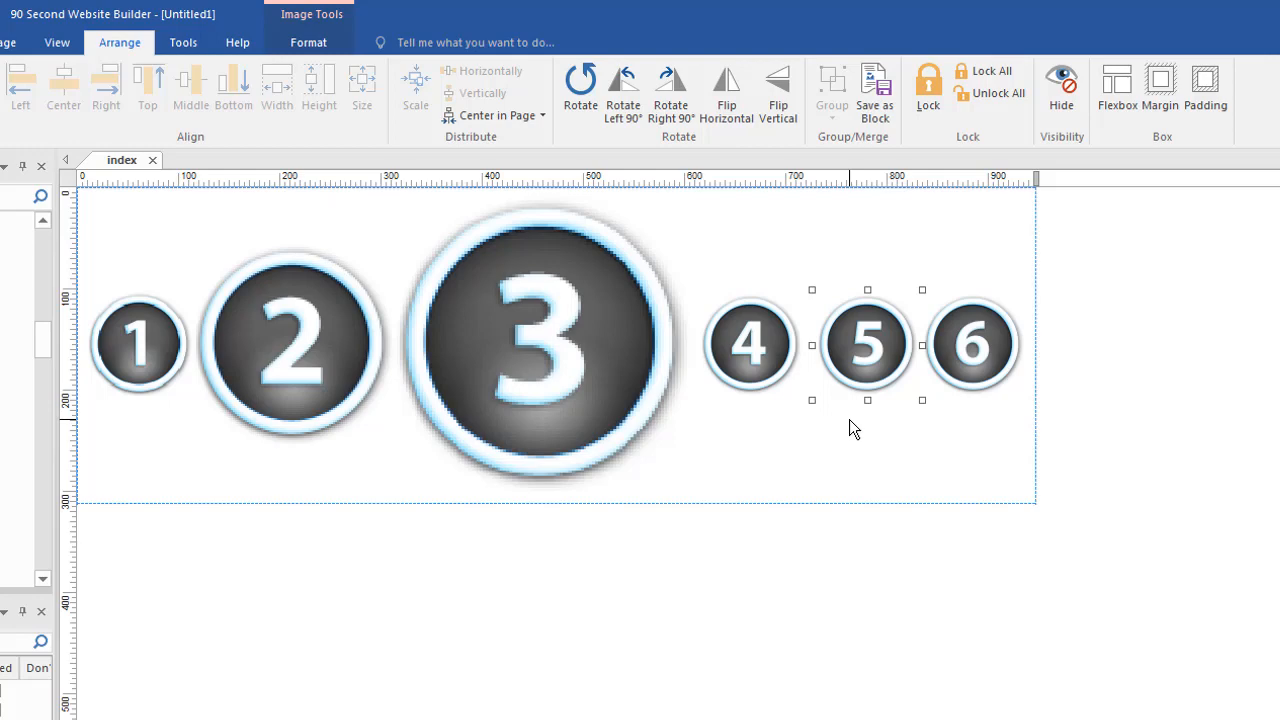
mouse_move(848, 428)
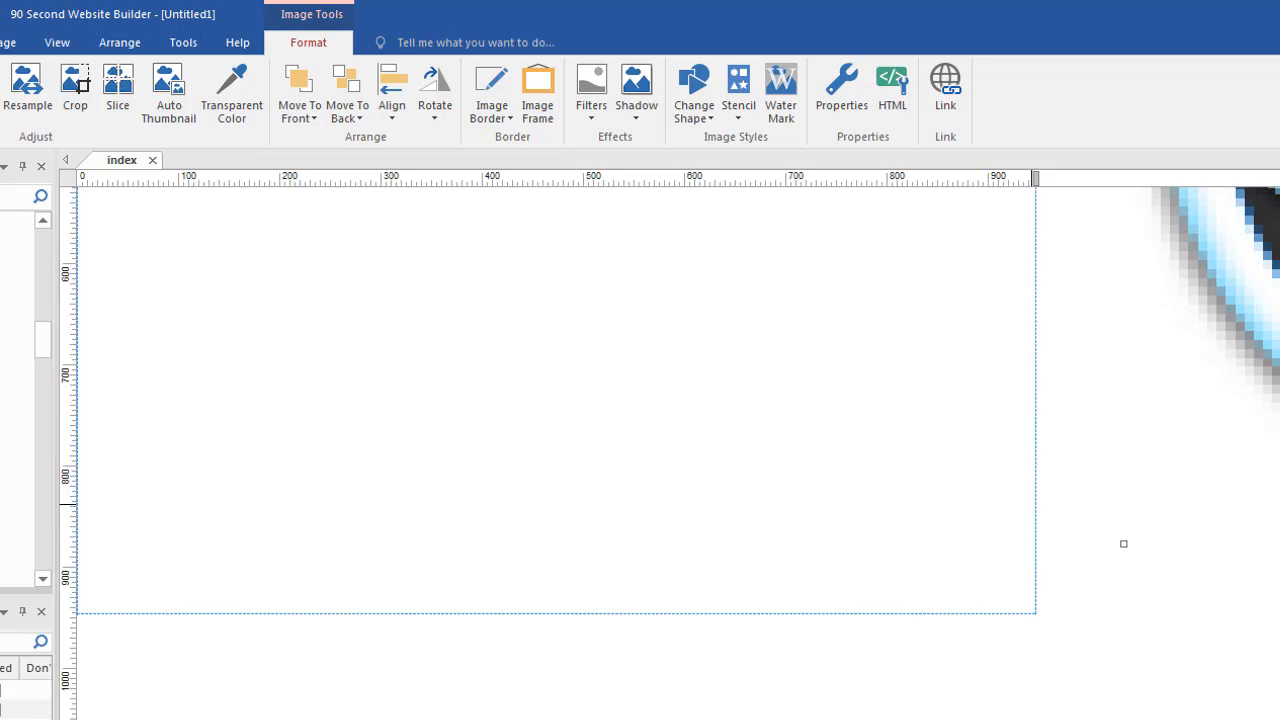
mouse_move(636, 458)
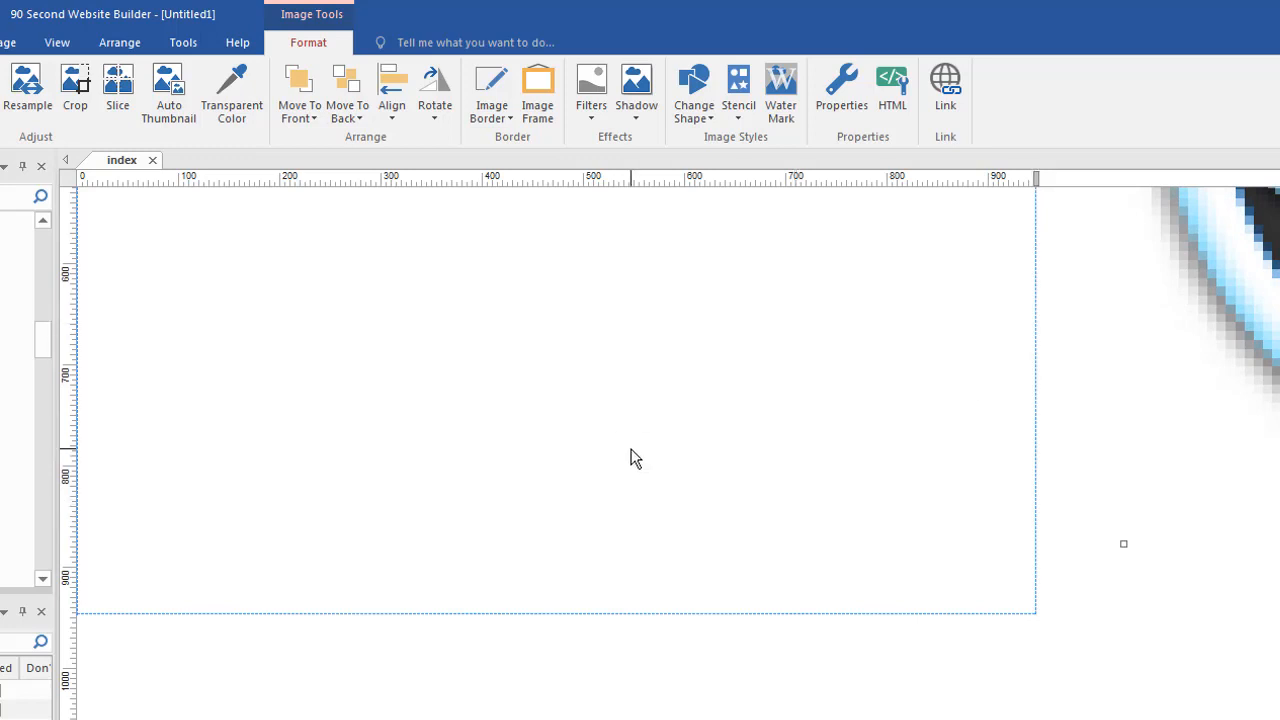